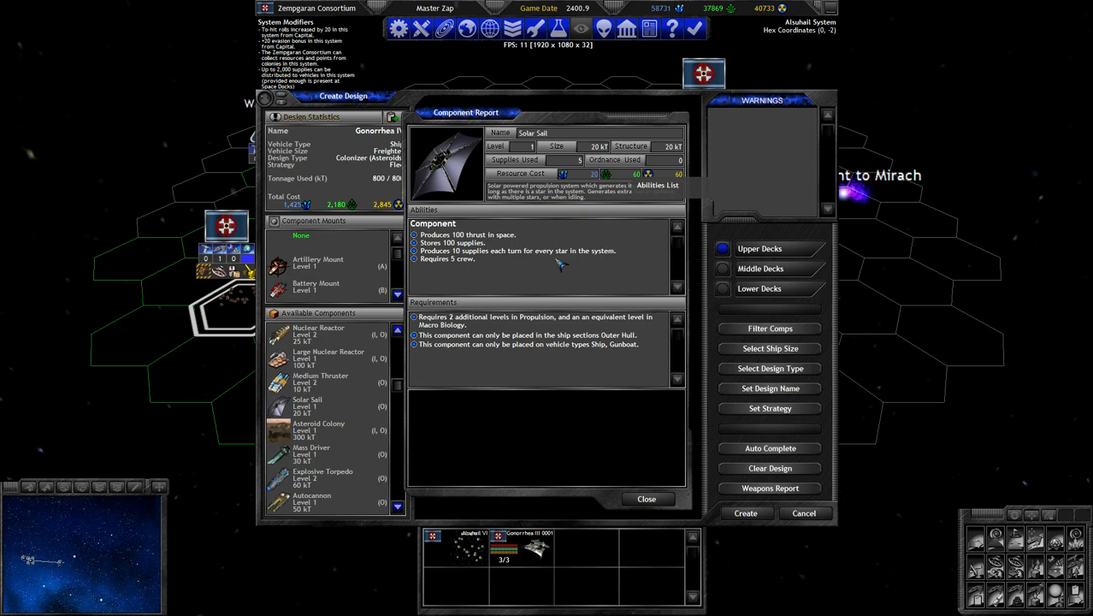
mouse_move(558, 267)
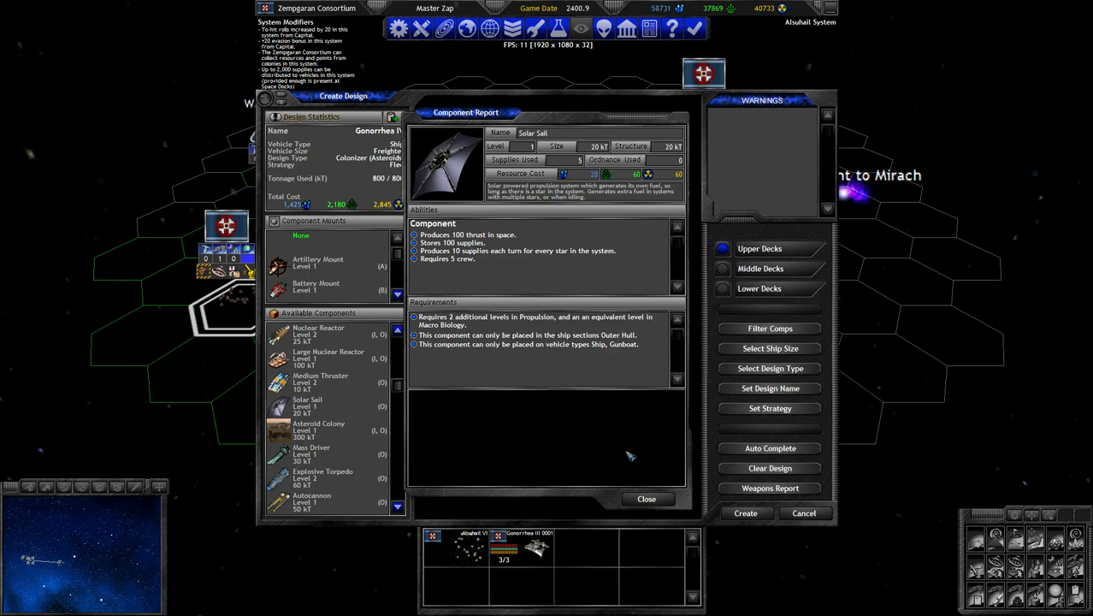
mouse_move(602, 462)
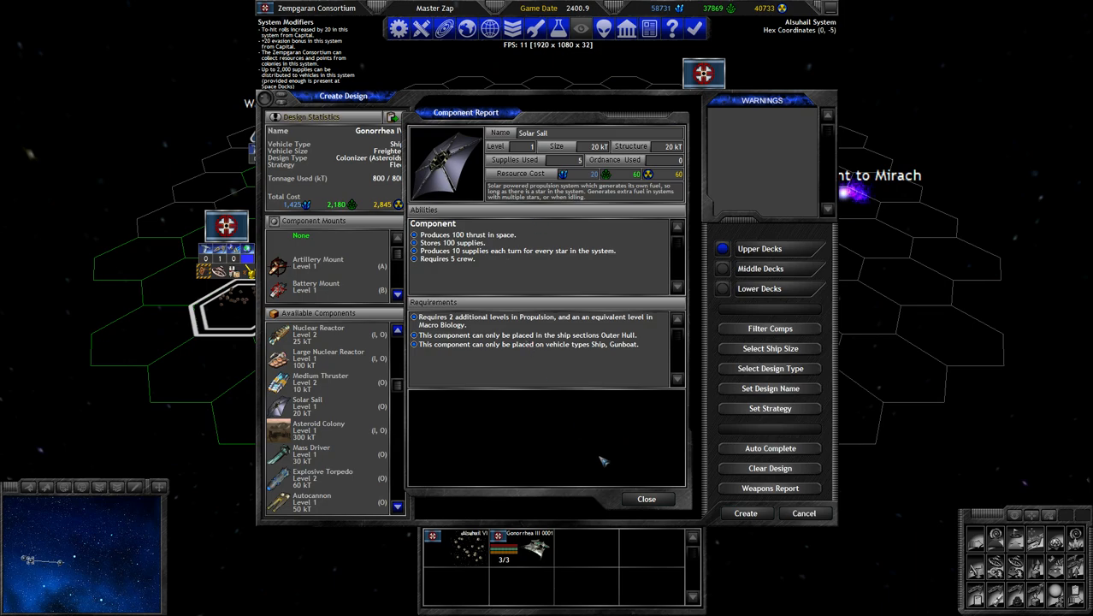
mouse_move(623, 472)
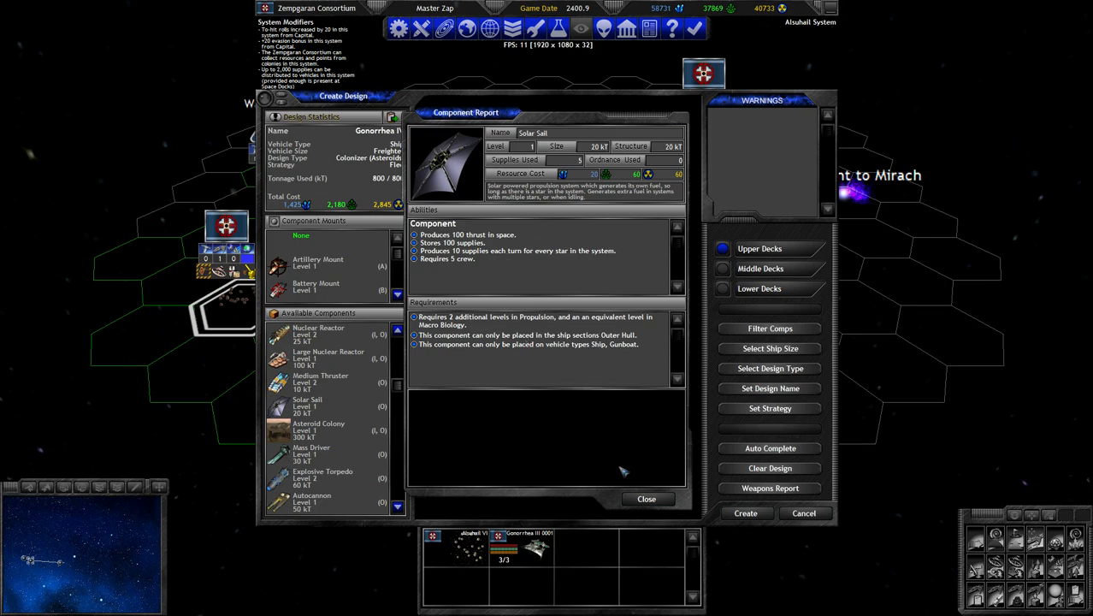
mouse_move(631, 465)
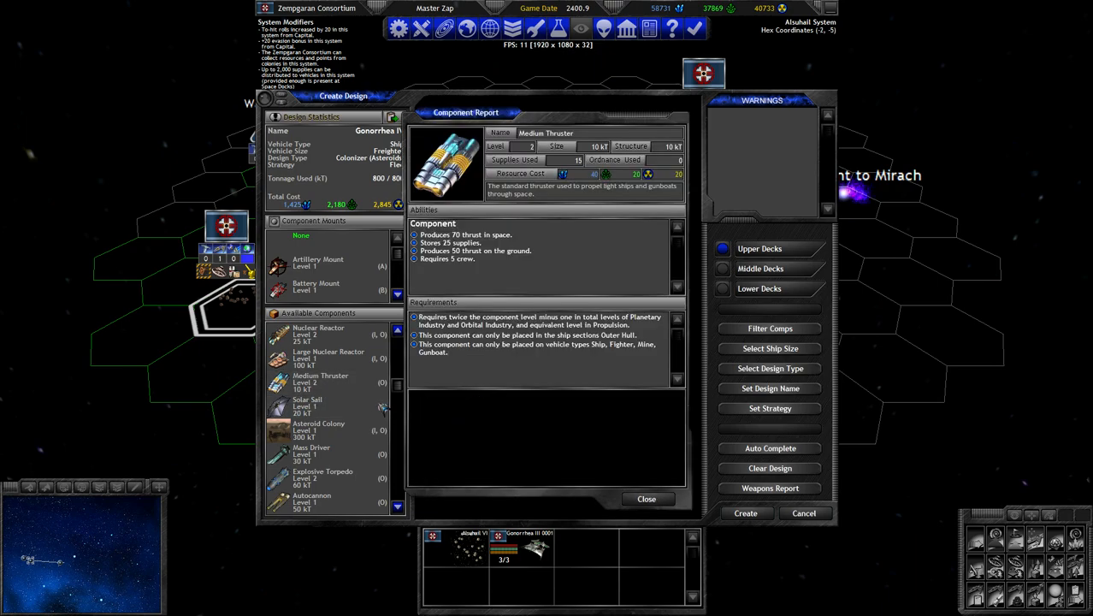
Add Medium Thrusters and Solar Sails to the freighter, checking their reports, exceeding the 800 kT limit.
click(647, 499)
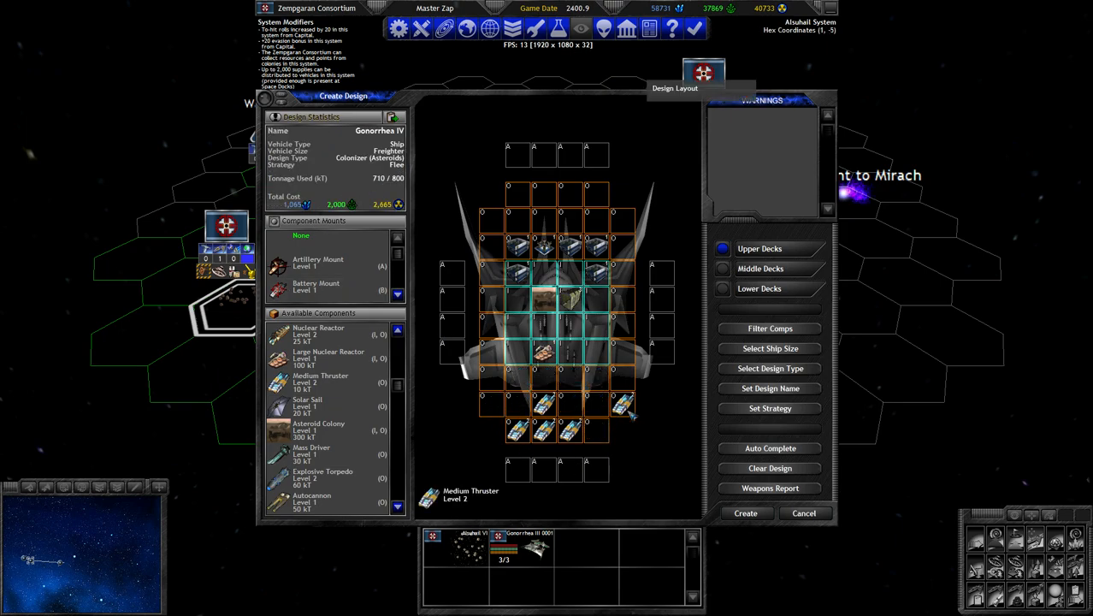
click(620, 404)
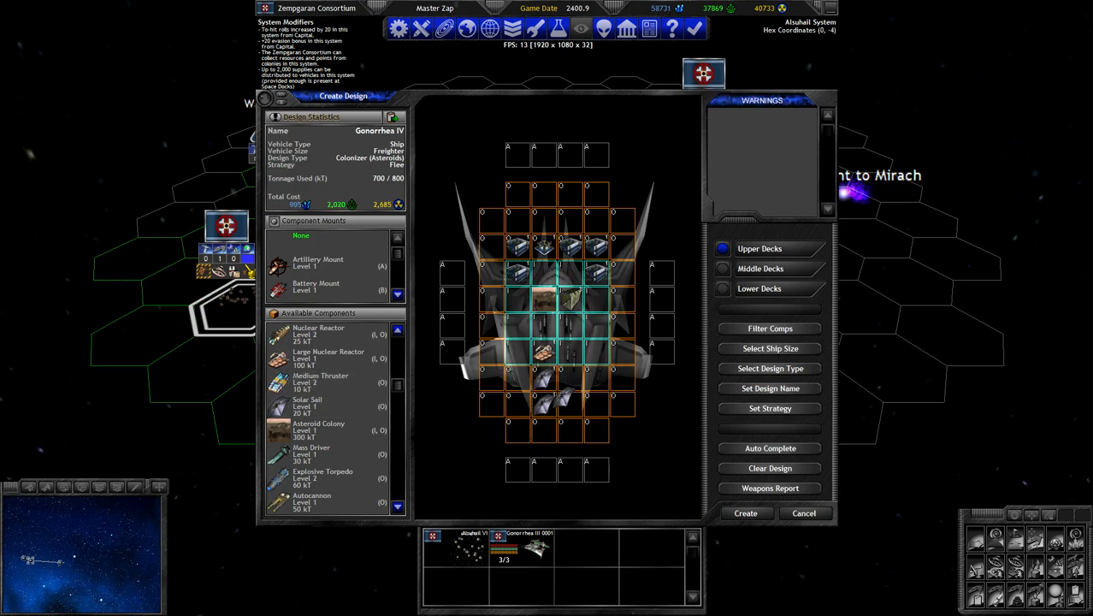
click(320, 380)
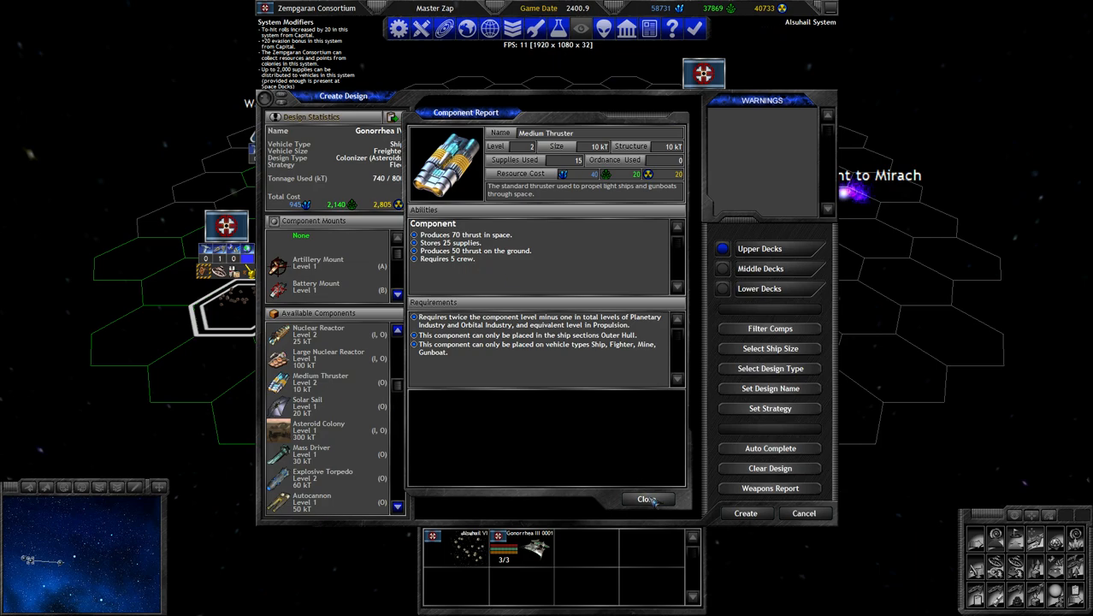
click(645, 500)
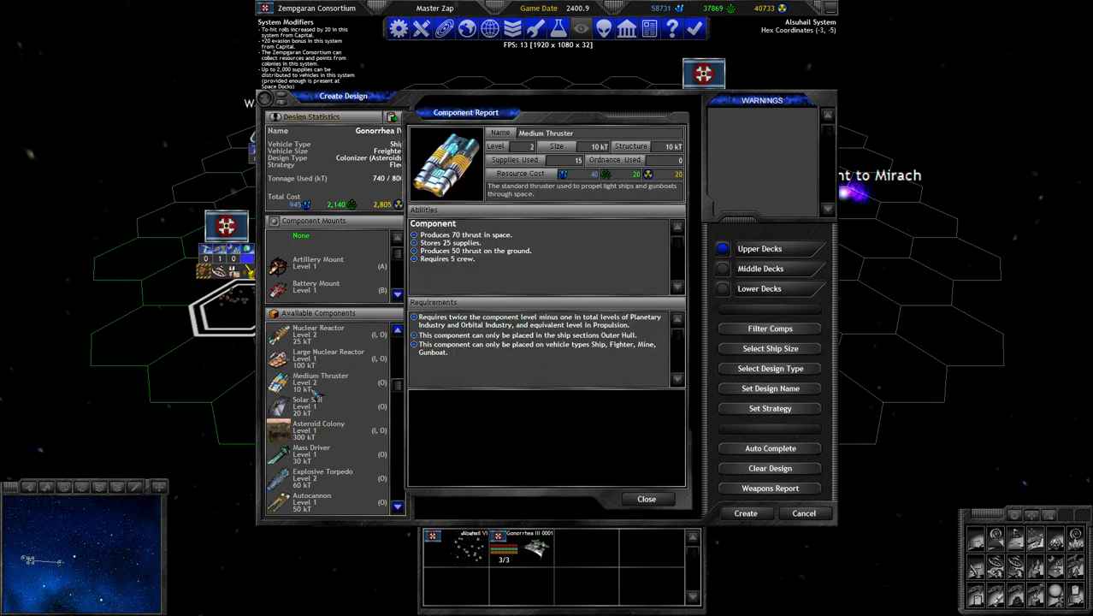
click(647, 500)
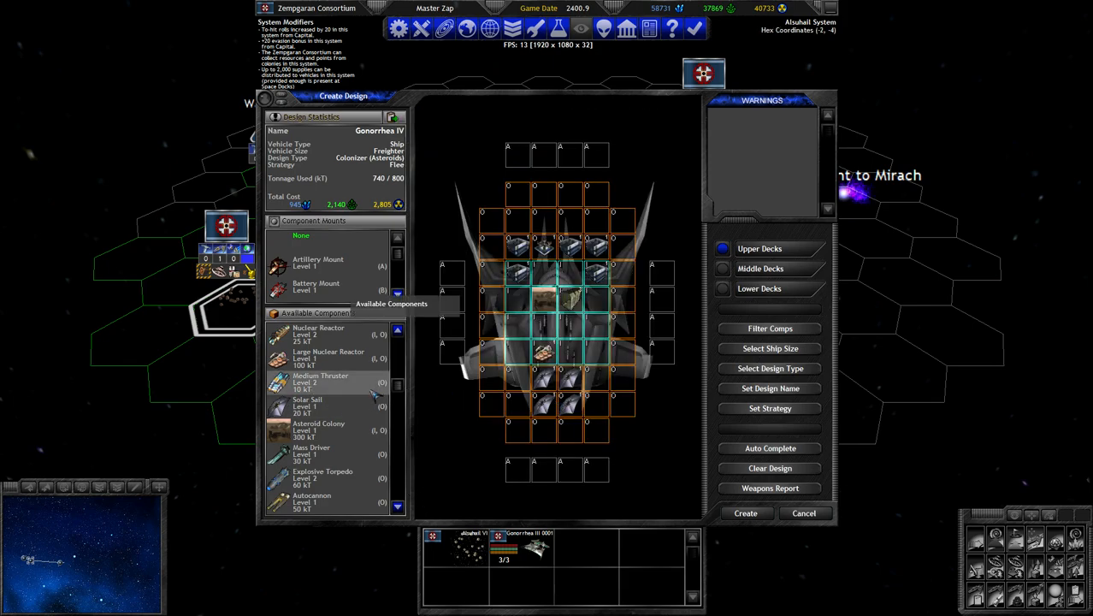
click(322, 380)
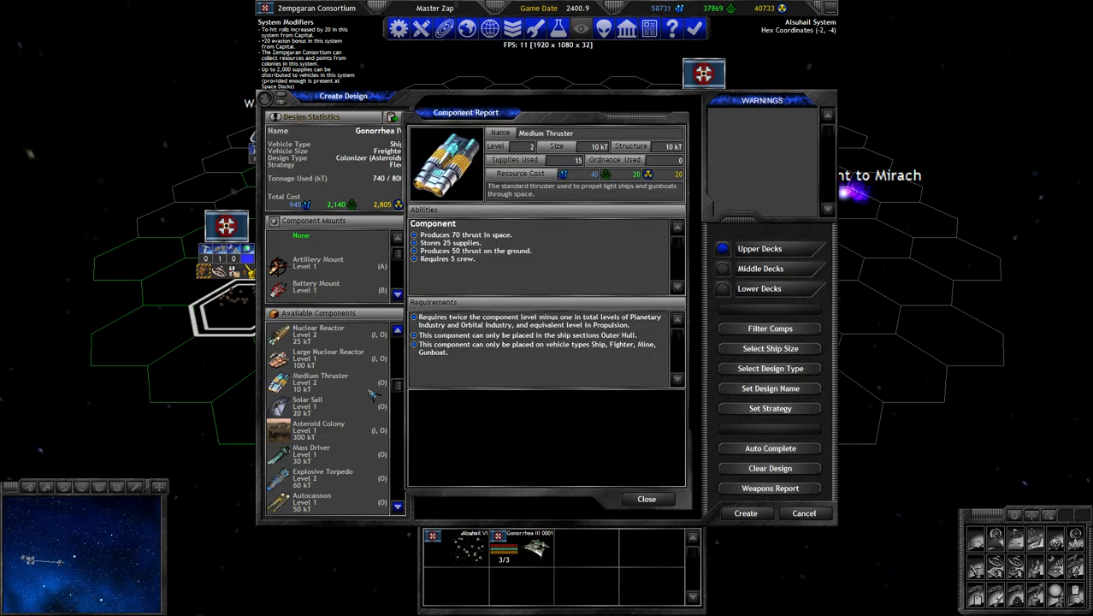
click(647, 499)
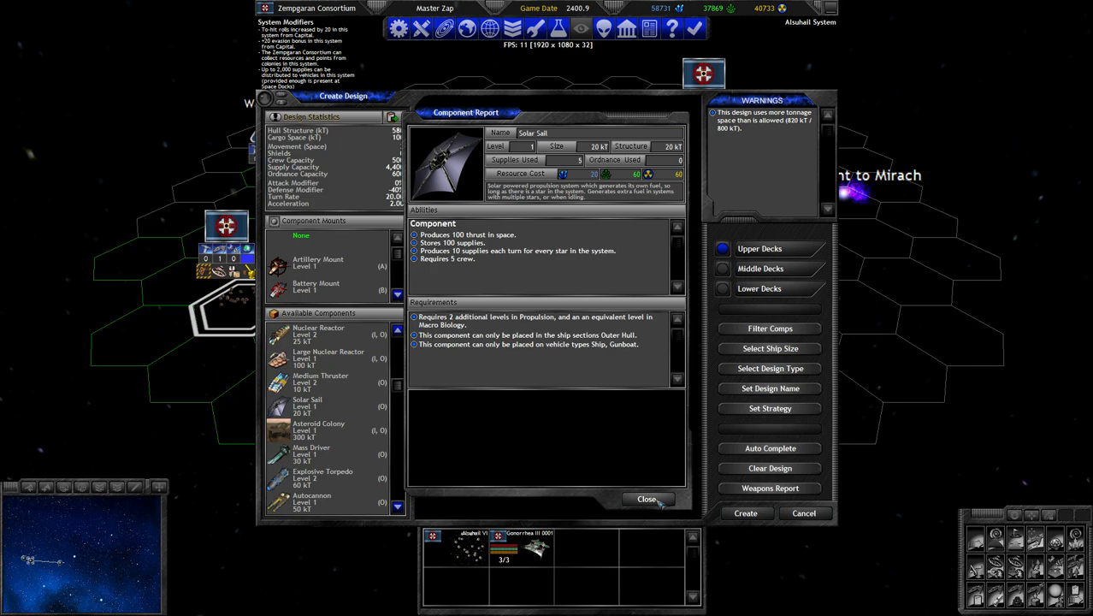
Dismiss the Solar Sail report, returning to the over-tonnage freighter layout.
click(647, 499)
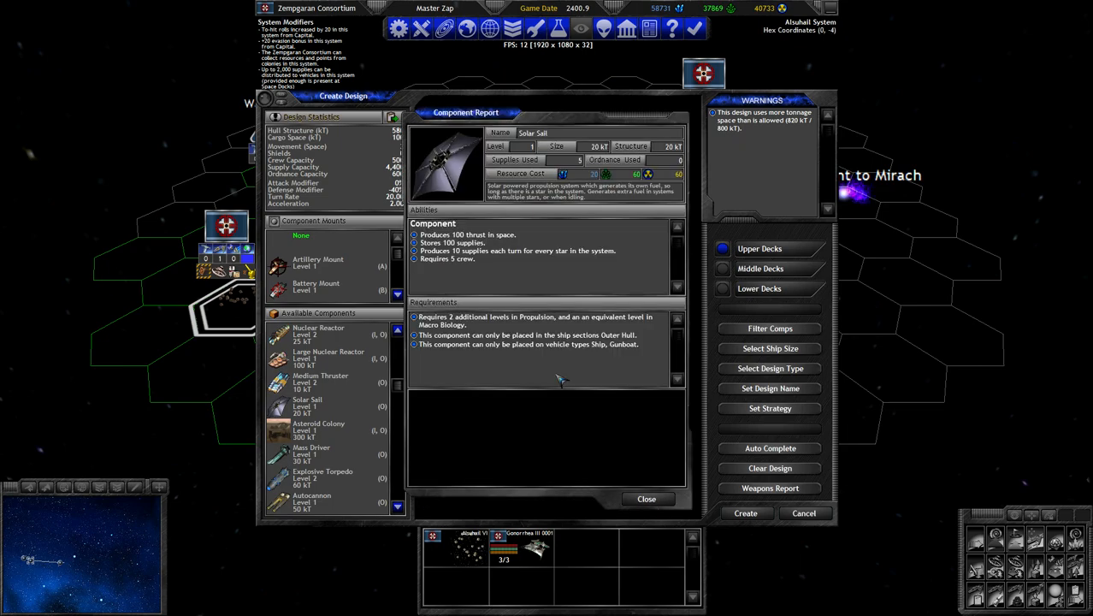
mouse_move(482, 265)
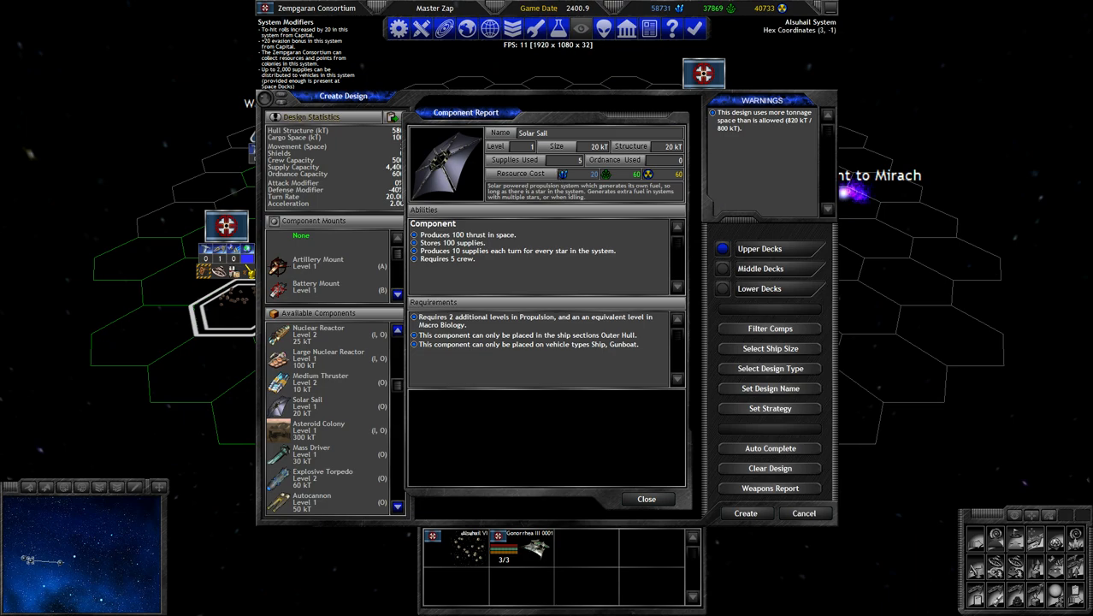
mouse_move(661, 404)
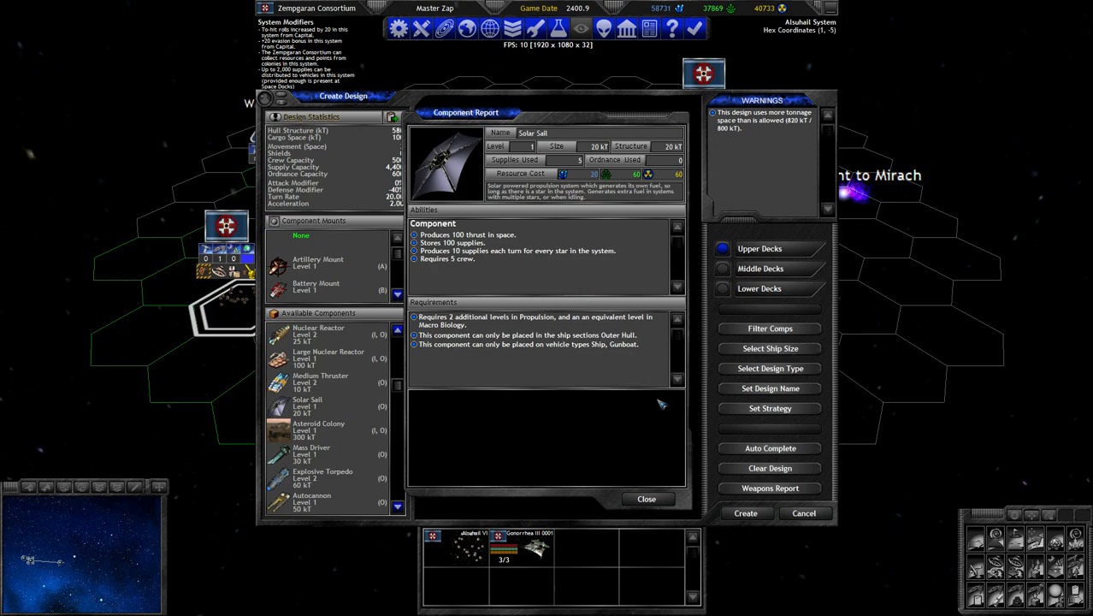
click(647, 500)
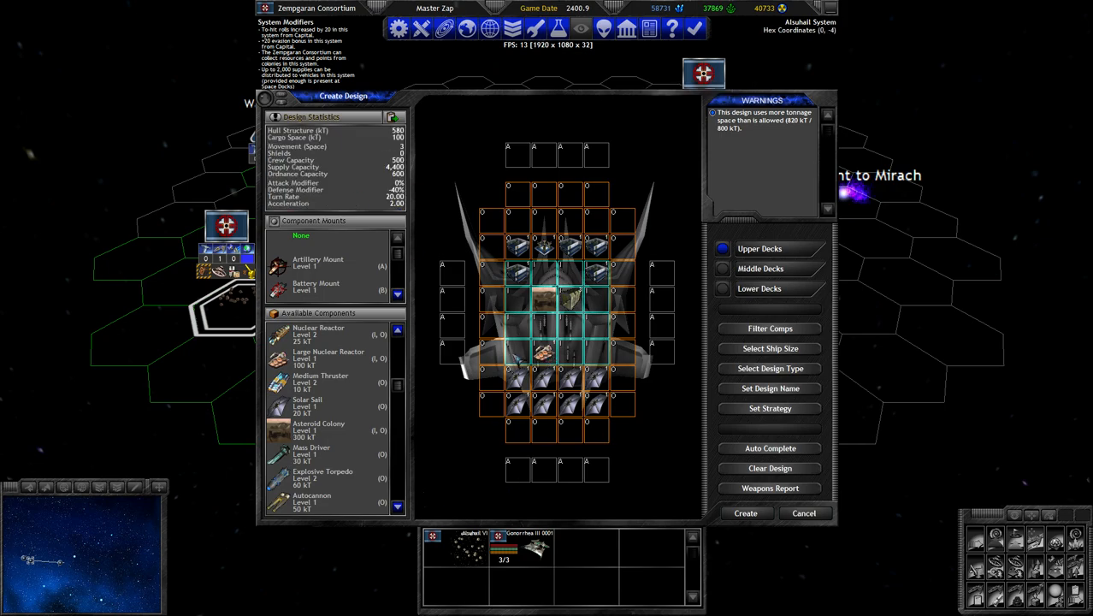
mouse_move(703, 71)
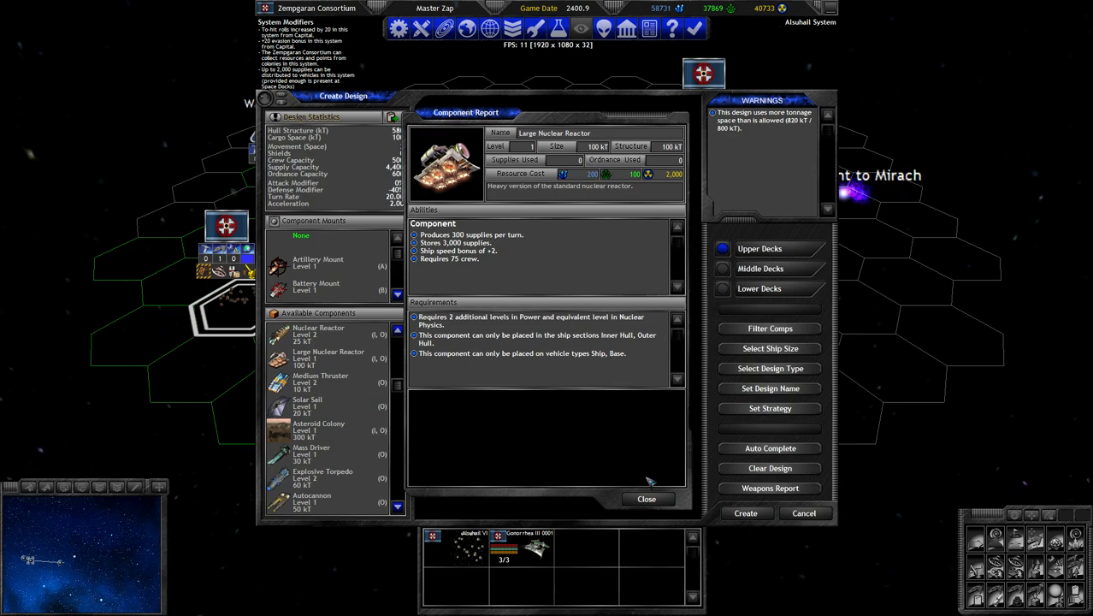
Close the Large Nuclear Reactor report after trimming the freighter back under 800 kT.
click(646, 500)
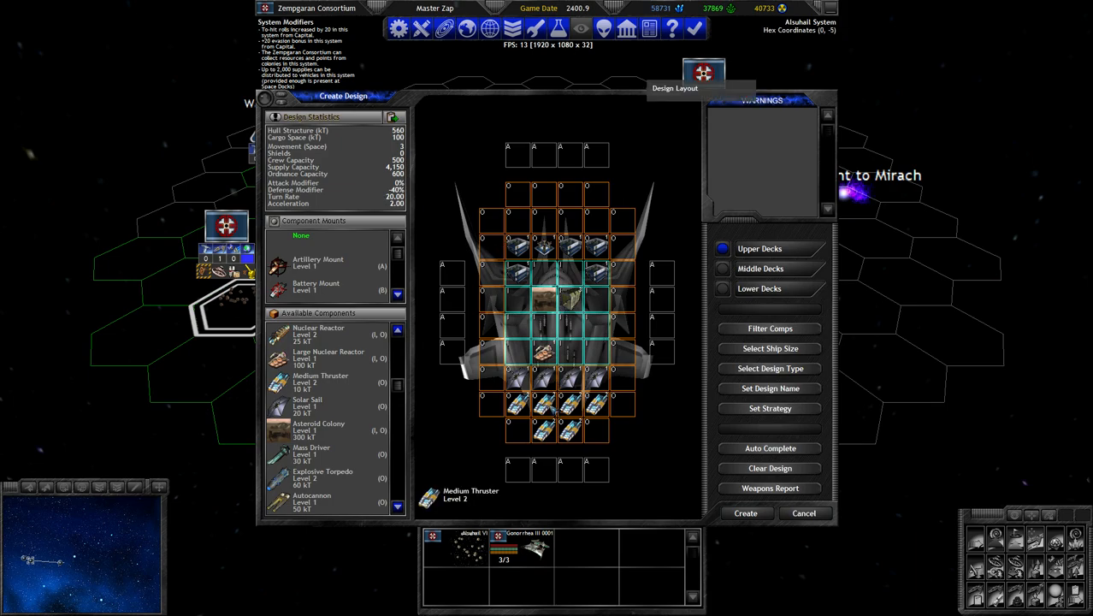
Review the Solar Sail, Medium Thruster and Large Nuclear Reactor reports on the warning-free freighter.
click(308, 403)
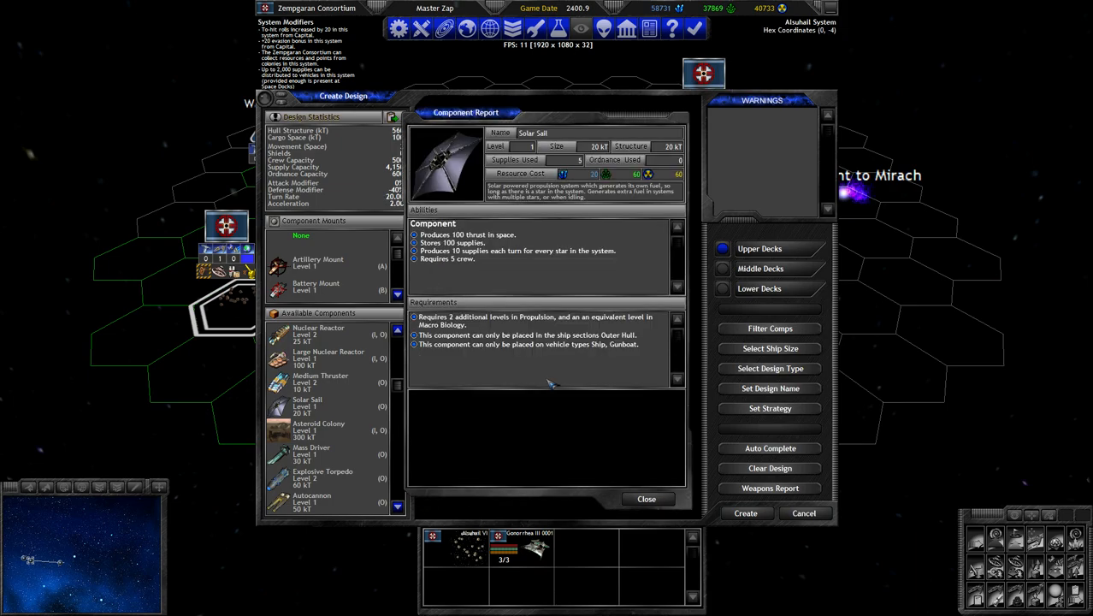
click(647, 500)
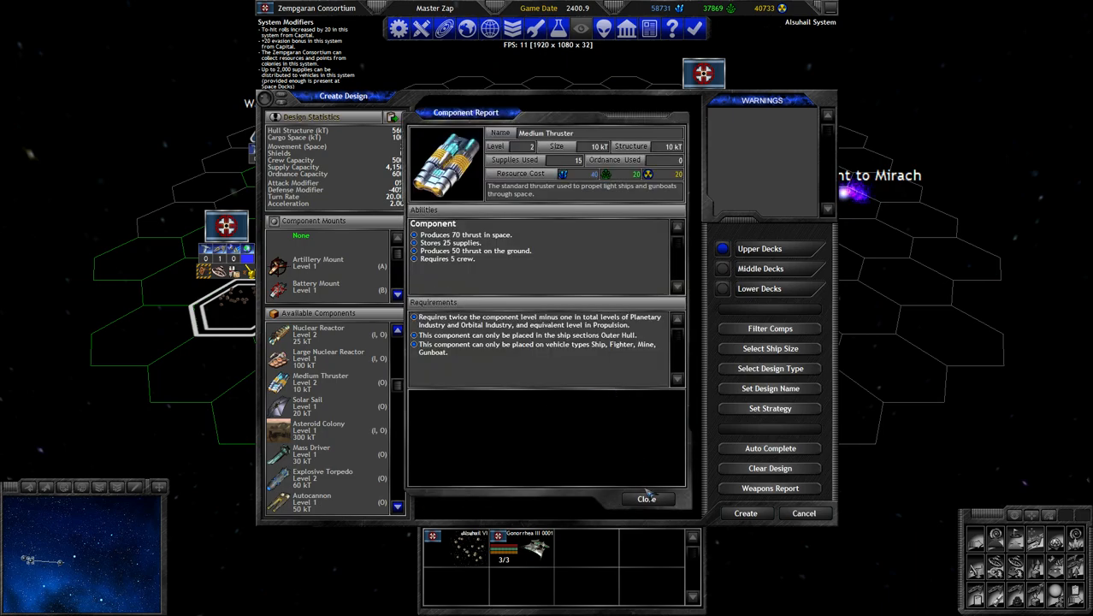
click(647, 499)
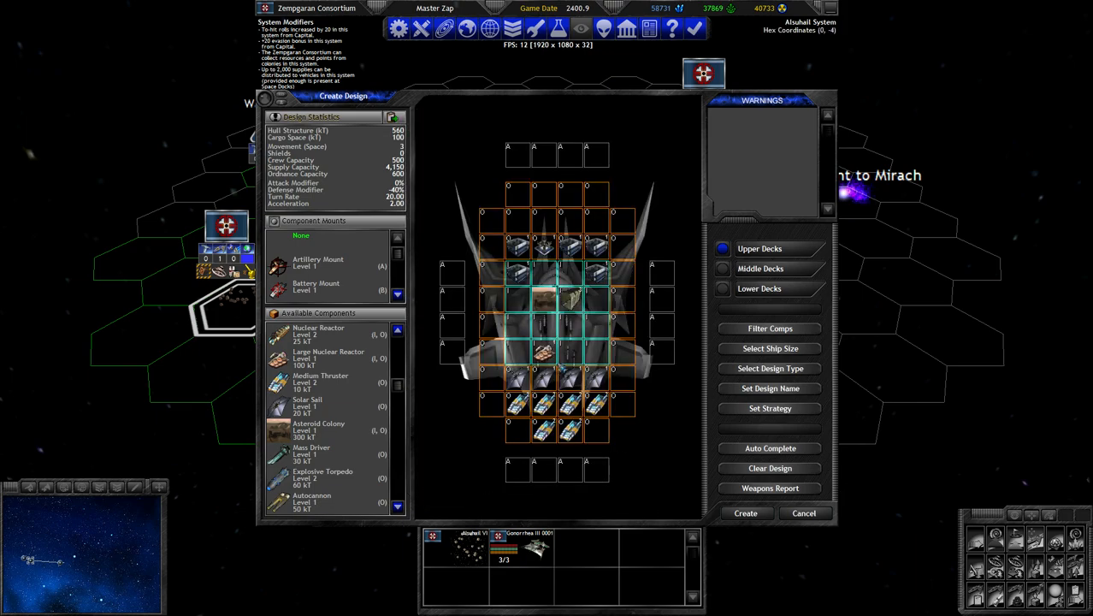
click(329, 354)
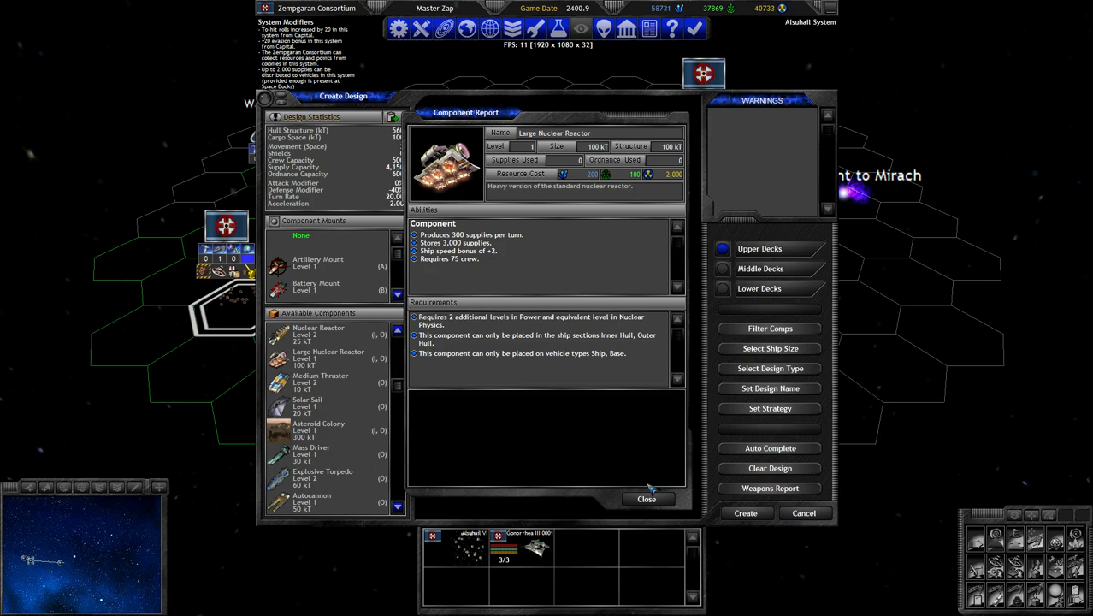
click(647, 499)
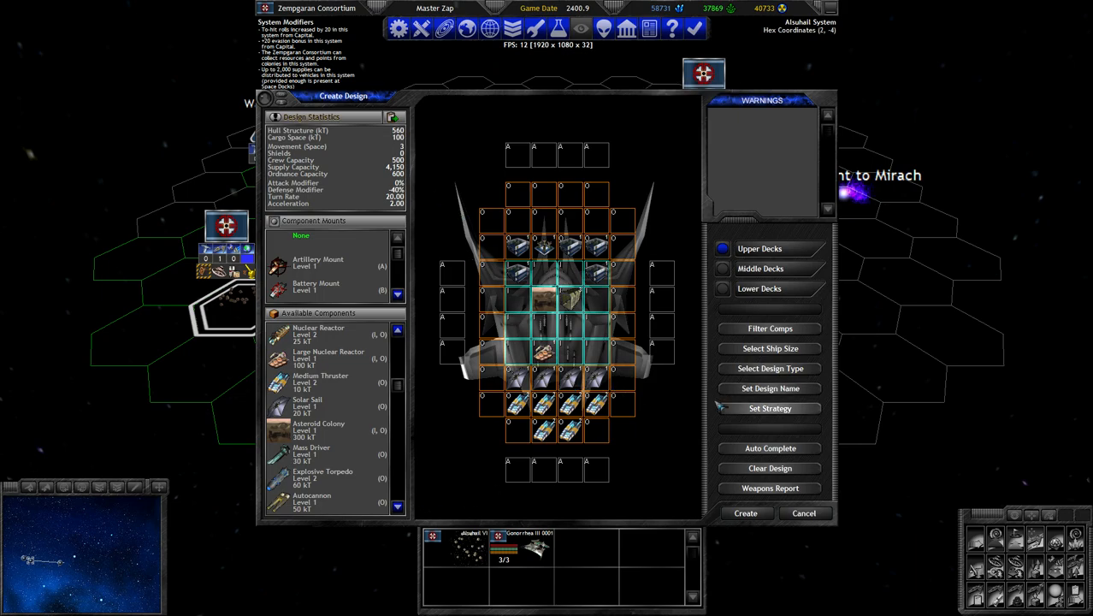
mouse_move(357, 176)
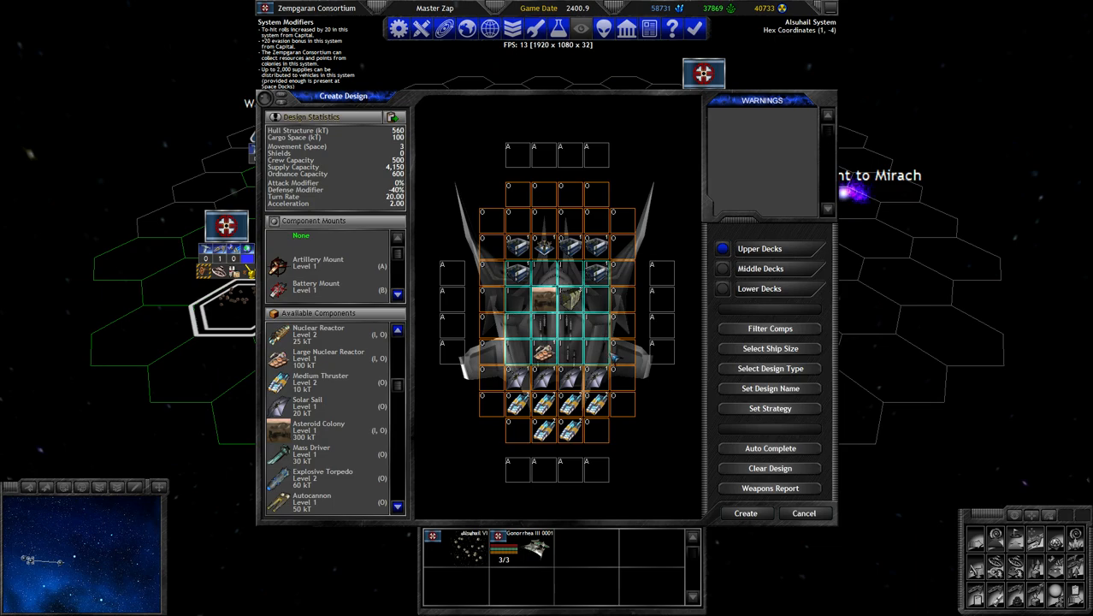
mouse_move(705, 72)
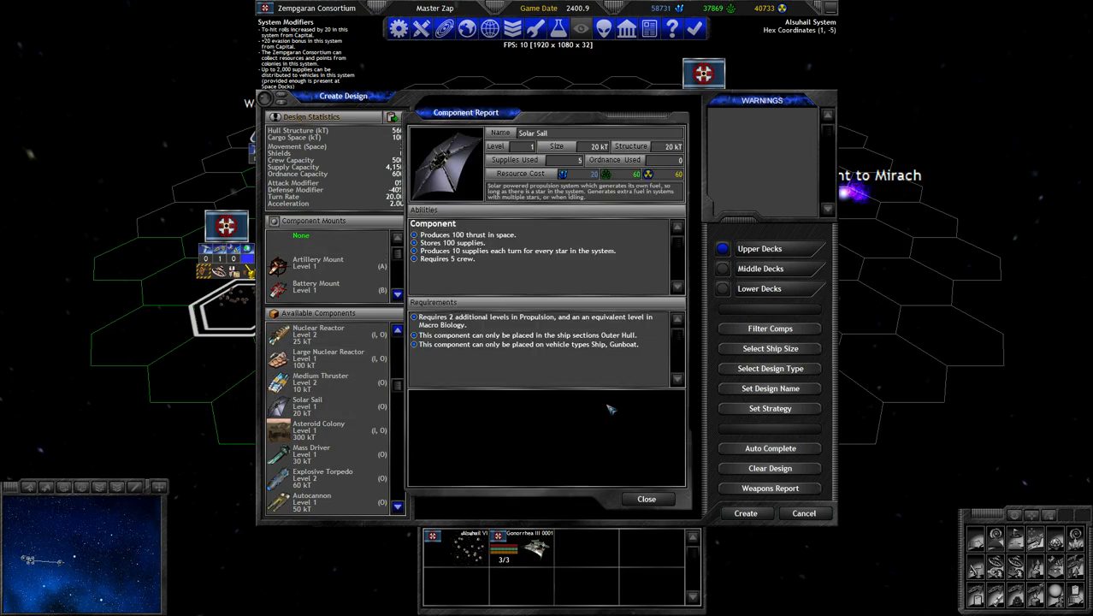
mouse_move(613, 411)
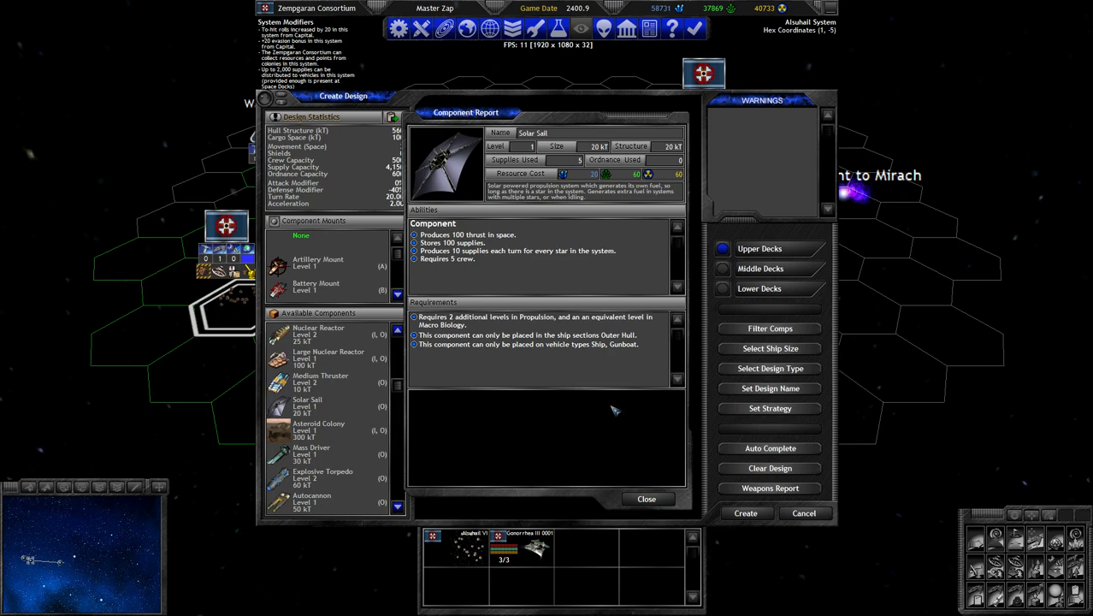
Adjust the freighter's Solar Sails to 780 of 800 kT and bring up the Asteroid Colony report.
click(647, 500)
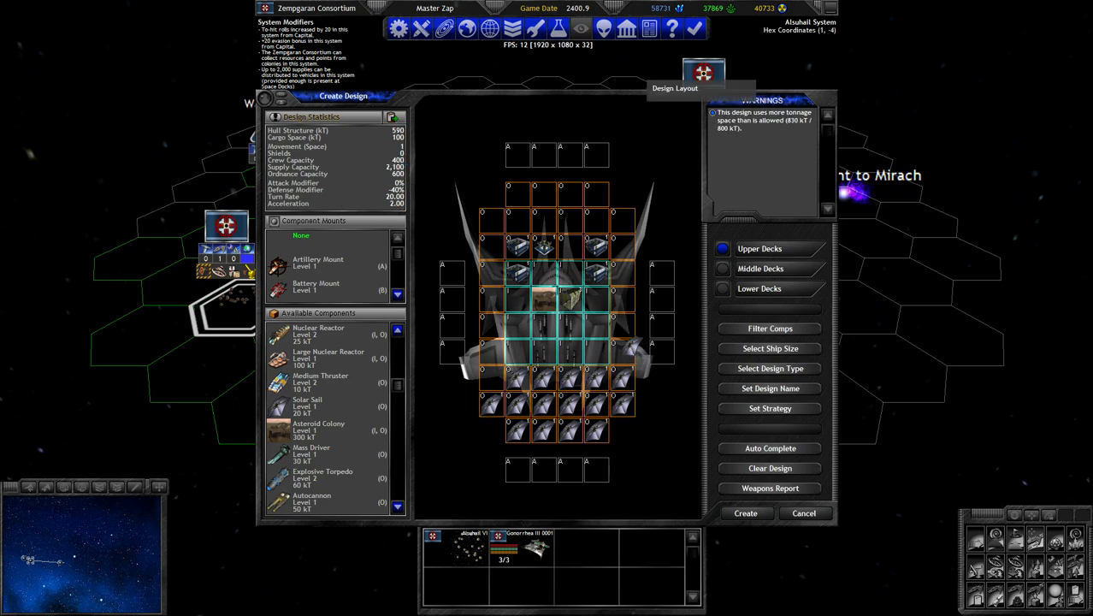
click(619, 351)
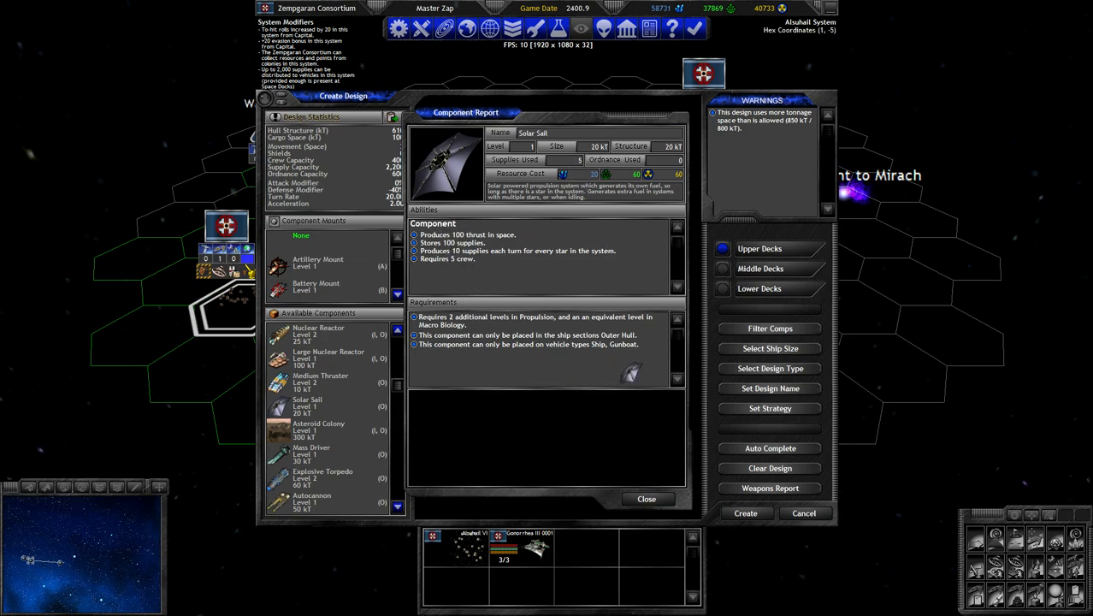
click(647, 500)
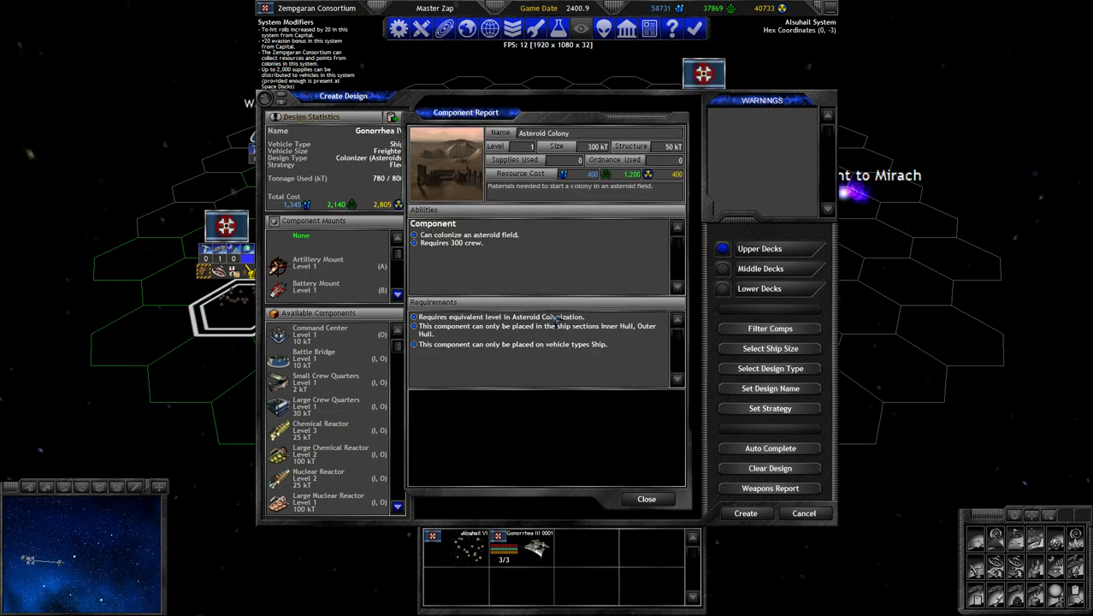
mouse_move(654, 467)
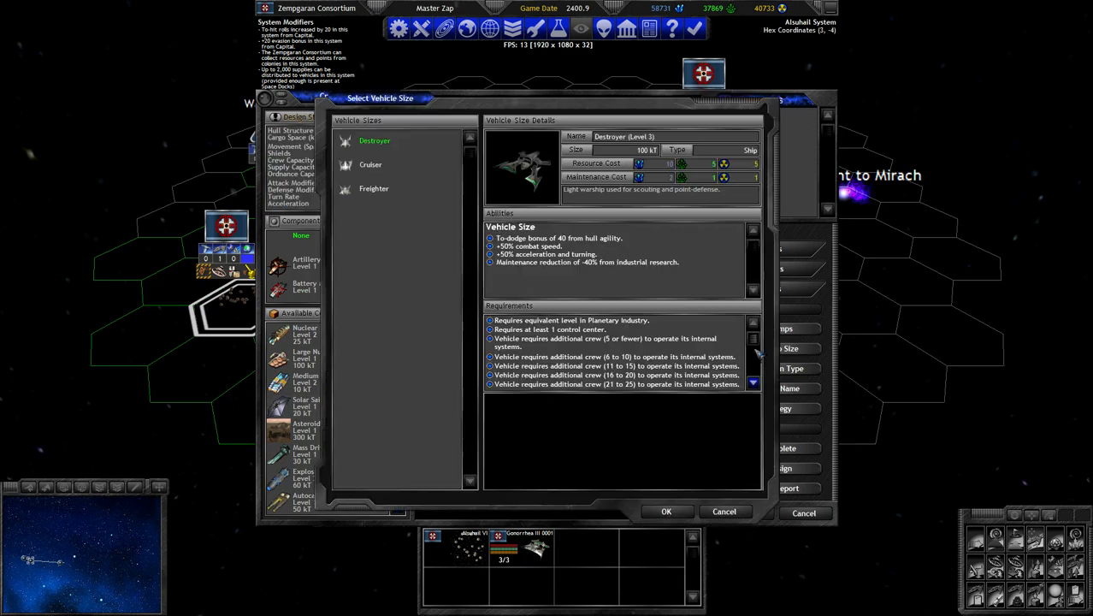
Compare Freighter, Cruiser and Destroyer hull sizes, then cancel back to the Designs list.
click(373, 188)
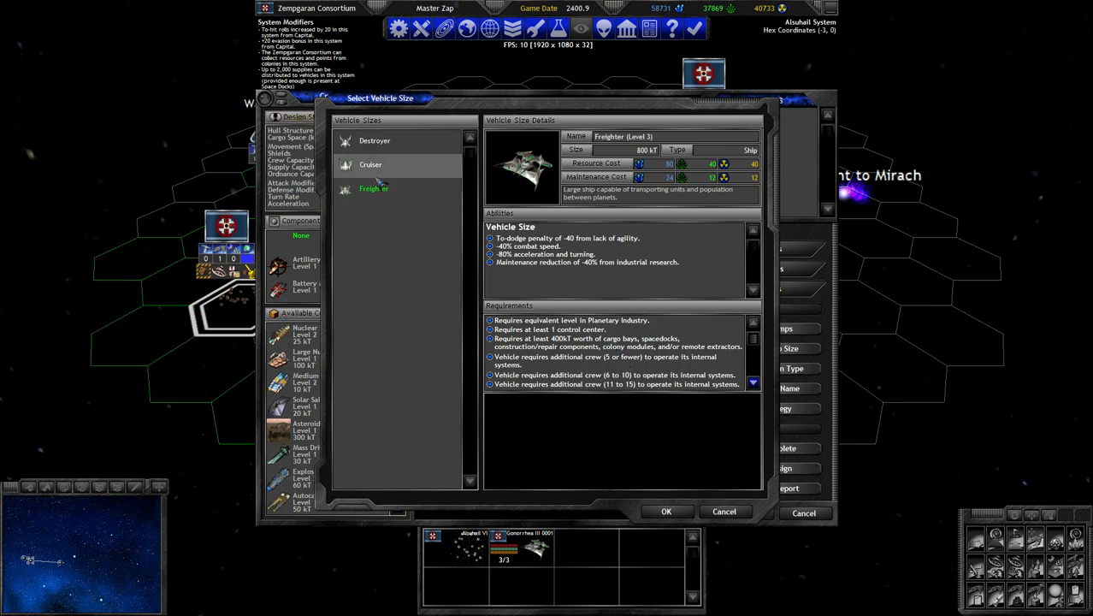
click(369, 164)
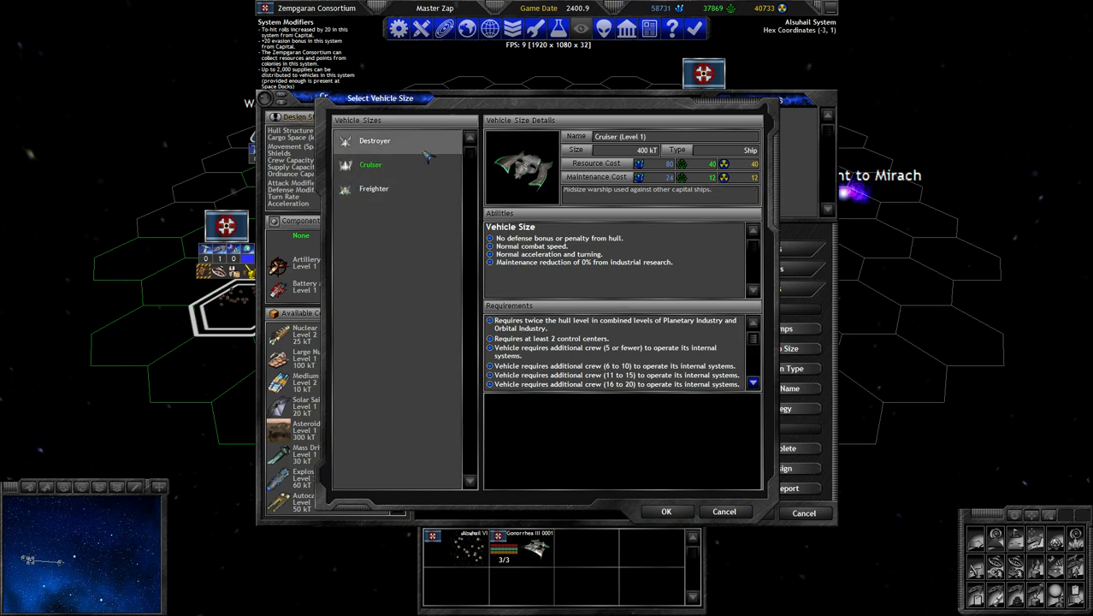
click(373, 140)
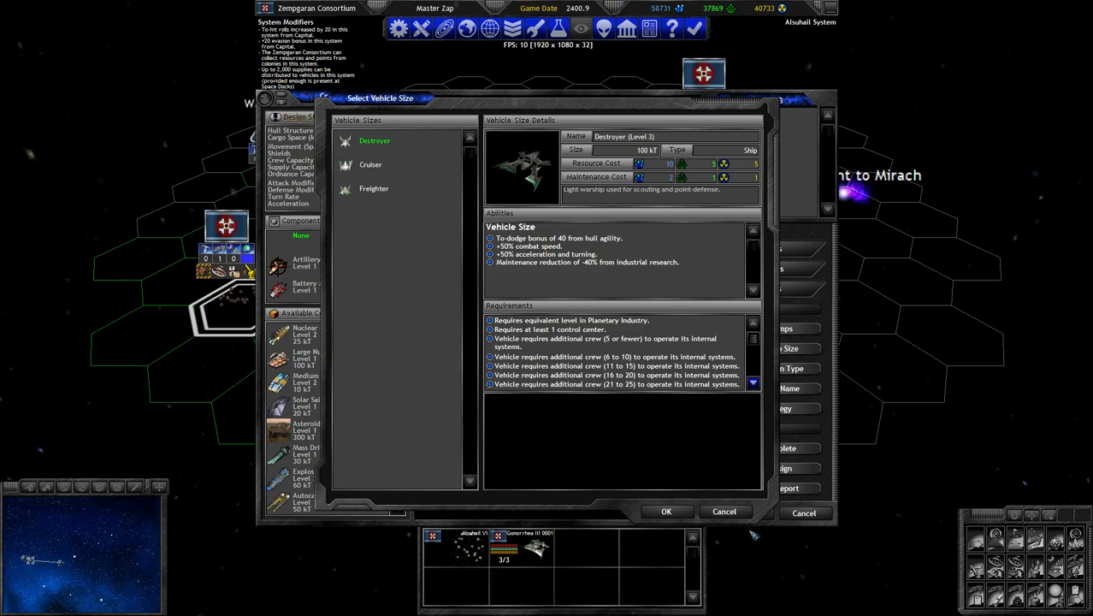
click(667, 512)
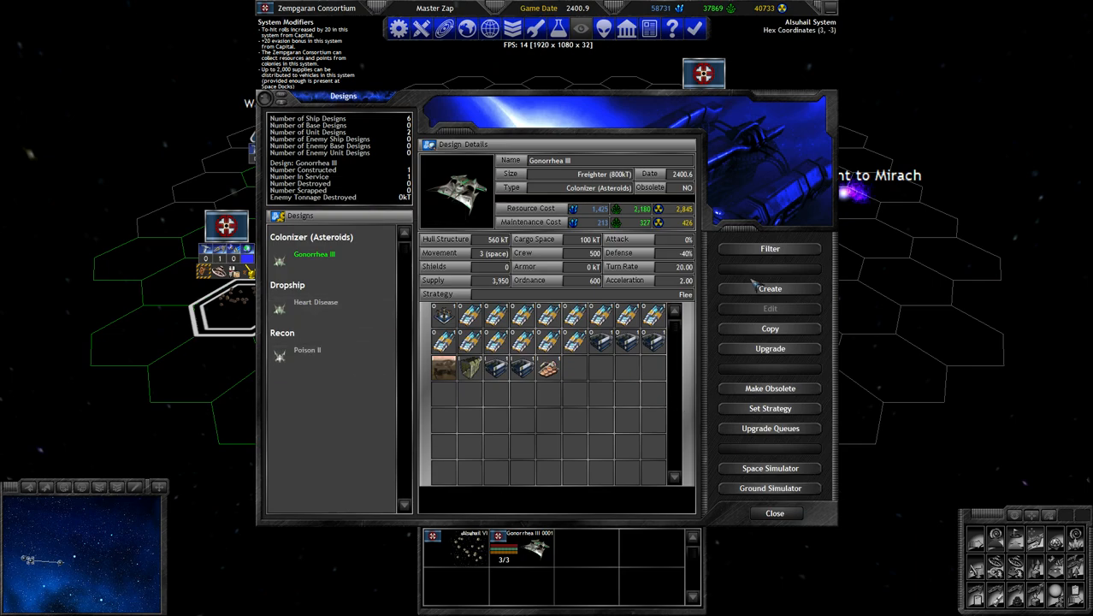
Create a new Ship design on the Destroyer hull and bring up the Solar Sail report.
click(770, 287)
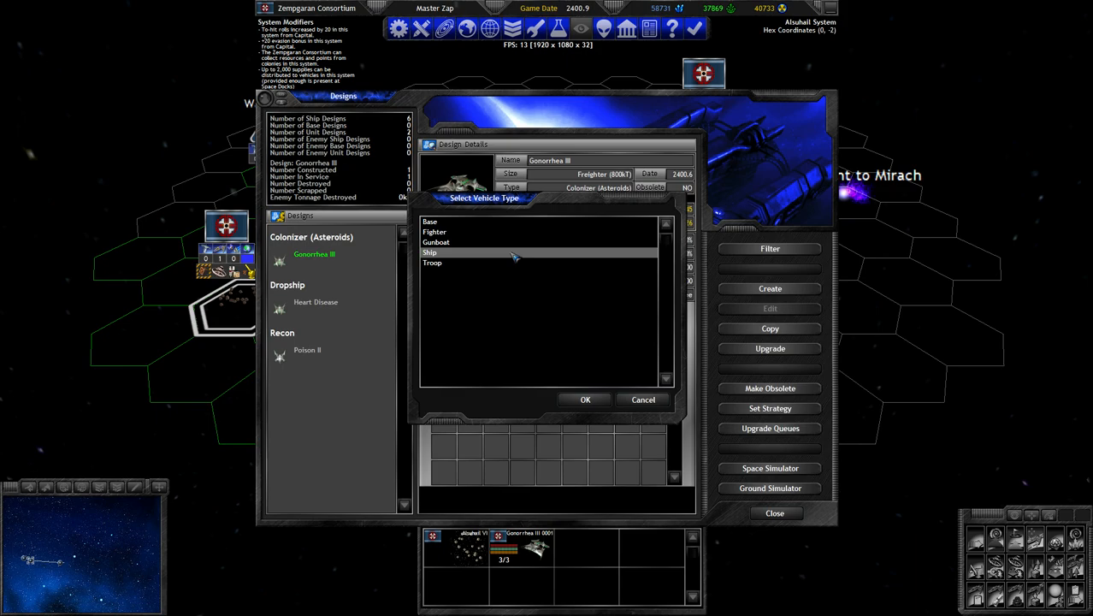
click(585, 400)
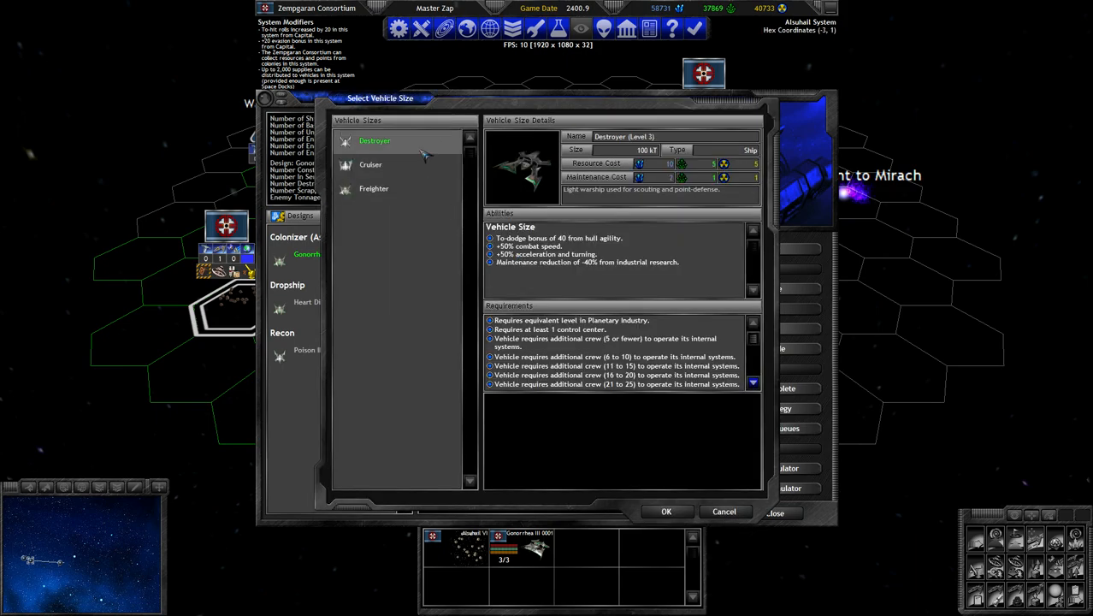
click(667, 510)
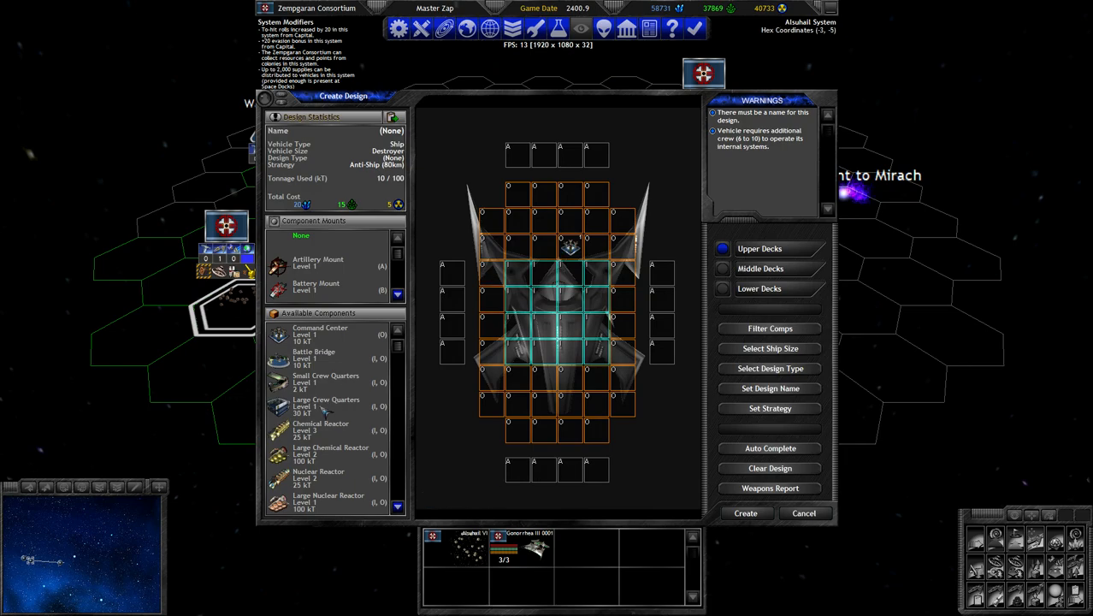
scroll(down, 3)
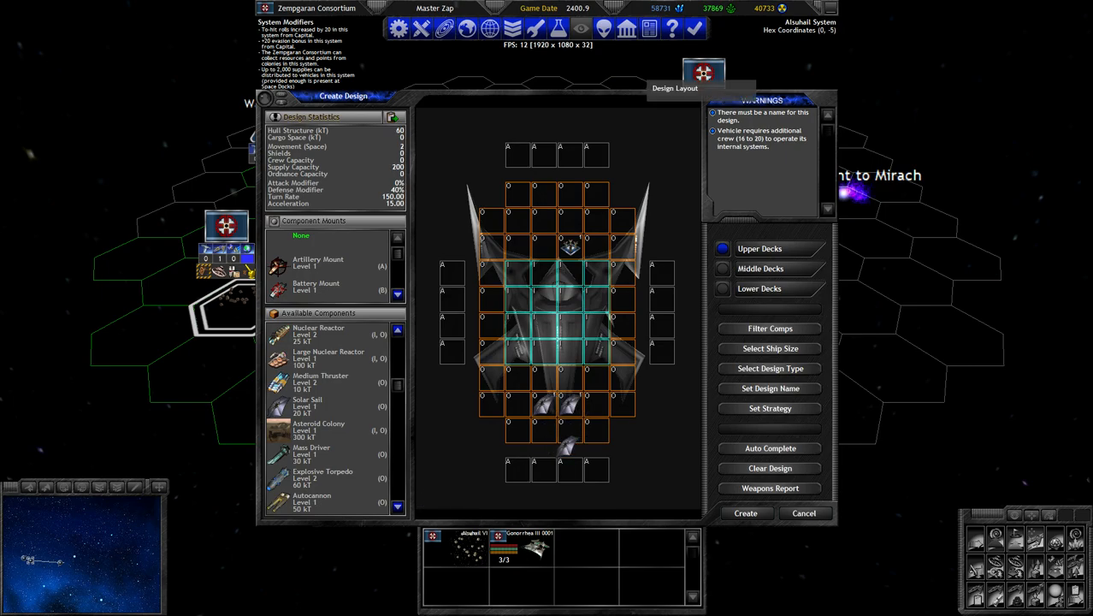
click(308, 404)
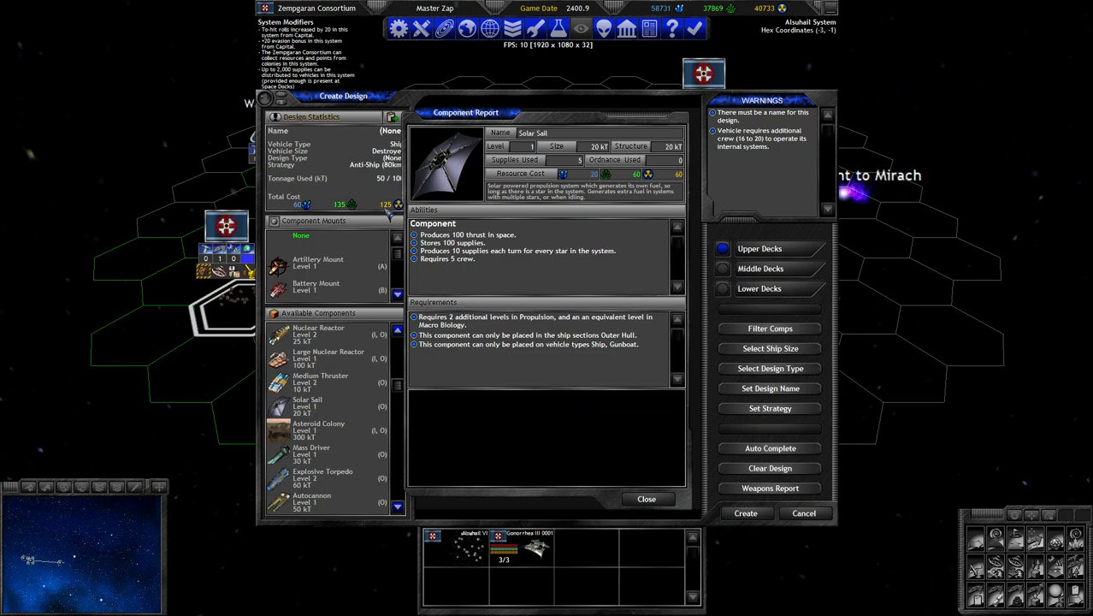
mouse_move(503, 235)
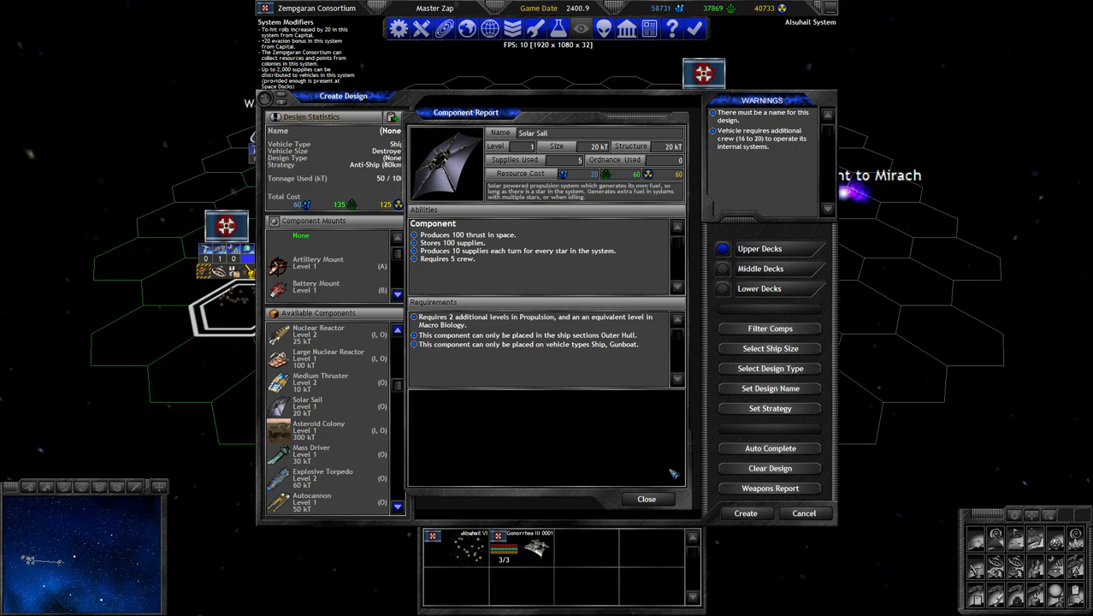
Close the Solar Sail report and add parts bringing the destroyer to 60 of 100 kT.
click(647, 499)
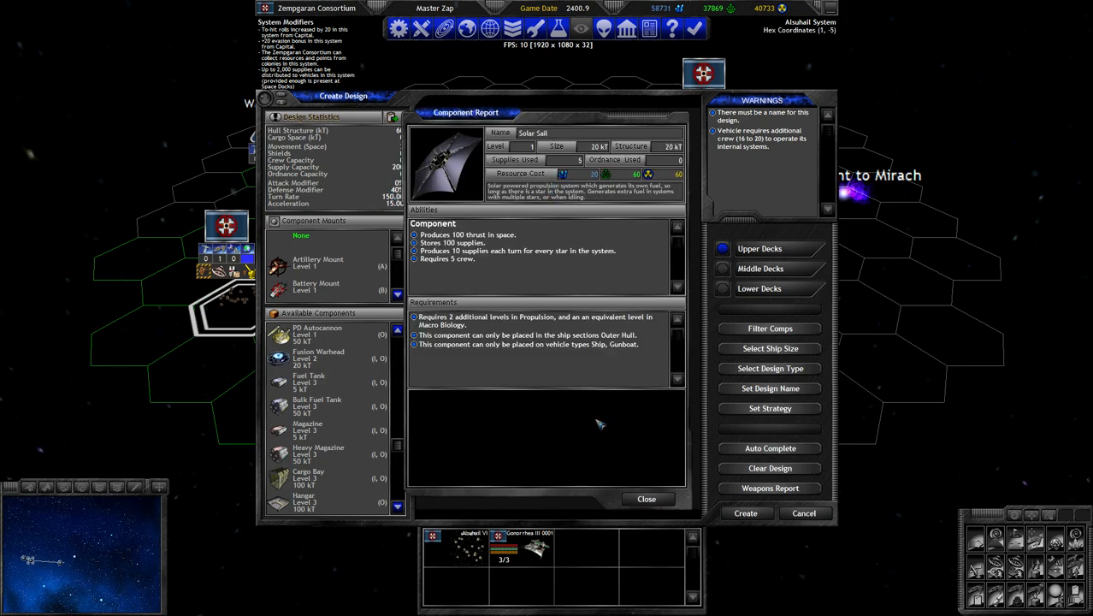
click(647, 500)
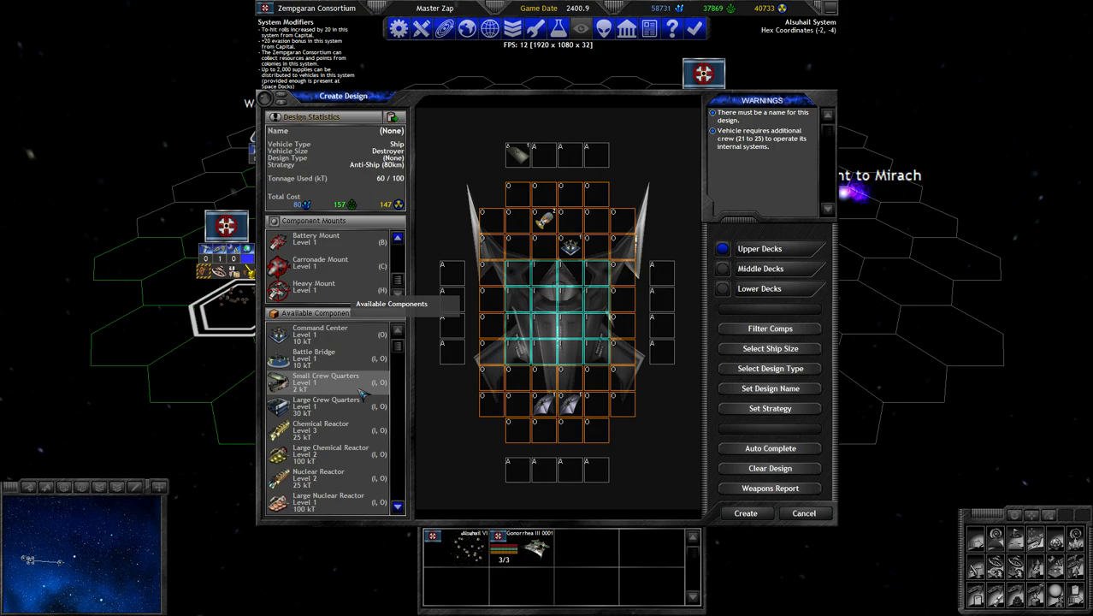
Add Magazine and weapon components, checking the Magazine report, filling the destroyer to 100 kT.
scroll(down, 3)
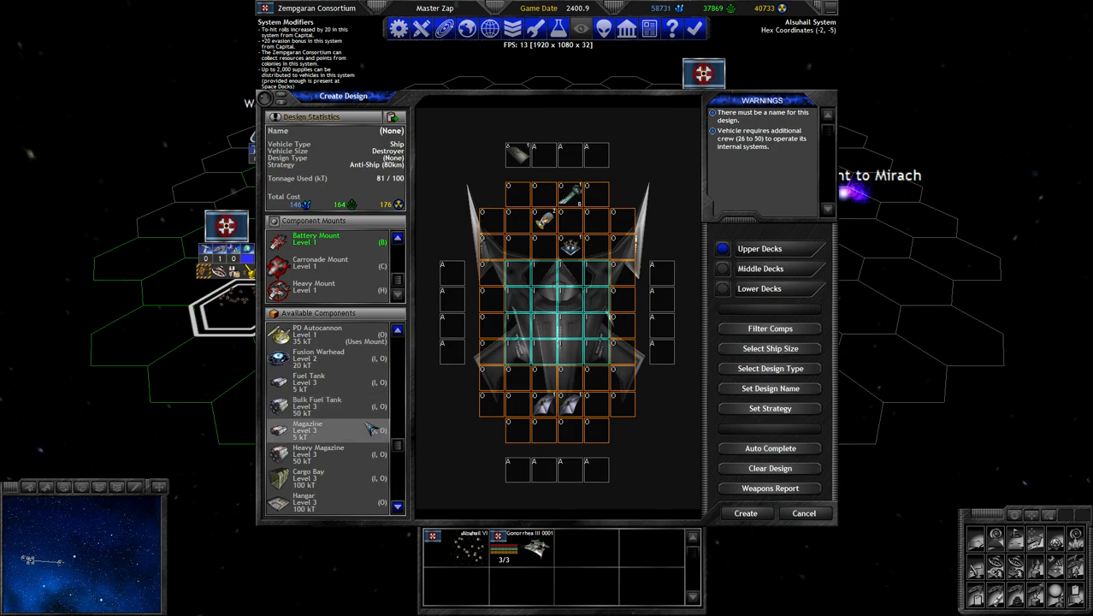
click(308, 428)
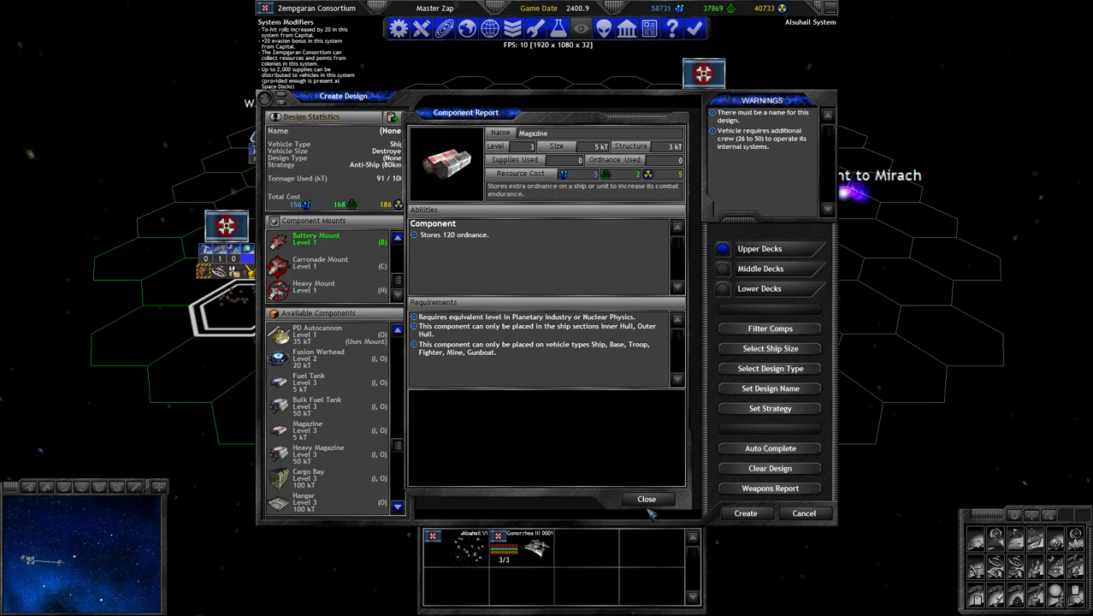
click(647, 499)
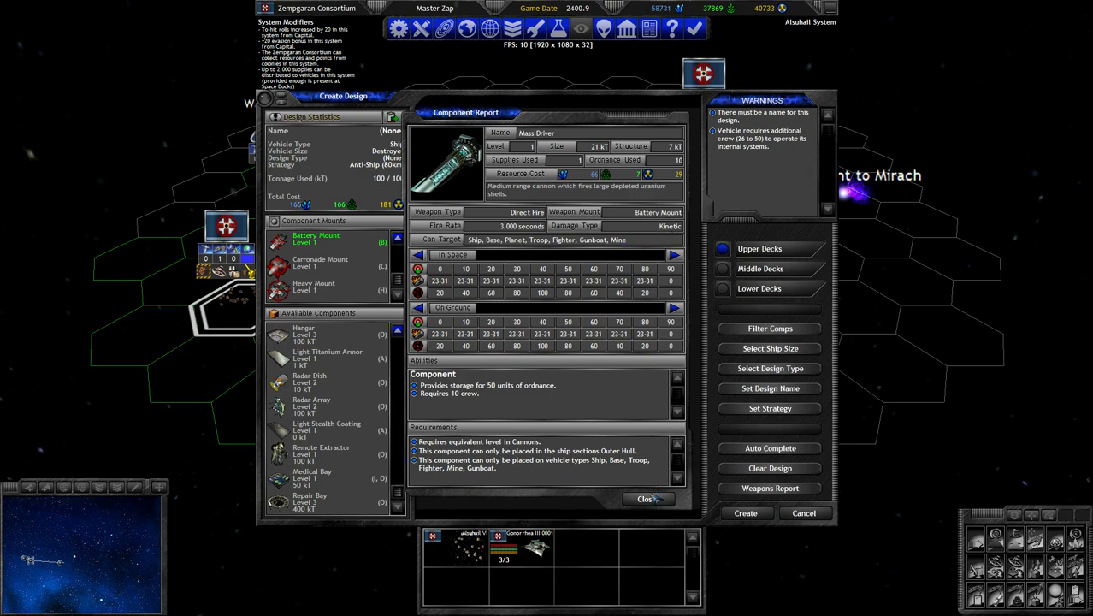
Rearrange Mass Drivers and inner-deck parts so only the missing-name warning remains at 100 kT.
click(647, 499)
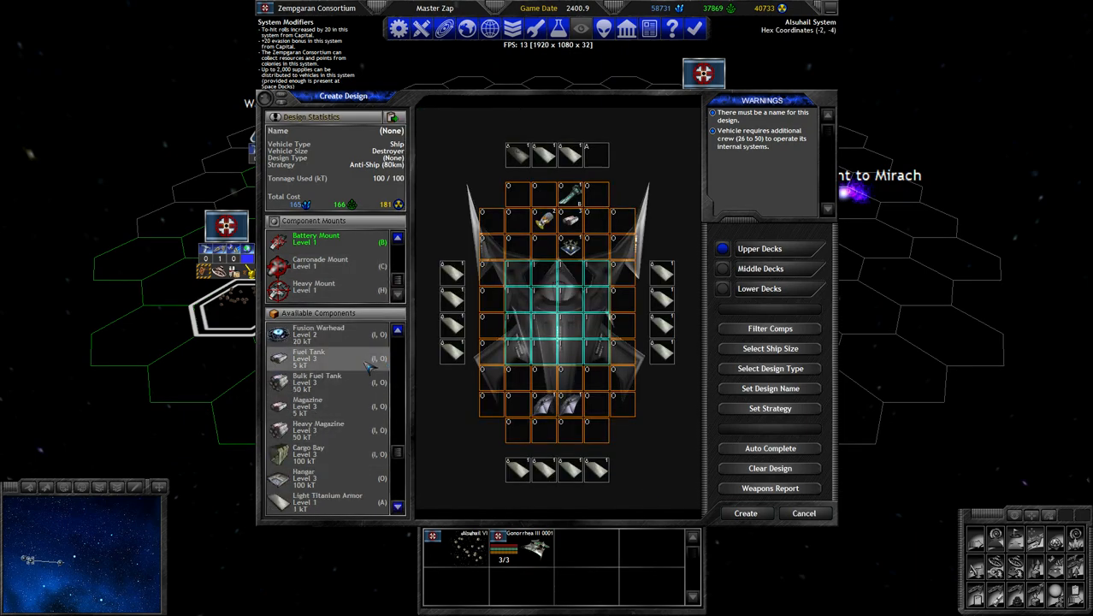
scroll(down, 3)
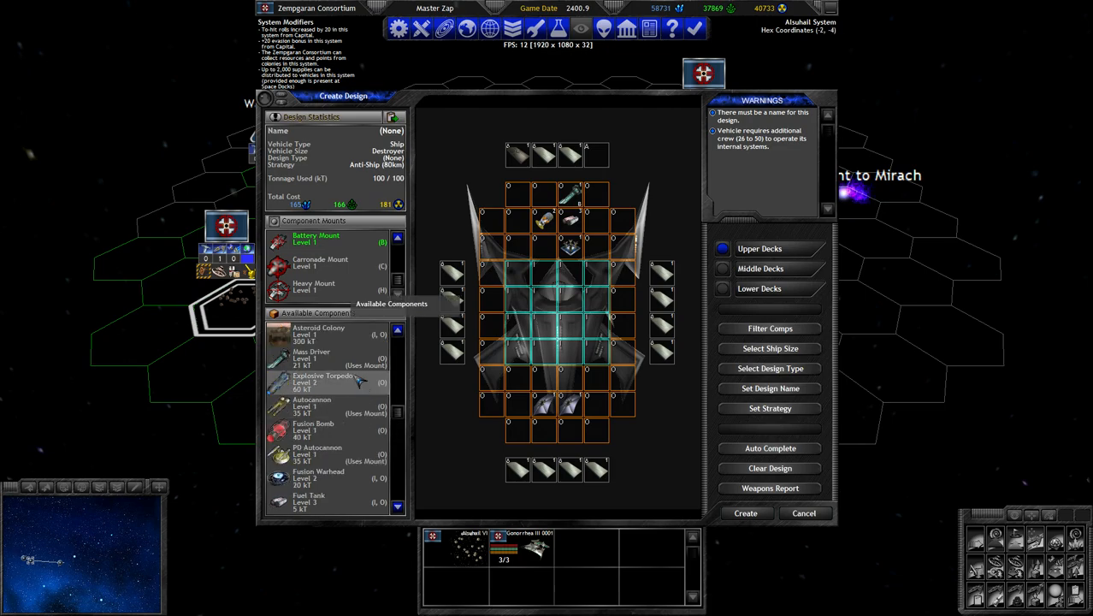
click(311, 357)
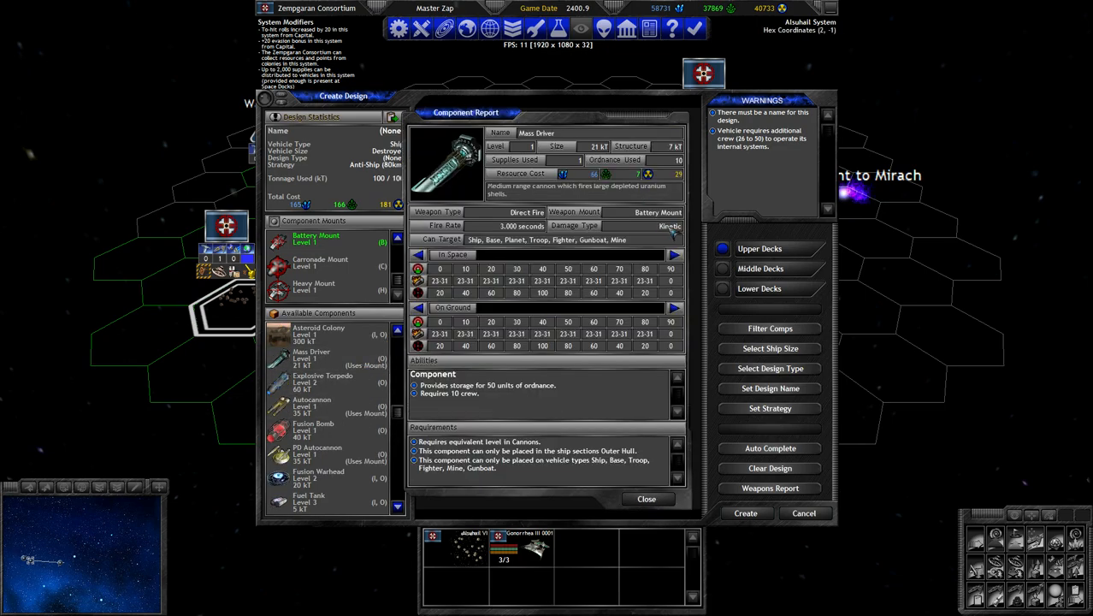
click(647, 500)
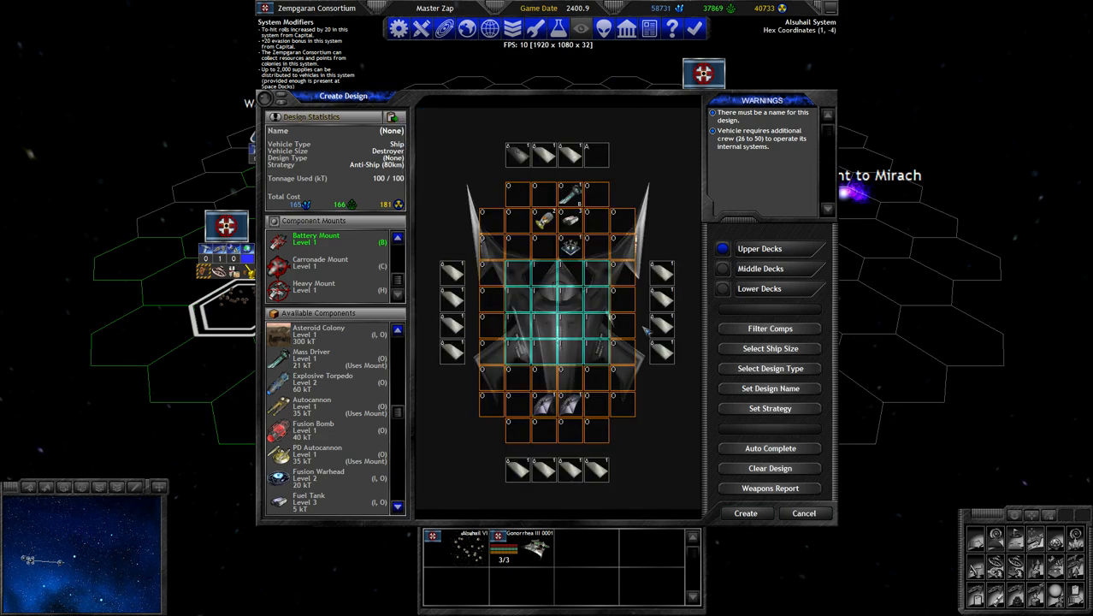
mouse_move(647, 394)
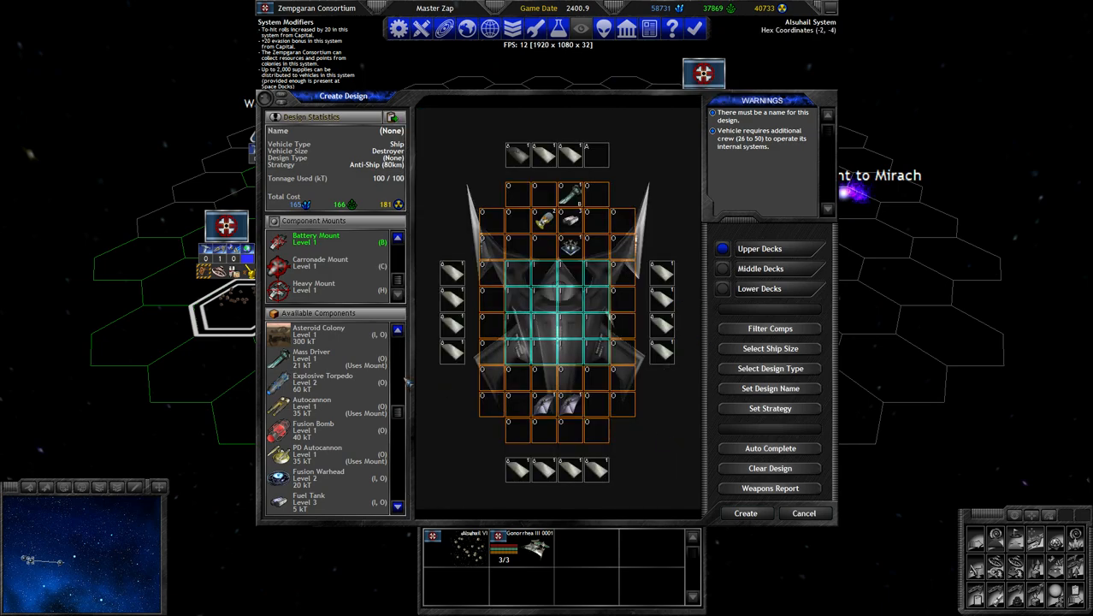
mouse_move(342, 385)
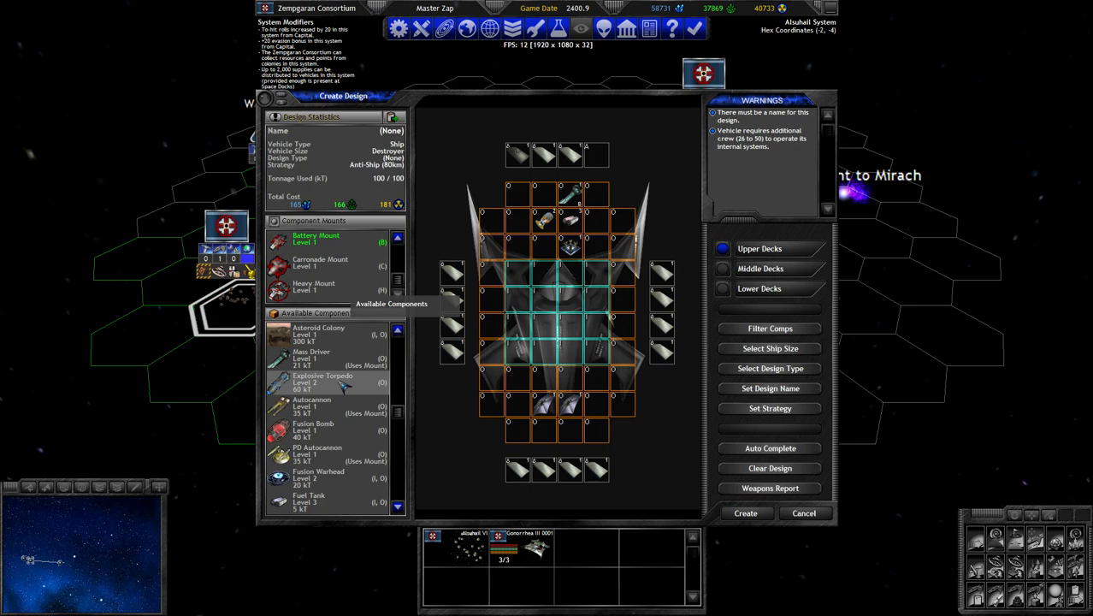
scroll(down, 3)
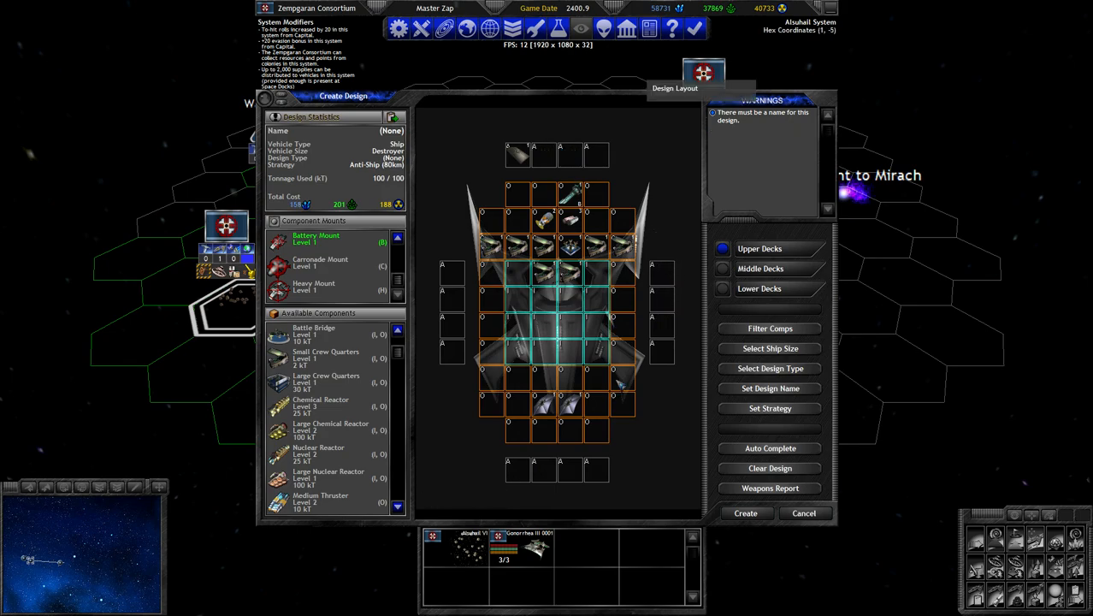
mouse_move(623, 385)
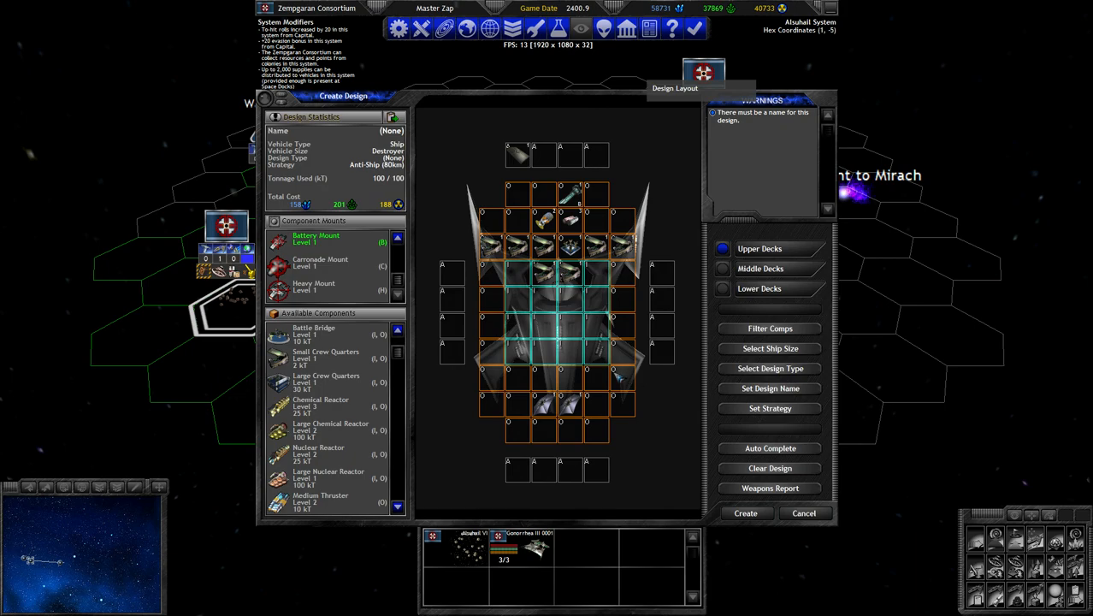
mouse_move(677, 181)
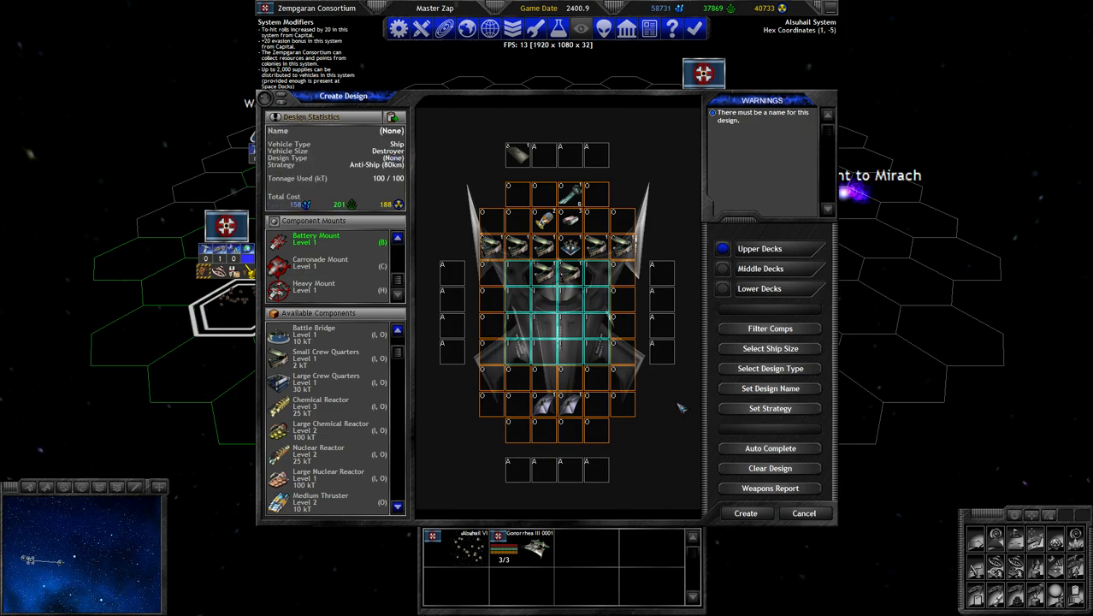
mouse_move(780, 407)
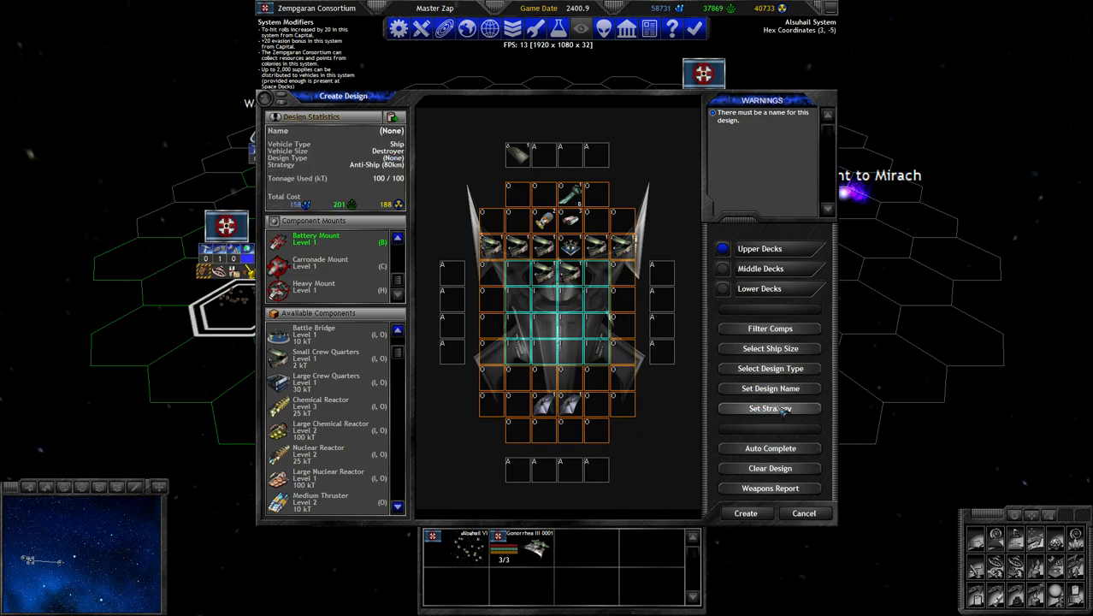
Give the new Destroyer design the Recon role type.
click(769, 407)
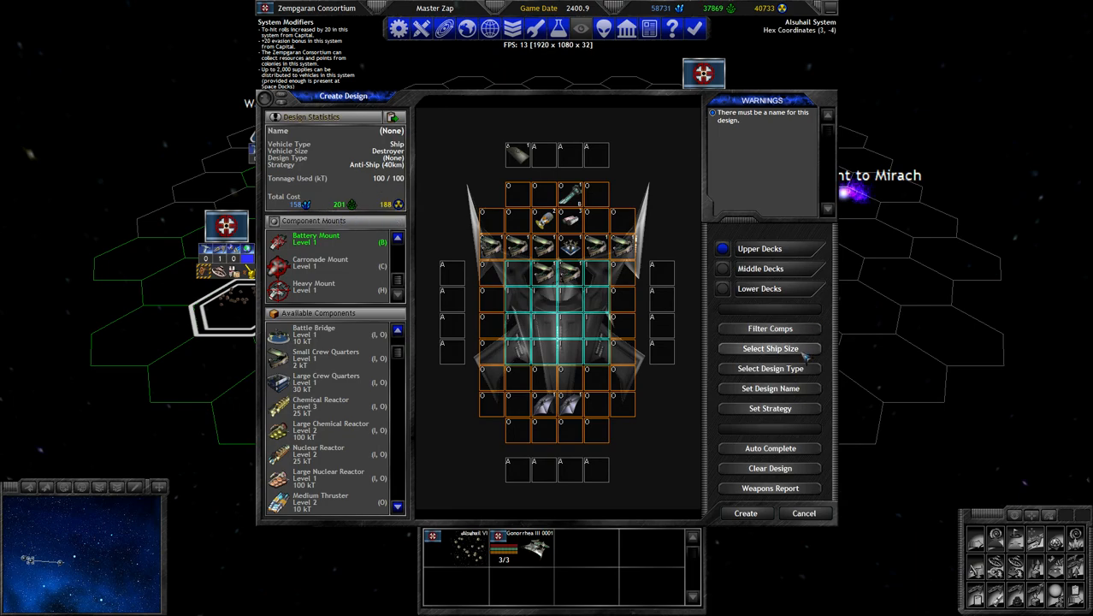
click(769, 367)
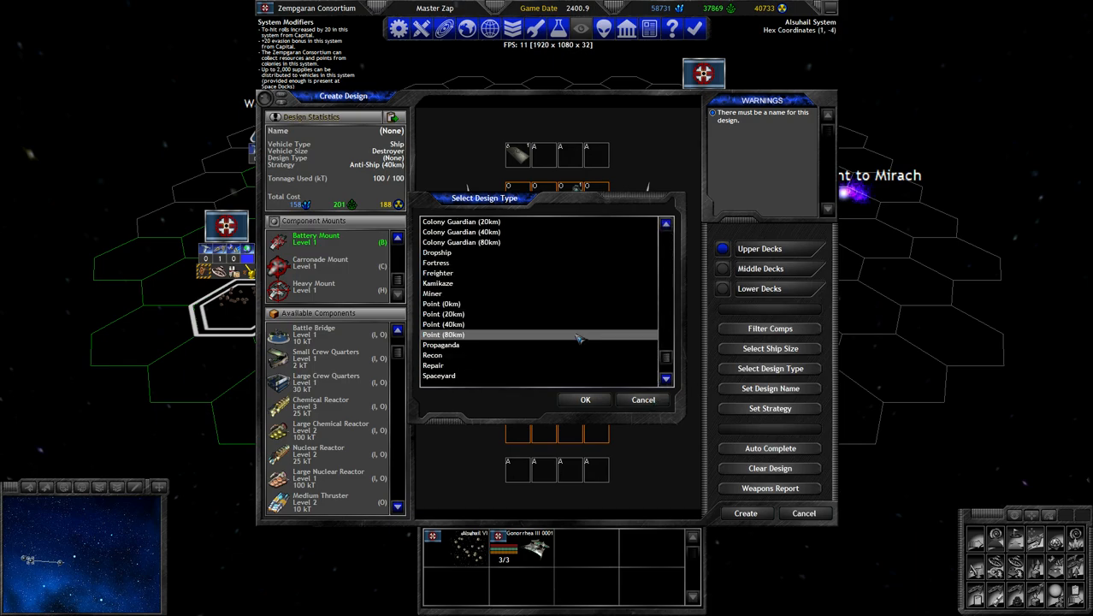
click(432, 354)
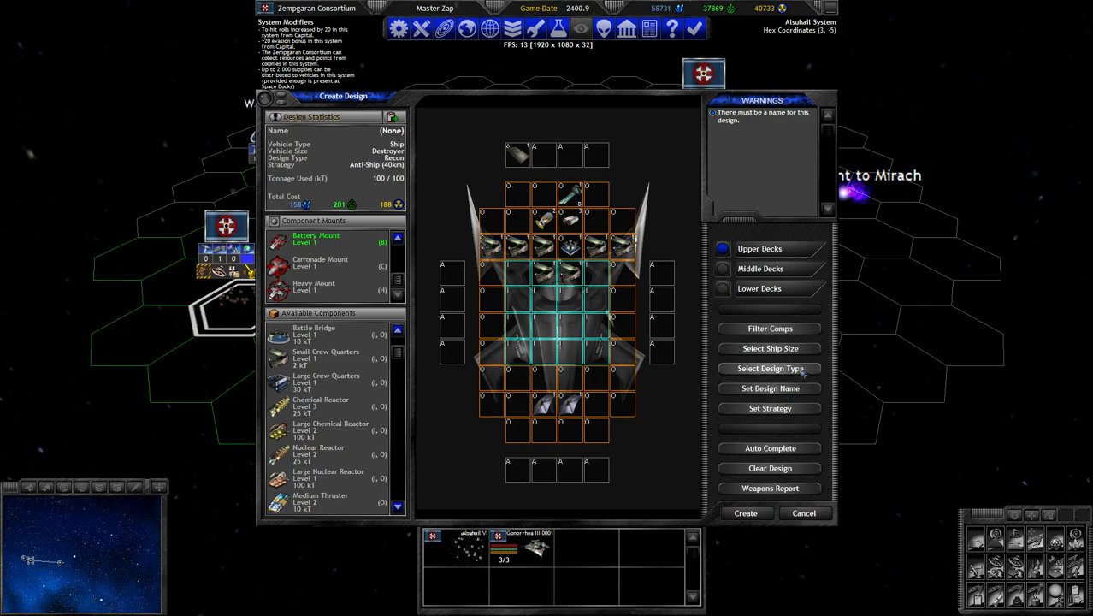
Name the design Pemphigus and save it into the design list at 100 kT.
click(770, 386)
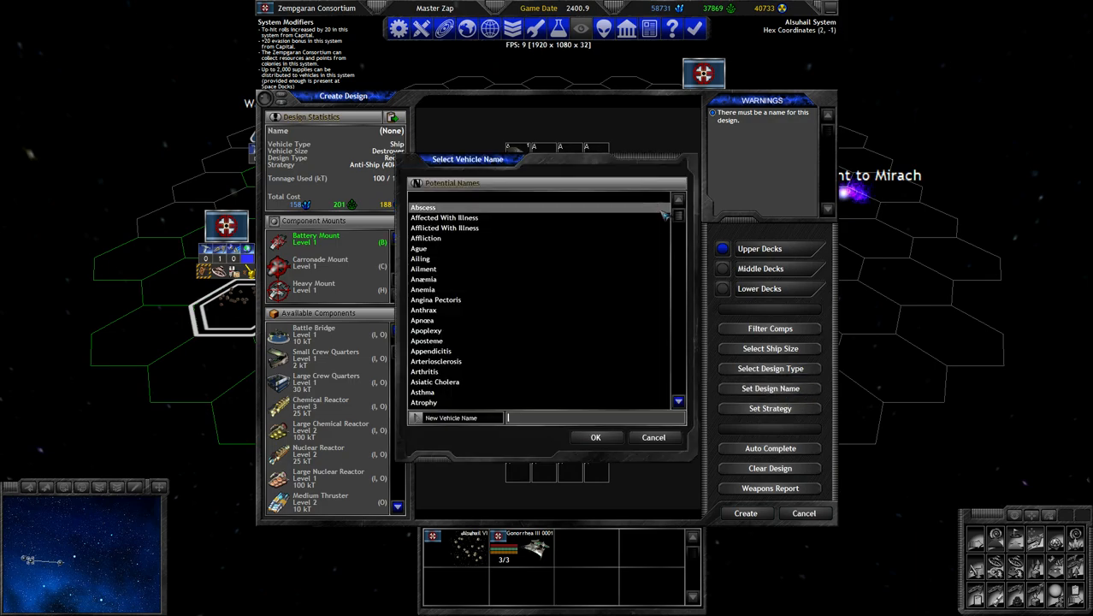
scroll(down, 3)
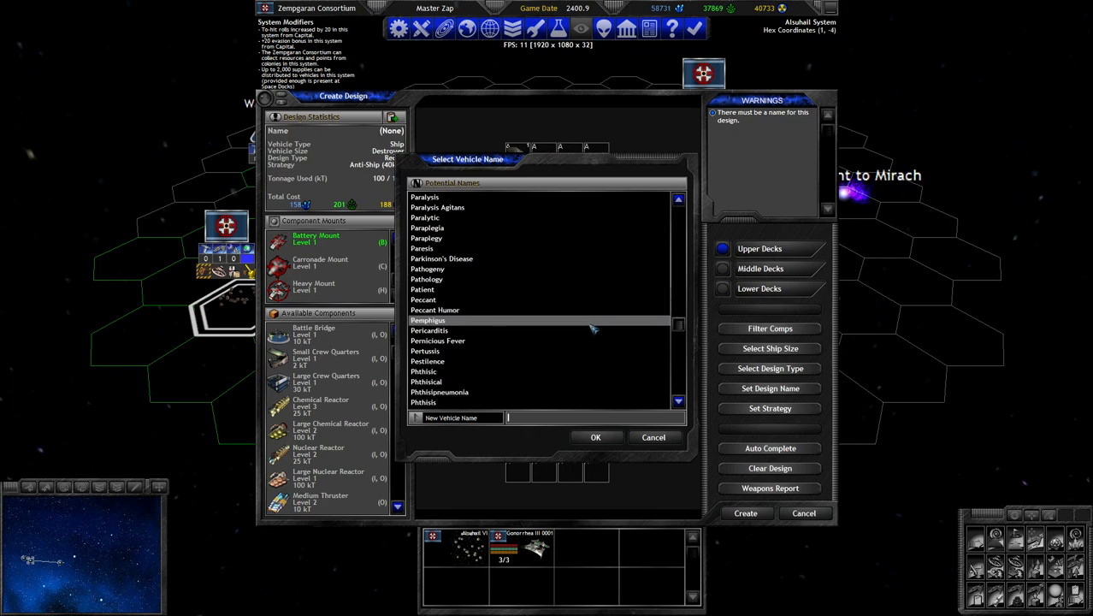
click(428, 320)
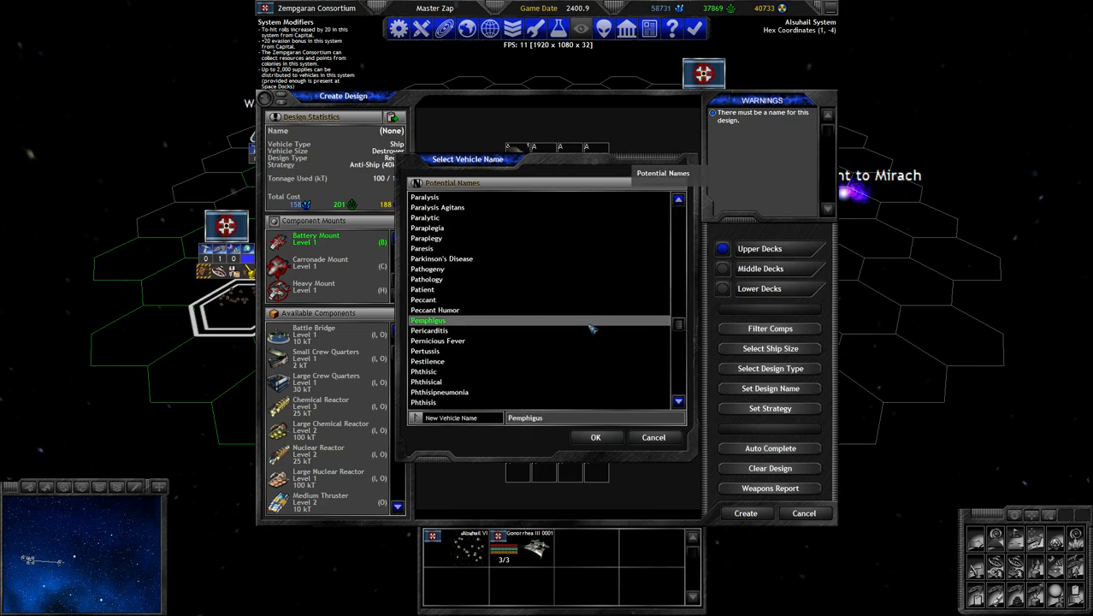
click(596, 438)
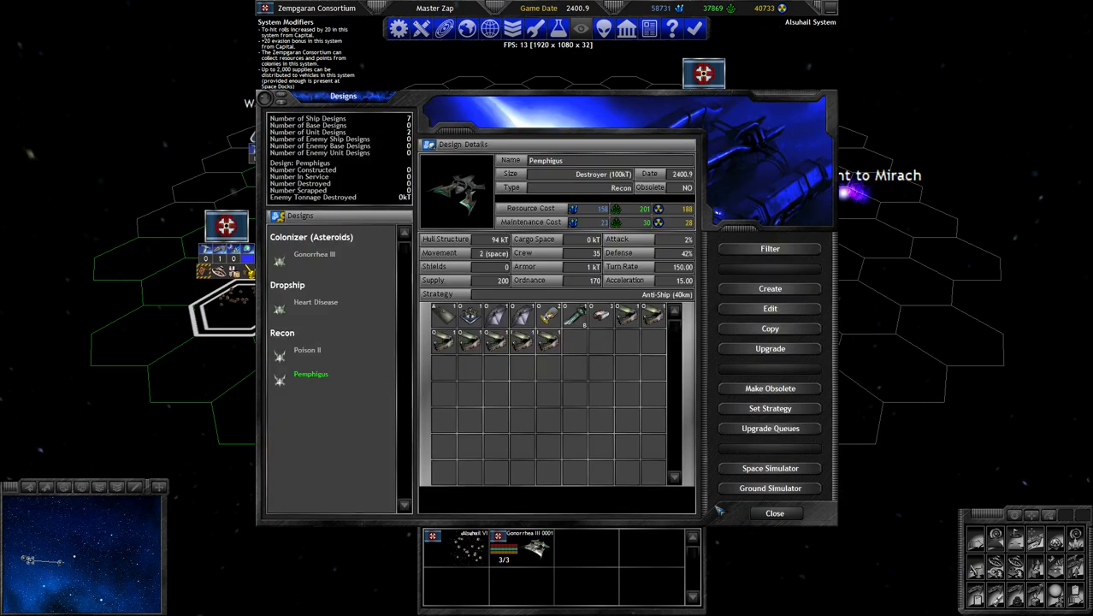
click(308, 349)
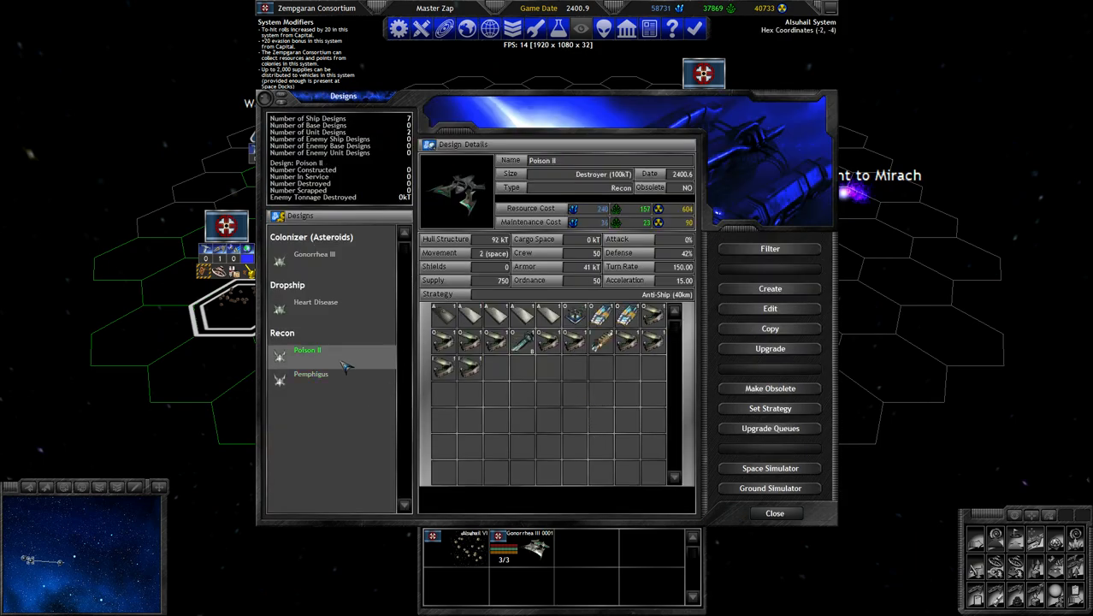
click(308, 349)
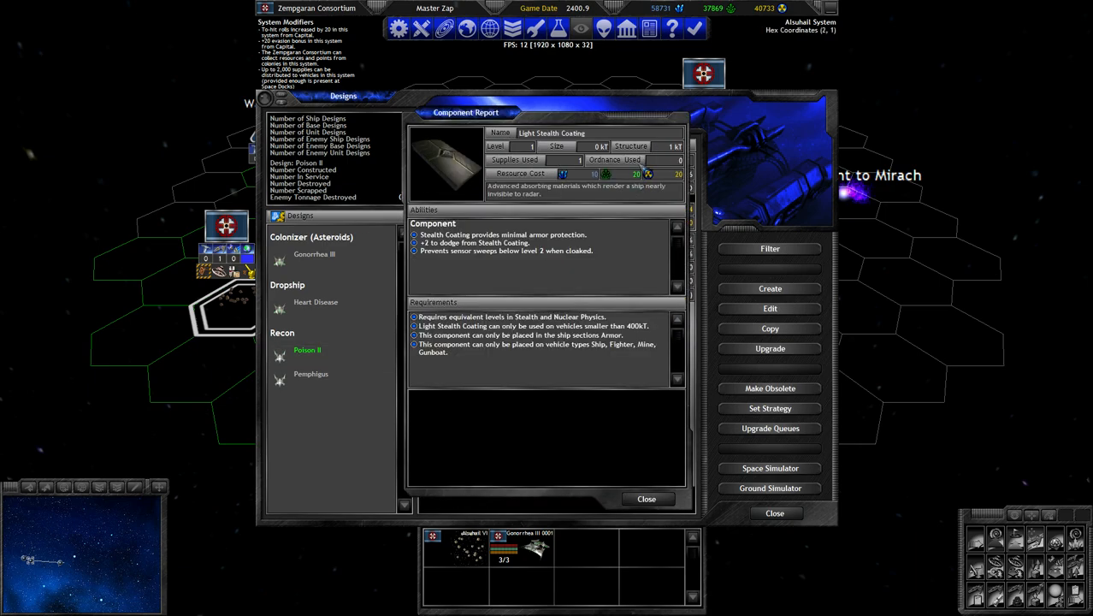
mouse_move(660, 452)
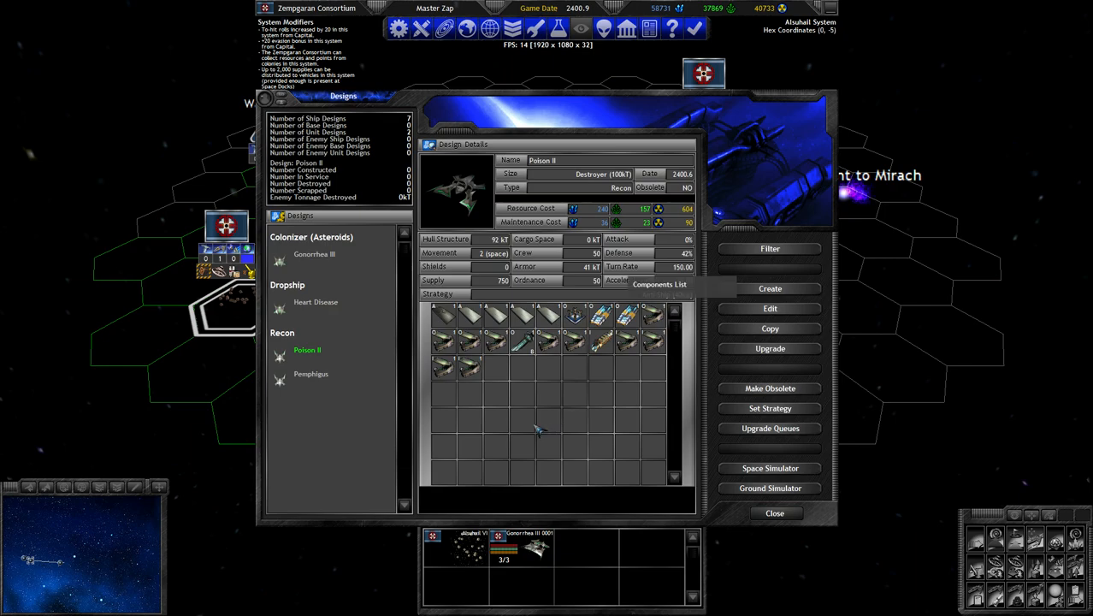
mouse_move(541, 425)
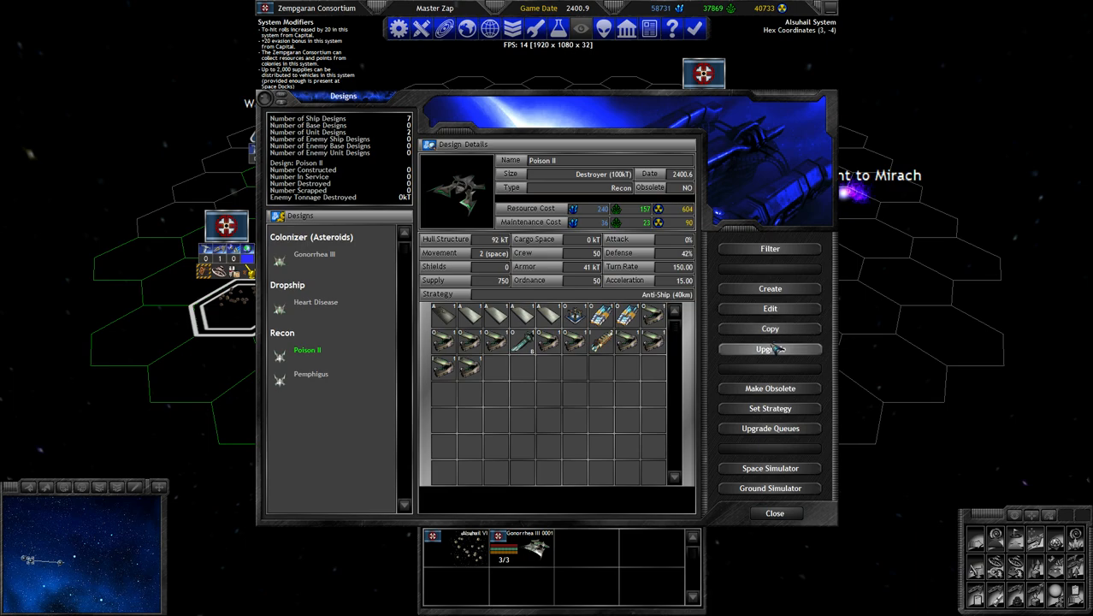
click(770, 349)
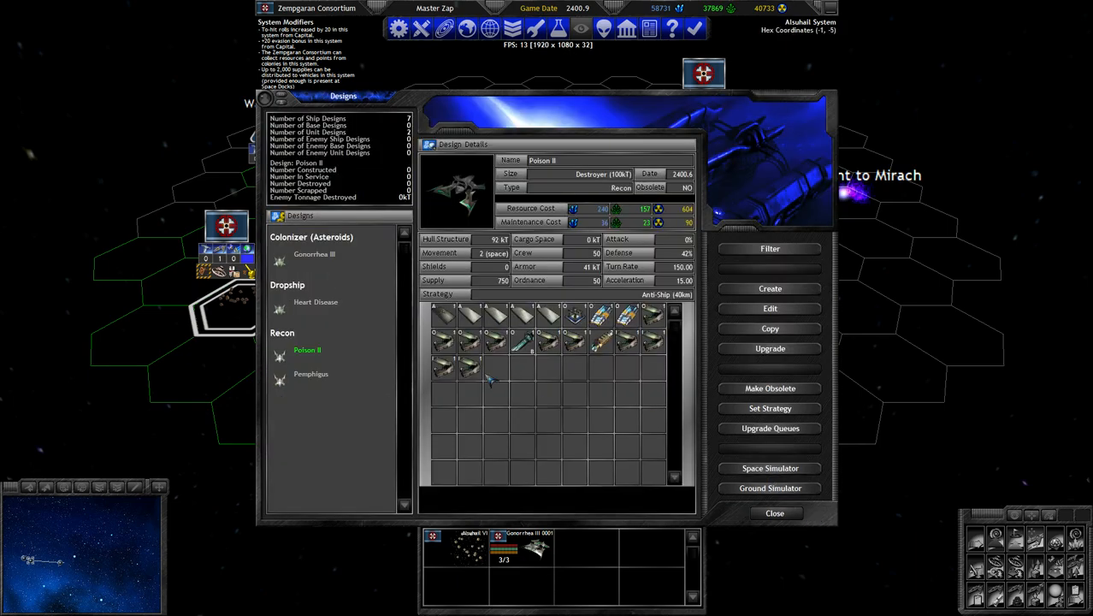
click(312, 373)
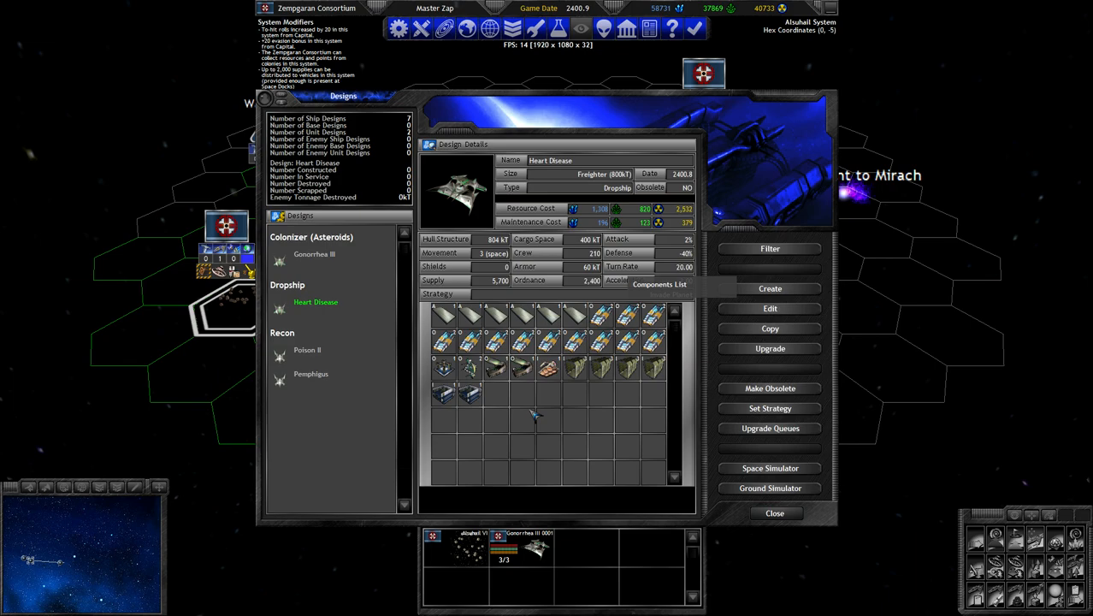
mouse_move(547, 392)
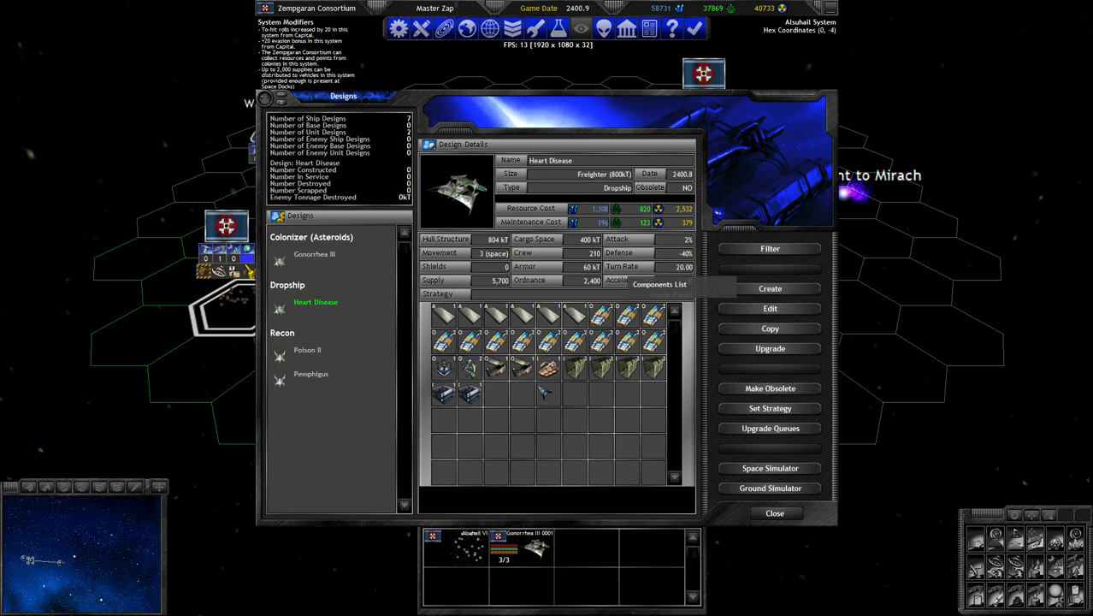
mouse_move(554, 397)
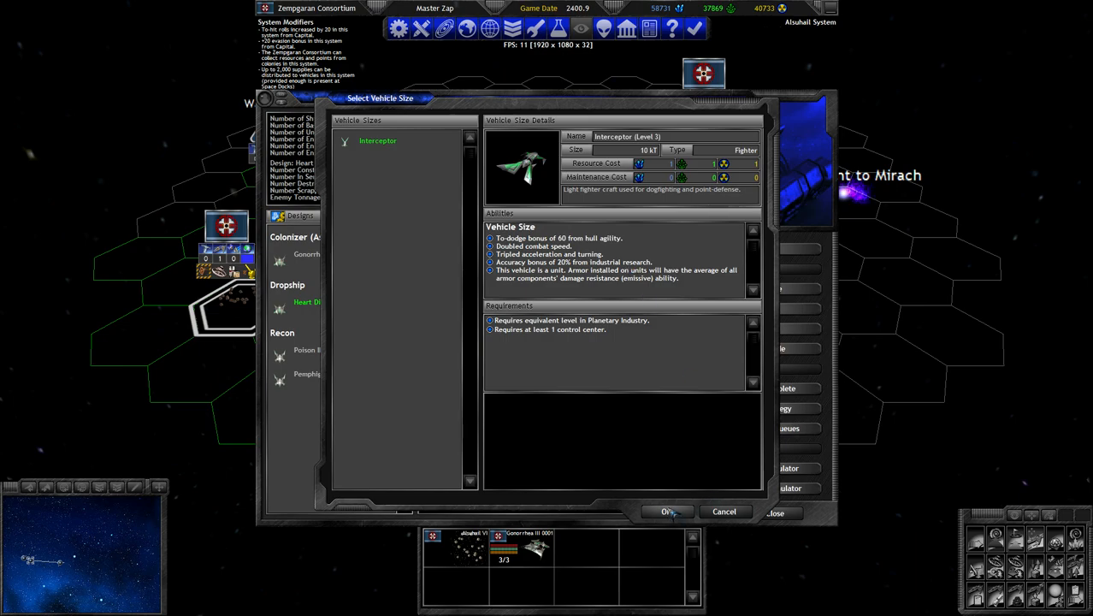
Start a new fighter design on the Interceptor hull.
click(667, 512)
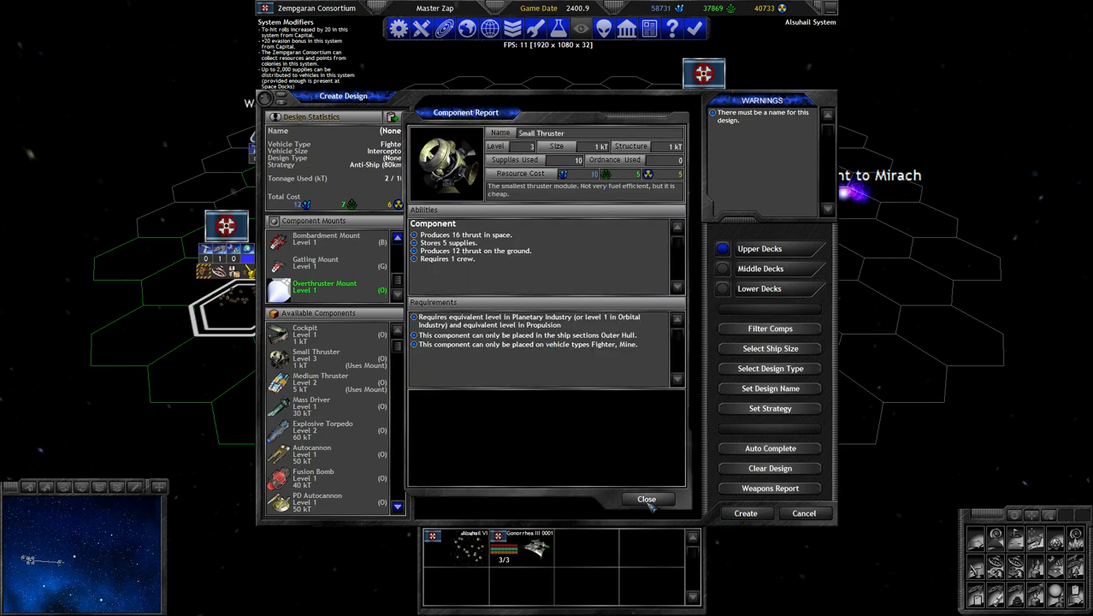
Review the Small Thruster report and place small thrusters on the hull, reaching 3 of 10 kT.
click(647, 499)
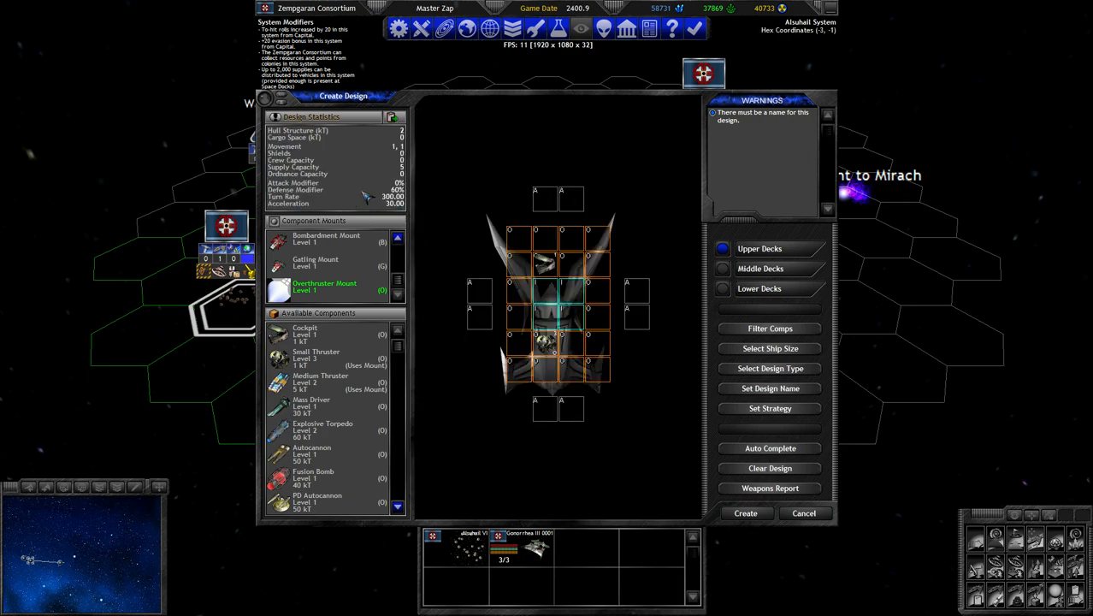
click(561, 342)
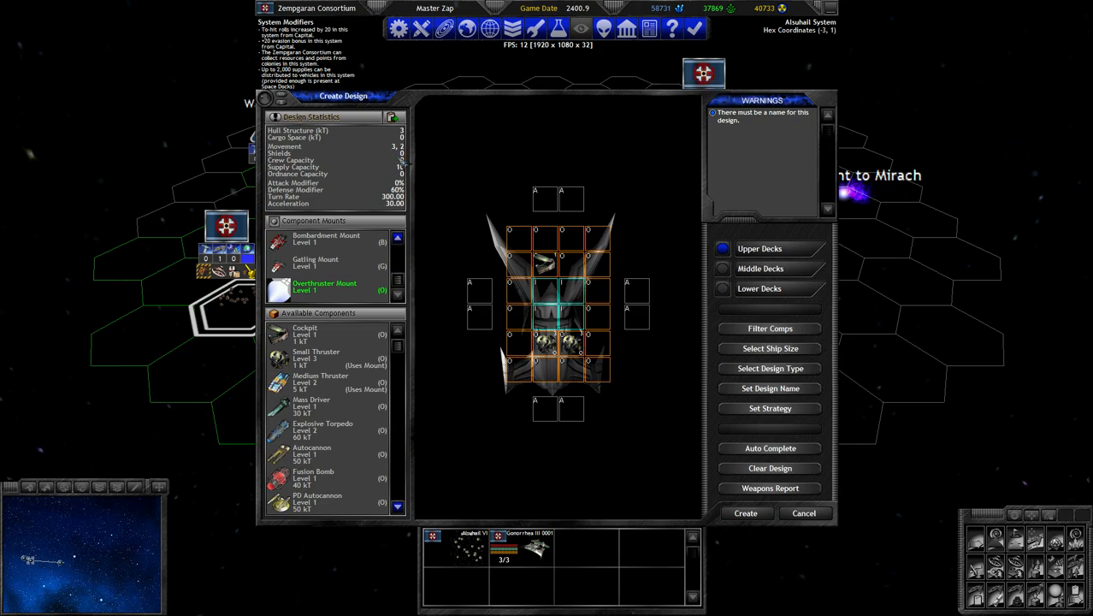
mouse_move(563, 340)
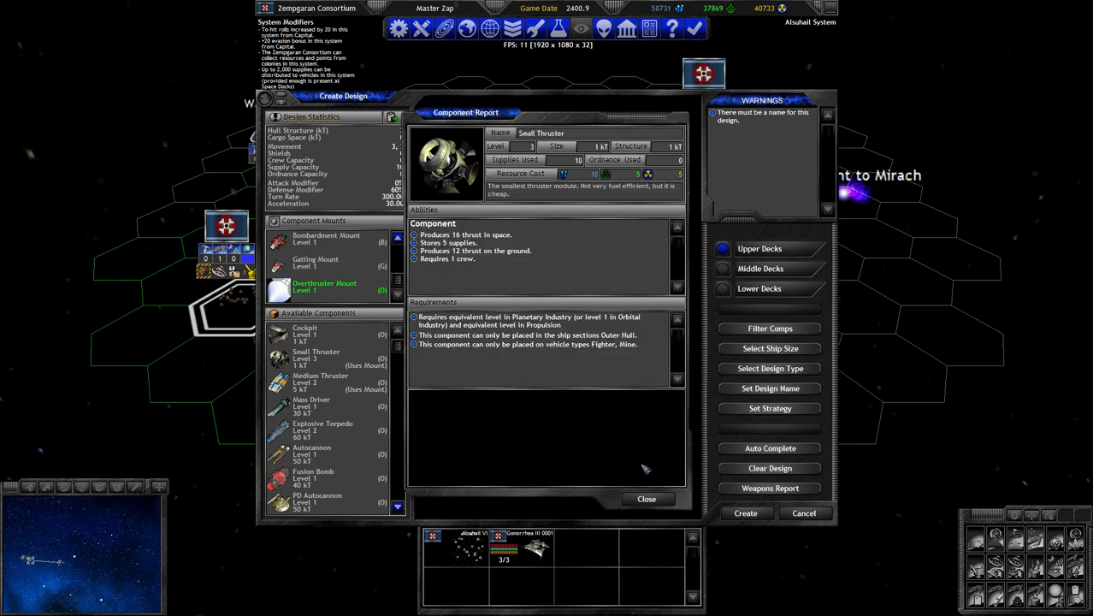
click(647, 500)
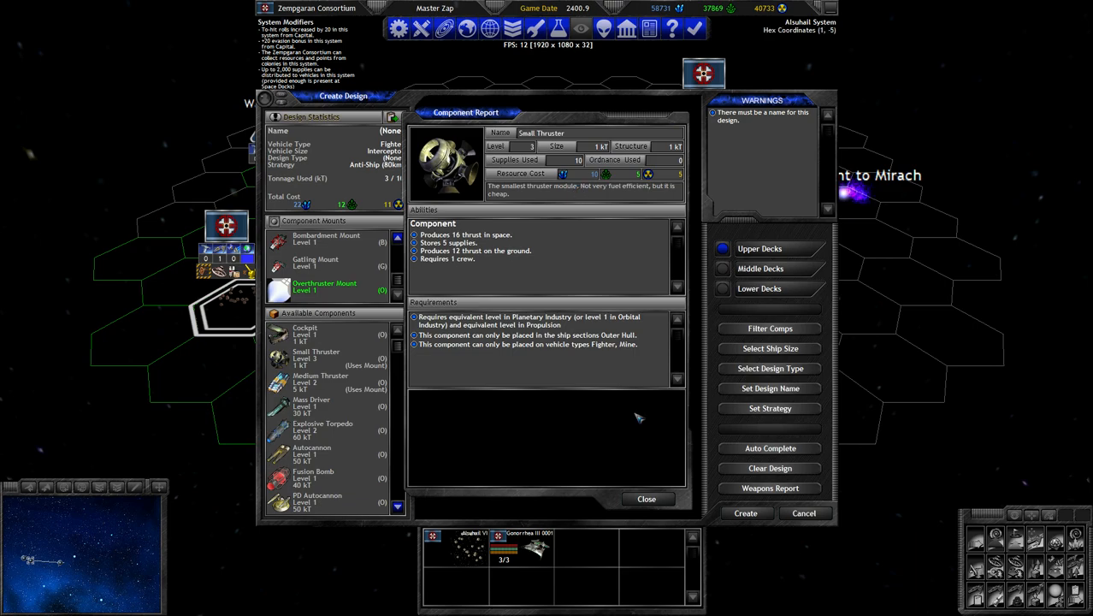
click(647, 500)
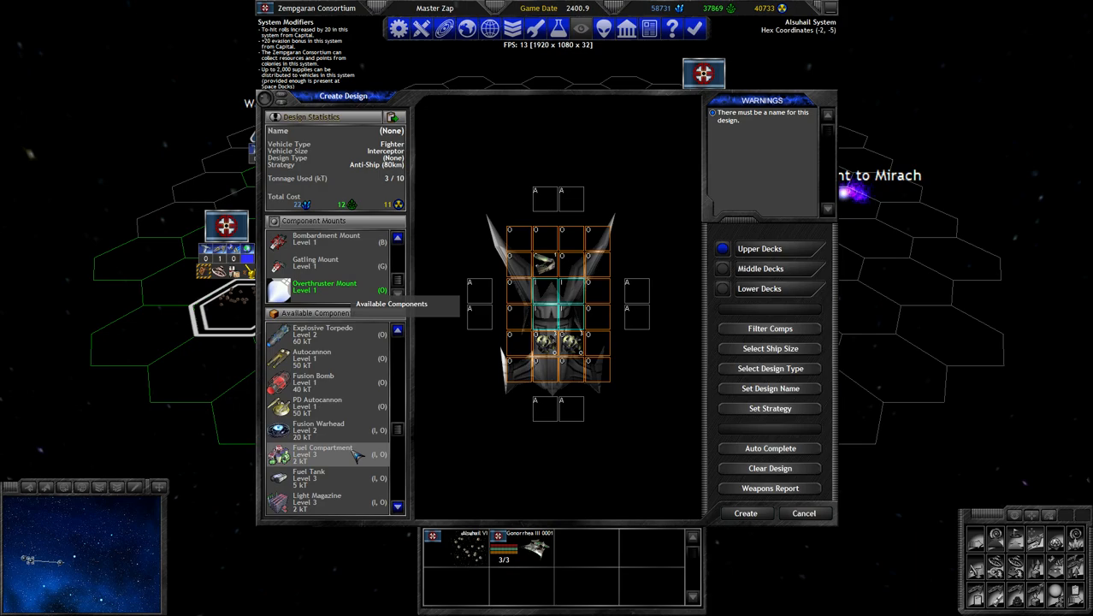
Switch weapons to the Gatling Mount and review the Autocannon and Mass Driver reports.
click(315, 264)
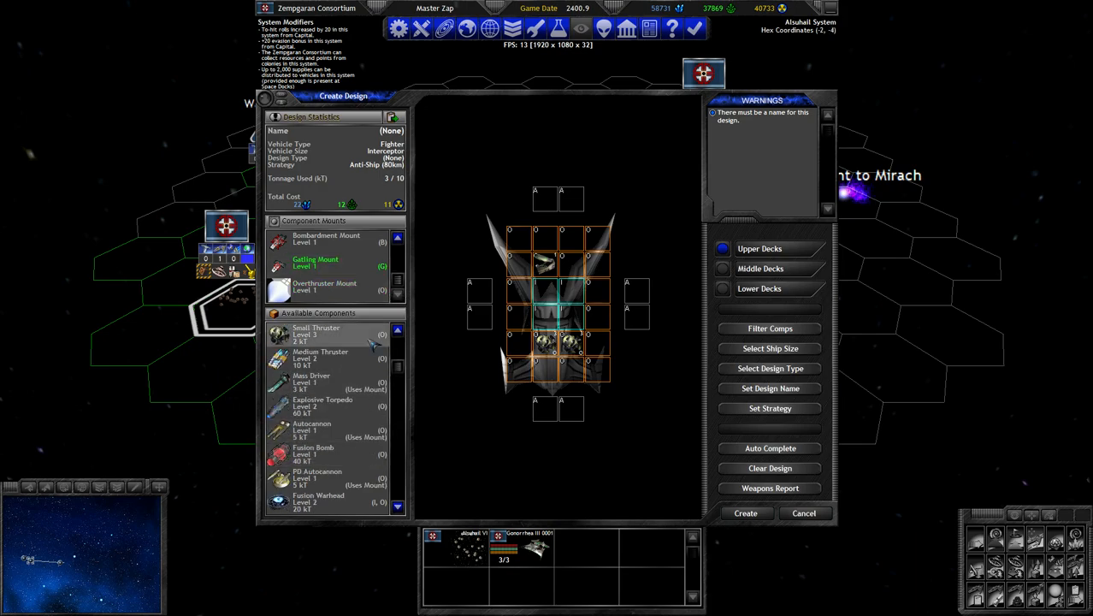
click(311, 430)
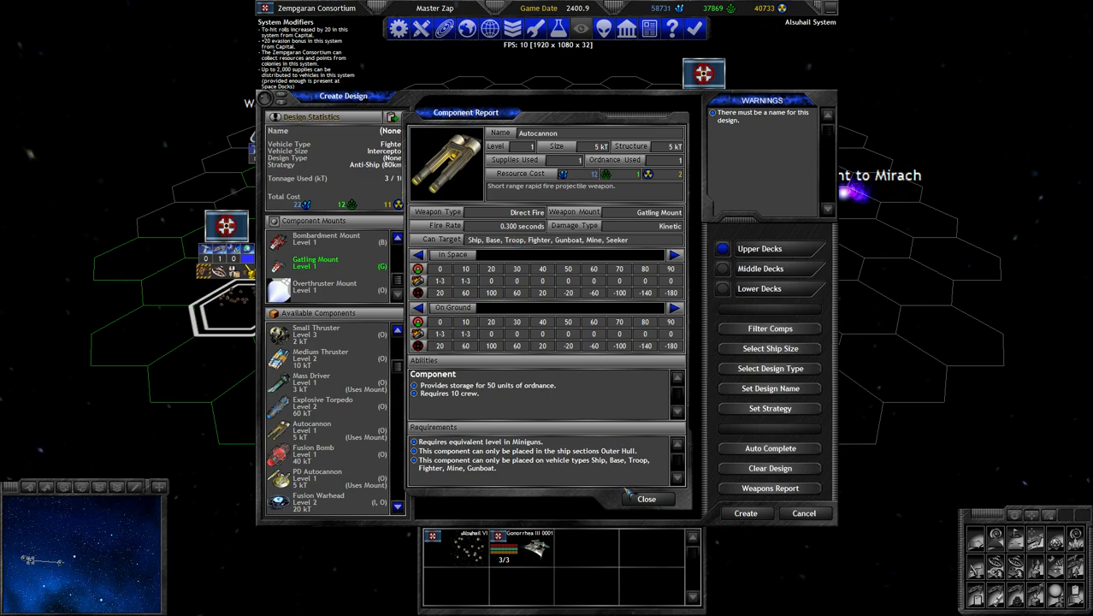
click(647, 500)
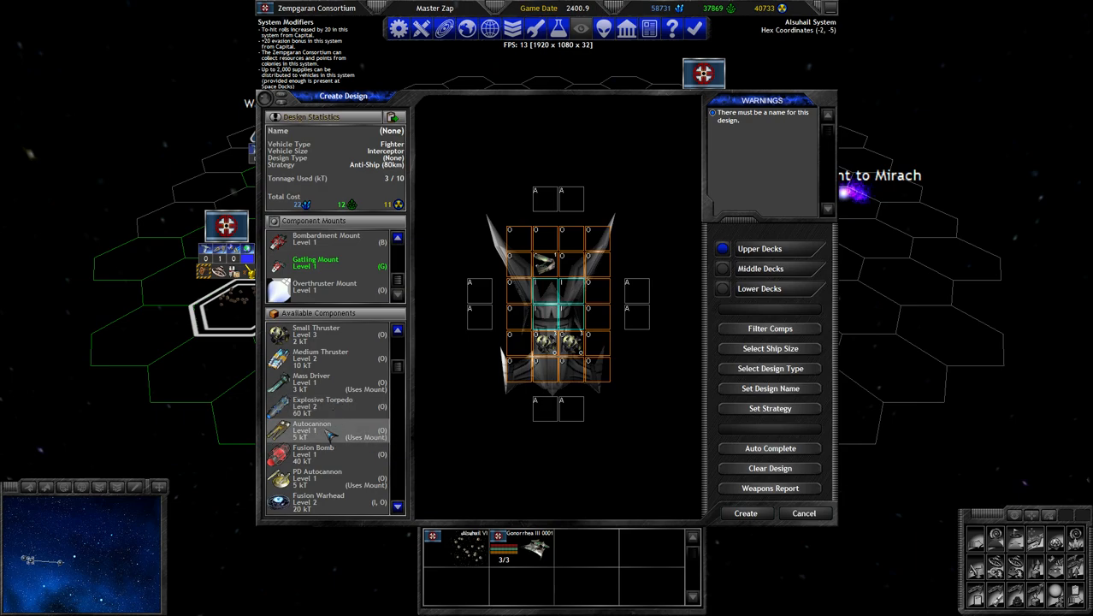
click(311, 384)
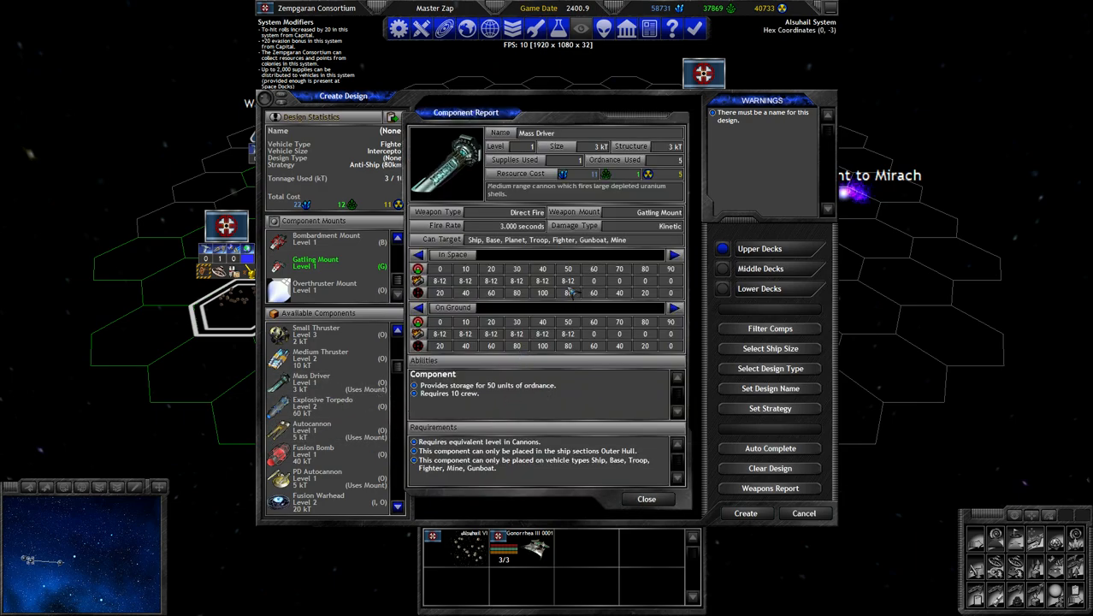
mouse_move(544, 280)
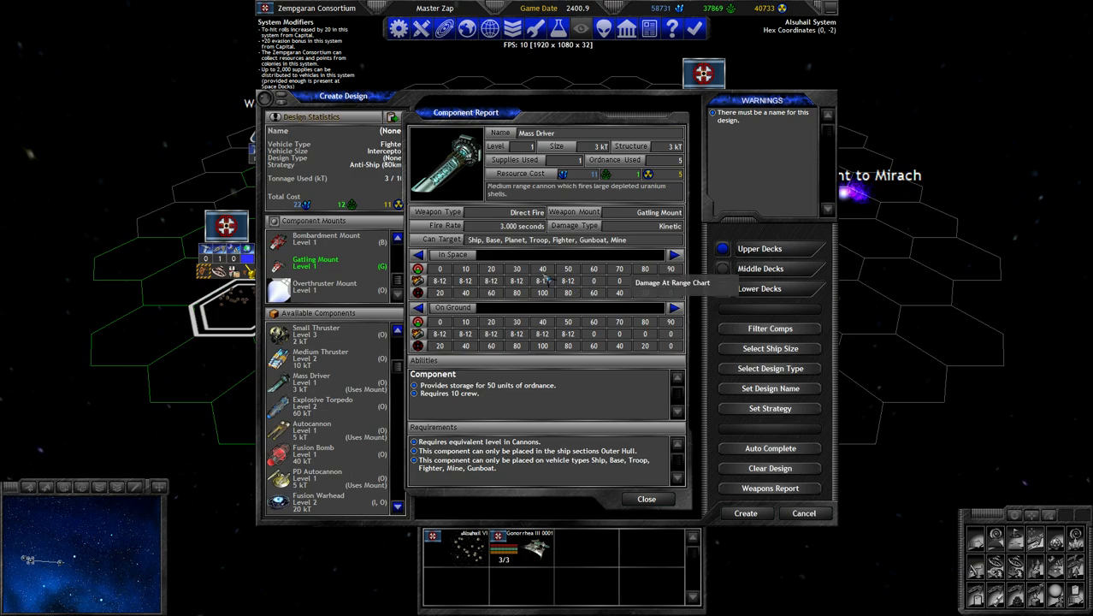
mouse_move(568, 409)
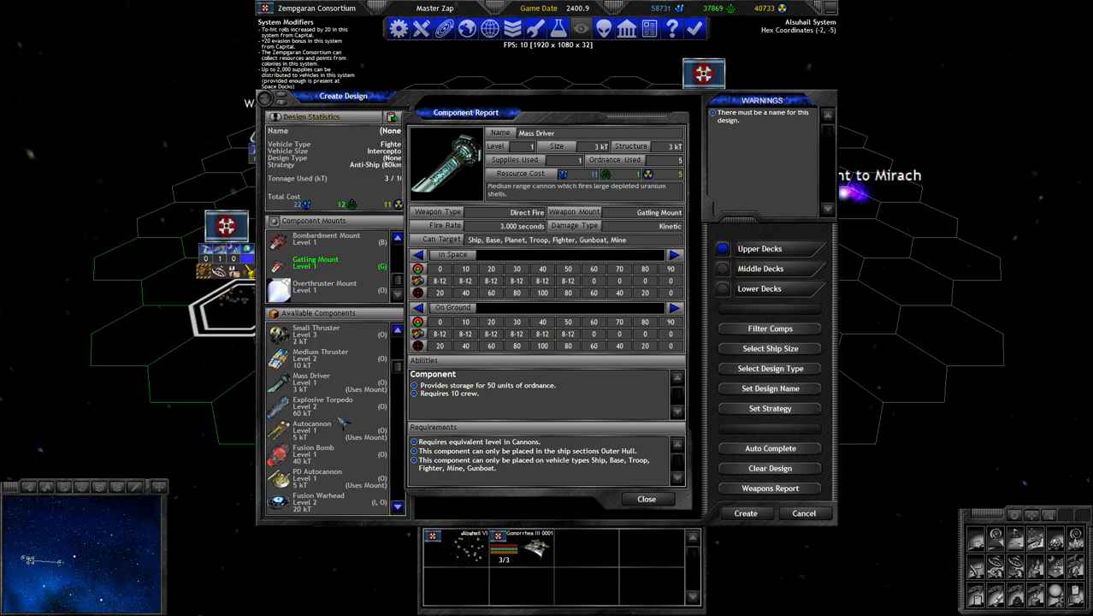
mouse_move(568, 346)
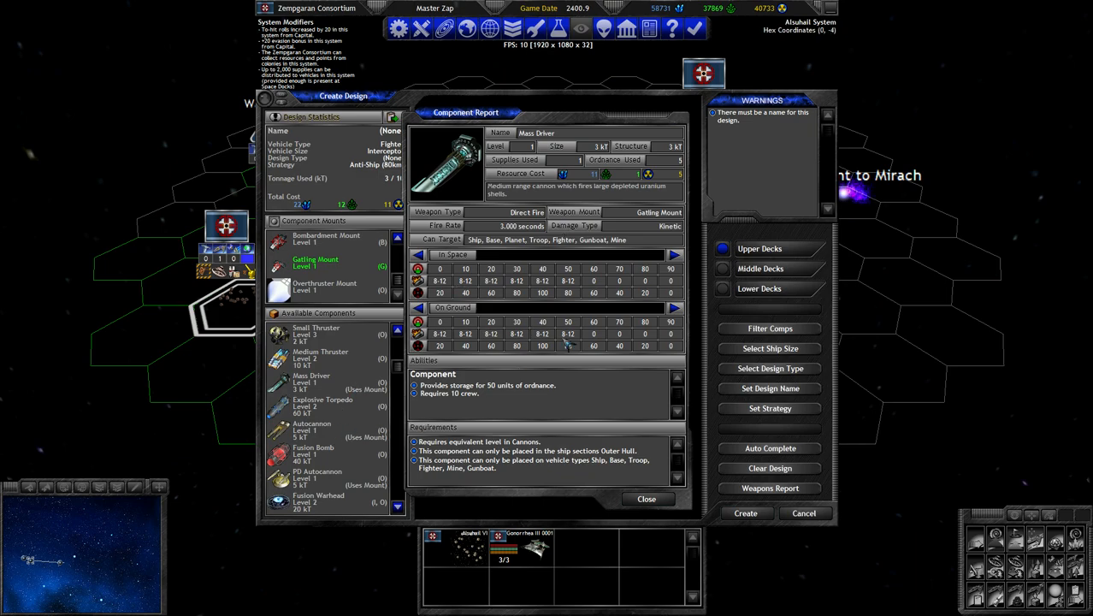
mouse_move(566, 345)
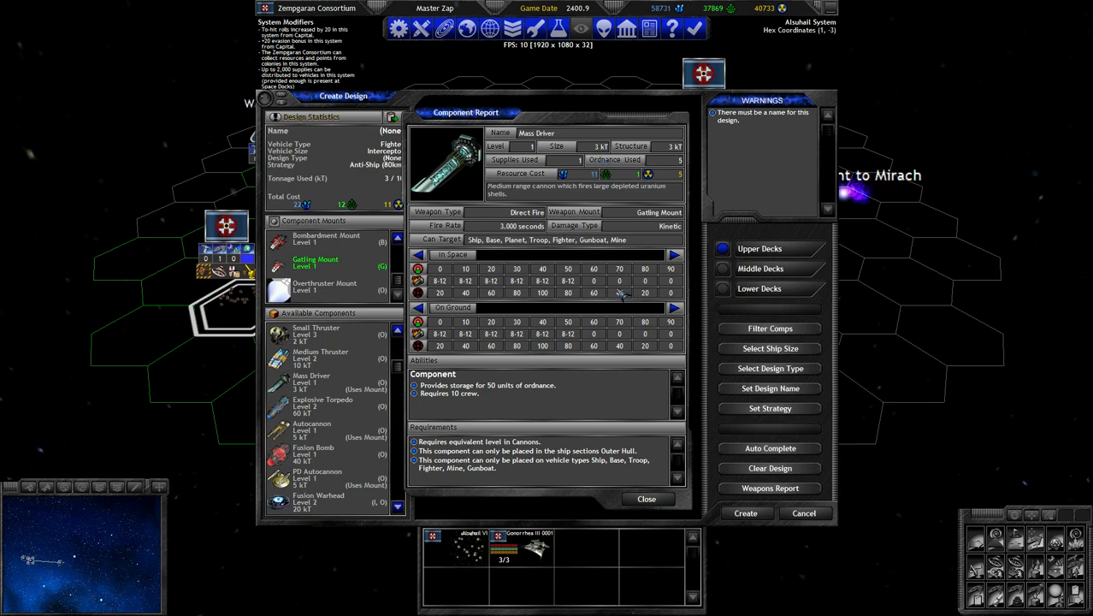
mouse_move(589, 369)
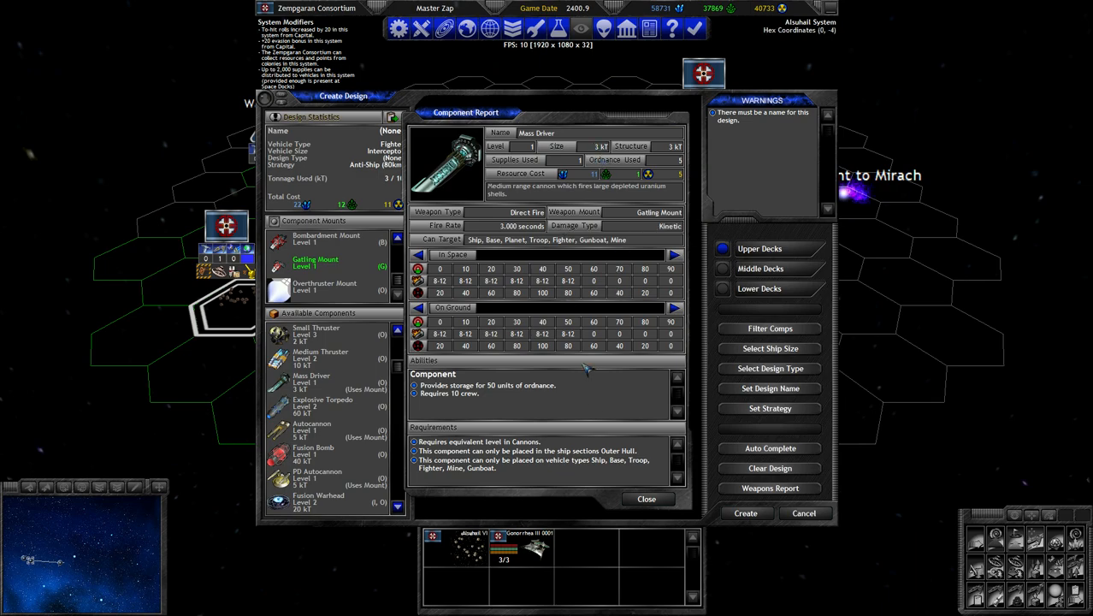
click(647, 499)
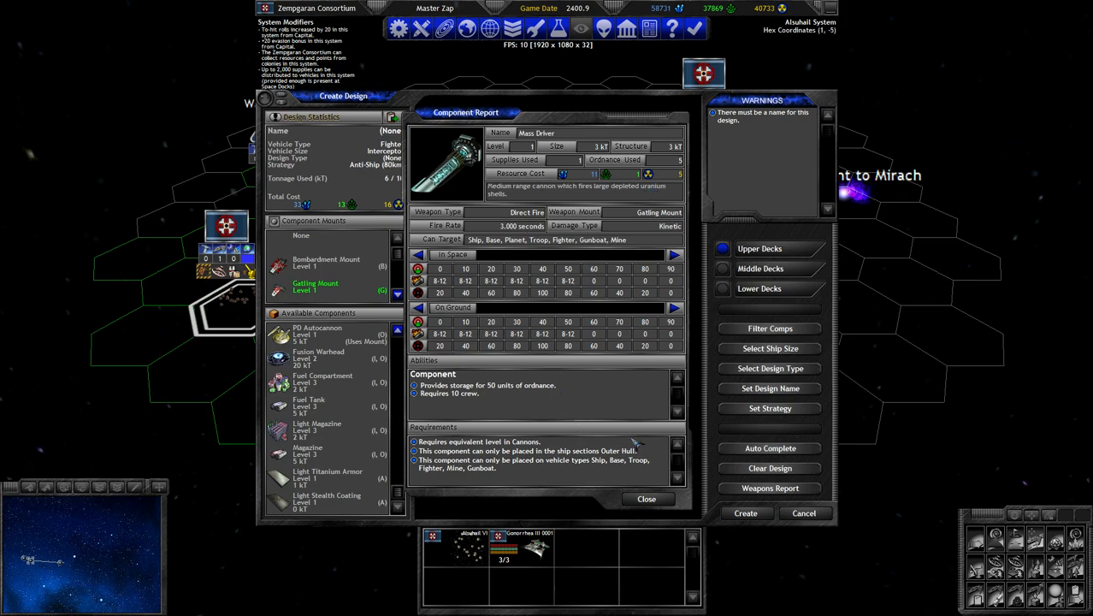
click(647, 500)
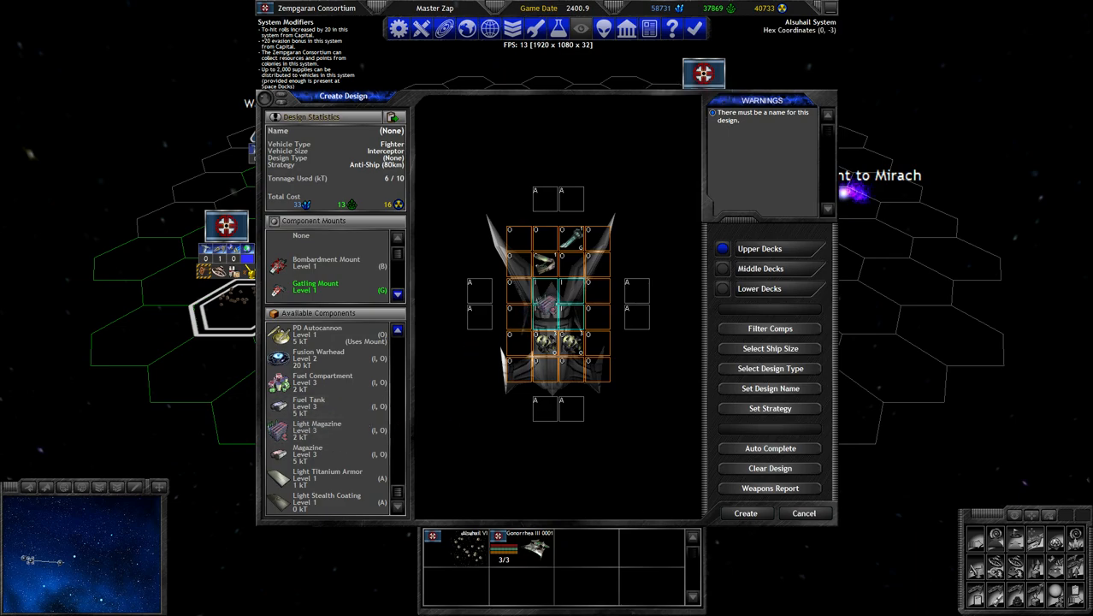
click(568, 253)
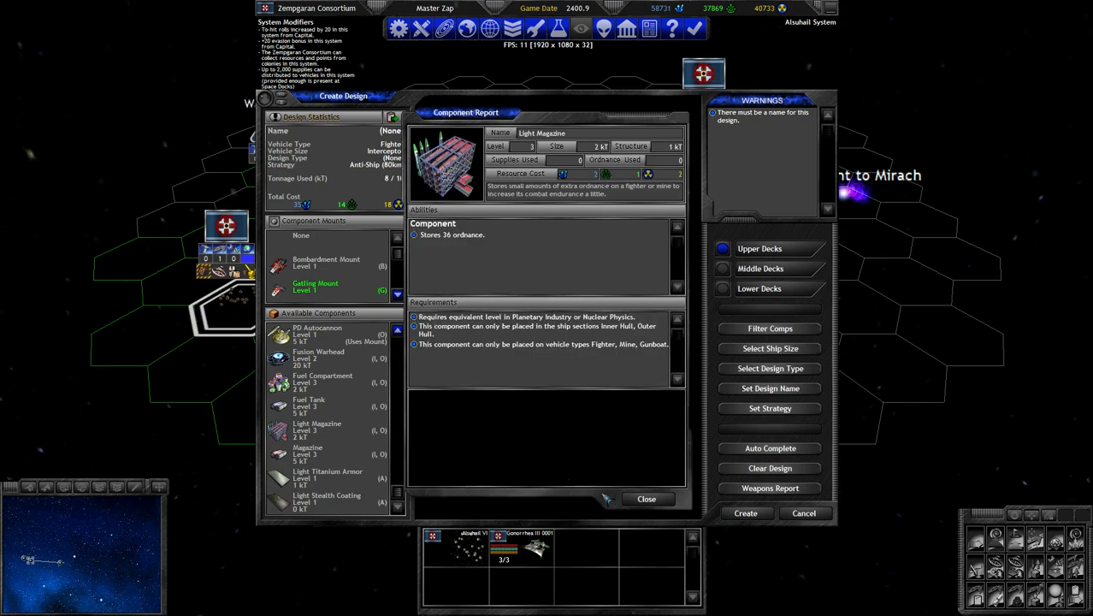
click(646, 500)
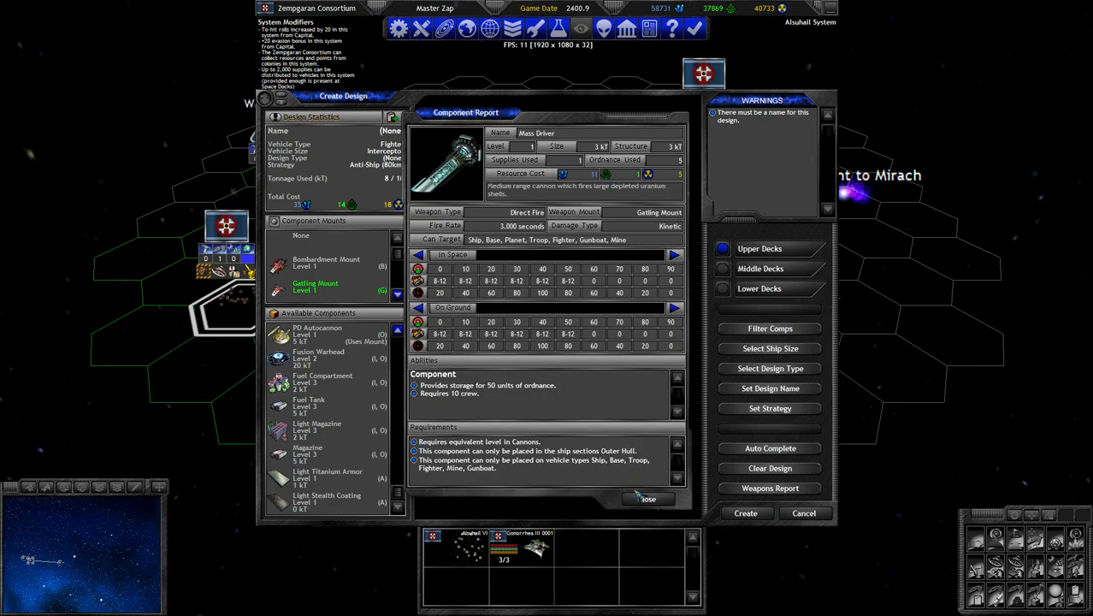
click(647, 500)
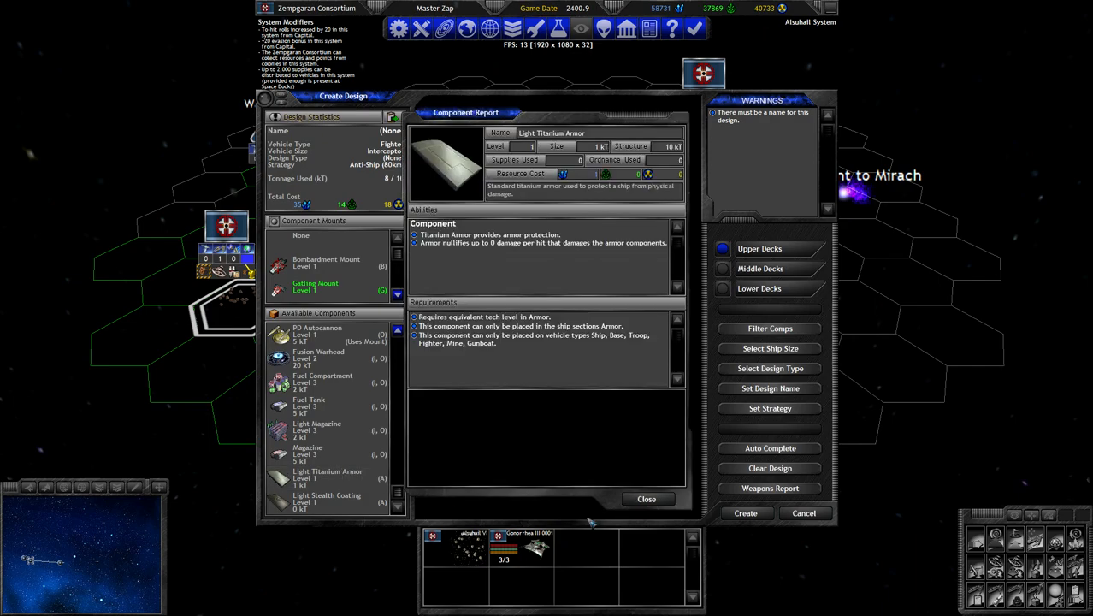
click(647, 499)
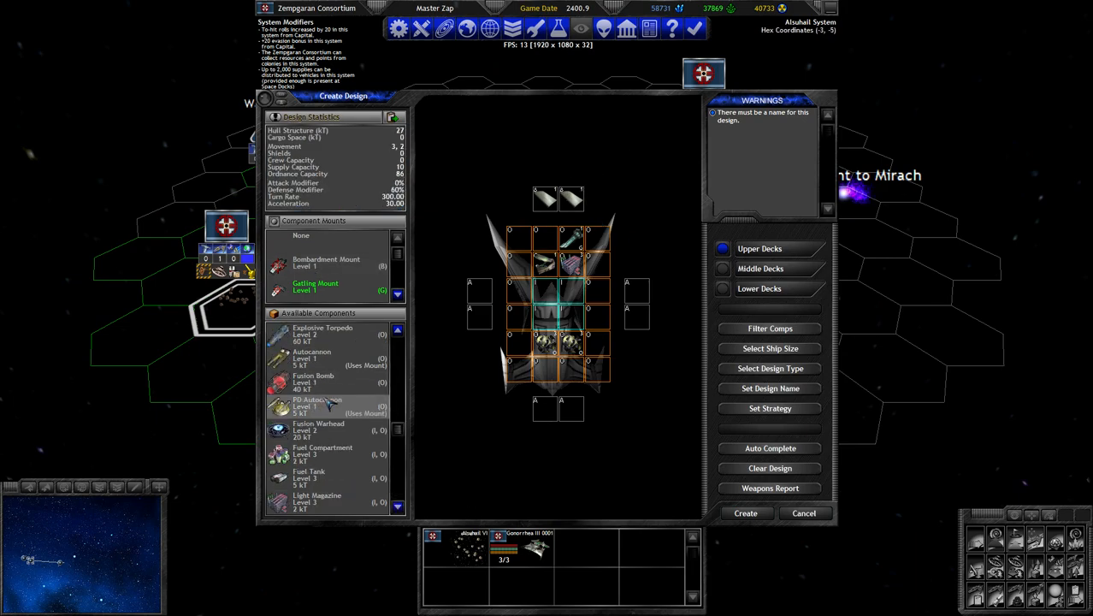
click(318, 407)
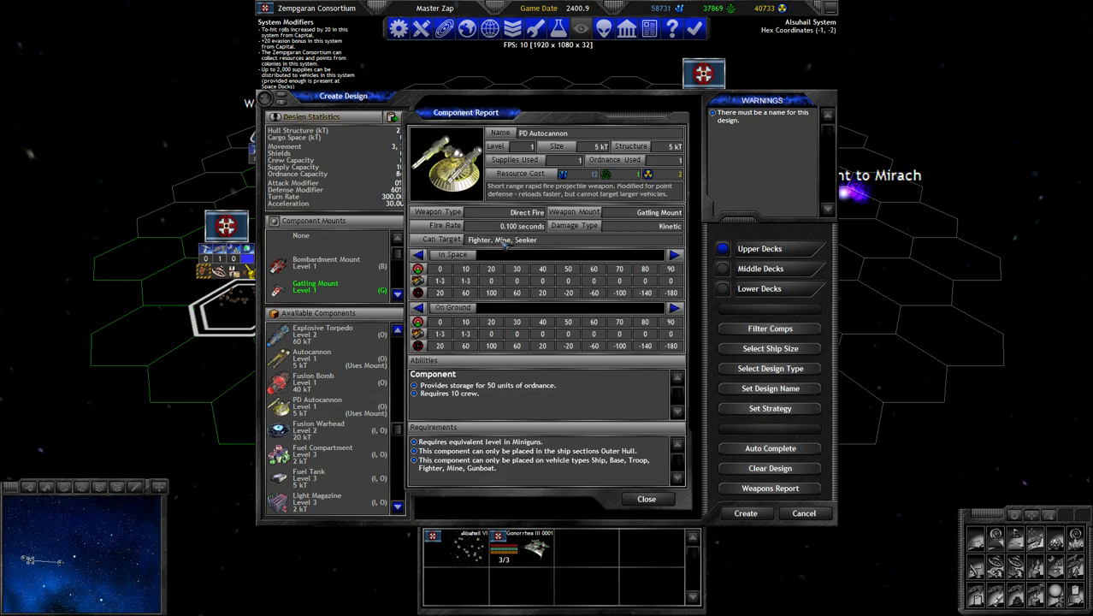
mouse_move(510, 265)
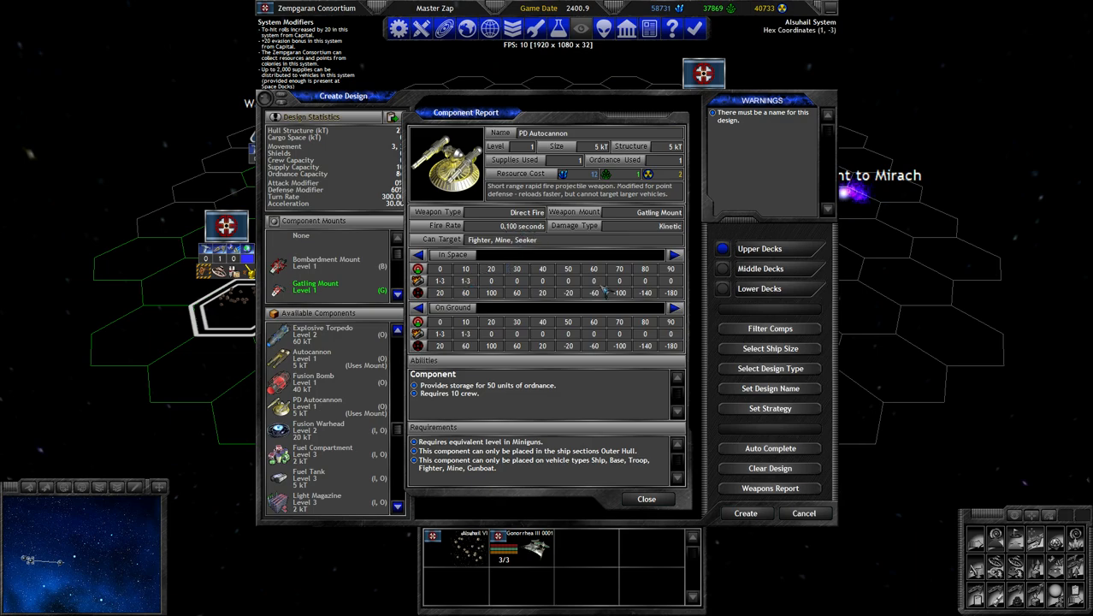
mouse_move(667, 494)
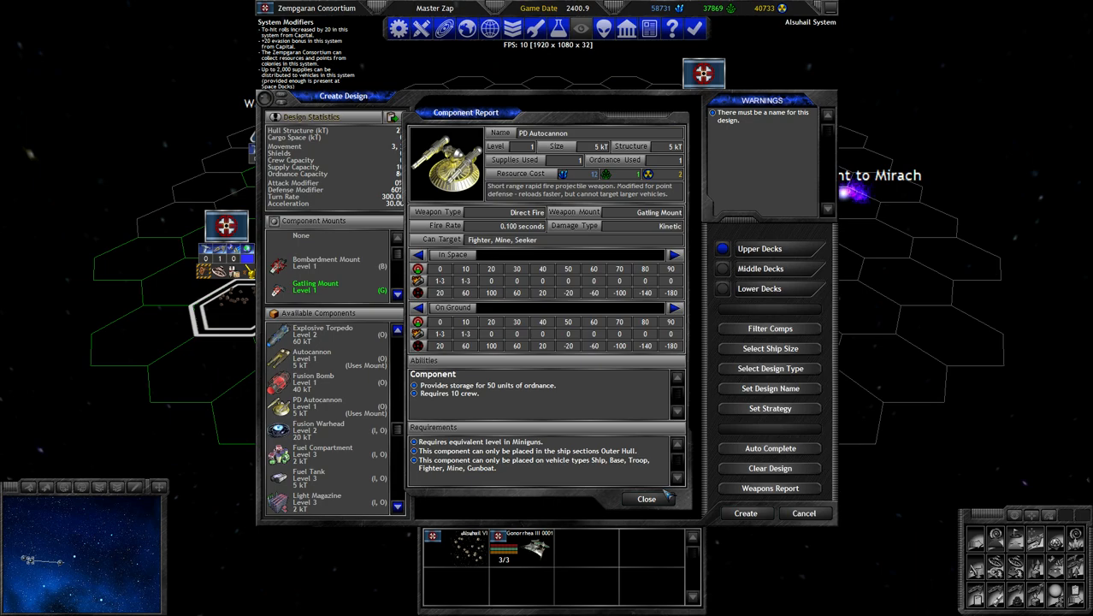
click(646, 500)
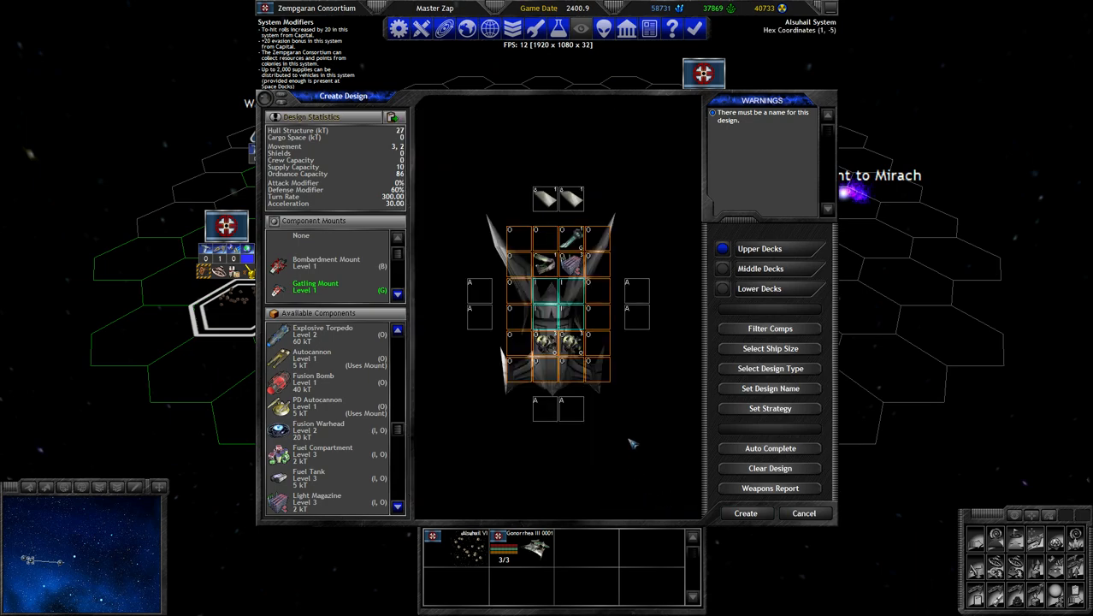
mouse_move(705, 72)
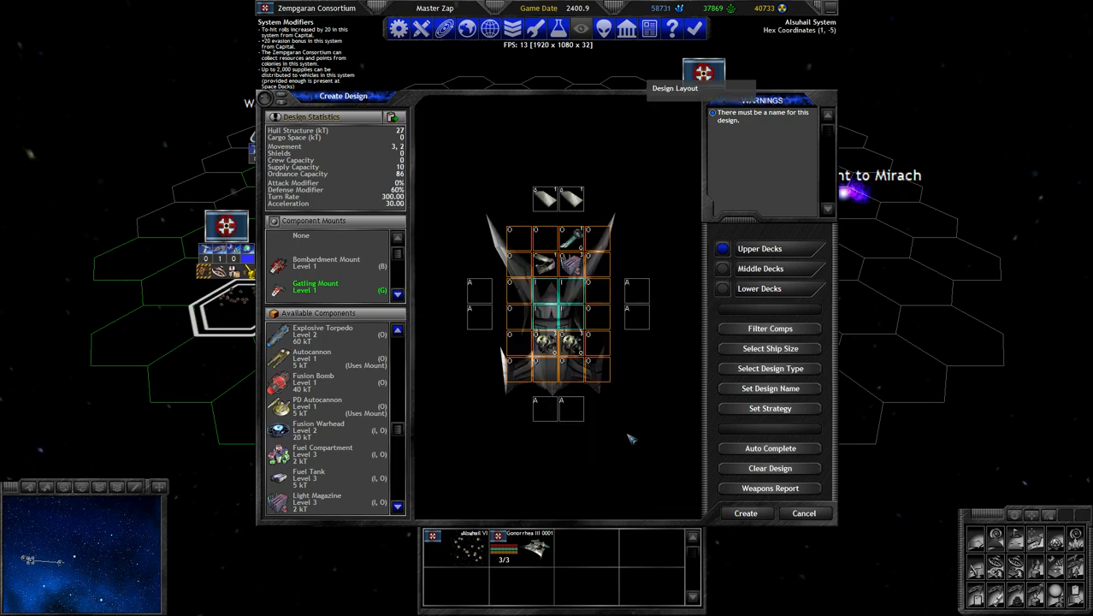
mouse_move(606, 308)
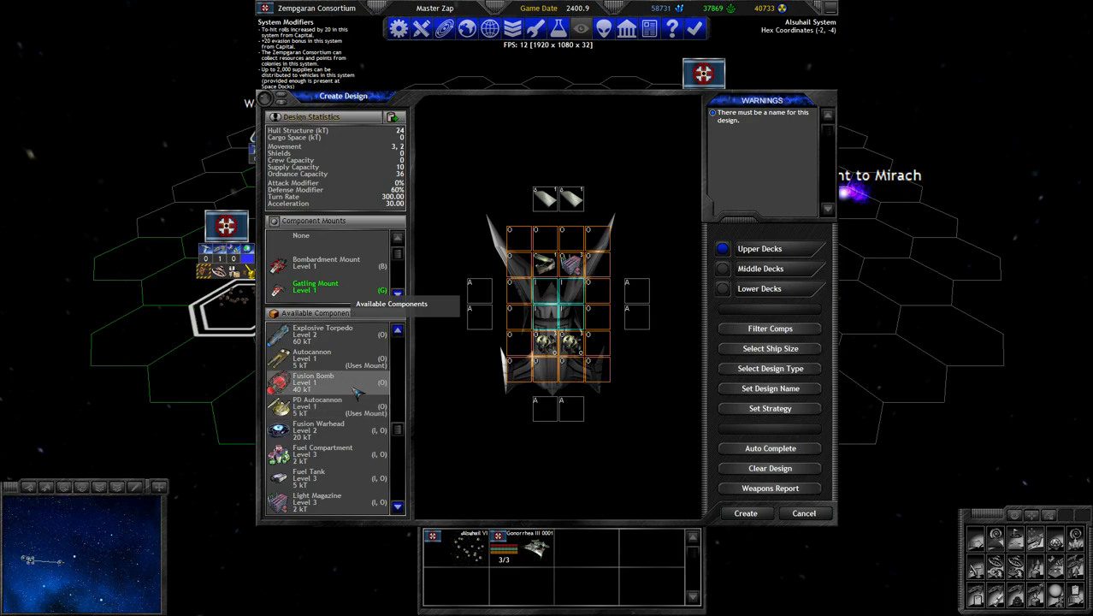
mouse_move(365, 390)
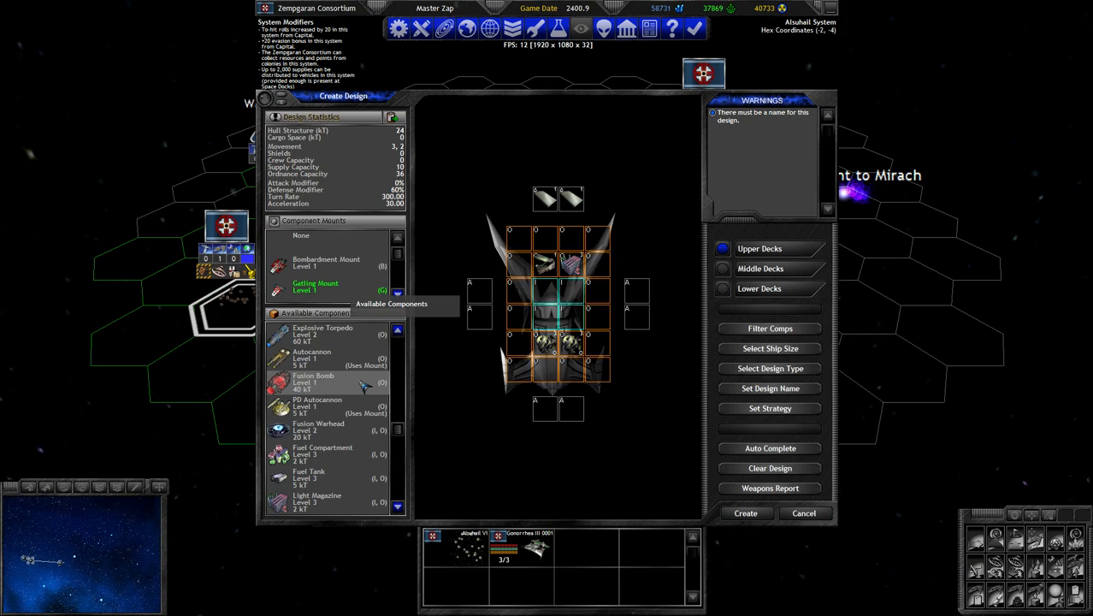
mouse_move(572, 496)
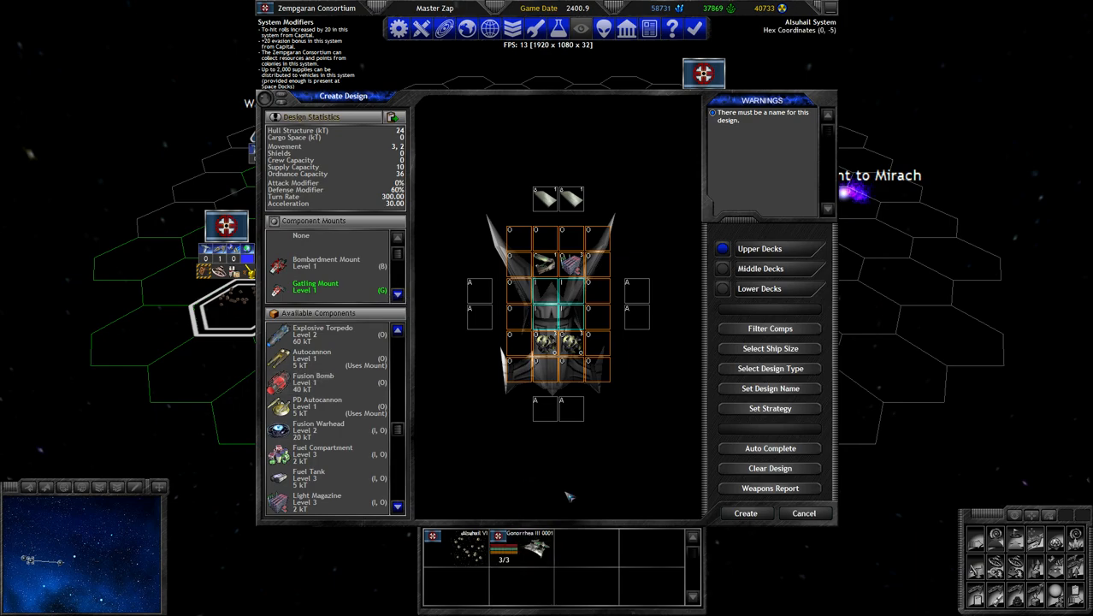
mouse_move(588, 202)
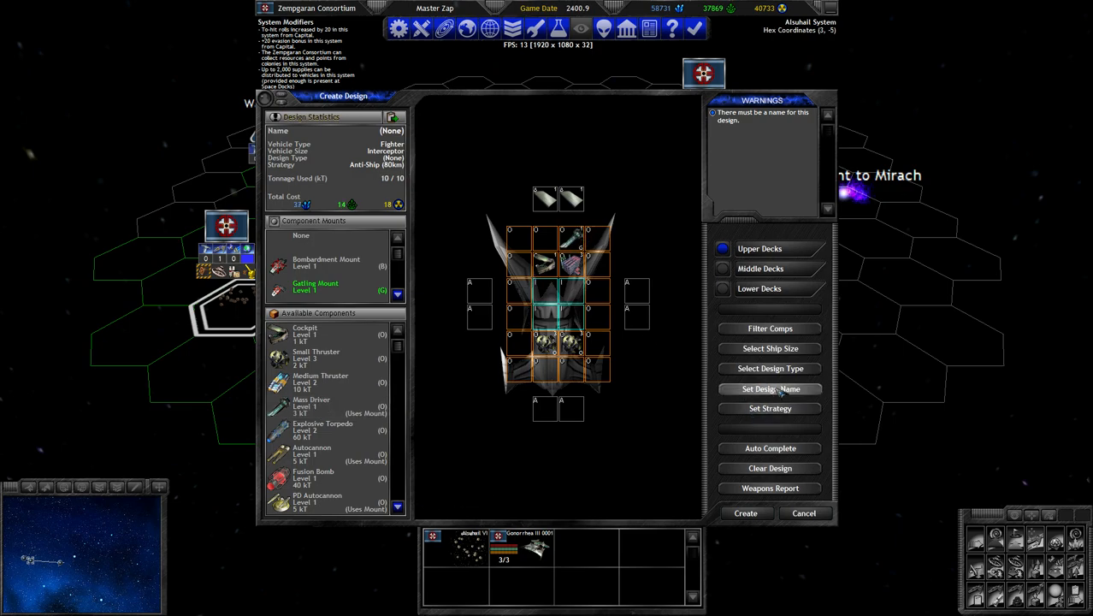
Name the fighter design Malady from the suggested names.
click(770, 388)
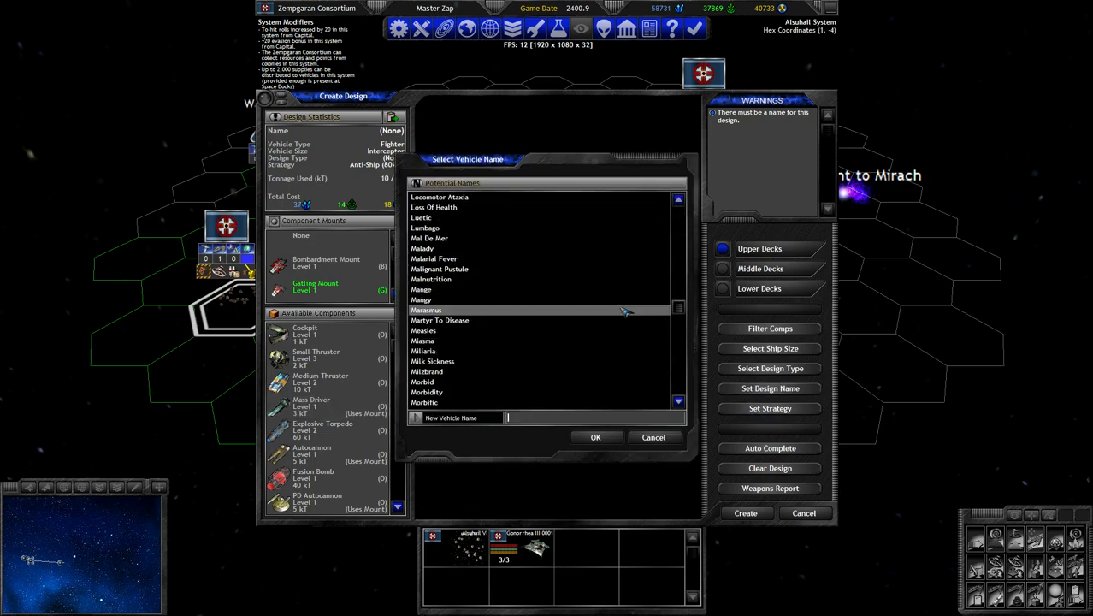
click(432, 279)
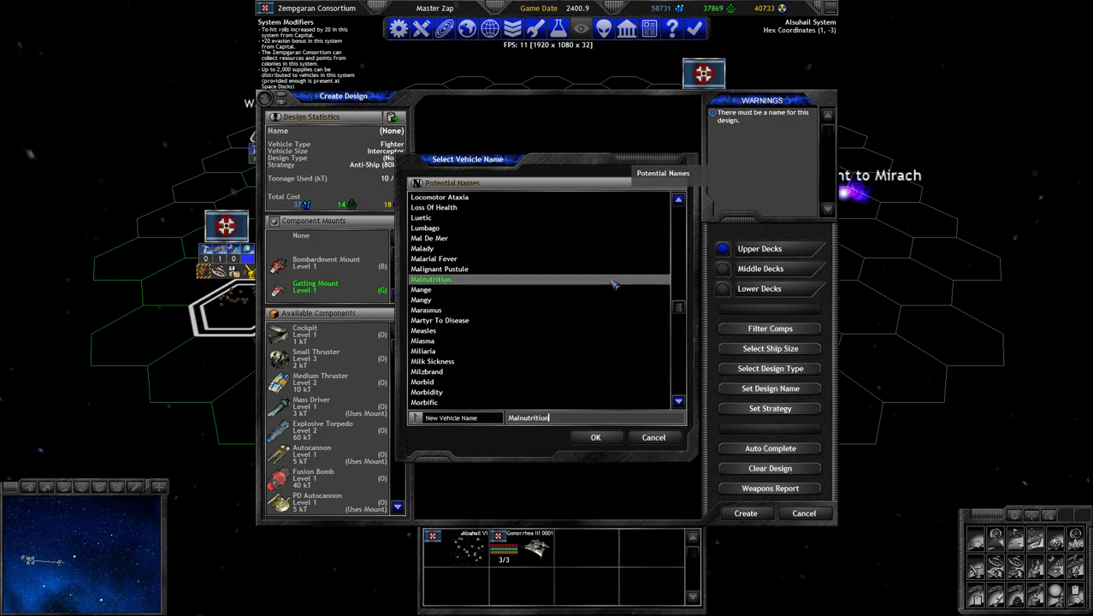
click(421, 248)
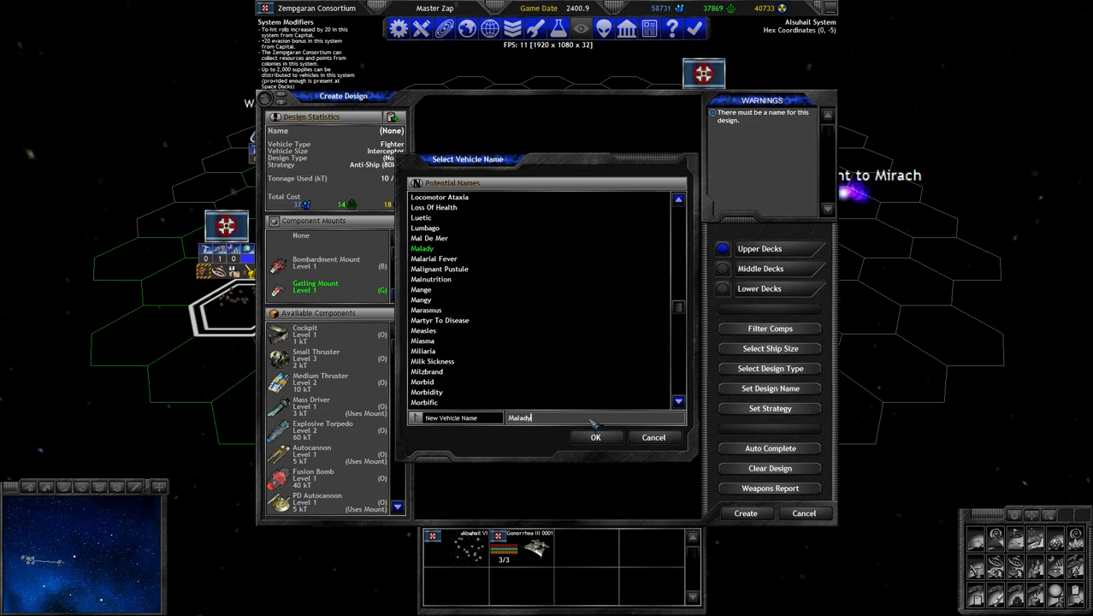
click(595, 438)
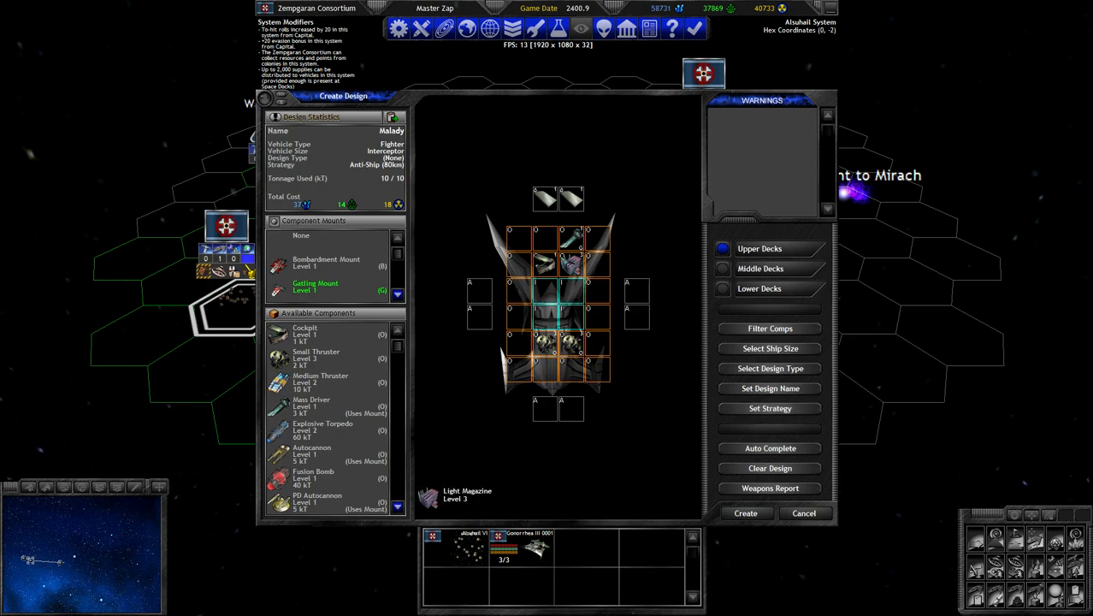
Check the Mass Driver details and confirm an Anti-Ship strategy.
click(311, 408)
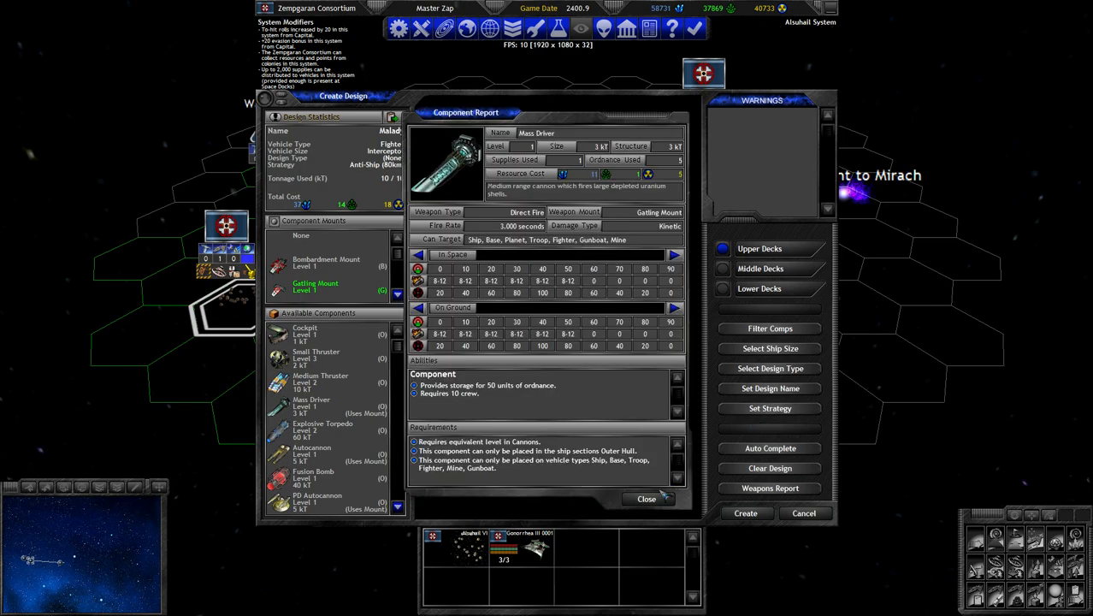
click(769, 407)
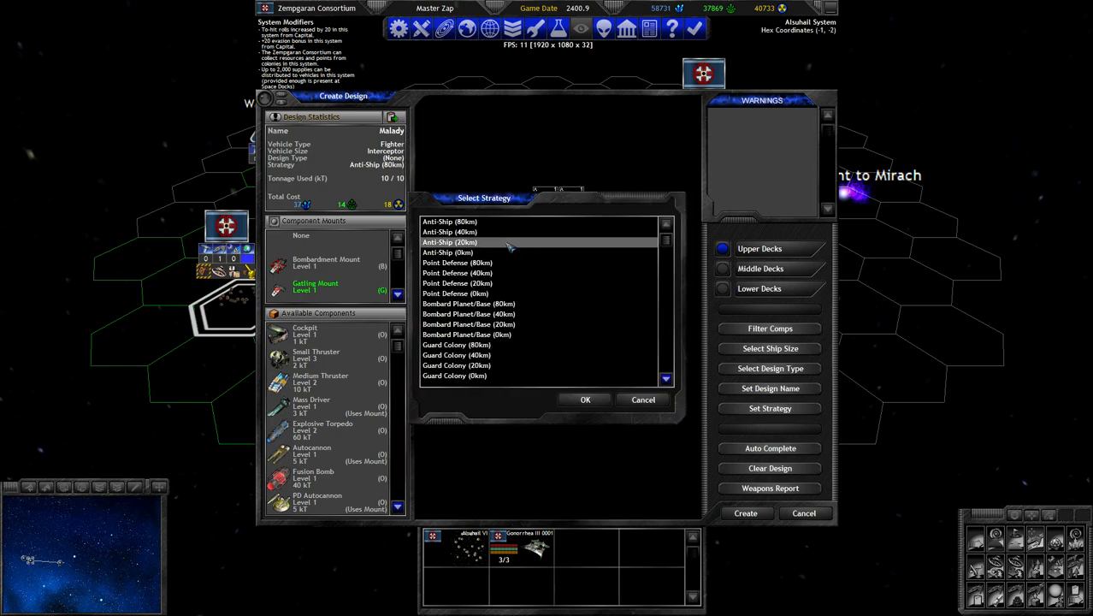
click(448, 233)
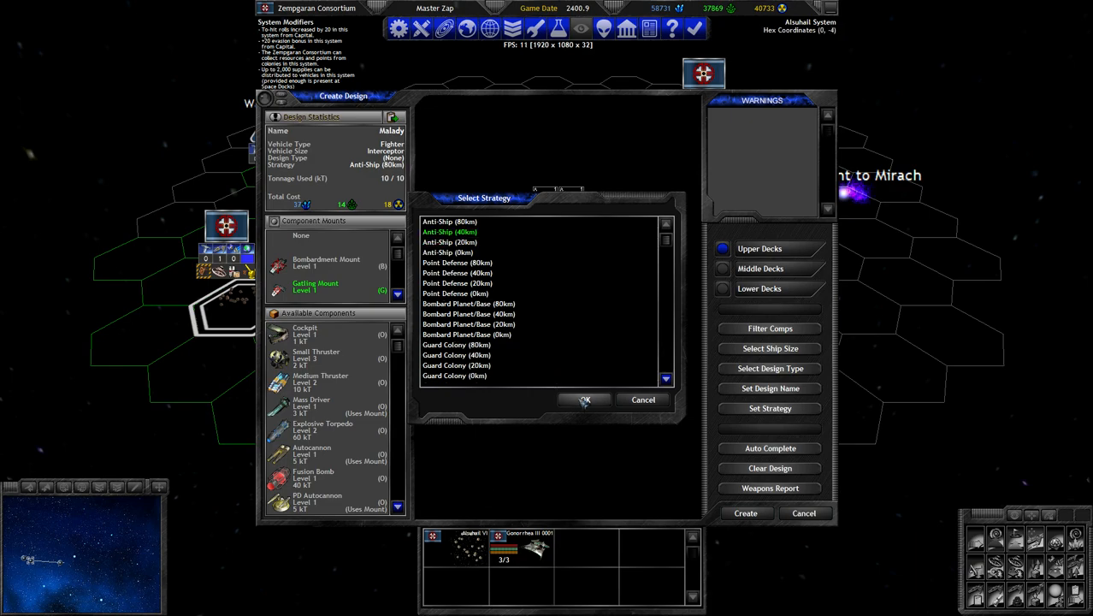
click(585, 400)
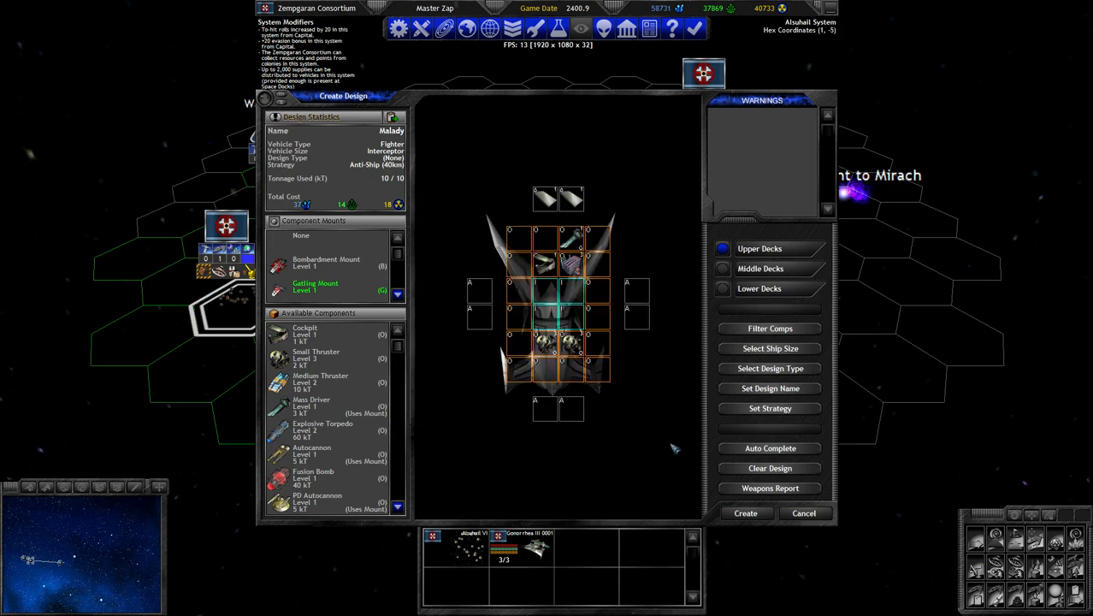
Set the fighter's design type to Attacker.
click(770, 368)
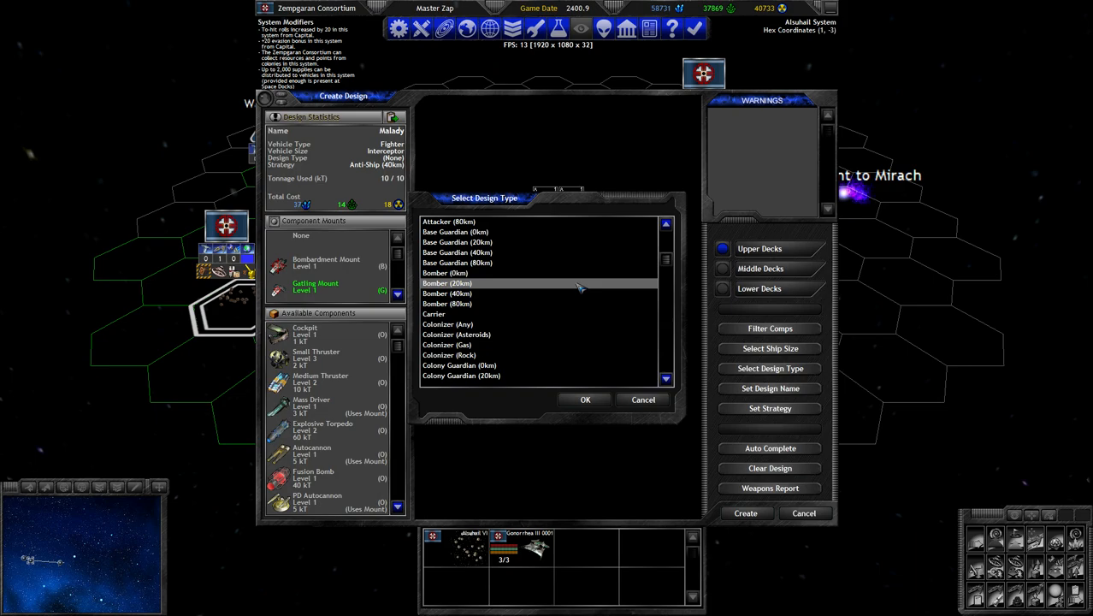
scroll(down, 3)
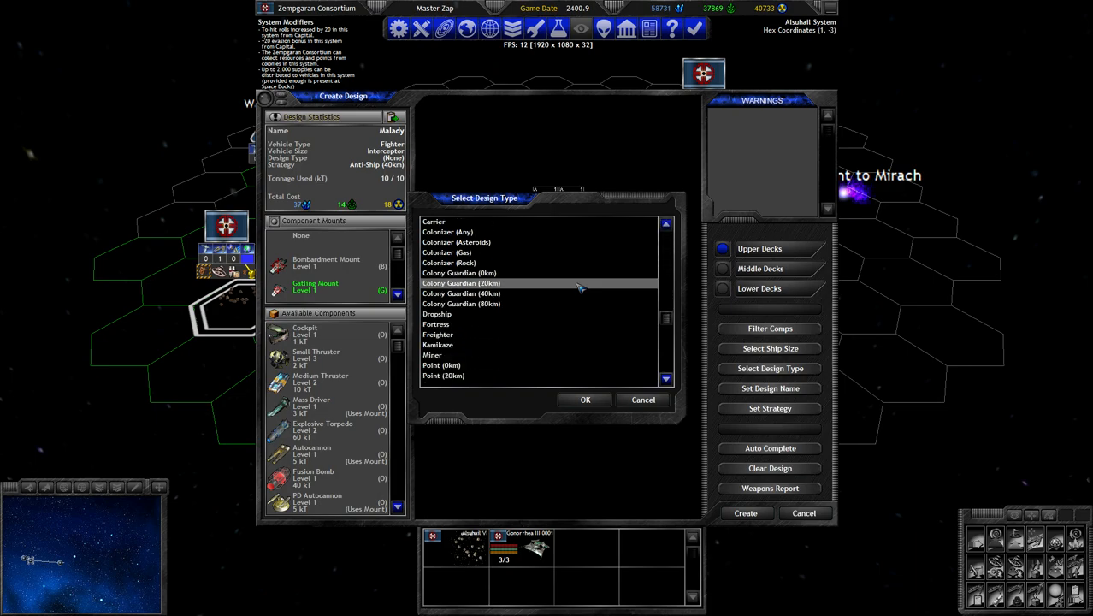
scroll(down, 3)
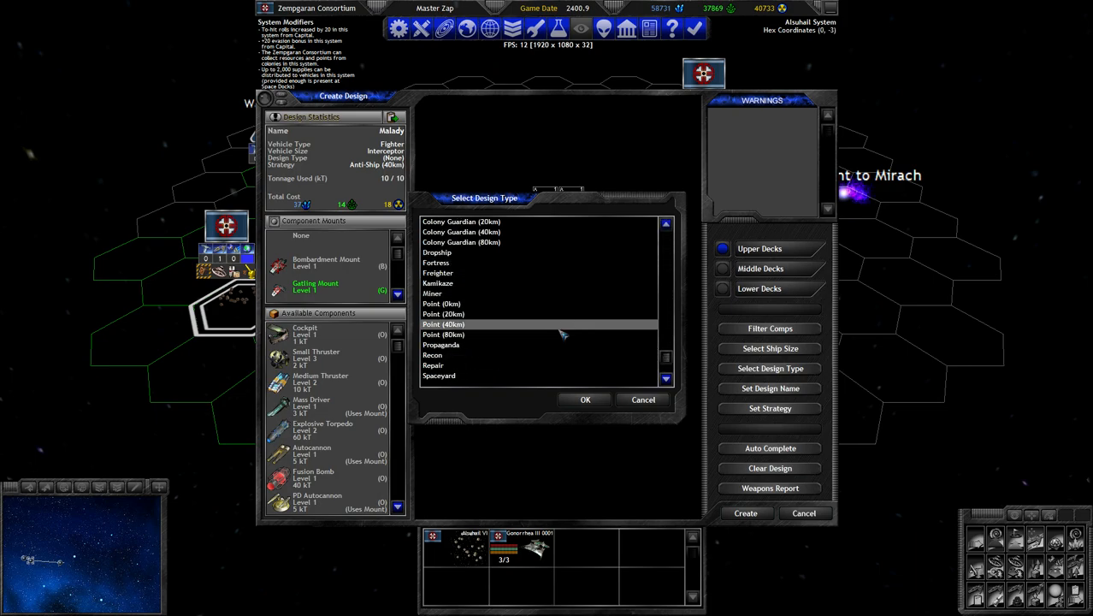
click(666, 379)
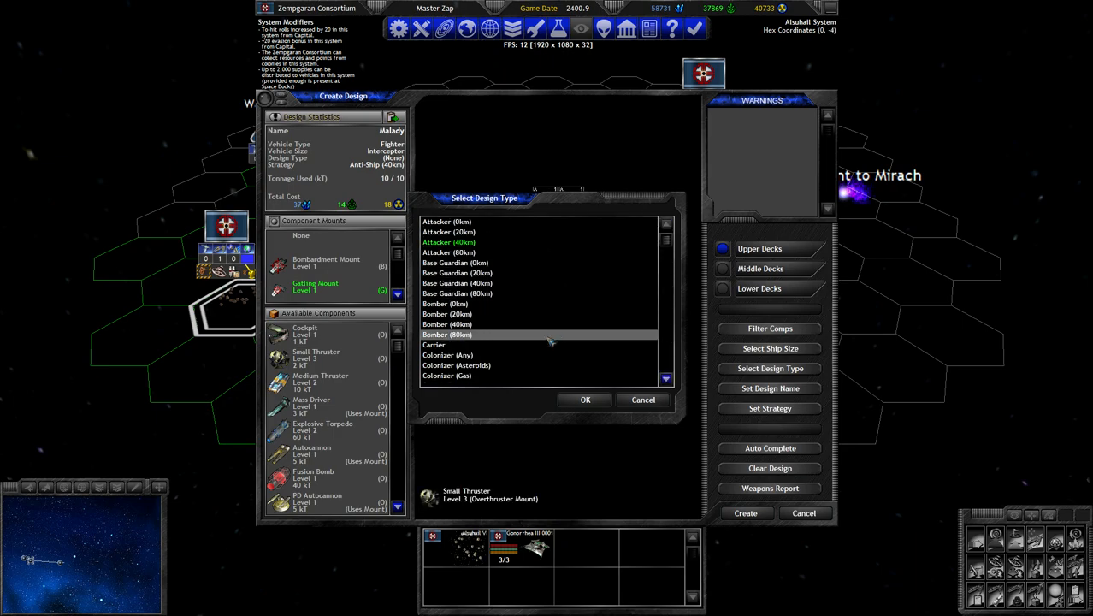
click(585, 401)
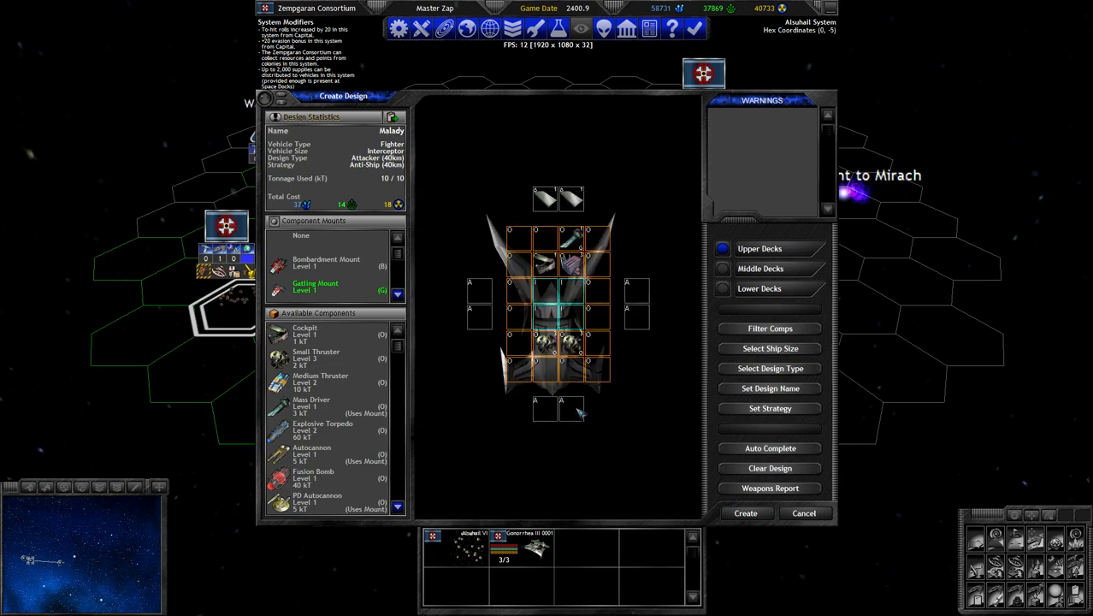
mouse_move(642, 419)
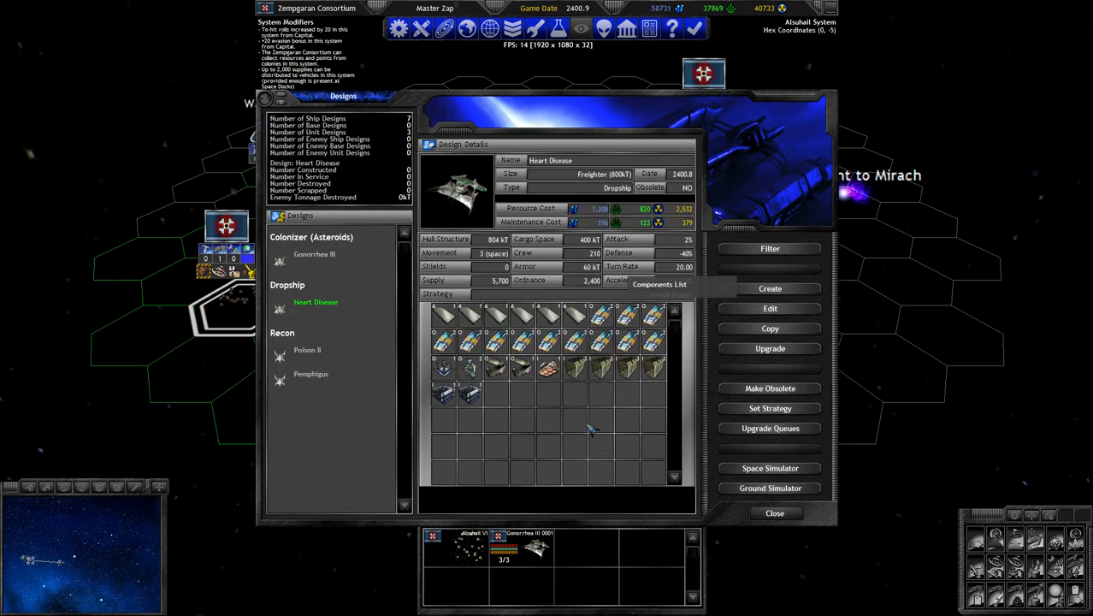
mouse_move(573, 441)
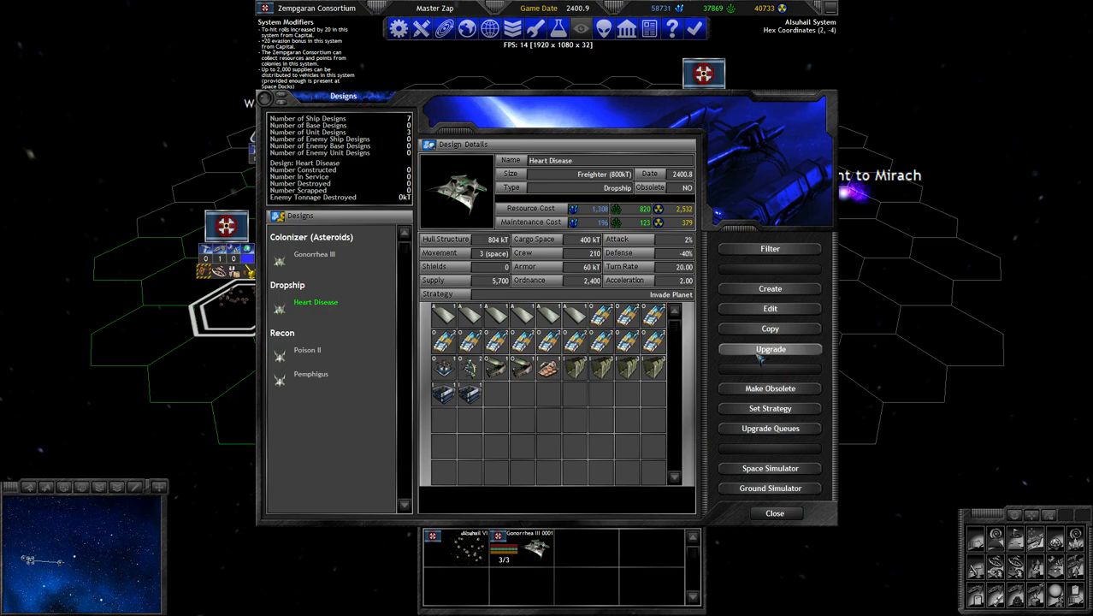
Add components to the Heart Disease II freighter hull up to 800 of 800 kT, keeping Invade Planet.
click(770, 349)
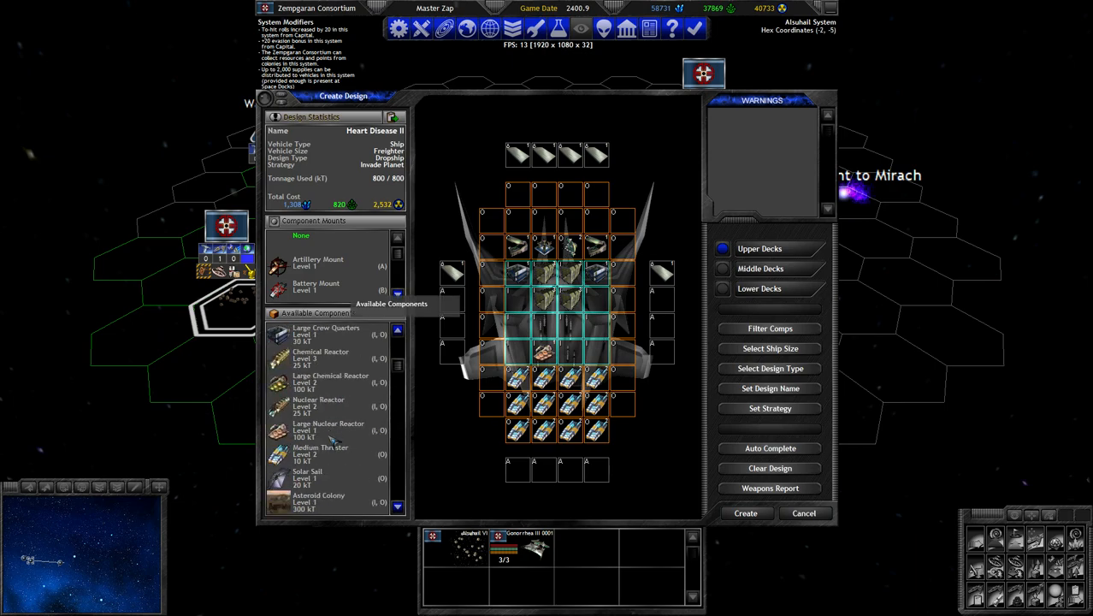
scroll(down, 3)
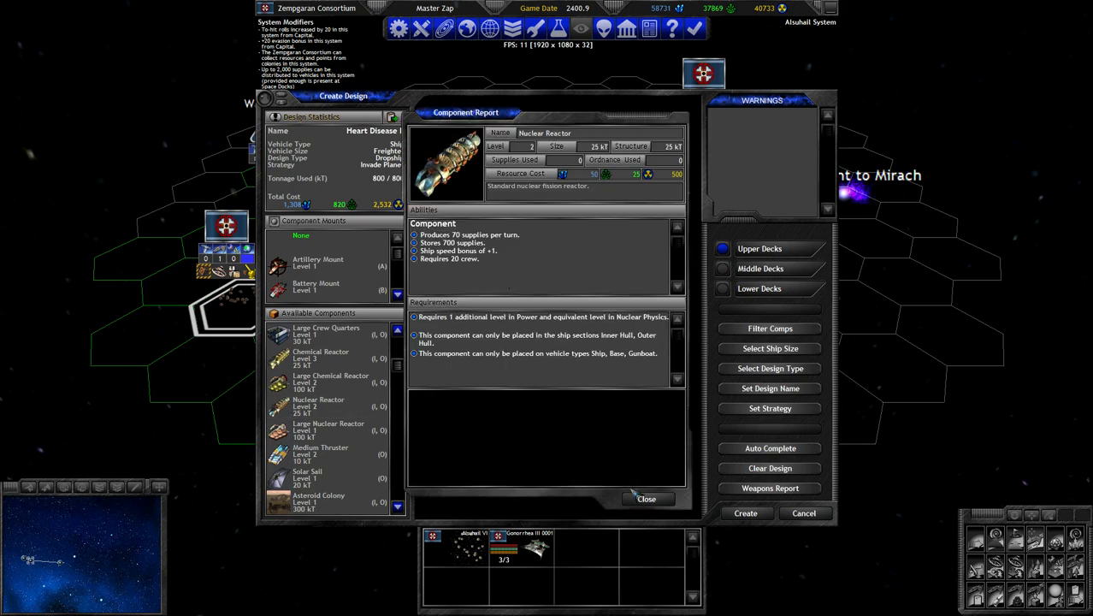
click(647, 500)
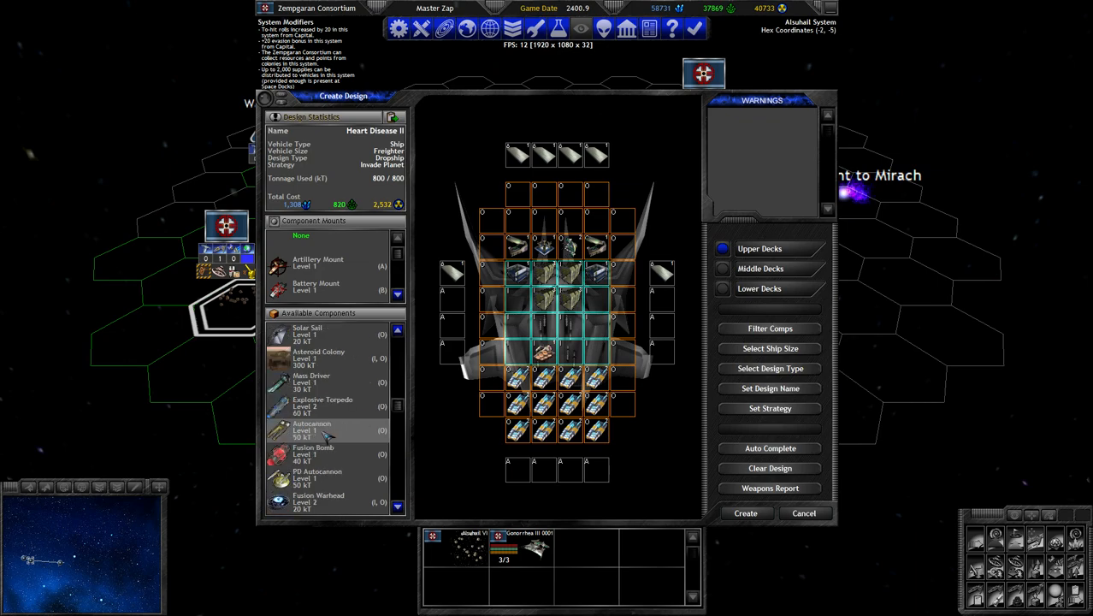
scroll(down, 3)
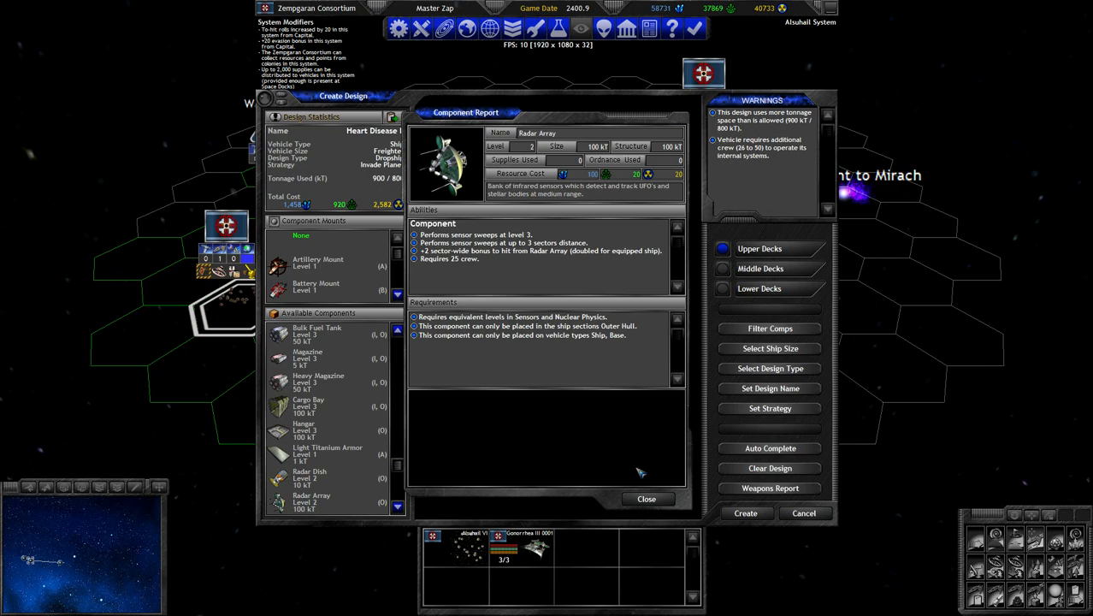
mouse_move(624, 465)
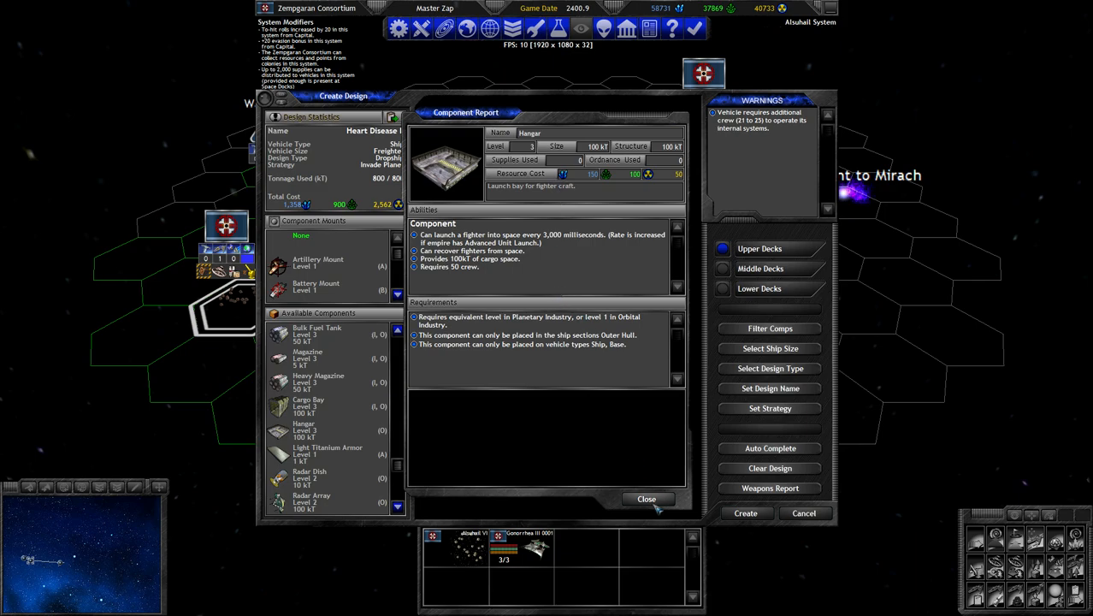
click(647, 499)
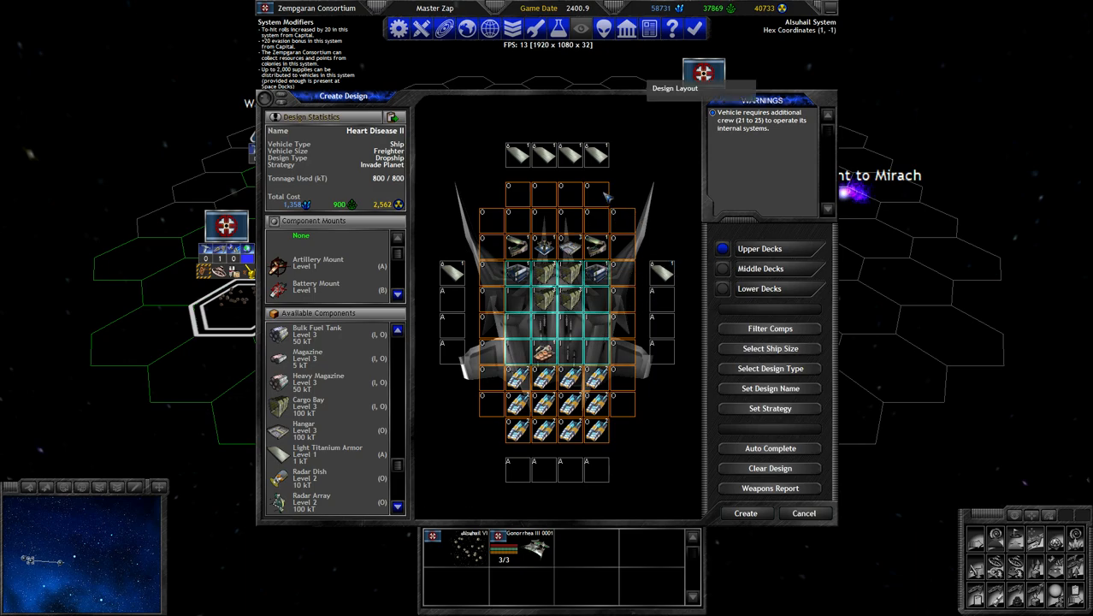
mouse_move(654, 199)
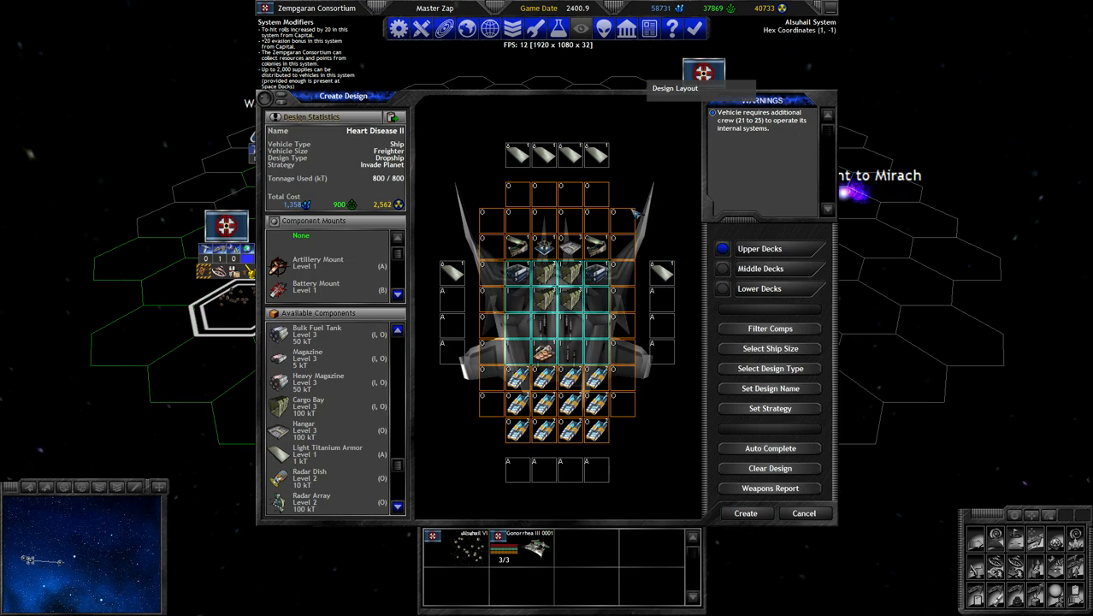
mouse_move(622, 225)
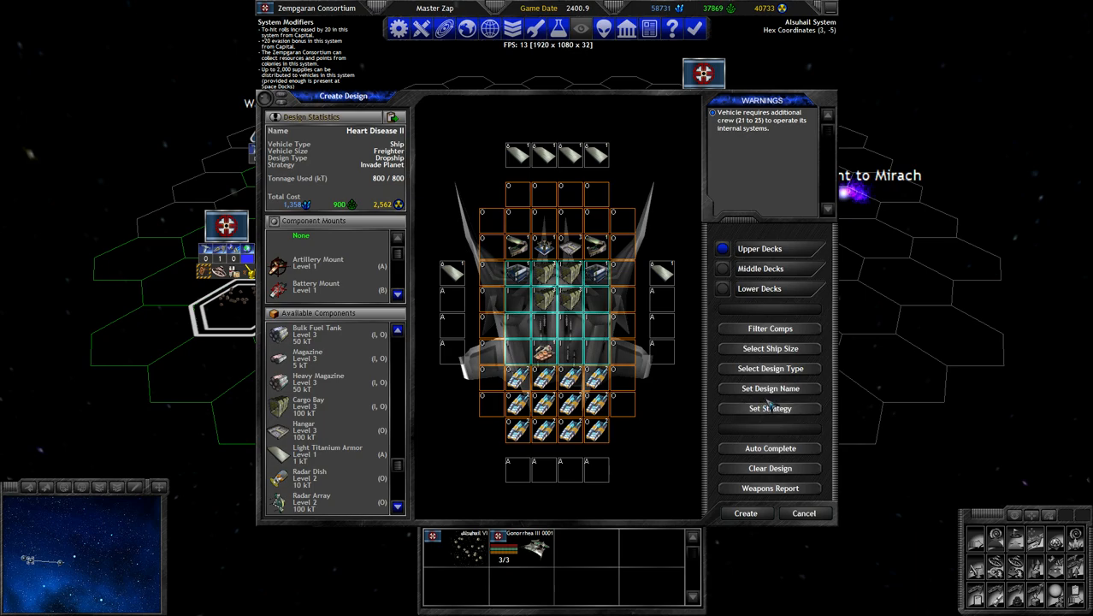
Change the Heart Disease II strategy to Guard Base (40kt).
click(770, 407)
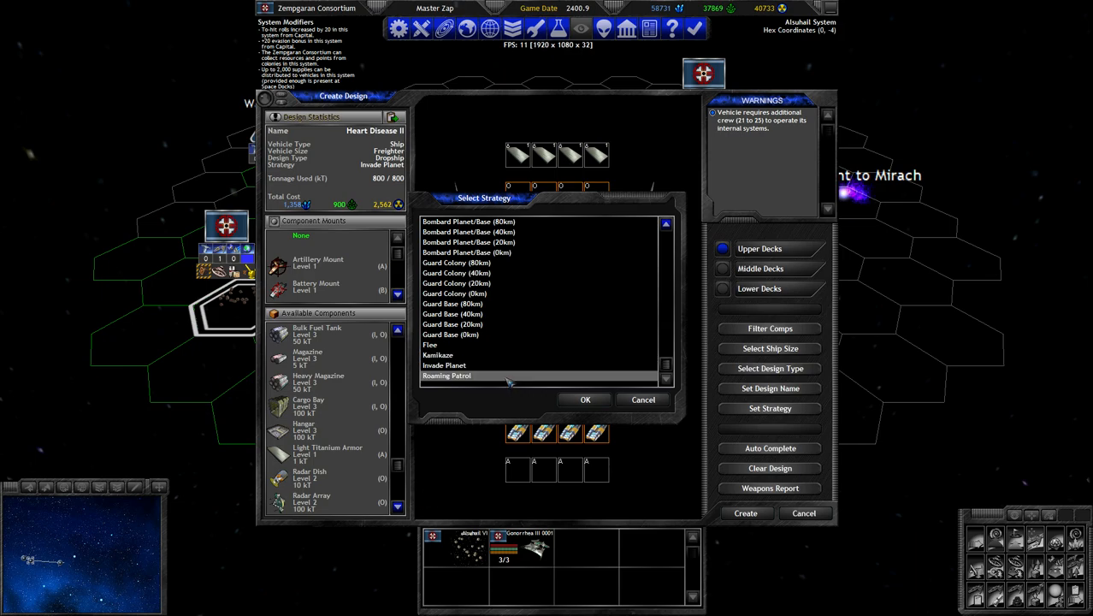
click(447, 377)
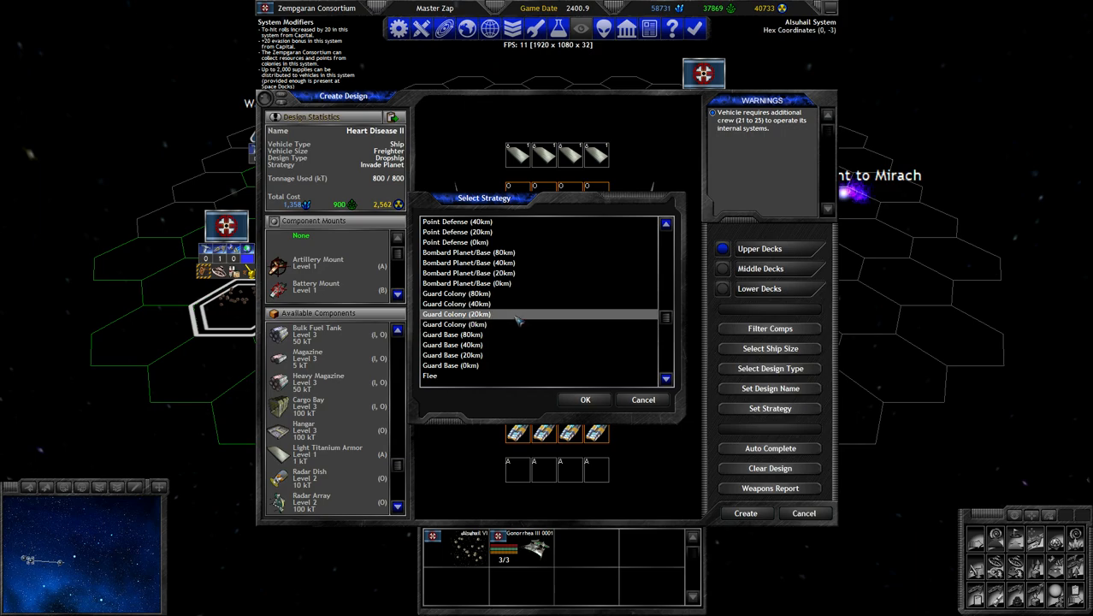
click(453, 346)
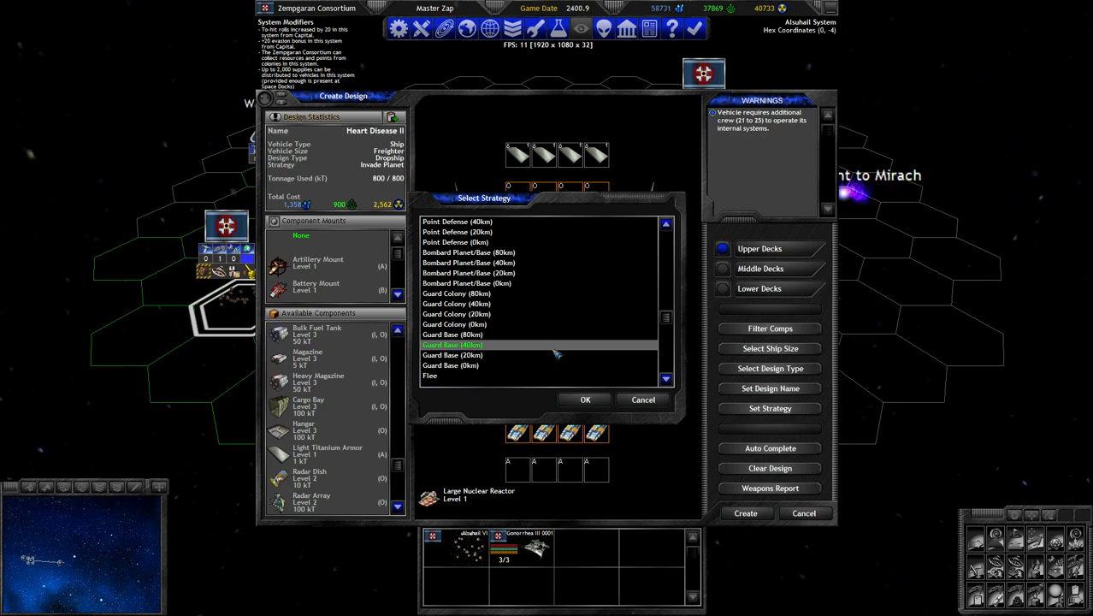
click(585, 400)
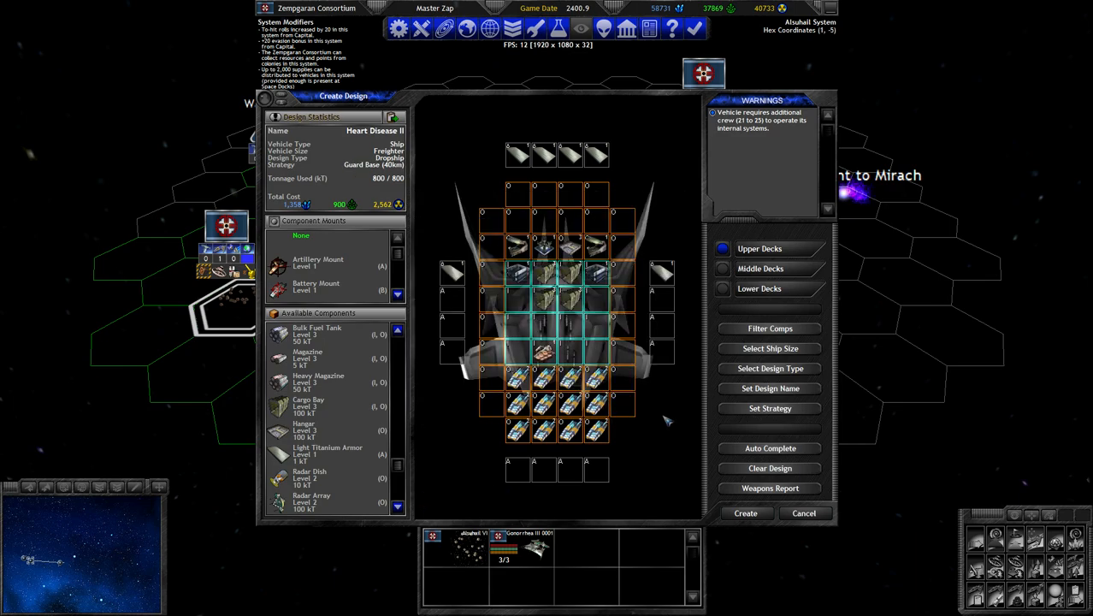
mouse_move(703, 72)
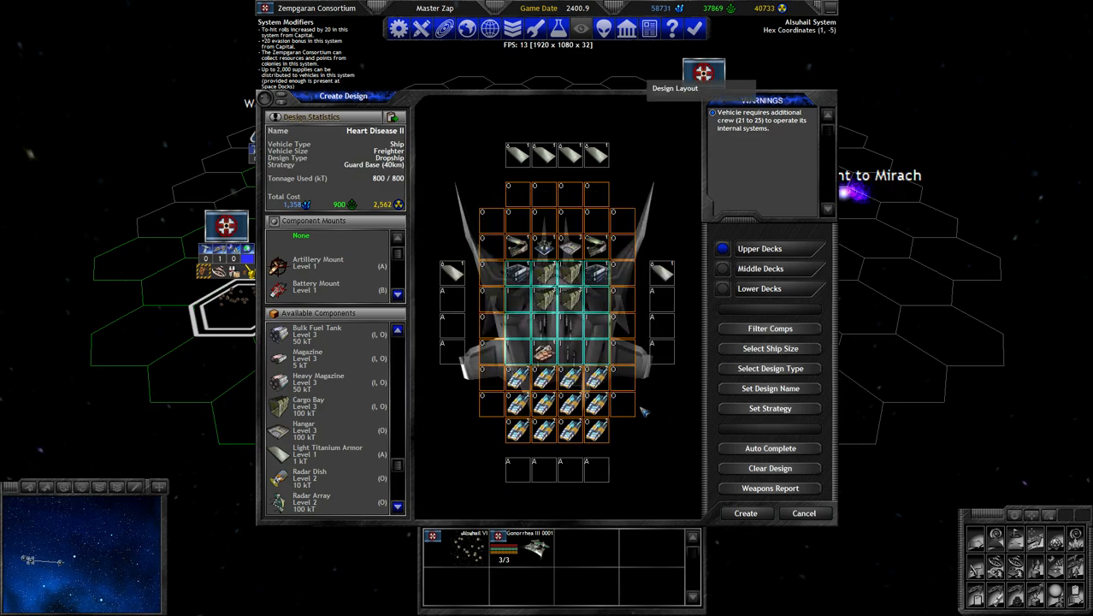
mouse_move(435, 202)
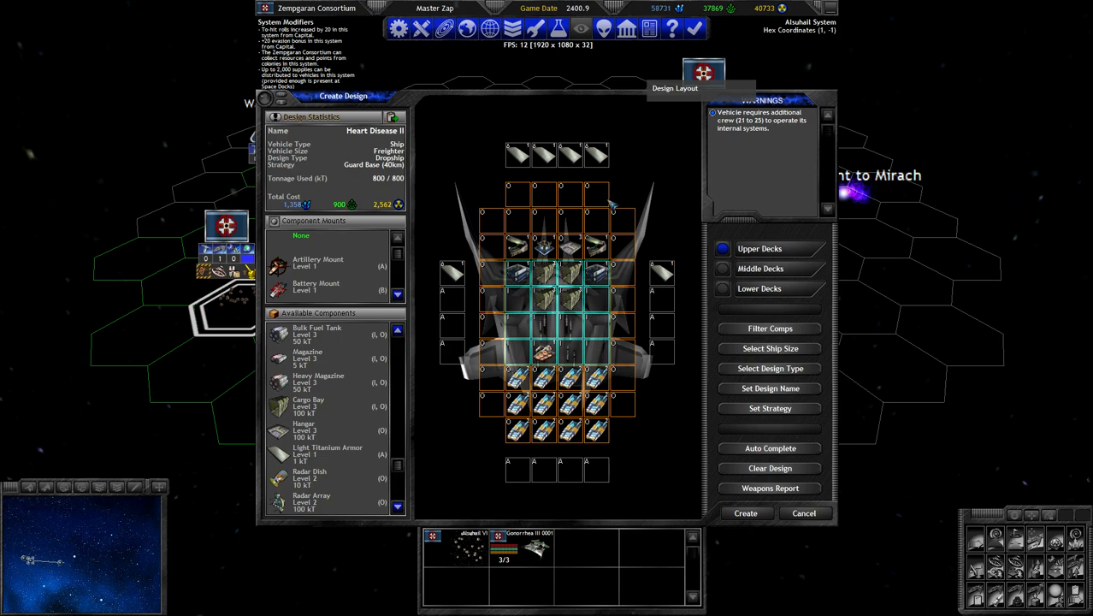
mouse_move(612, 202)
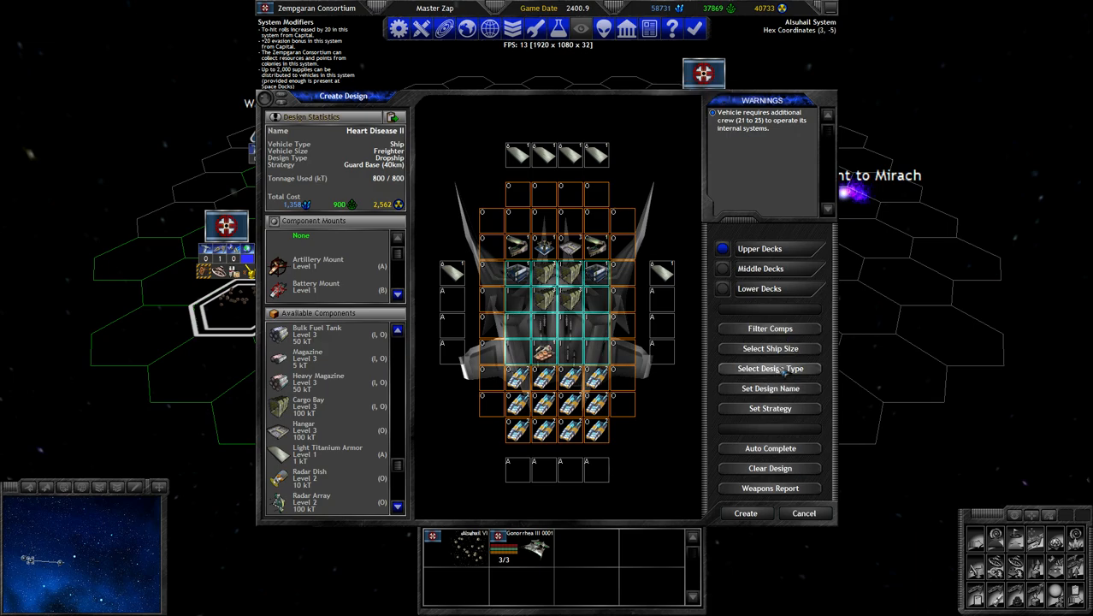
mouse_move(770, 369)
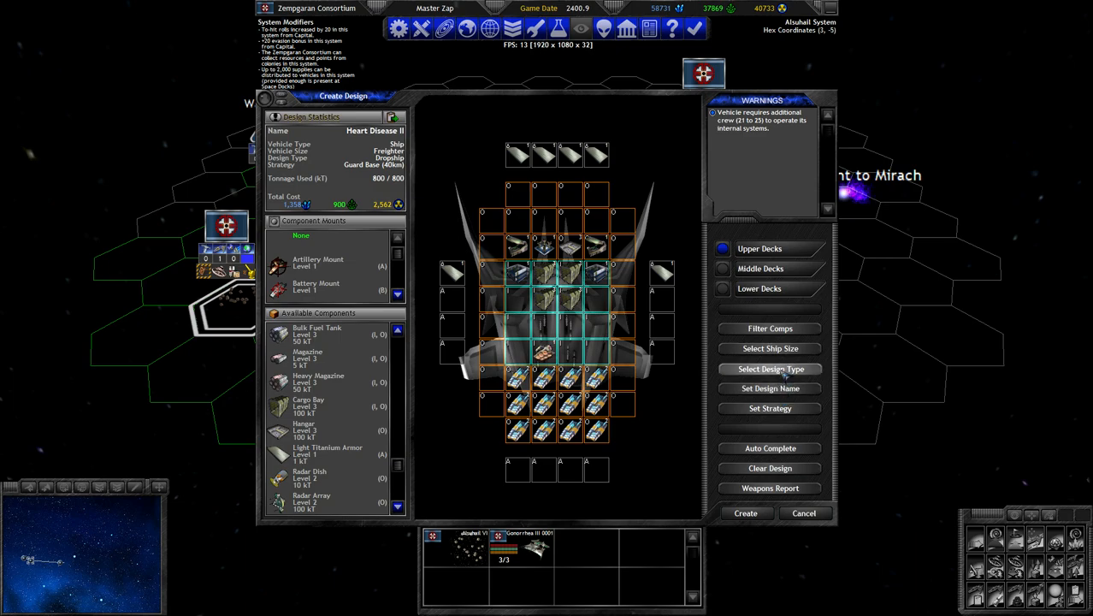
Make Heart Disease II a Carrier, attempt to create it and dismiss the unresolved warnings and Hangar report.
click(770, 369)
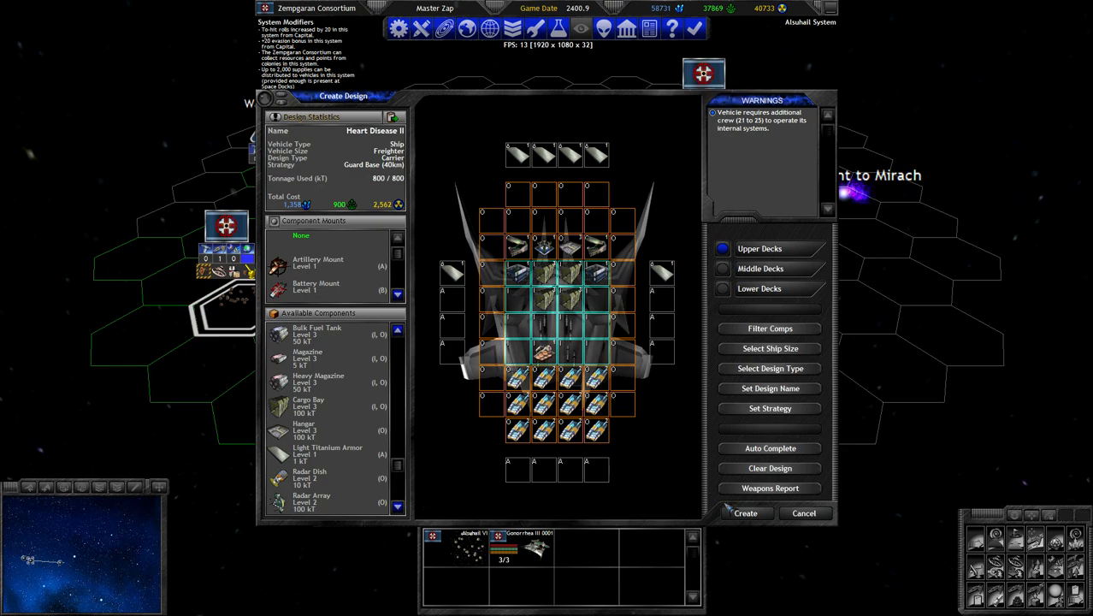
click(744, 513)
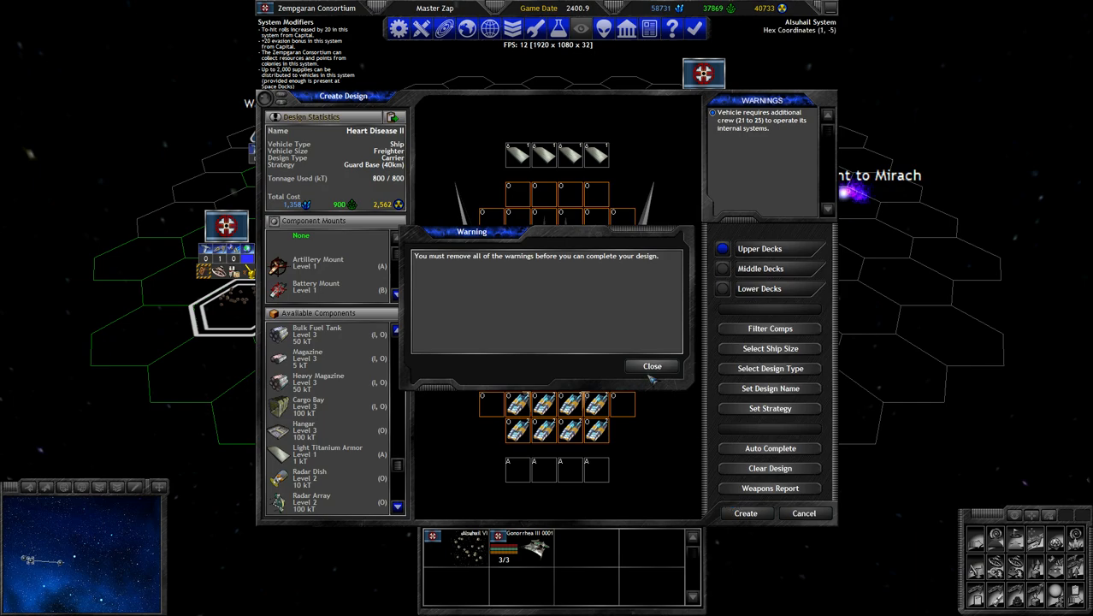
click(652, 366)
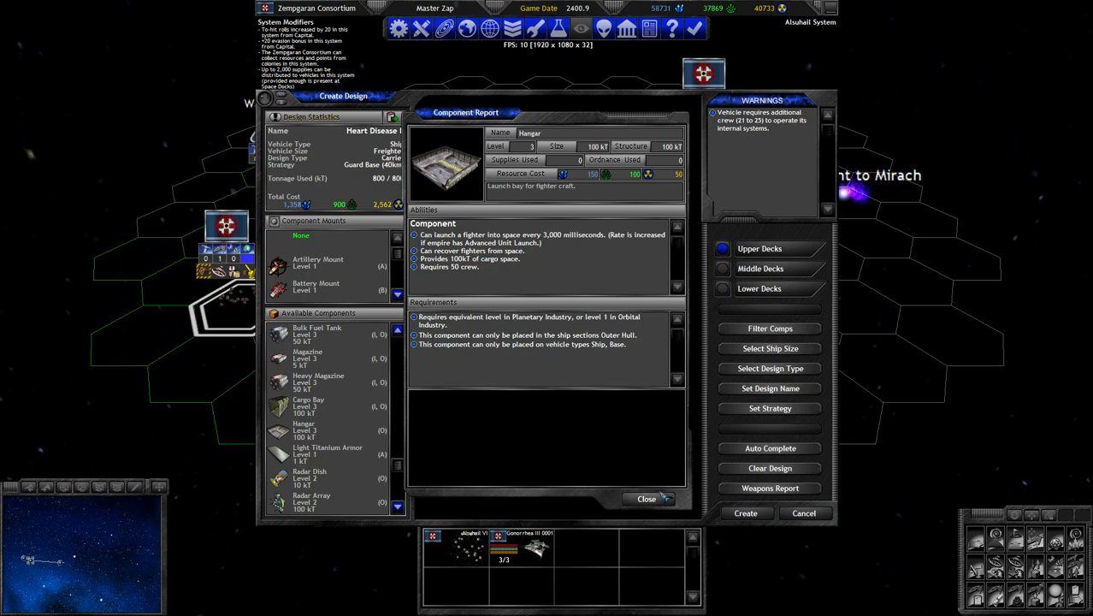
click(647, 499)
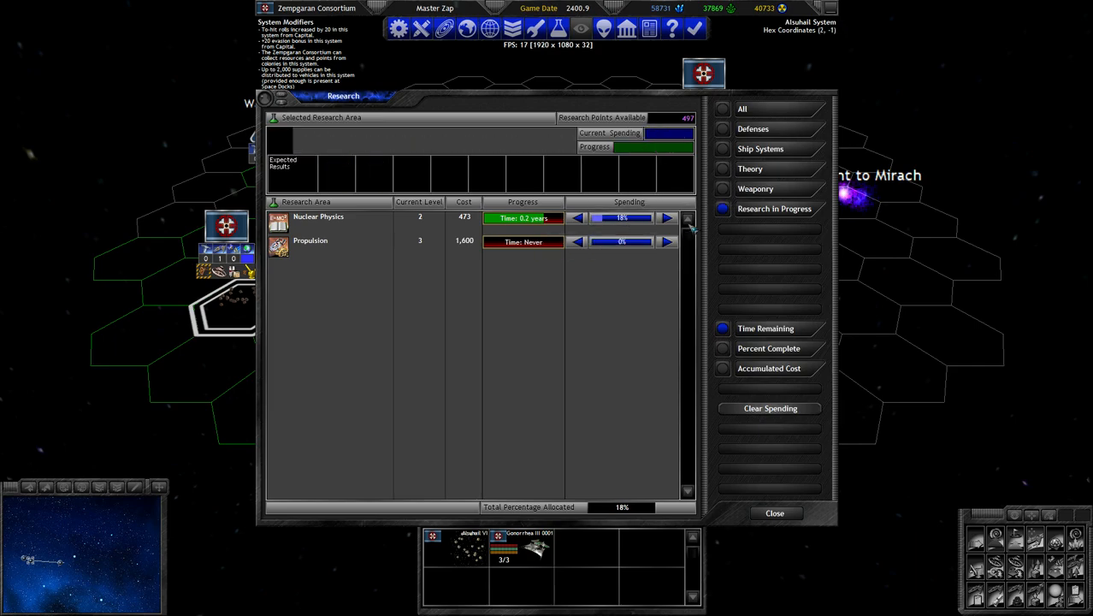
Show the Theory research areas and view the Orbital Industry tech report.
click(667, 217)
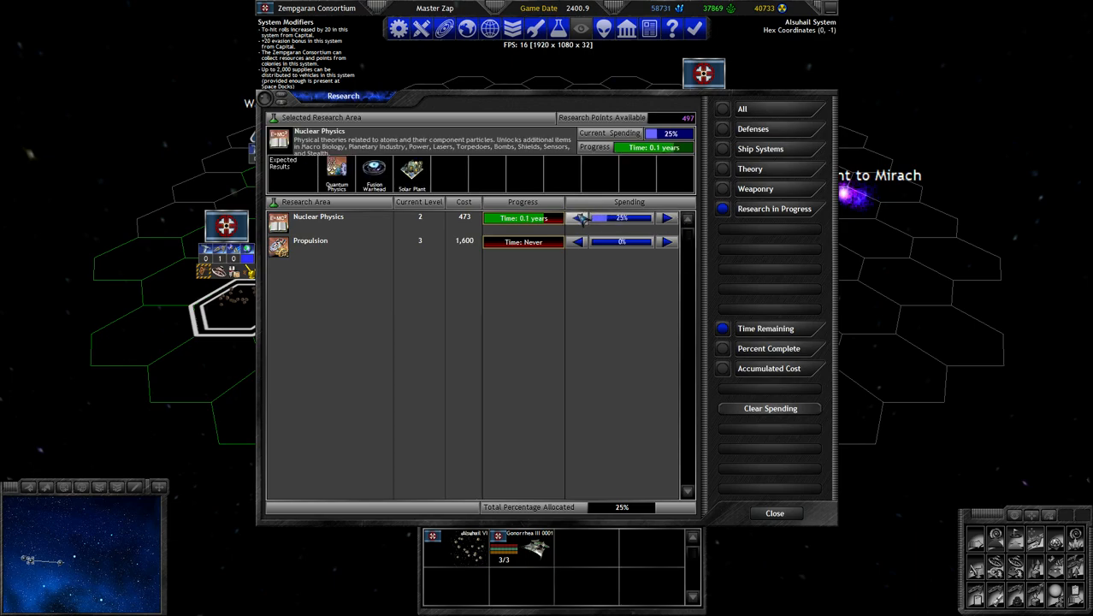
click(577, 217)
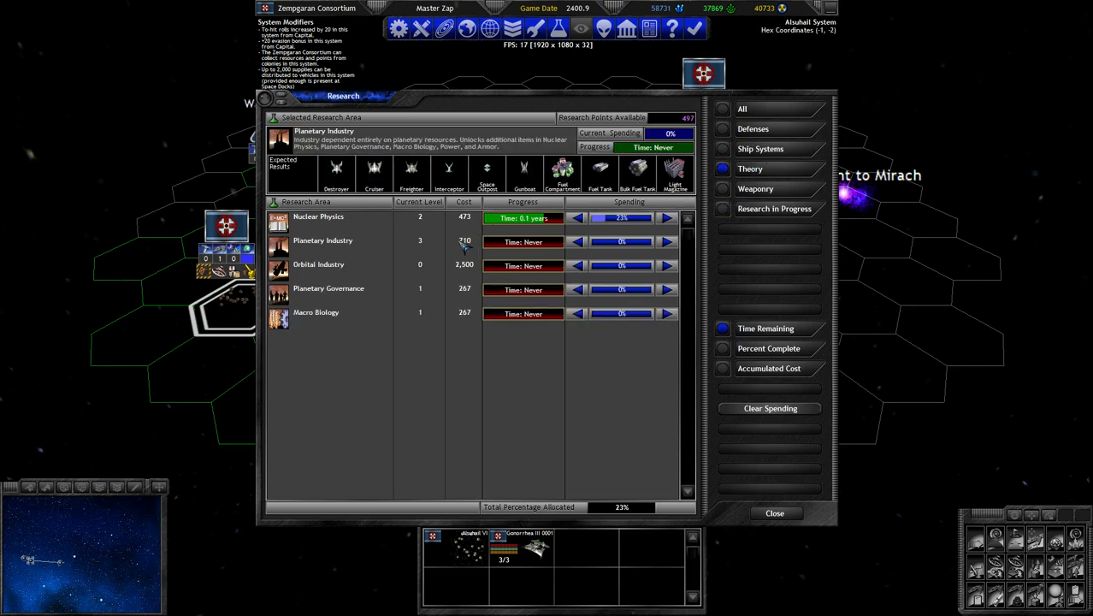
click(318, 264)
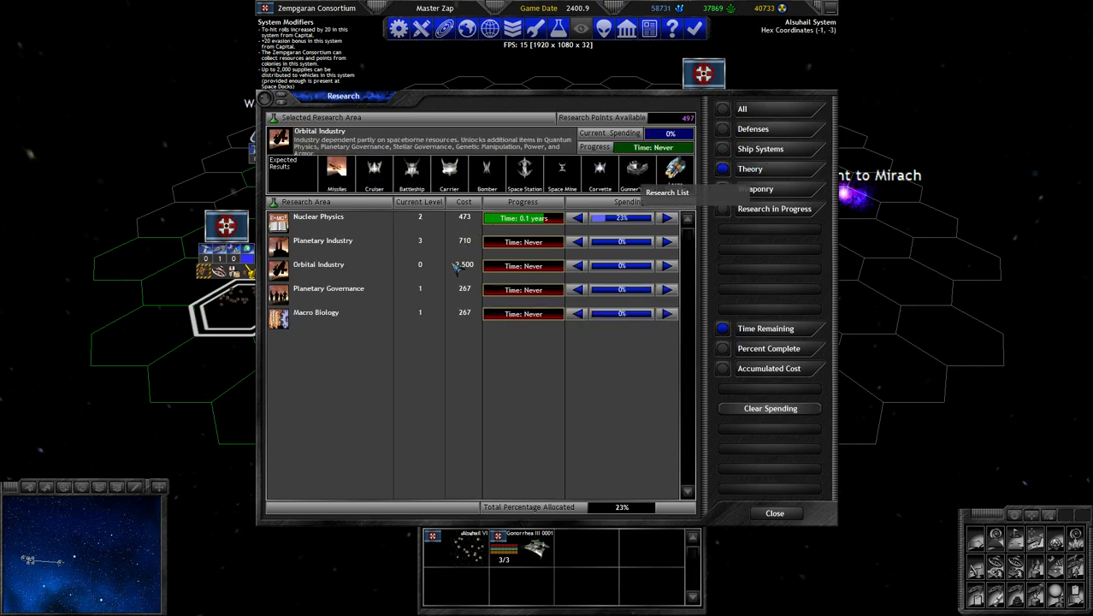
click(318, 263)
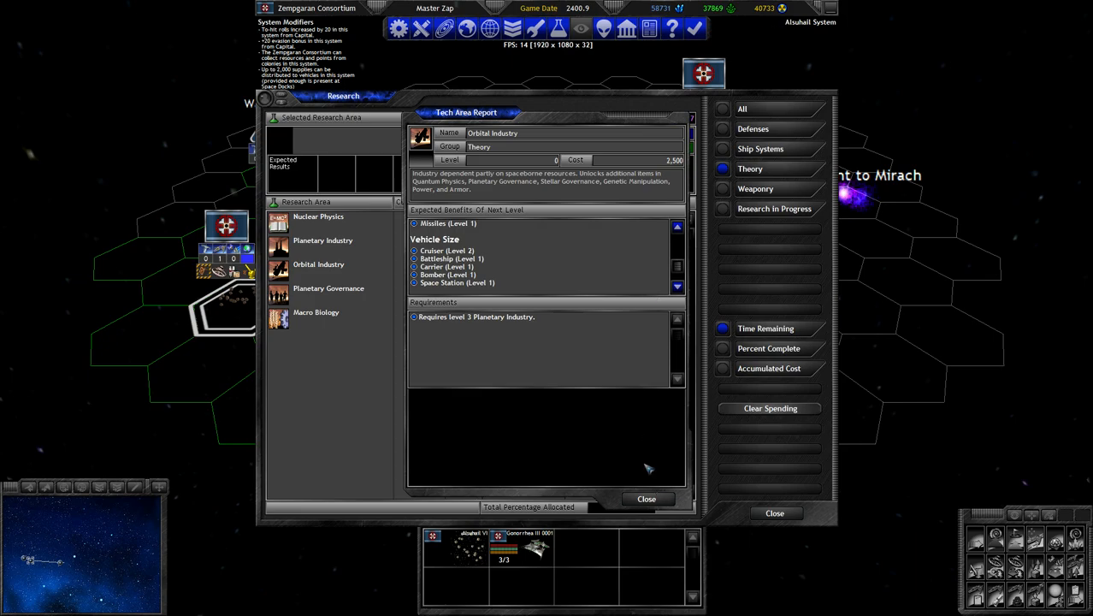
Close the report and recheck what Orbital Industry requires and unlocks.
click(646, 500)
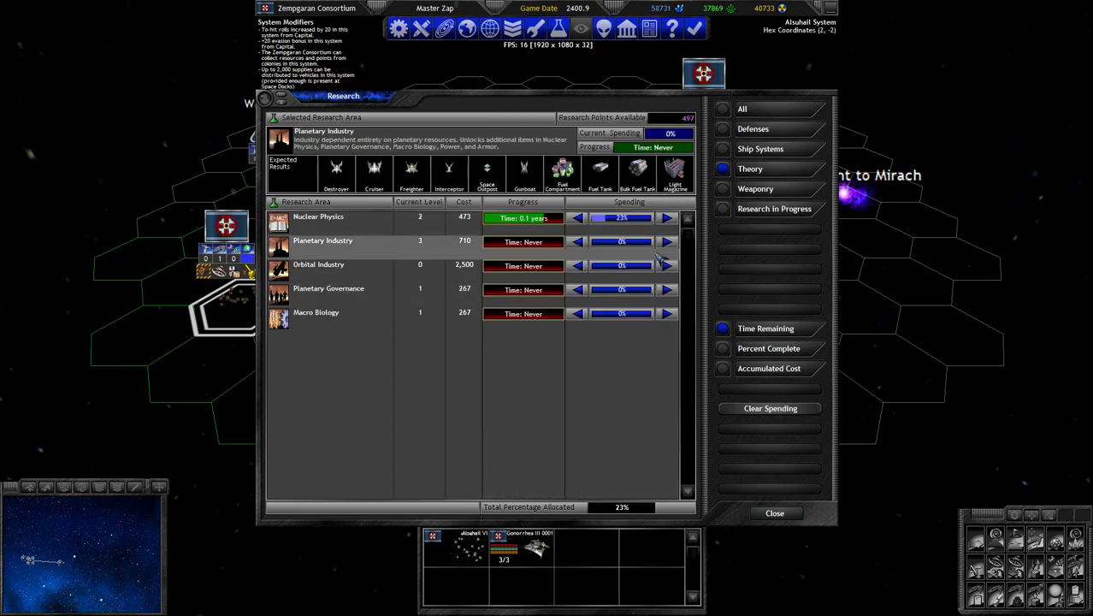
click(318, 263)
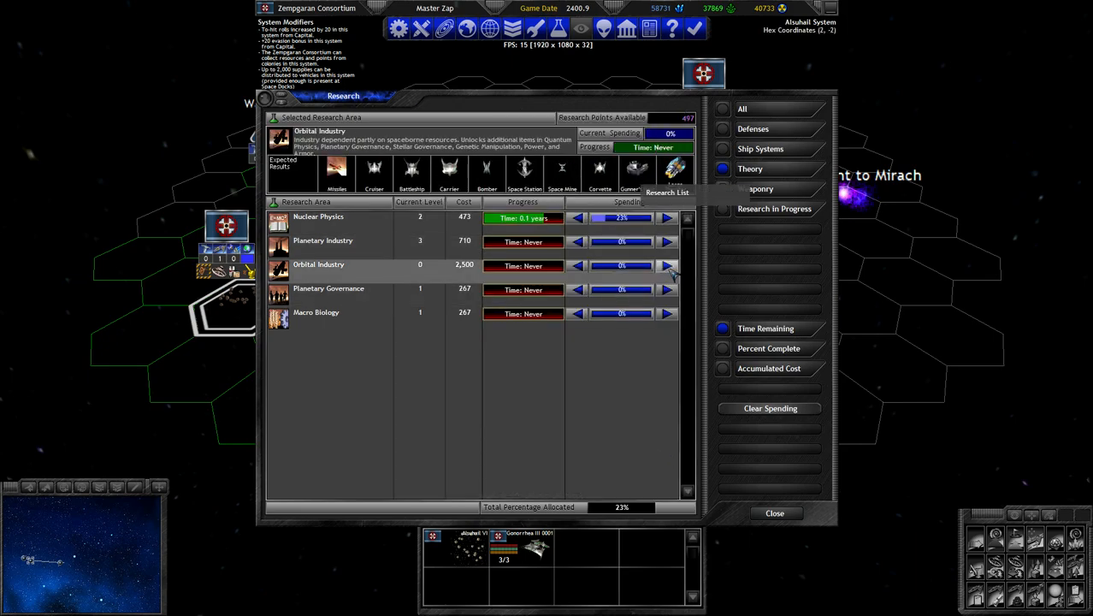
click(318, 263)
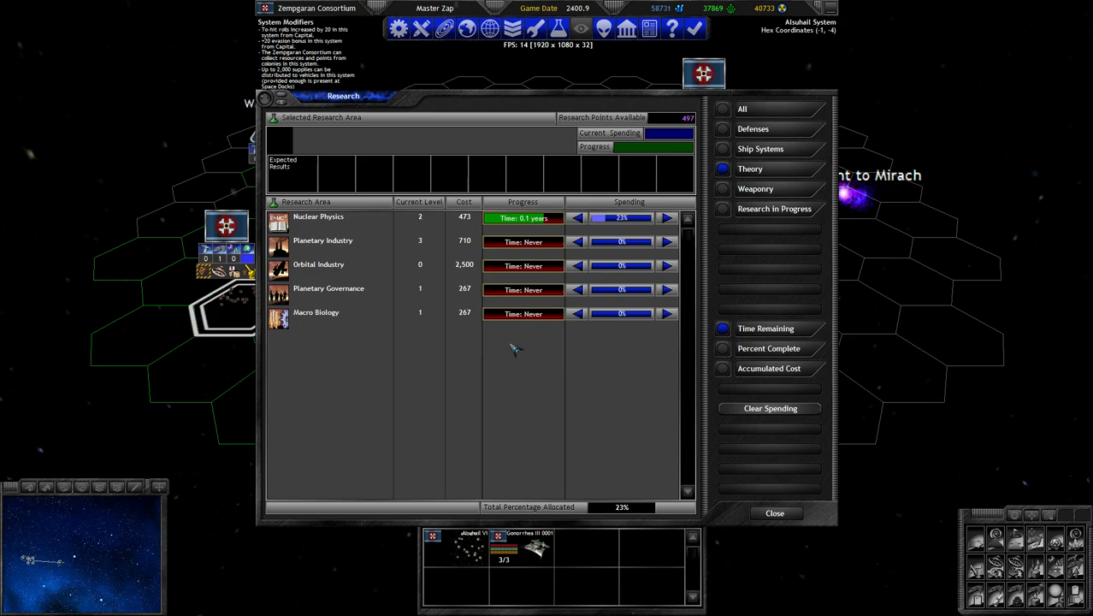
click(318, 264)
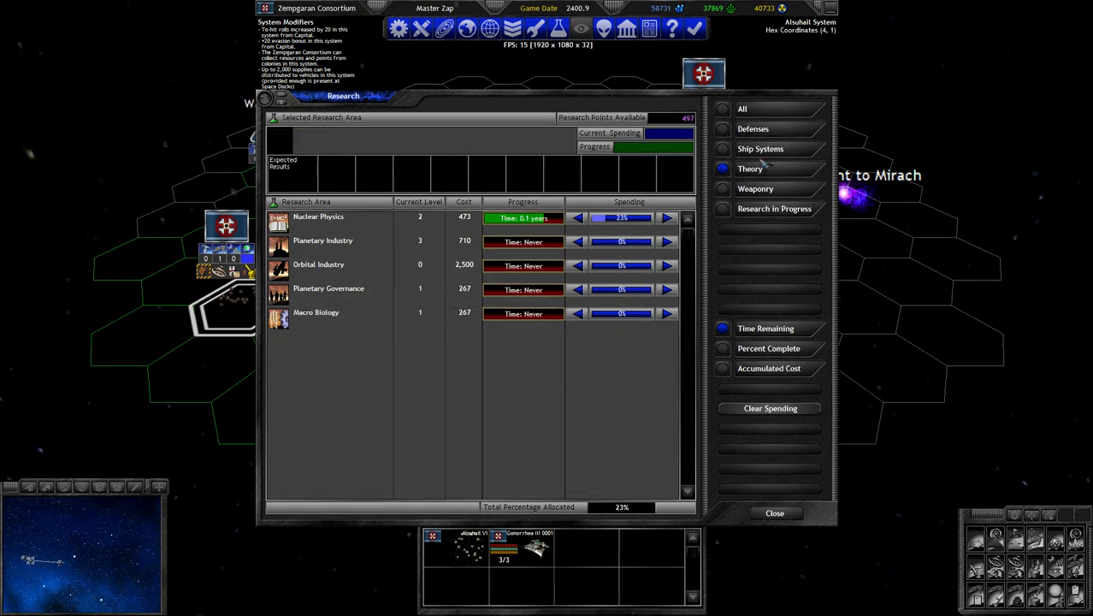
Browse the Theory areas: Nuclear Physics, Orbital Industry, Macro Biology and Planetary Governance.
click(318, 215)
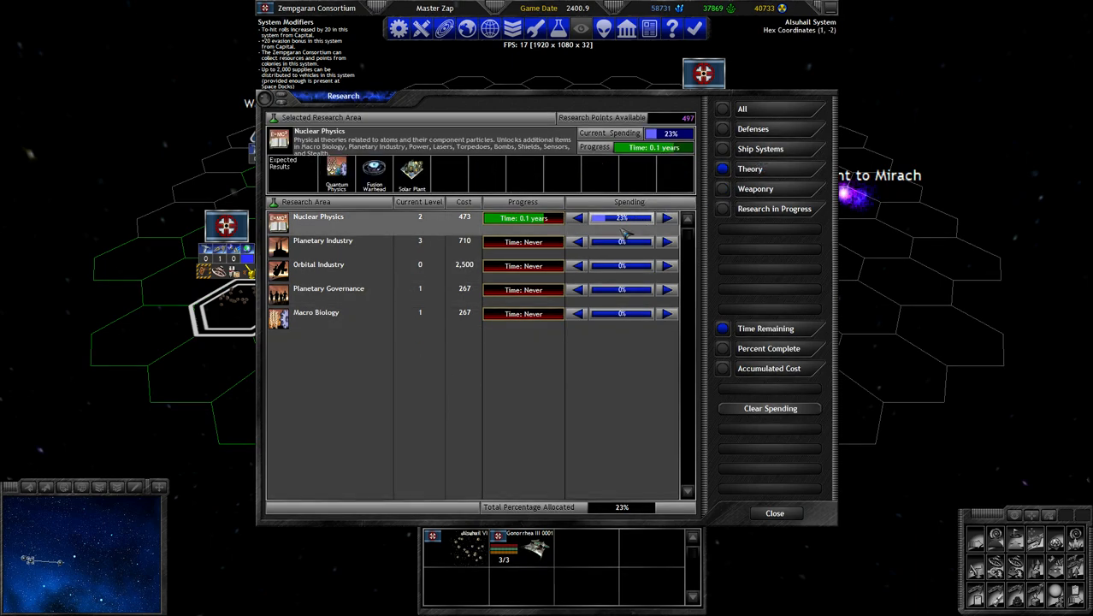
click(318, 264)
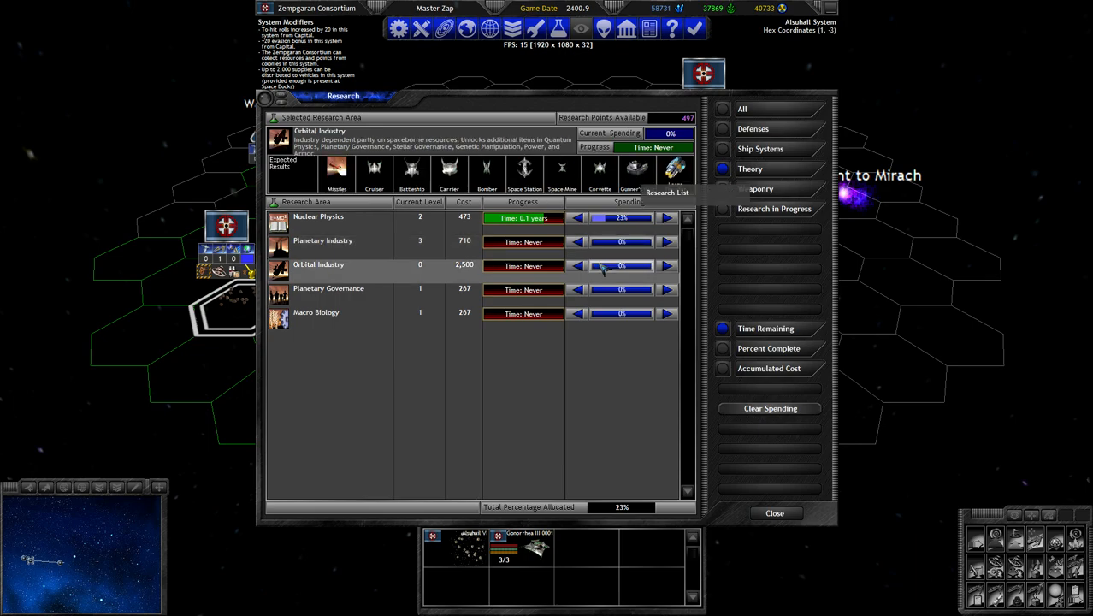
click(329, 288)
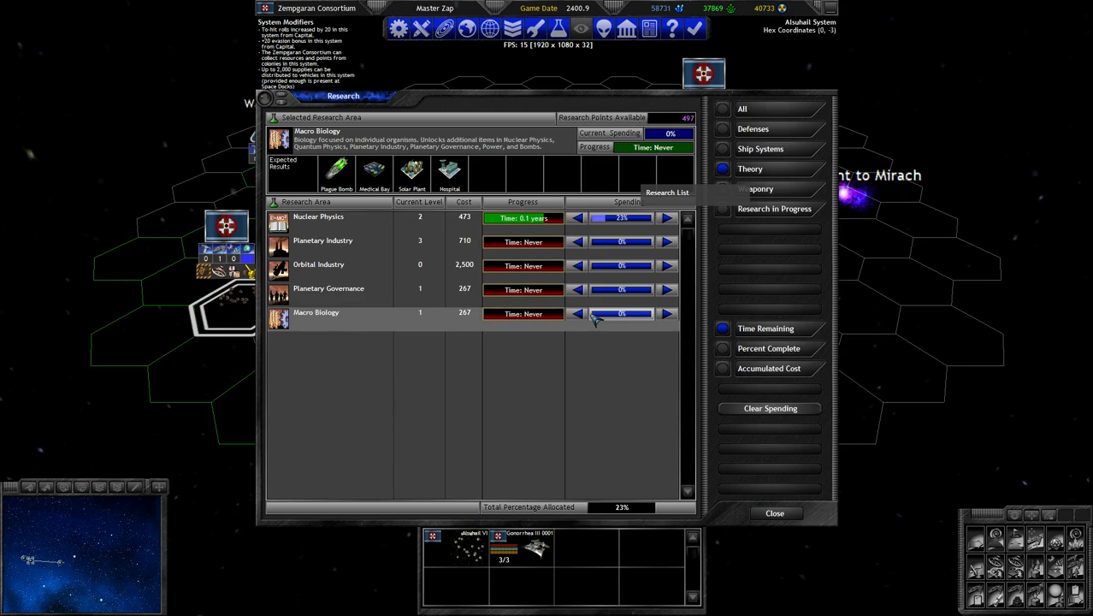
click(329, 288)
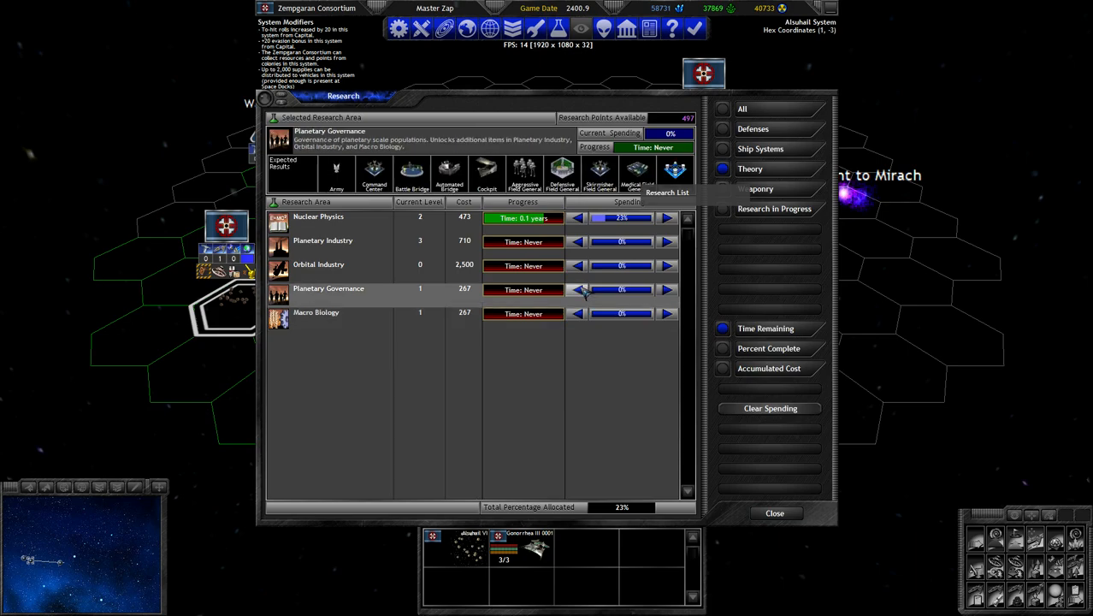
click(316, 312)
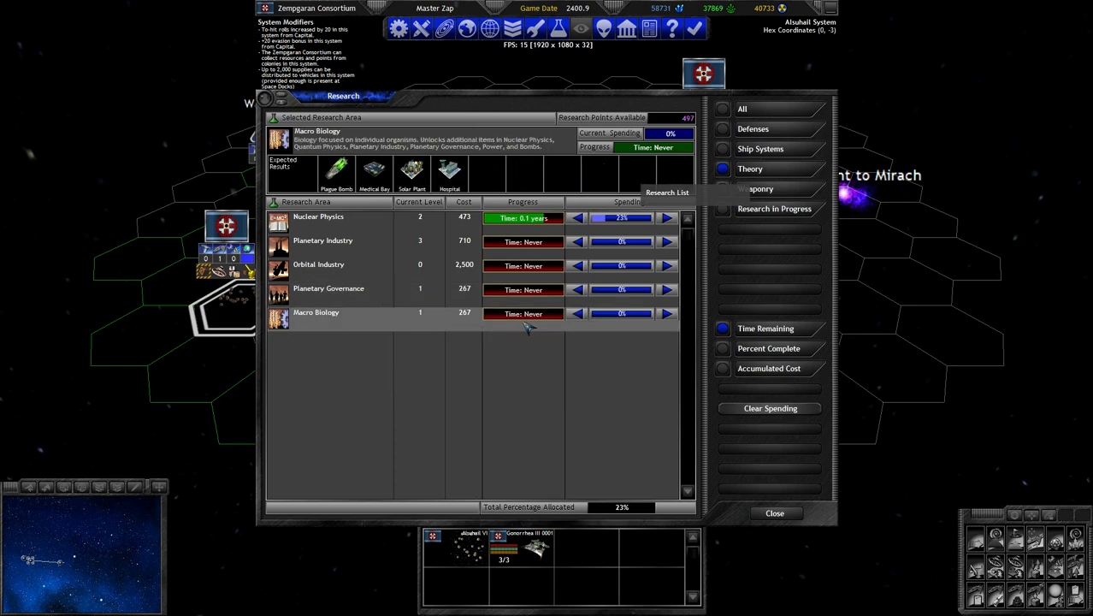
click(328, 287)
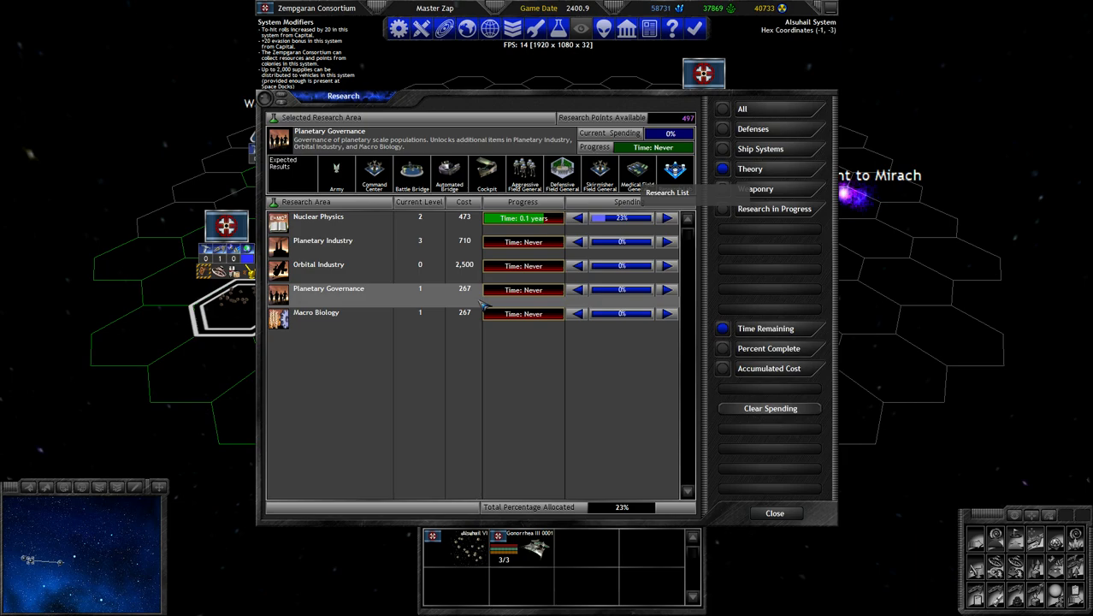
mouse_move(325, 301)
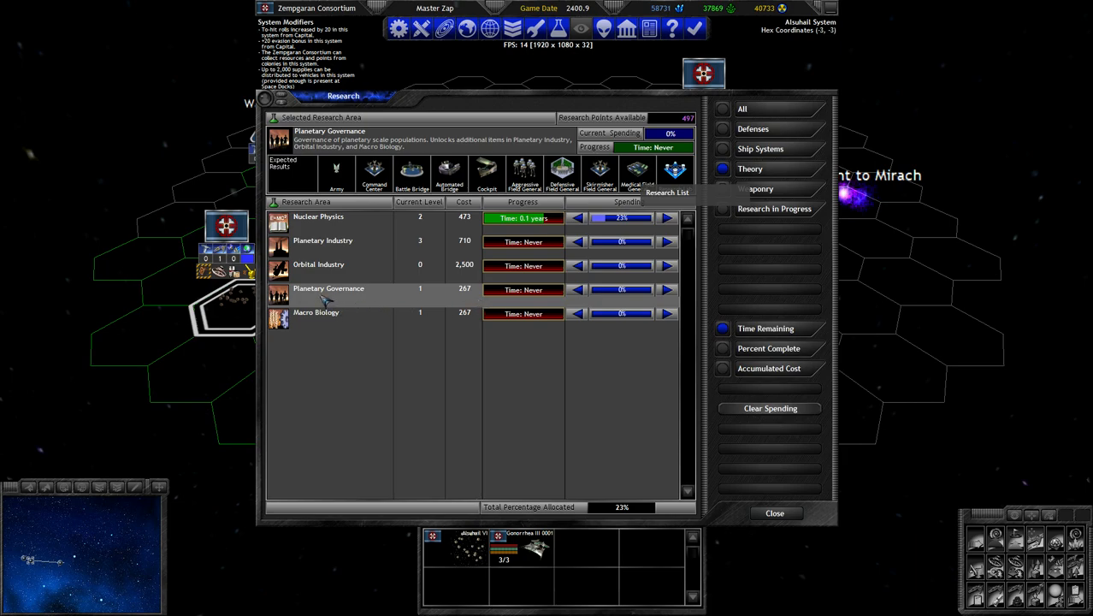
Compare what Macro Biology, Orbital and Planetary Industry unlock, then the Ship Systems areas like Propulsion.
click(317, 311)
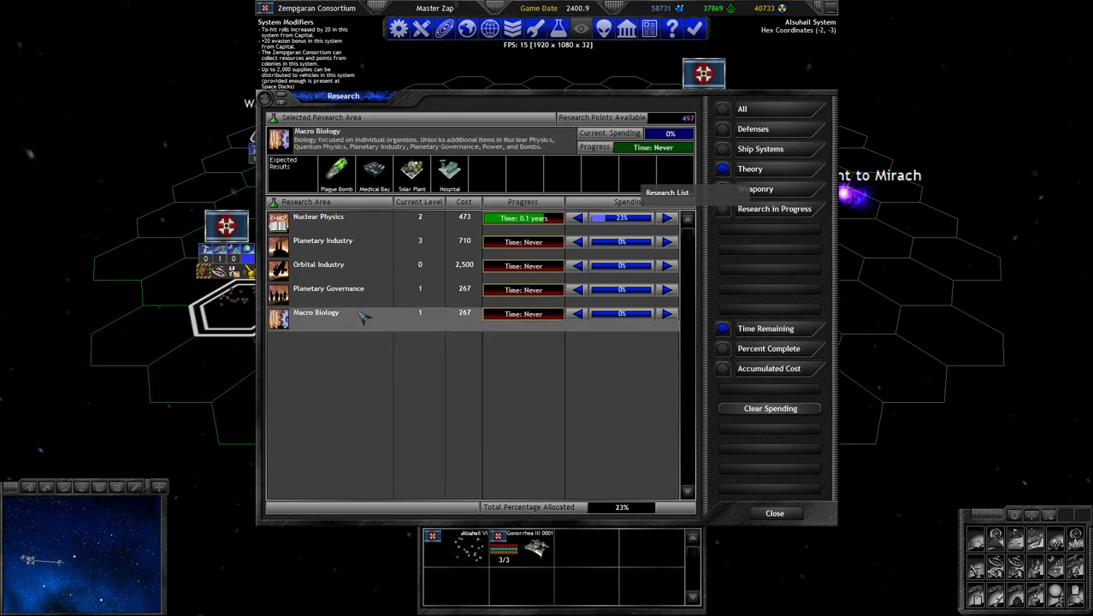
click(318, 264)
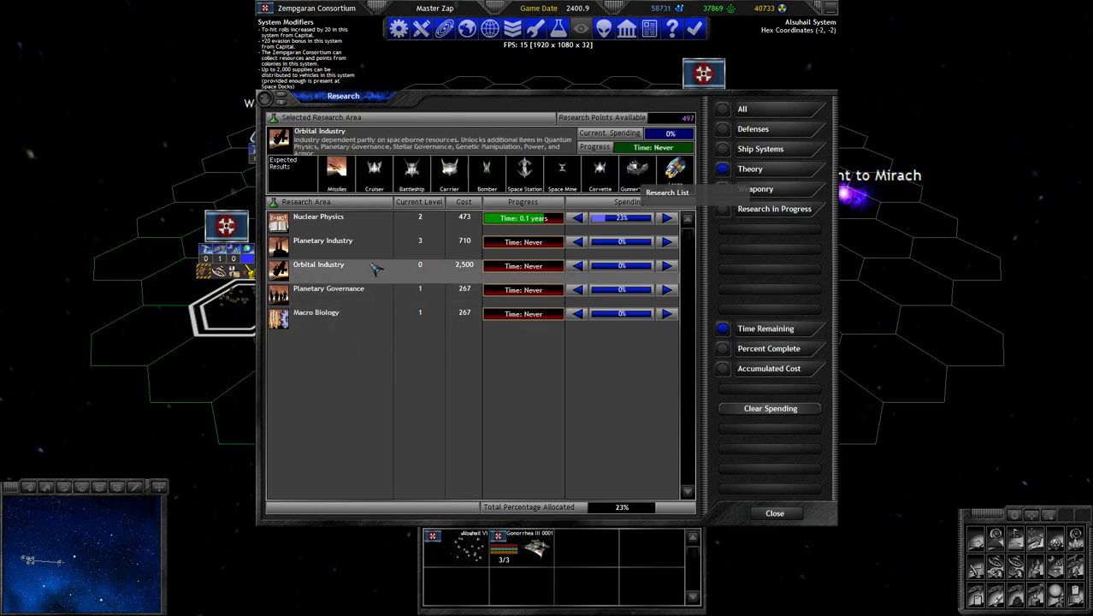
click(321, 239)
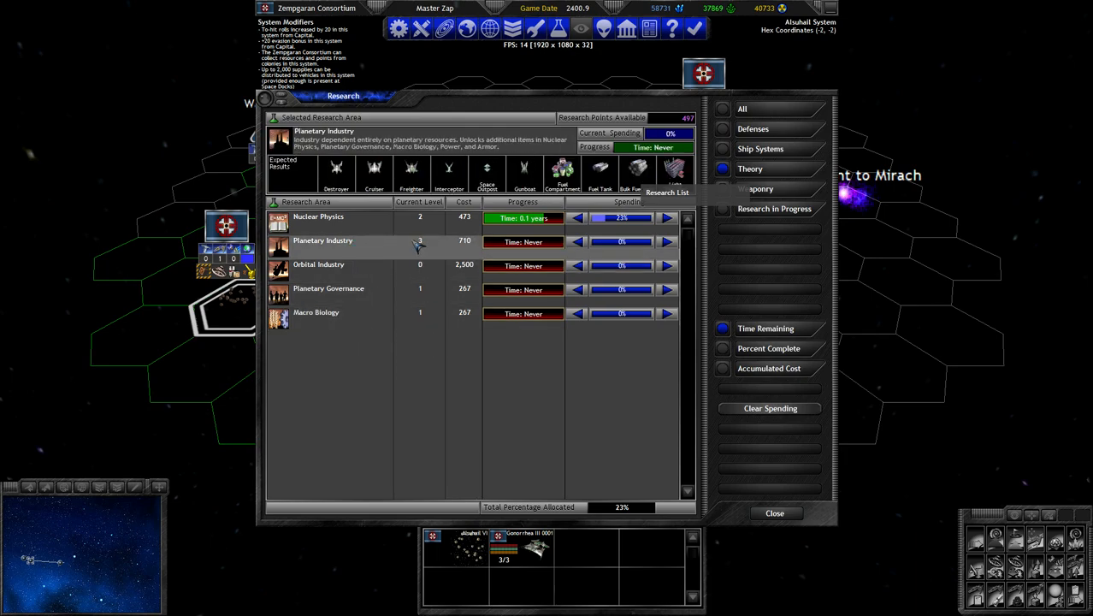
click(318, 216)
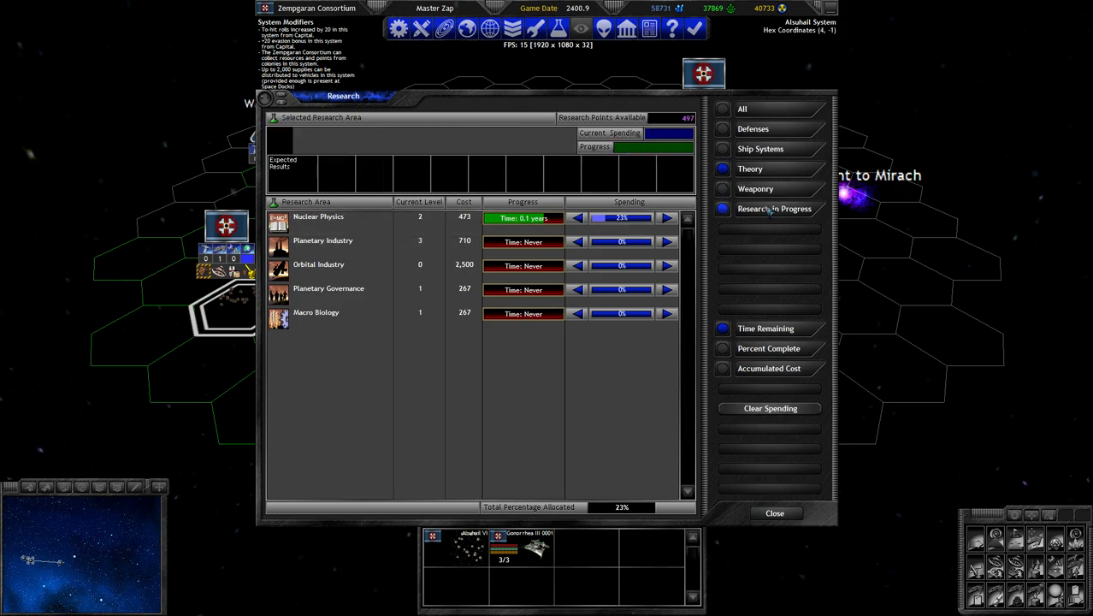
click(328, 287)
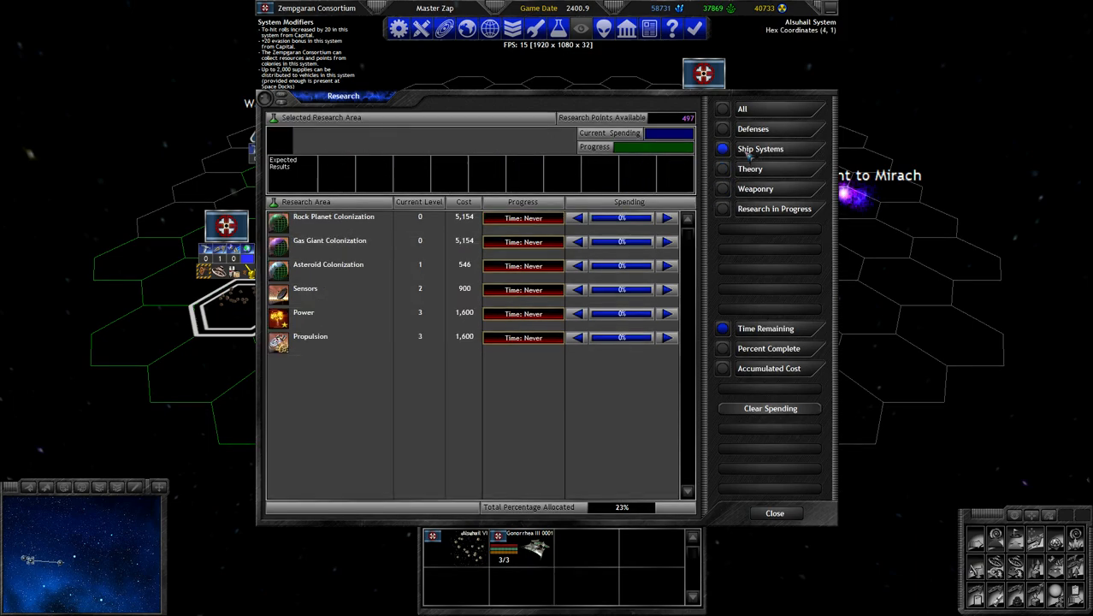
click(312, 335)
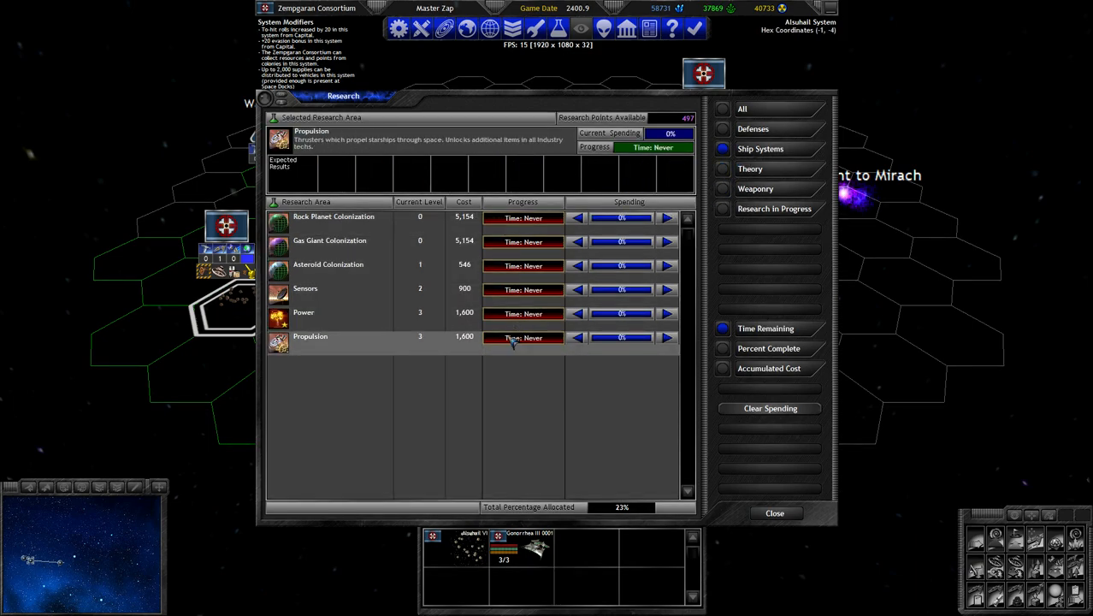
click(304, 287)
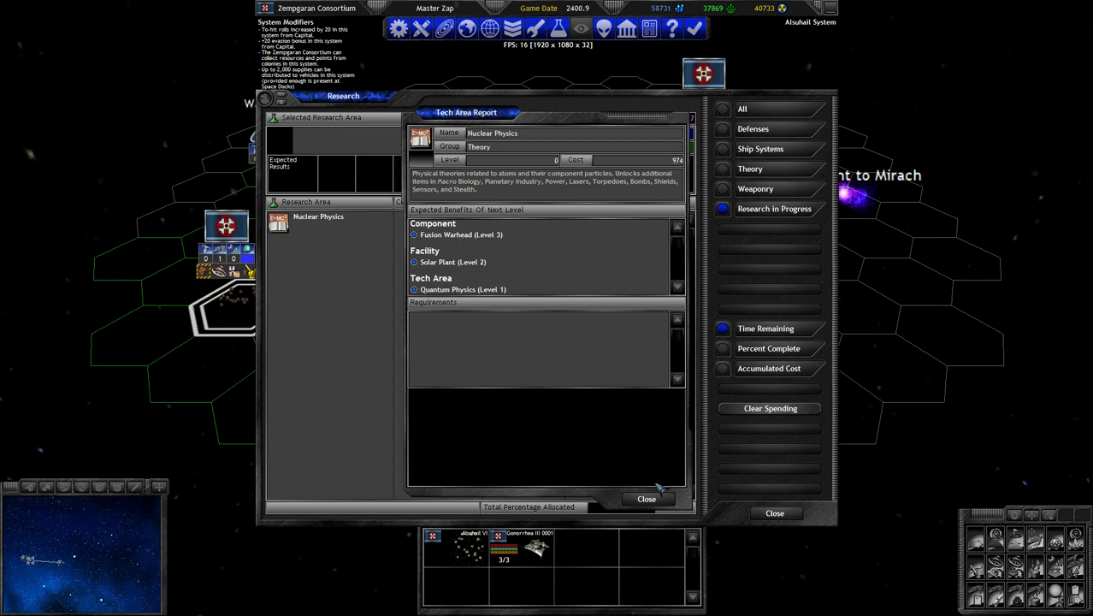
Filter research to Weaponry and review Range Enhancement, Weapon Miniaturization, Heavy Weaponry and Weapon Overloading.
click(756, 188)
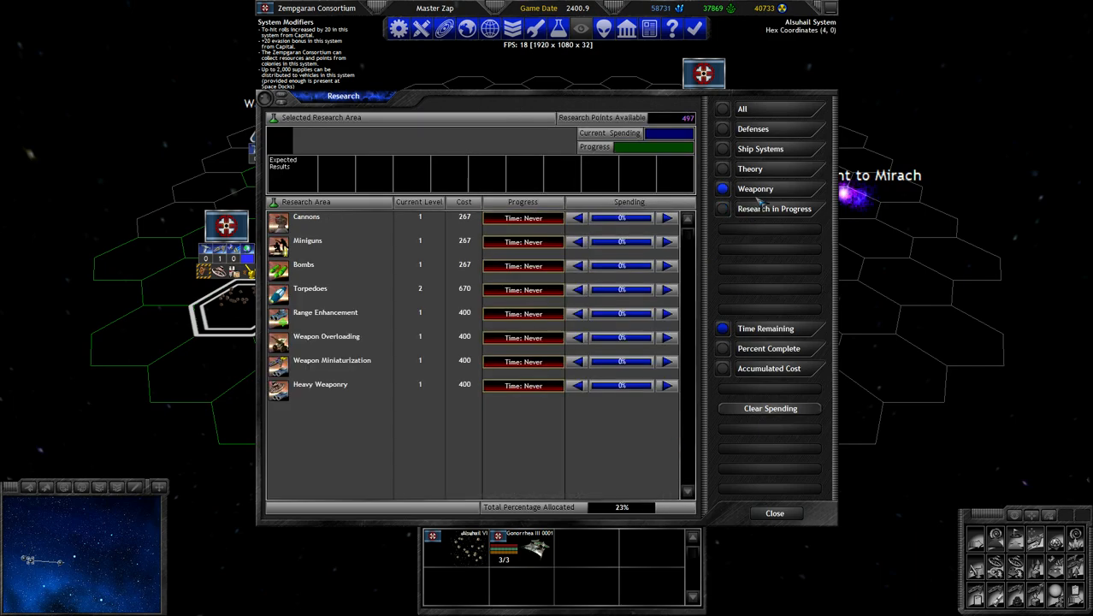
click(325, 312)
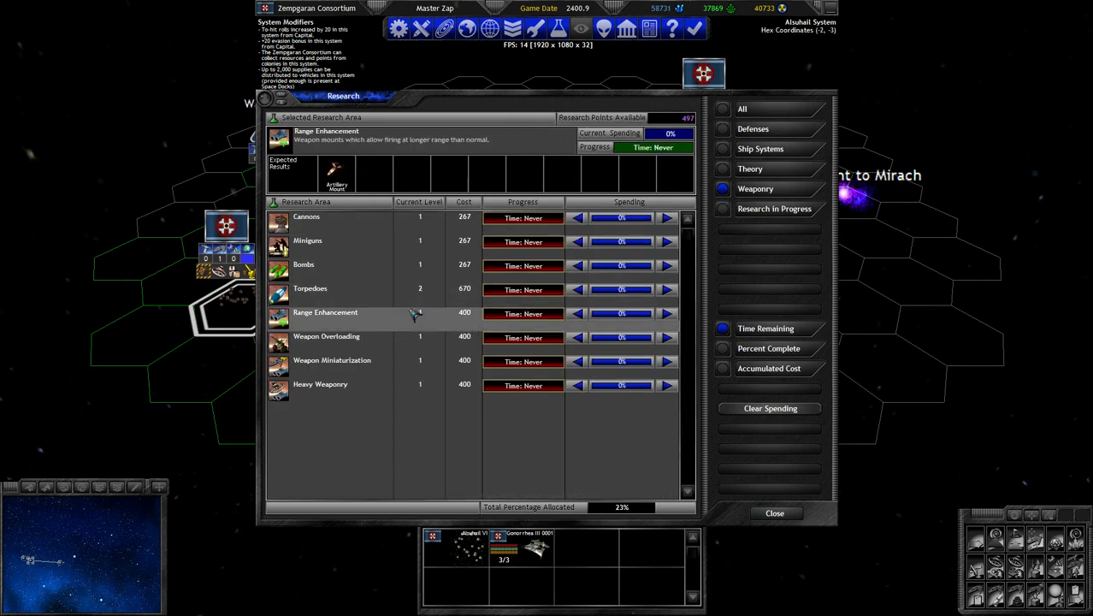
click(332, 360)
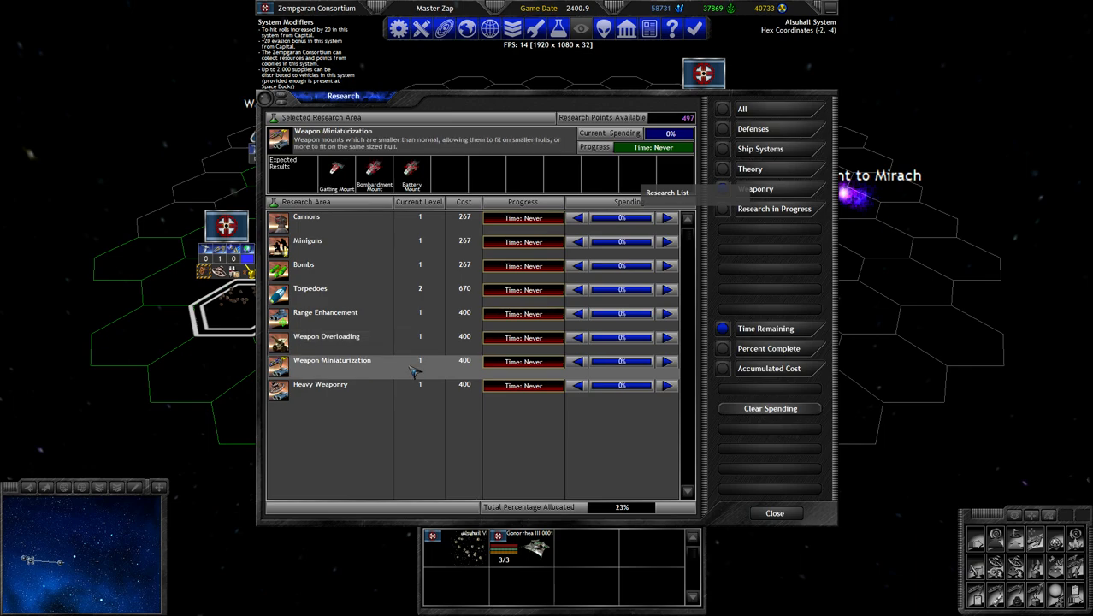
click(320, 384)
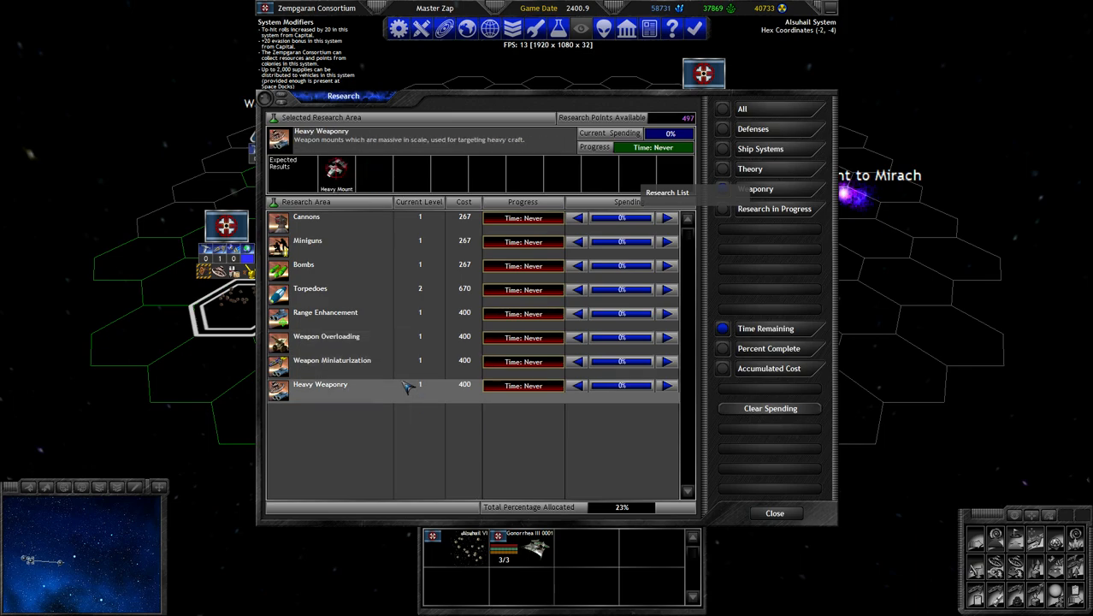
click(325, 335)
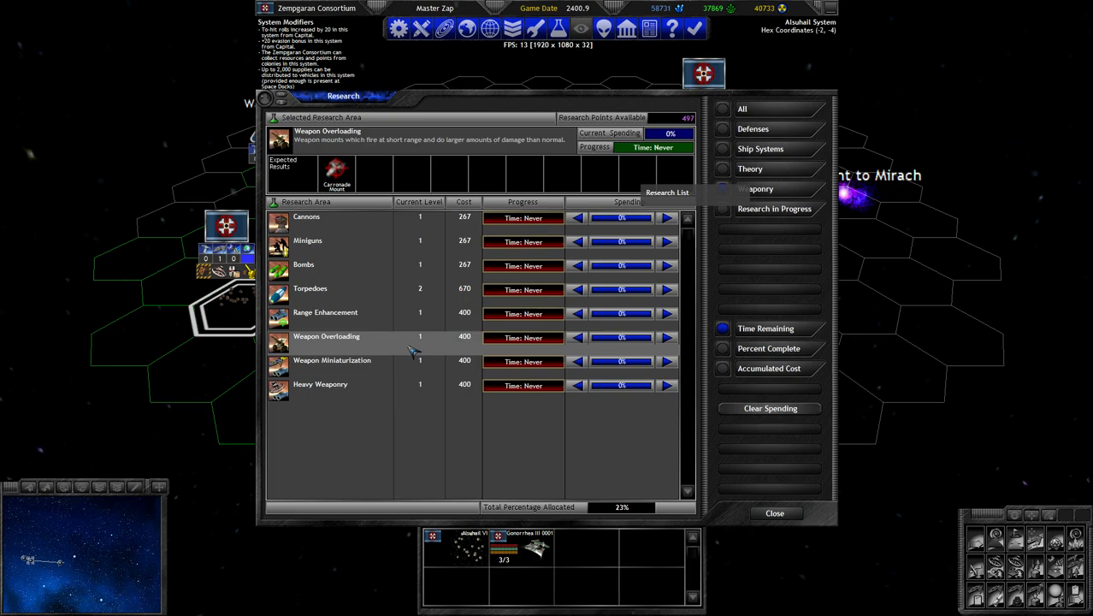
Review Torpedoes and the rapid-fire small-bore weapon research areas.
click(325, 311)
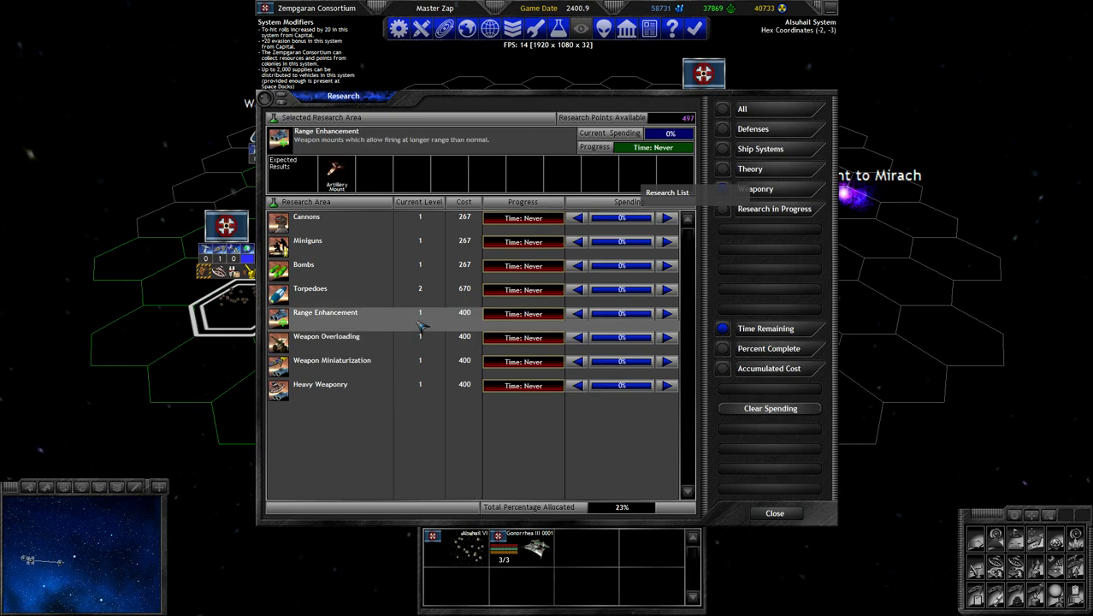
click(310, 287)
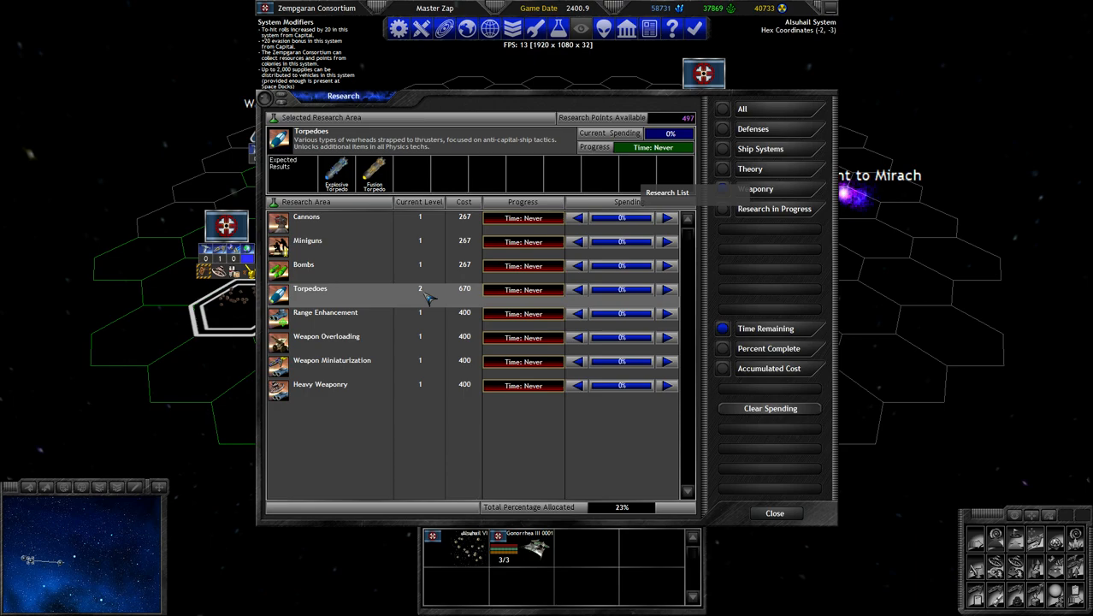
click(308, 239)
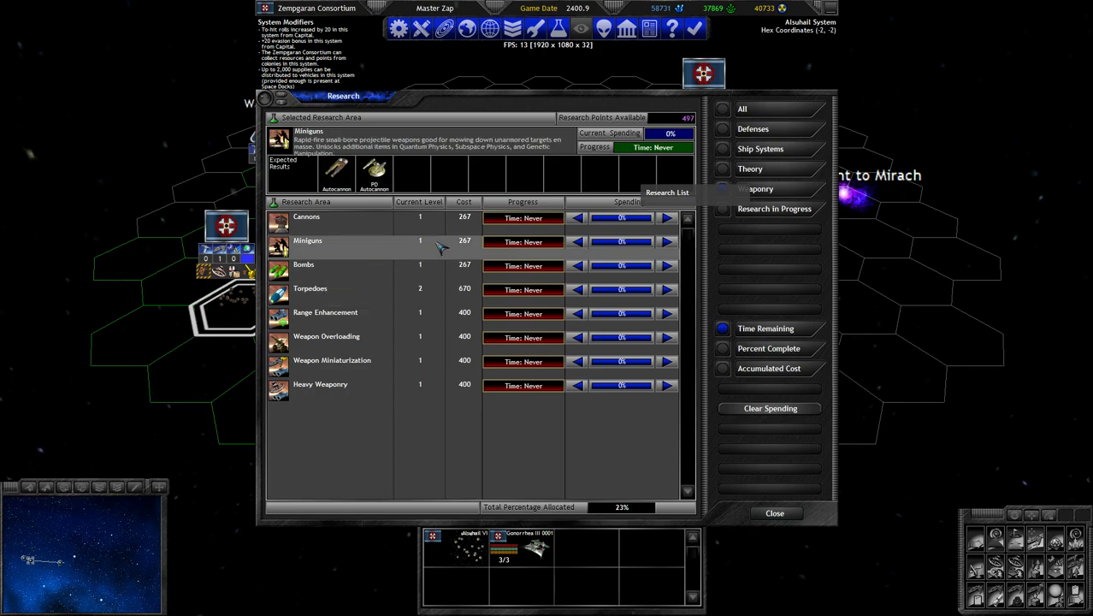
click(307, 215)
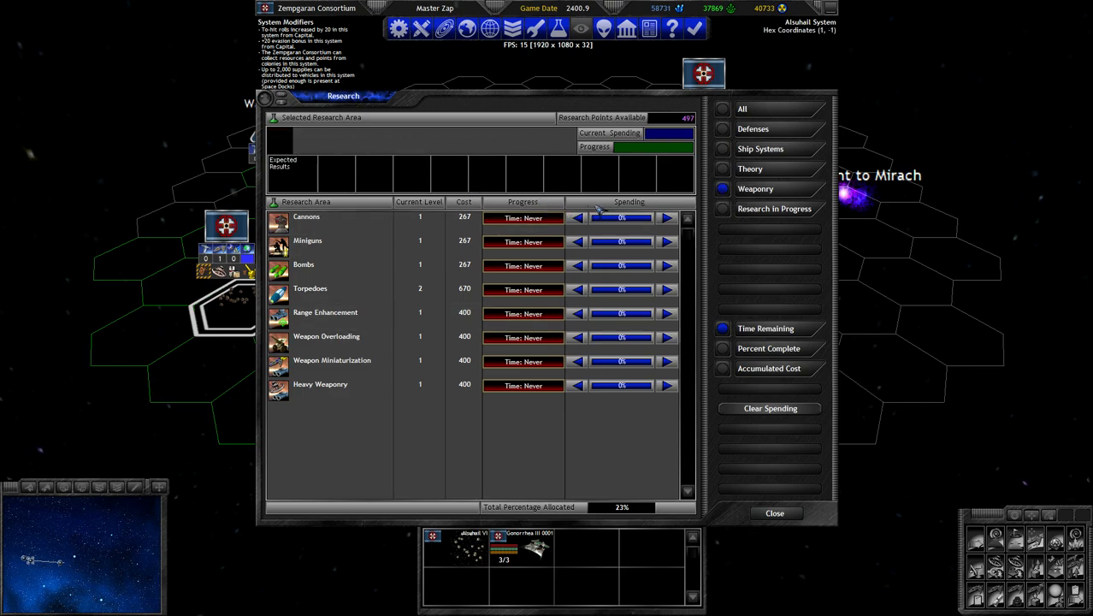
Allocate research spending to Cannons, trimming it slightly.
click(669, 217)
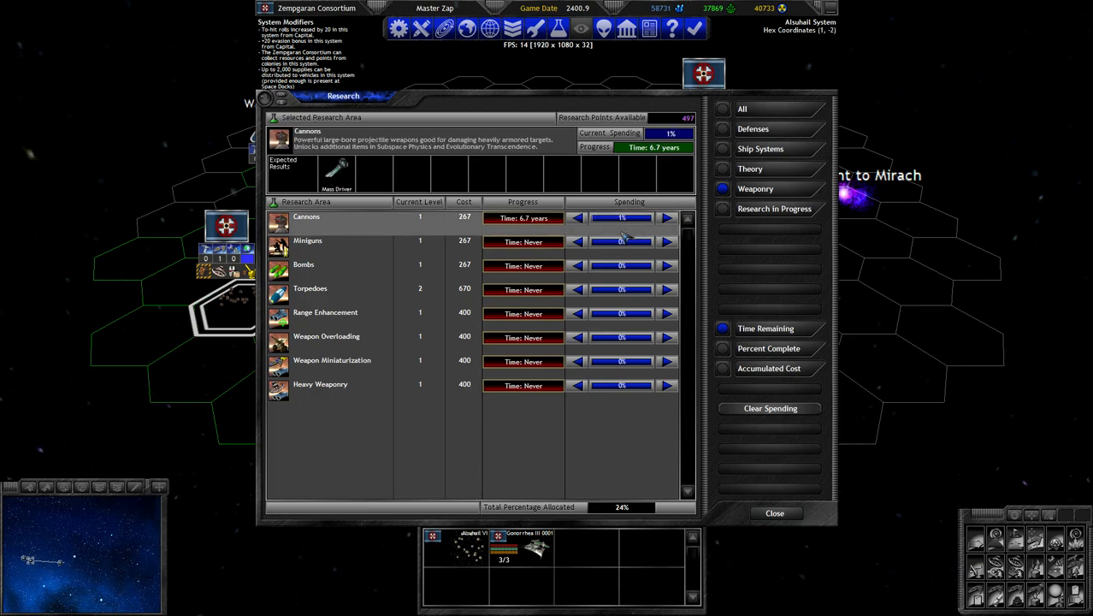
click(667, 215)
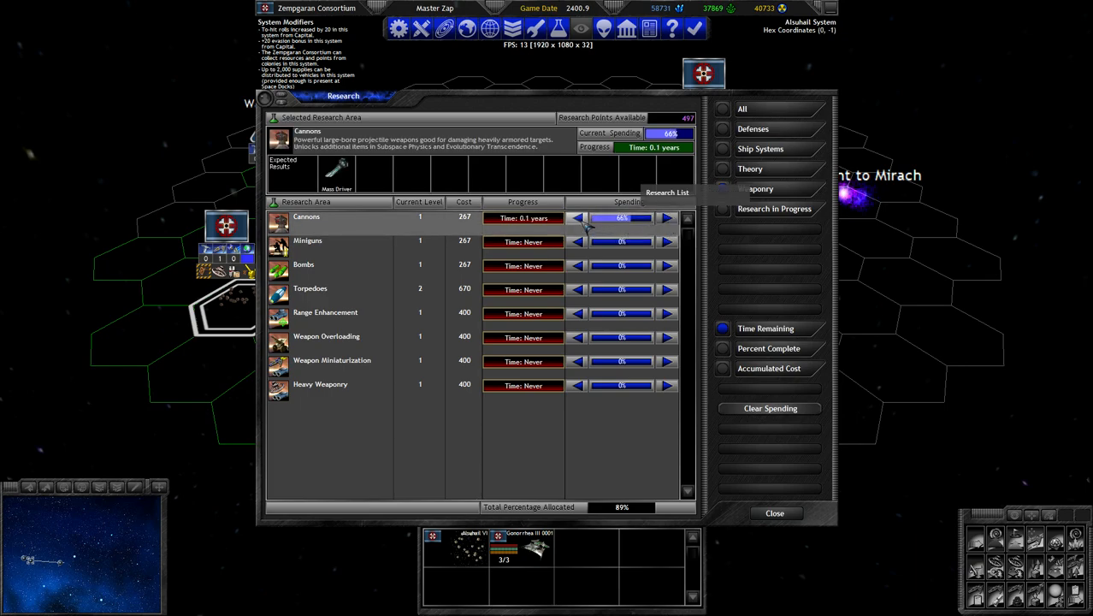
click(579, 218)
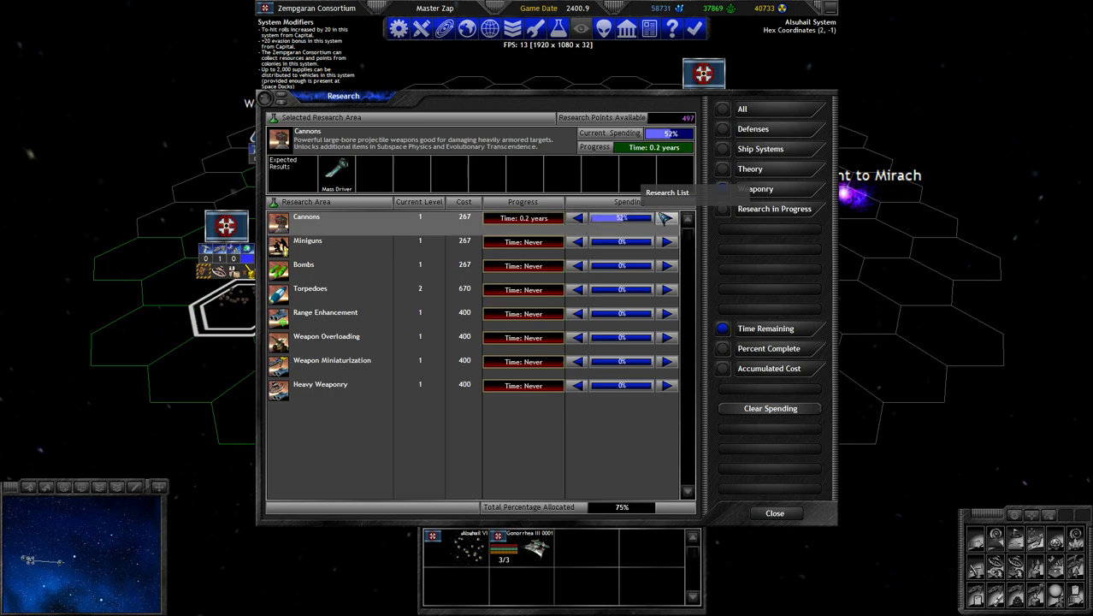
click(667, 218)
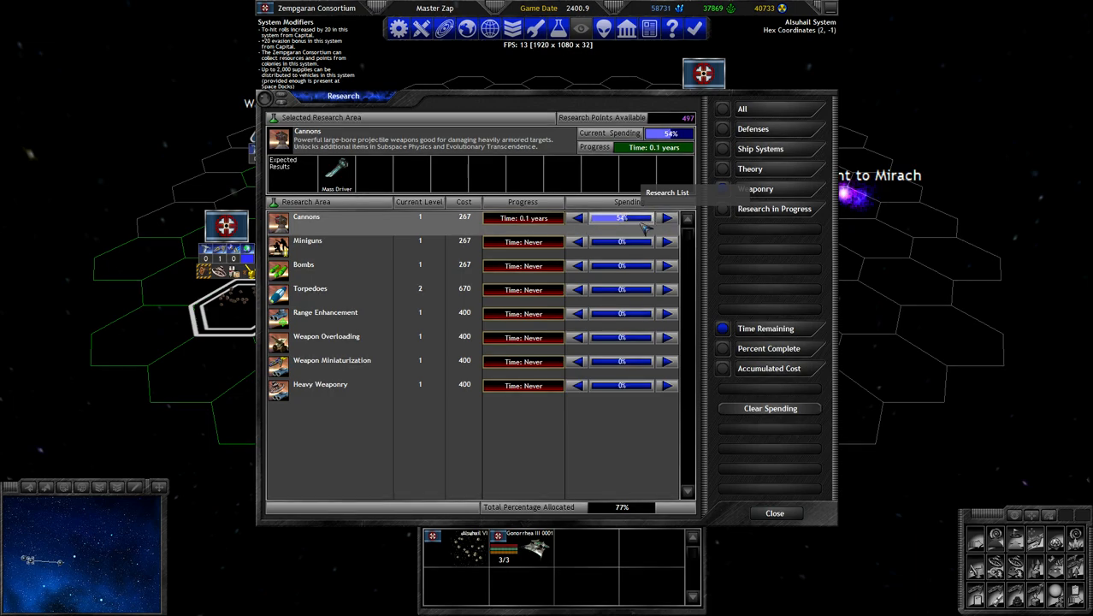
Put the remaining points into Weapon Miniaturization to reach 100% and close research.
click(320, 383)
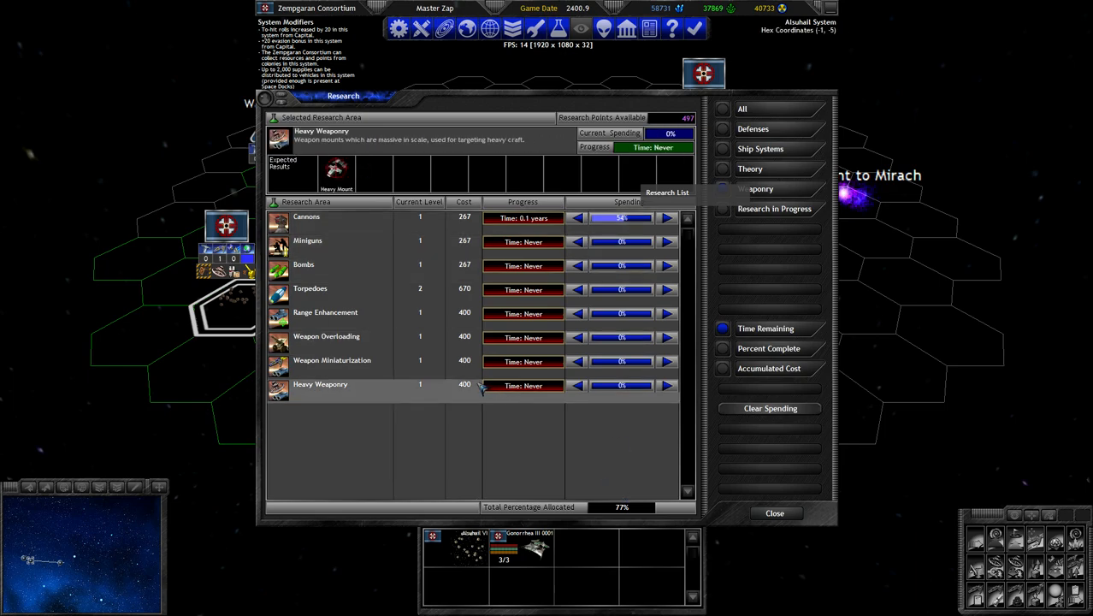
click(332, 360)
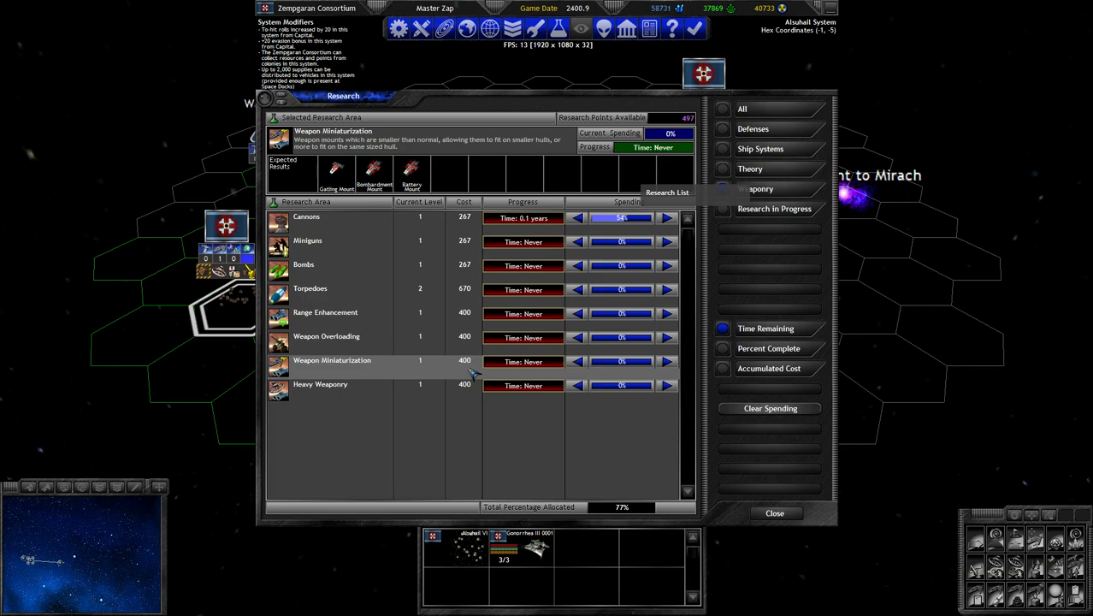
click(325, 336)
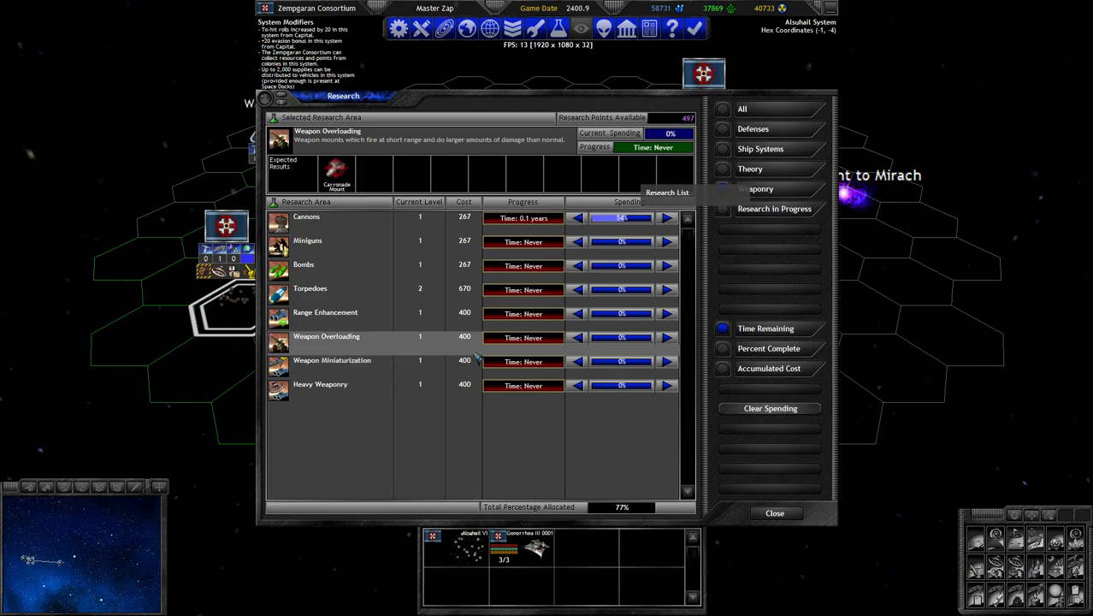
click(332, 359)
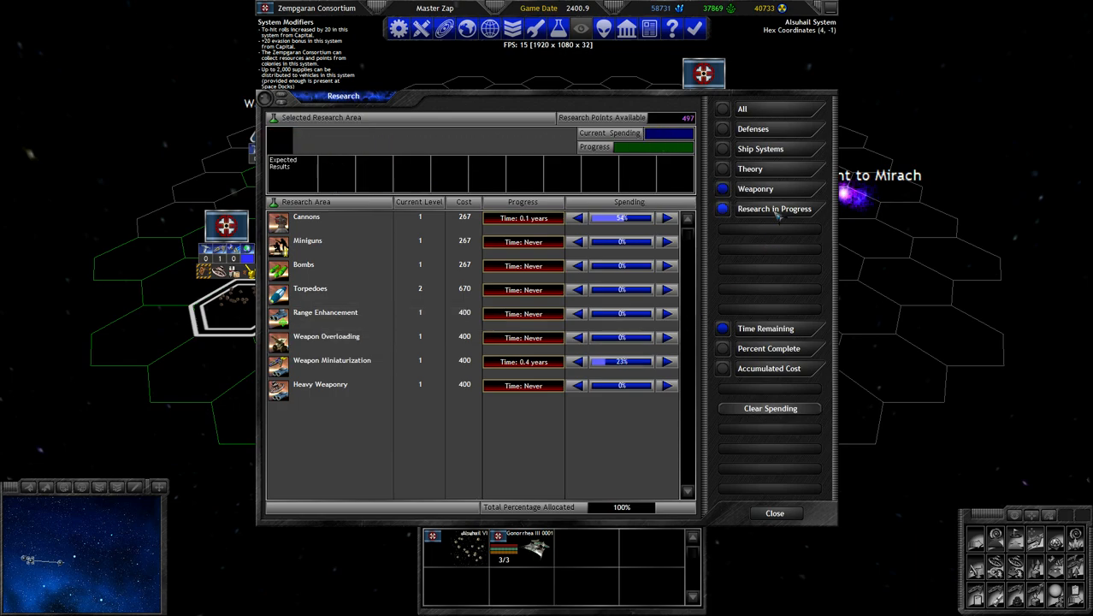
click(774, 513)
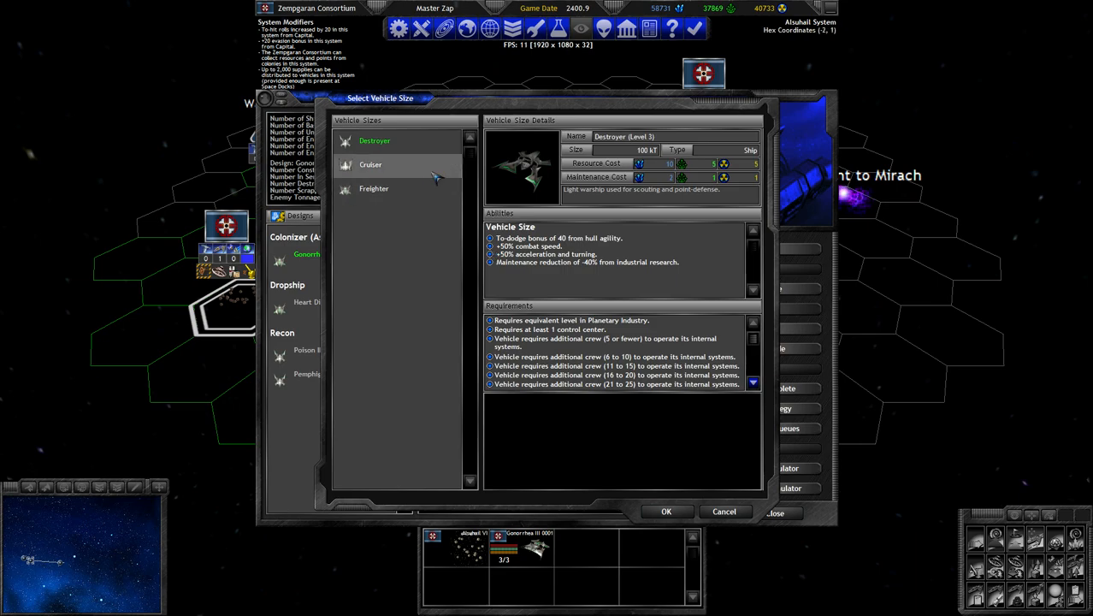
Choose the Cruiser hull size and confirm to start the 400 kT design.
click(370, 164)
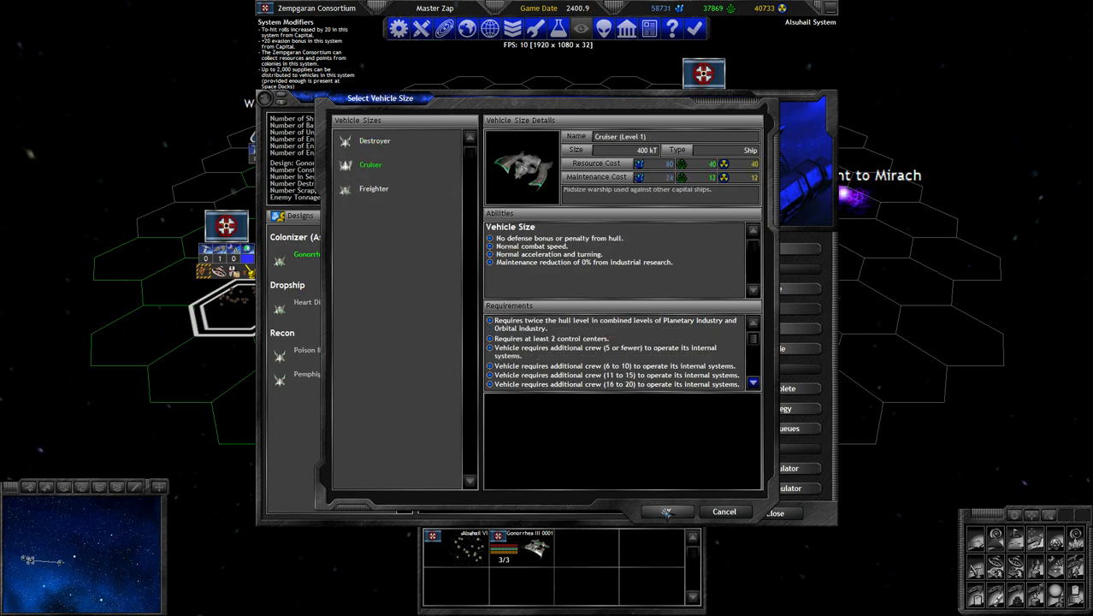
click(667, 512)
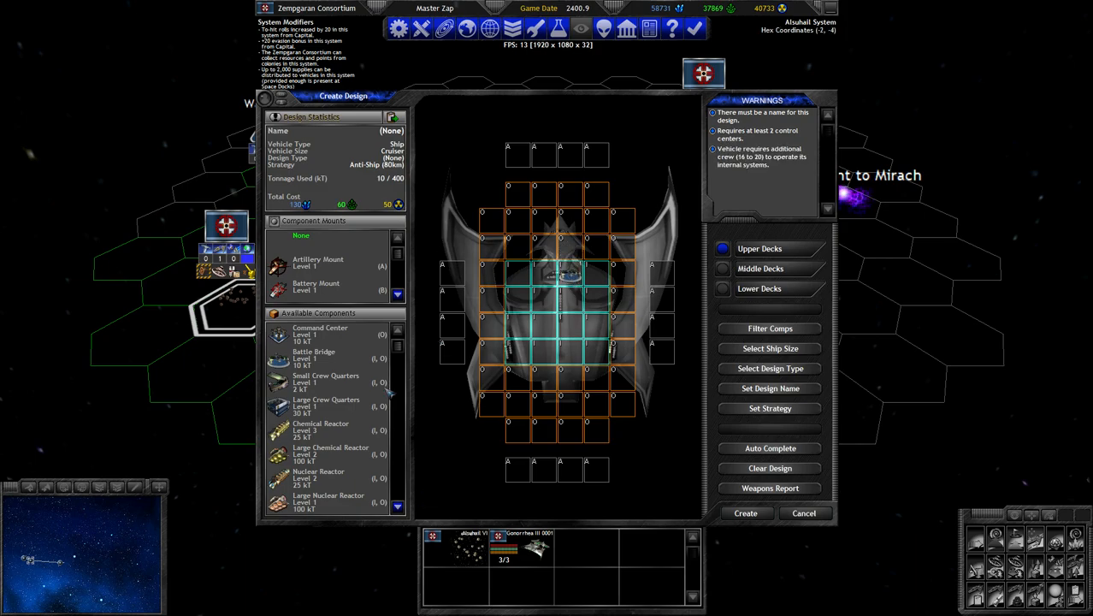
Review Solar Sail, Nuclear Reactor and Large Crew Quarters reports while fitting the cruiser to 225 kT.
scroll(down, 3)
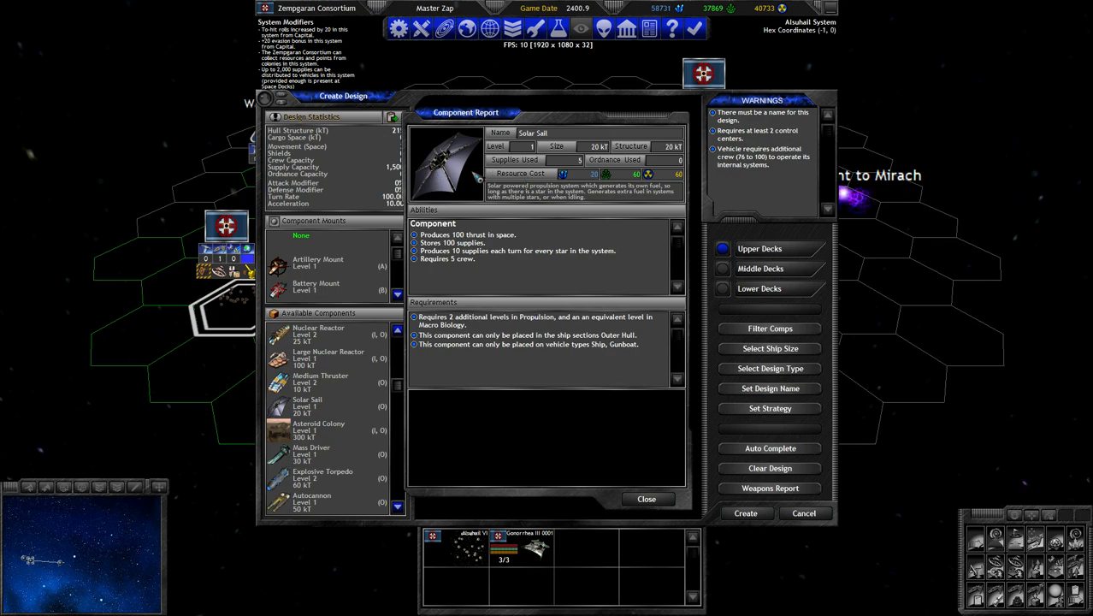
click(647, 500)
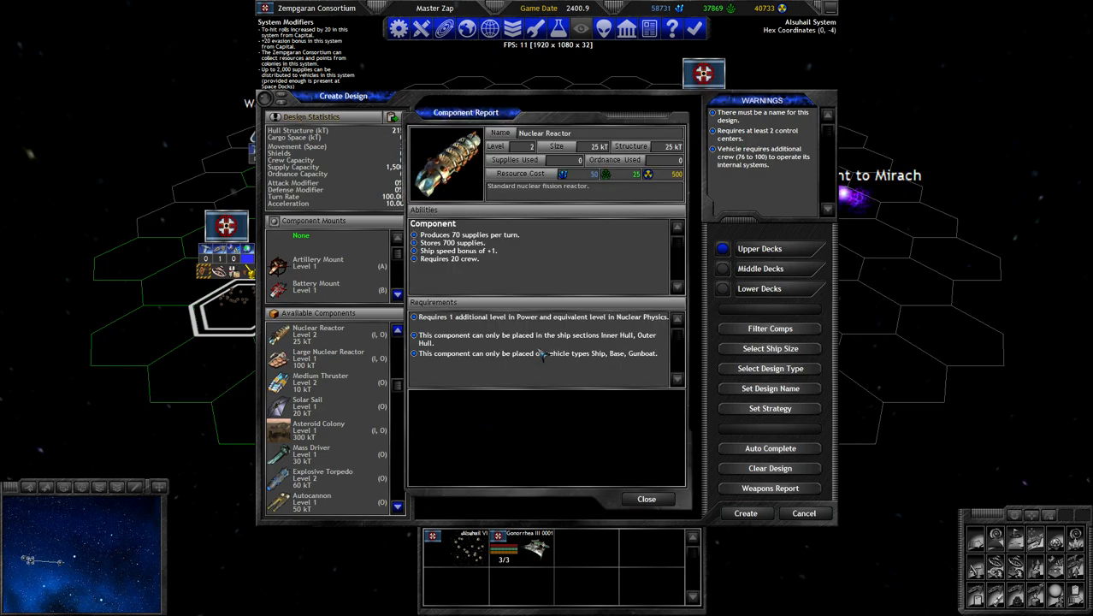
mouse_move(647, 499)
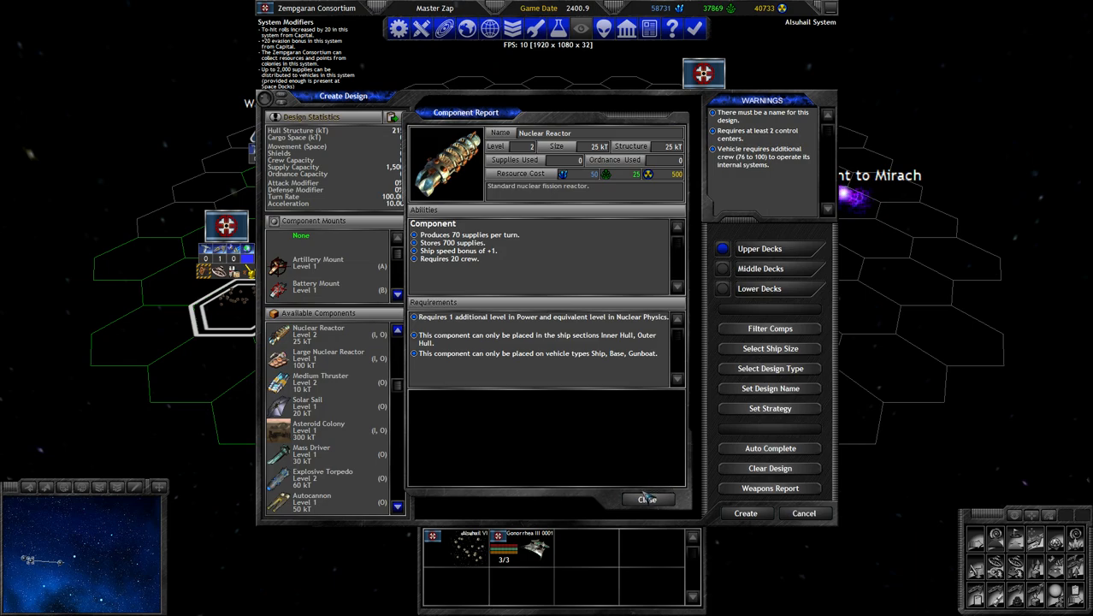
click(646, 500)
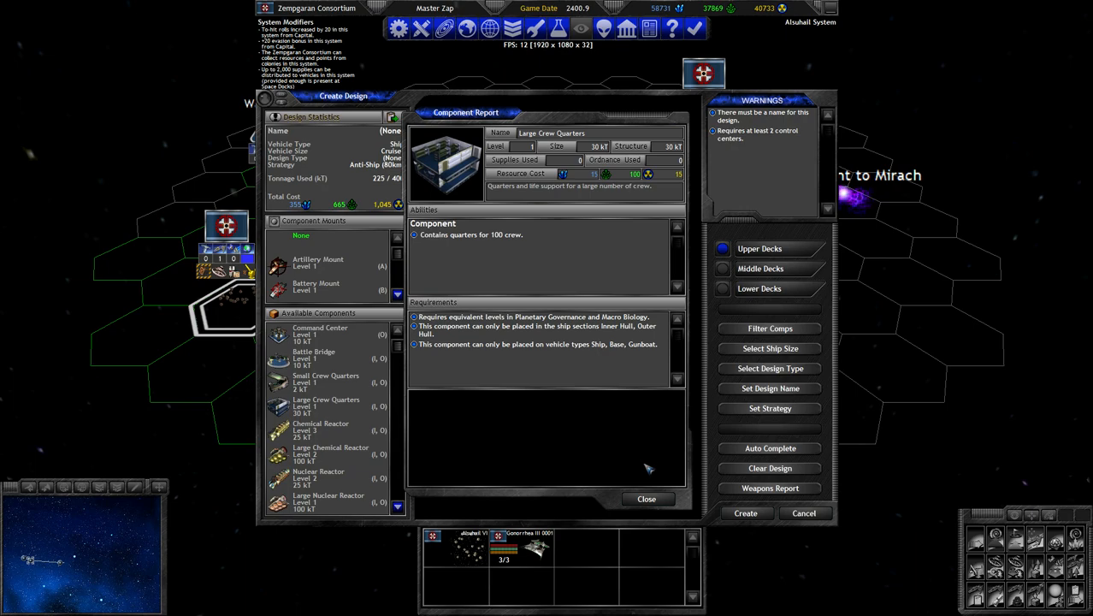
click(646, 500)
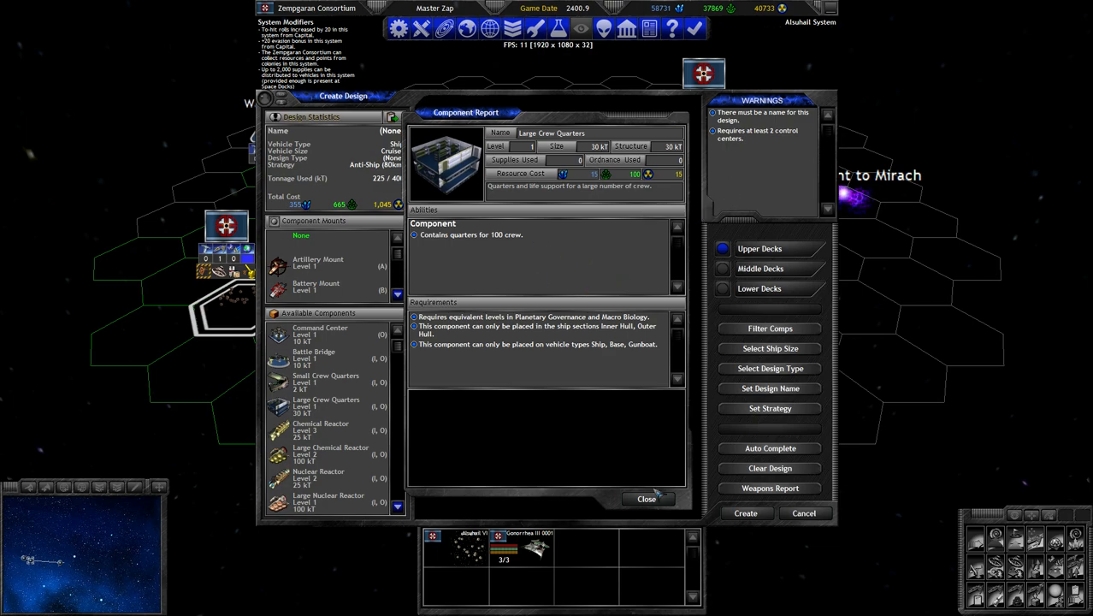
click(647, 499)
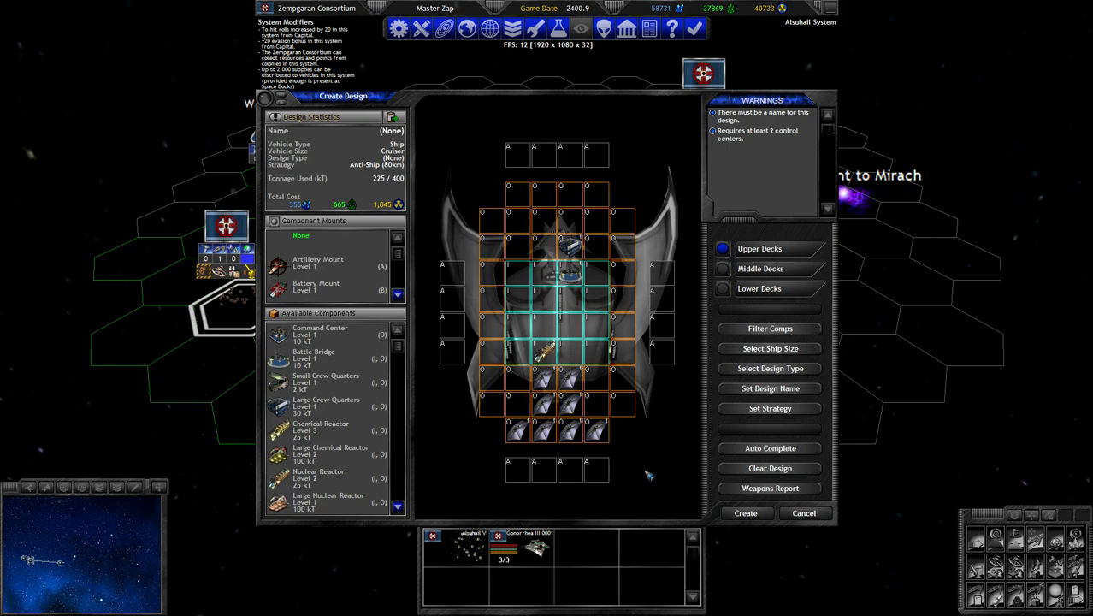
mouse_move(630, 282)
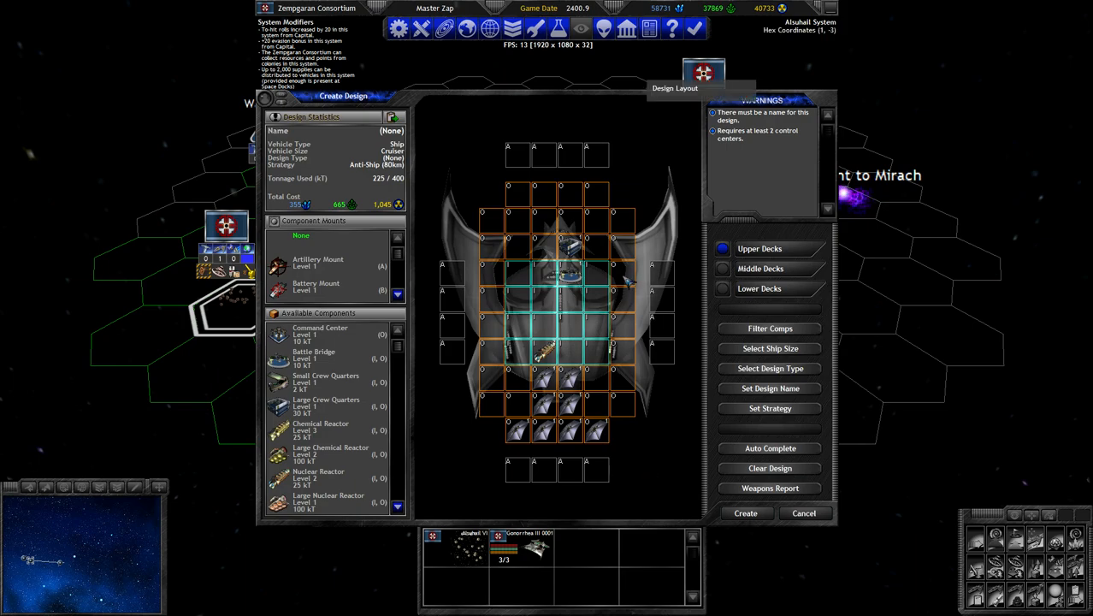
mouse_move(488, 293)
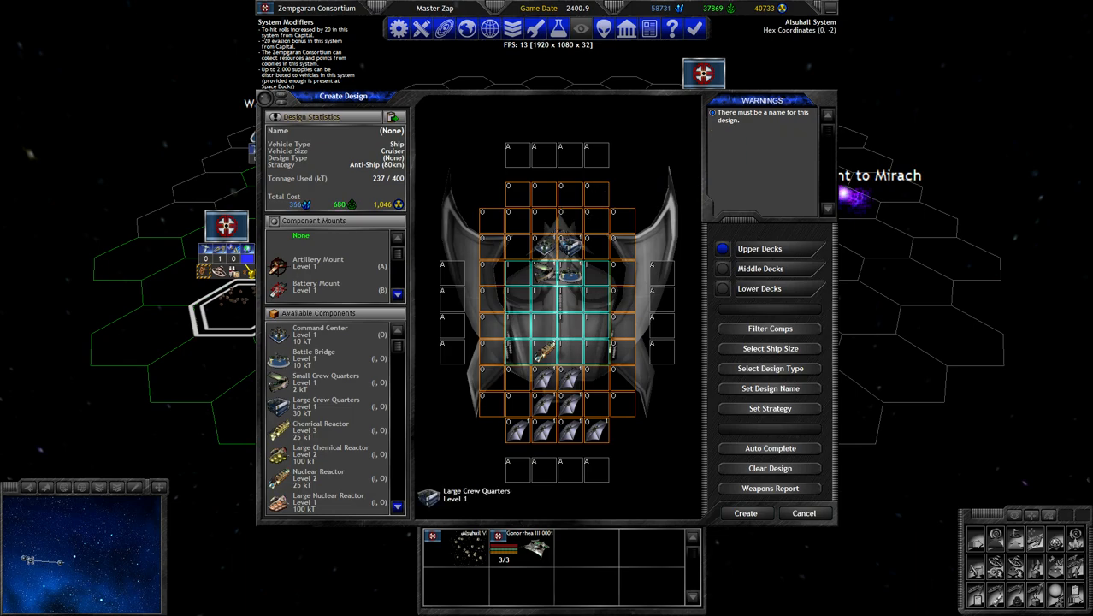
Check the Battle Bridge report and add another component to the cruiser hull.
click(314, 354)
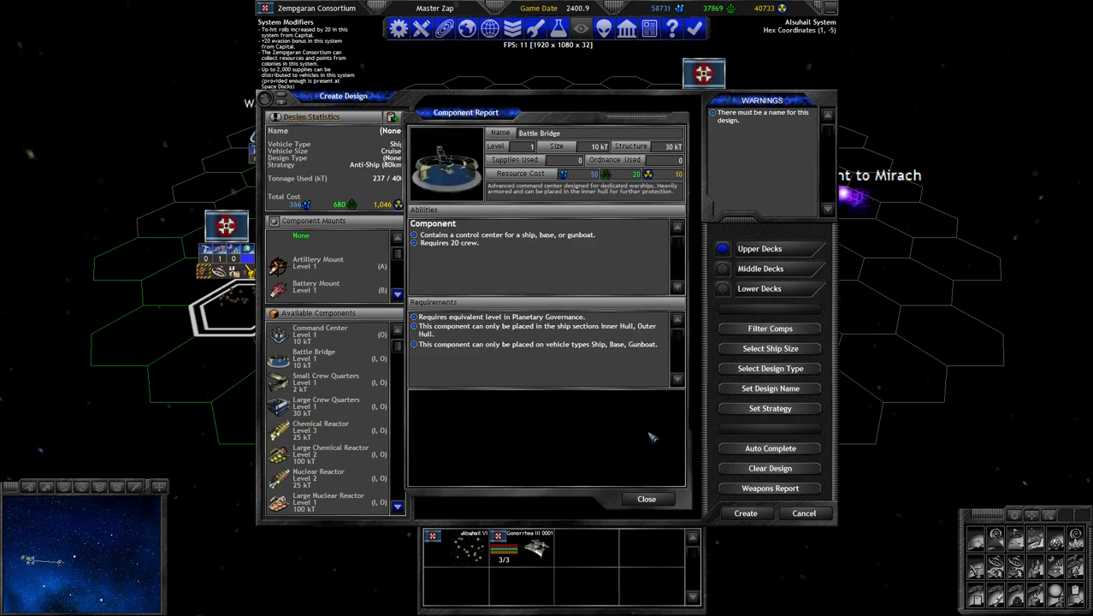
mouse_move(670, 513)
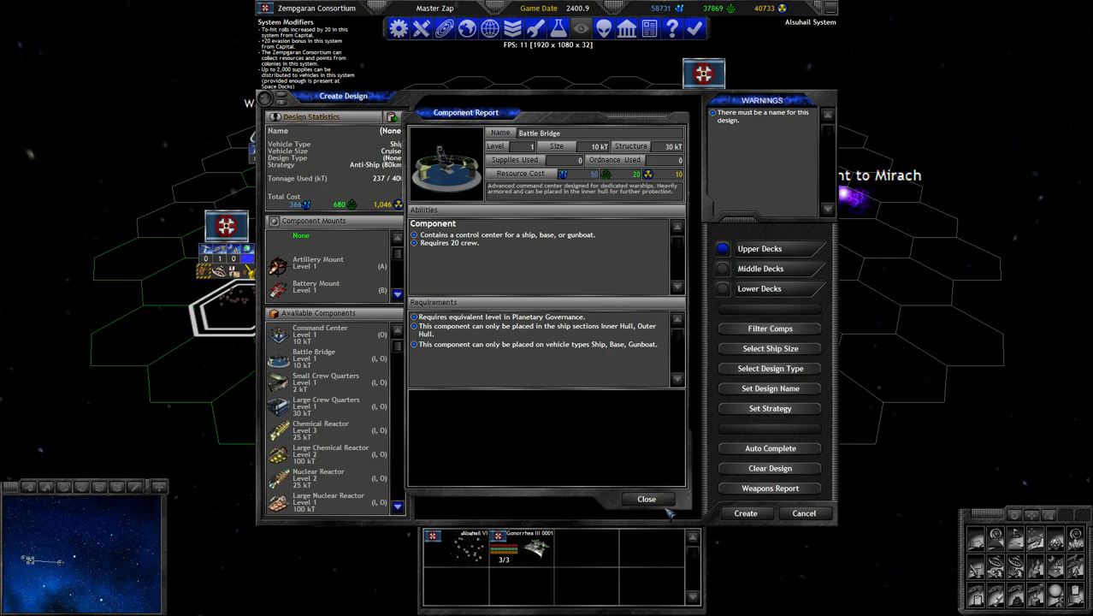
click(647, 500)
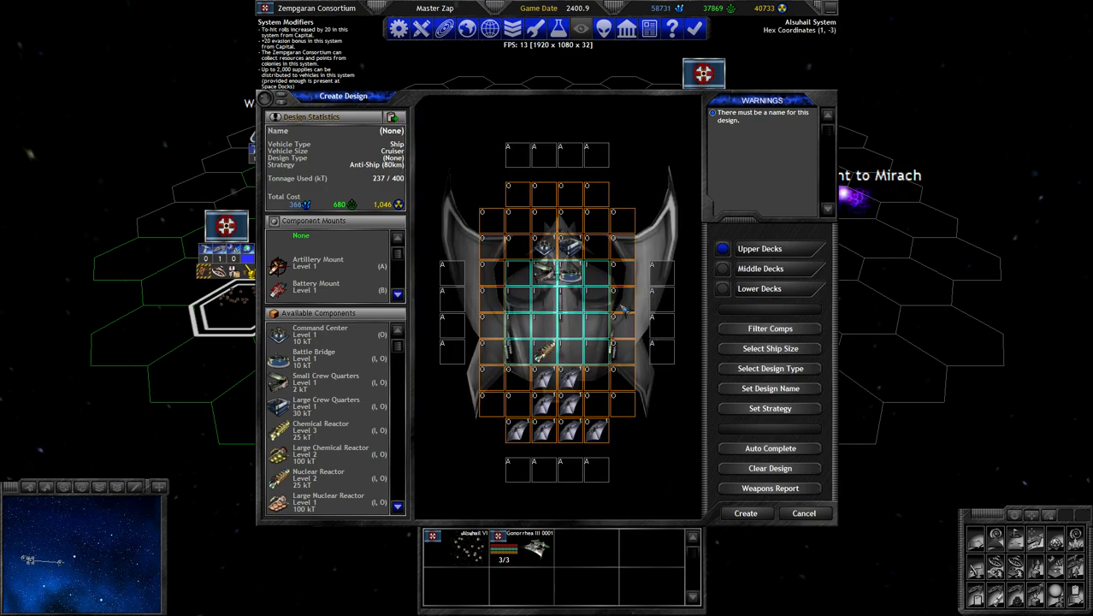
scroll(down, 3)
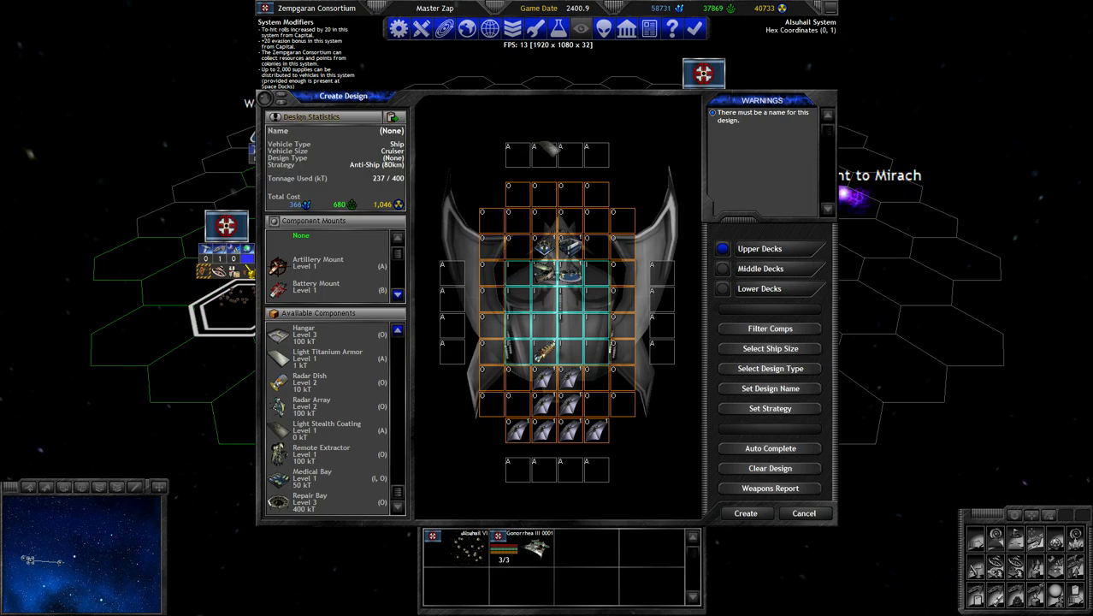
click(544, 154)
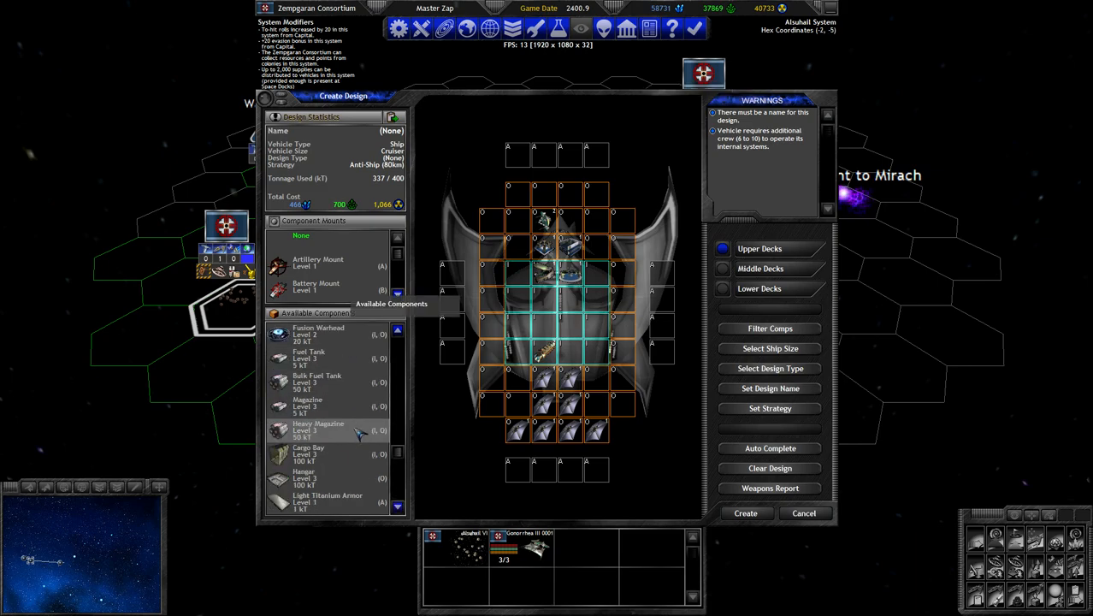
scroll(down, 3)
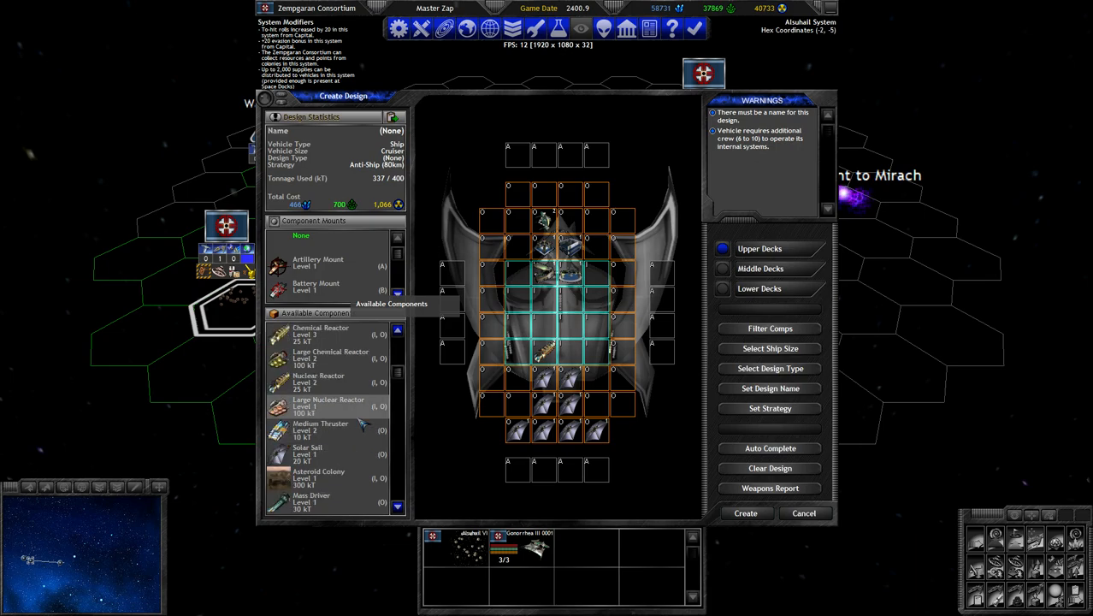
scroll(down, 3)
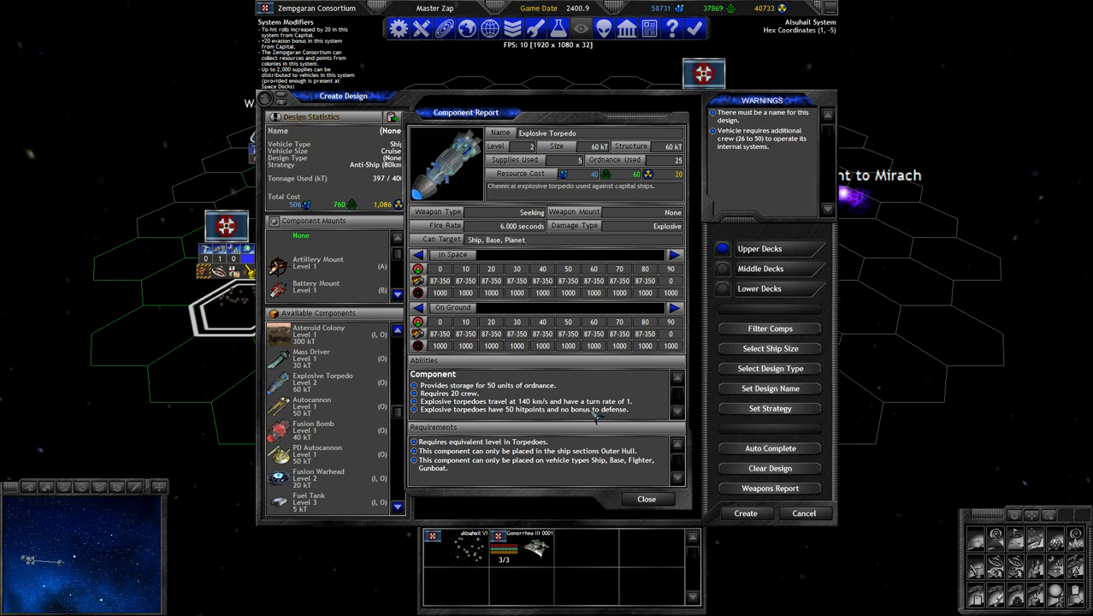
click(647, 500)
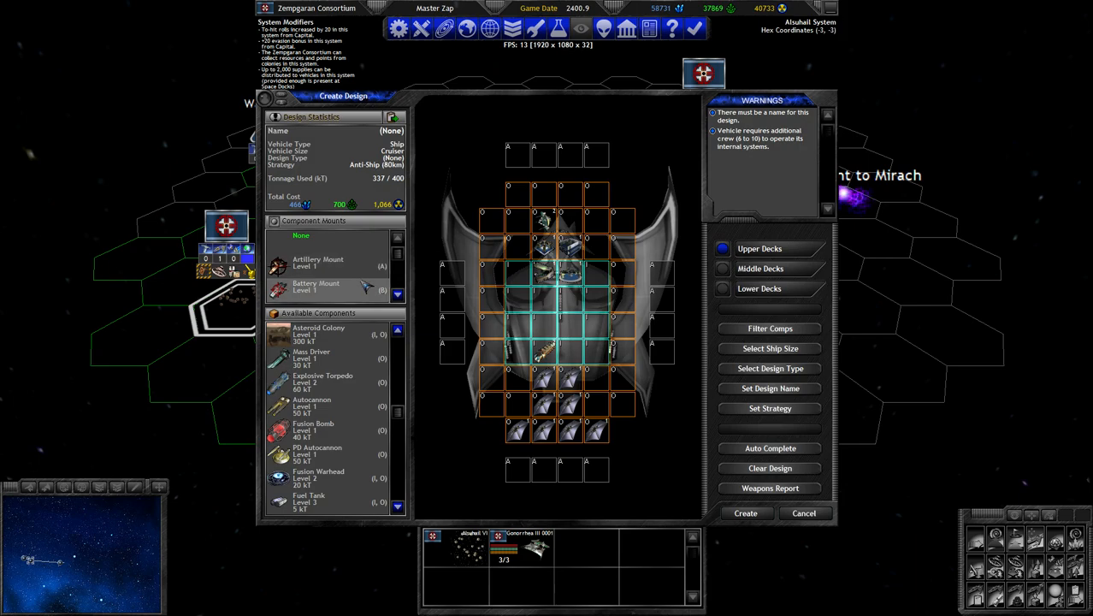
click(315, 287)
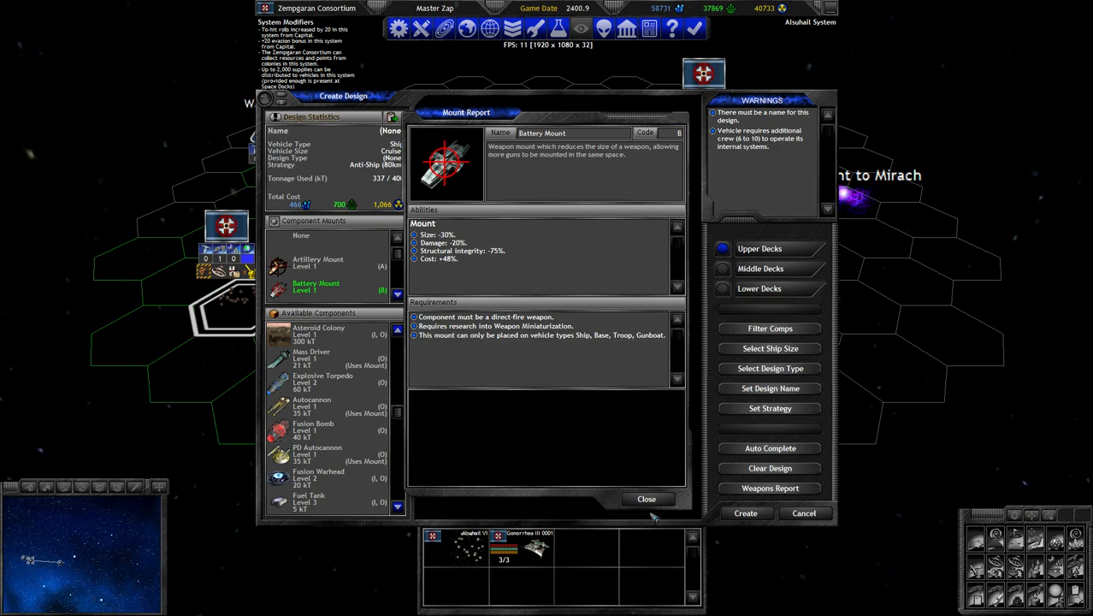
click(647, 499)
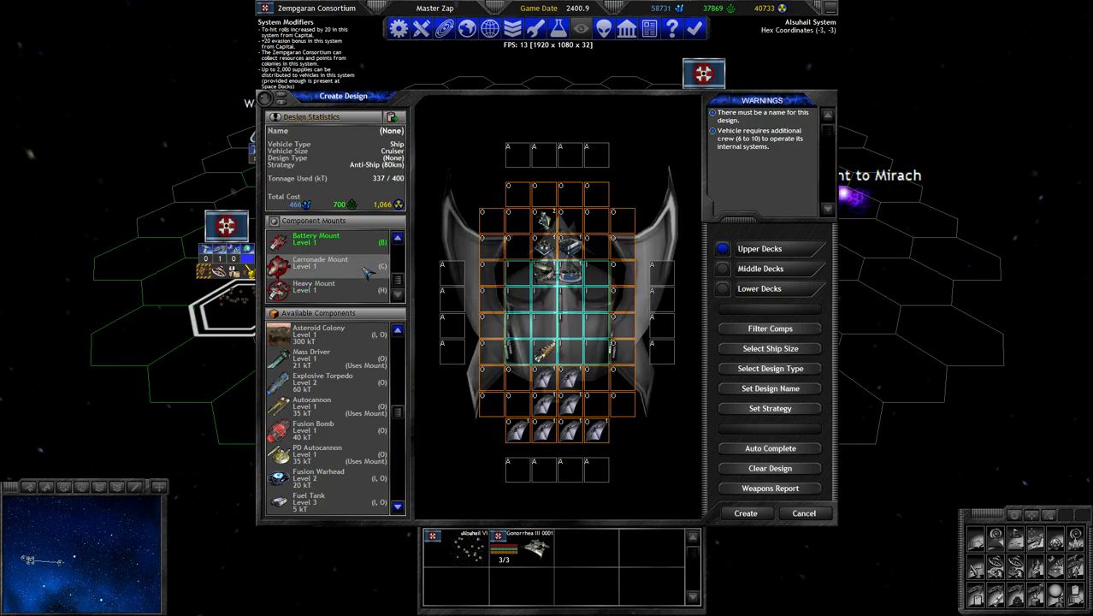
click(320, 263)
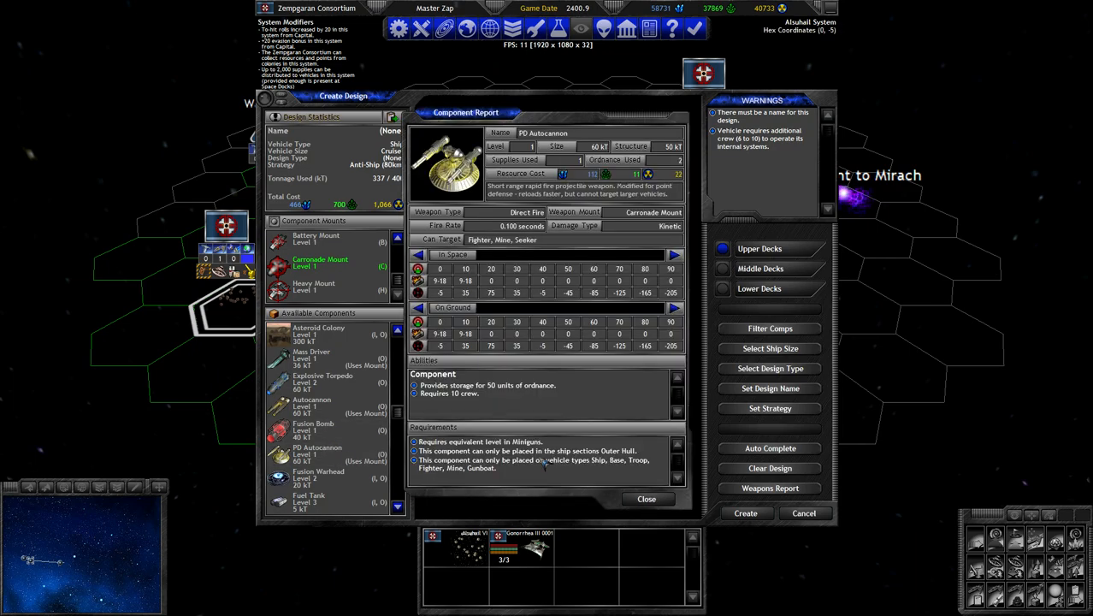
mouse_move(640, 496)
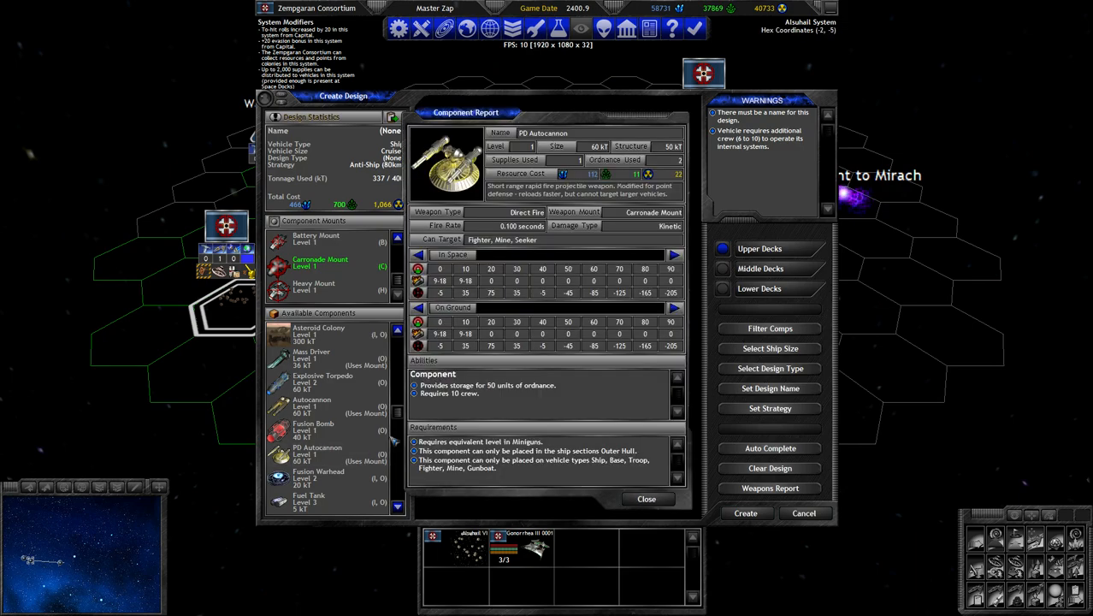
mouse_move(646, 500)
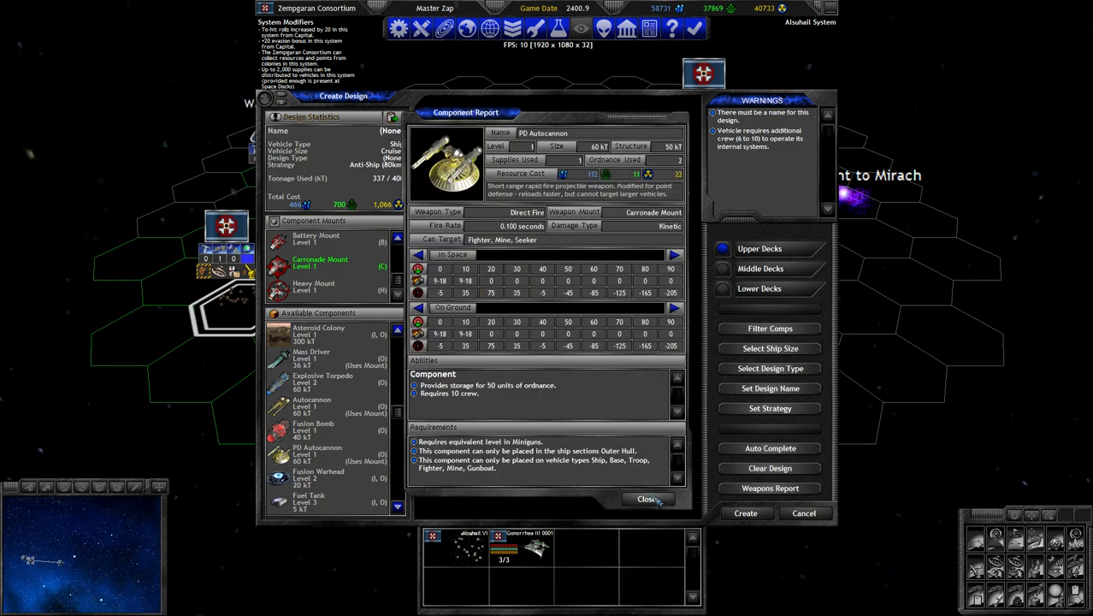
click(646, 500)
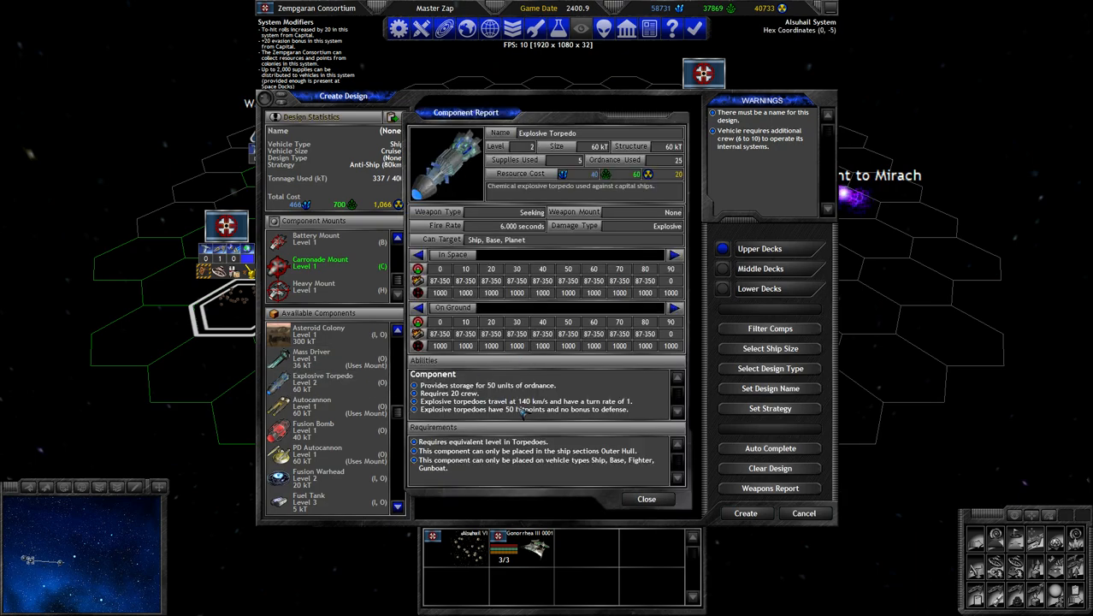
click(647, 500)
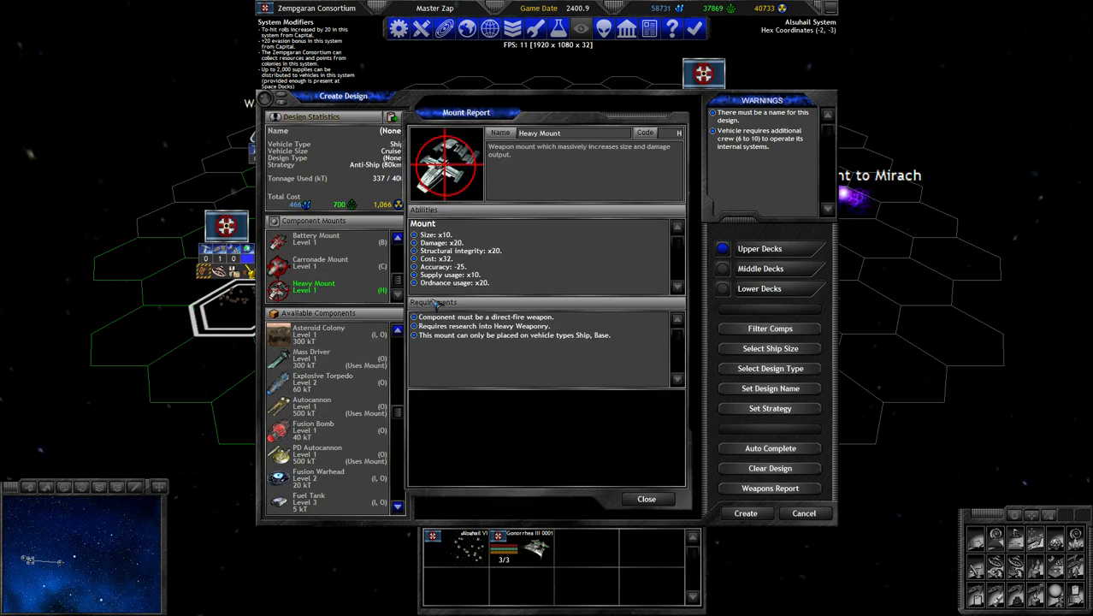
click(647, 500)
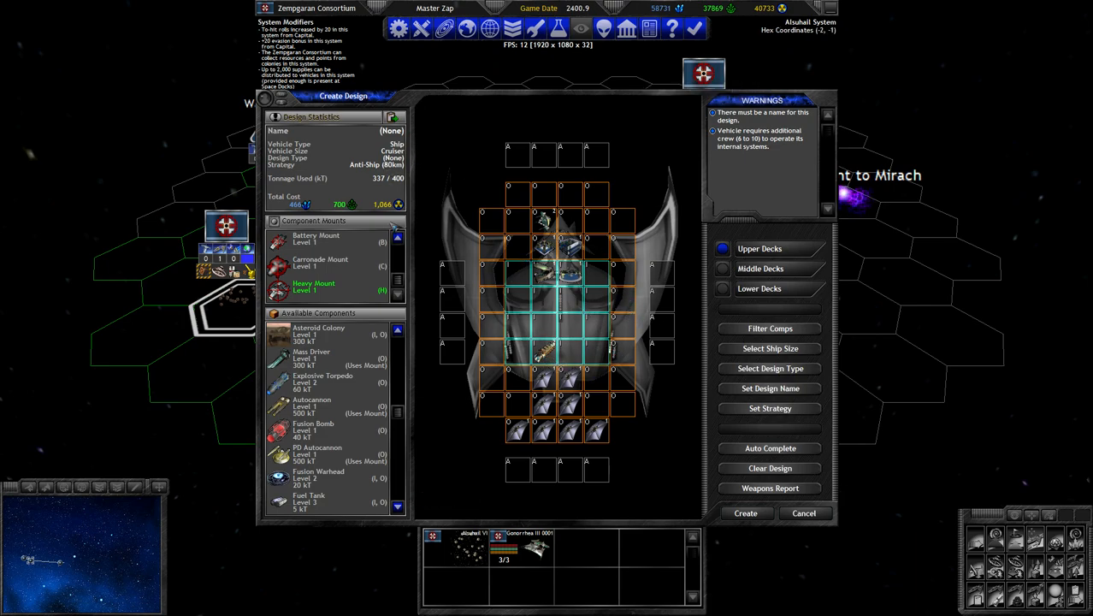
mouse_move(334, 383)
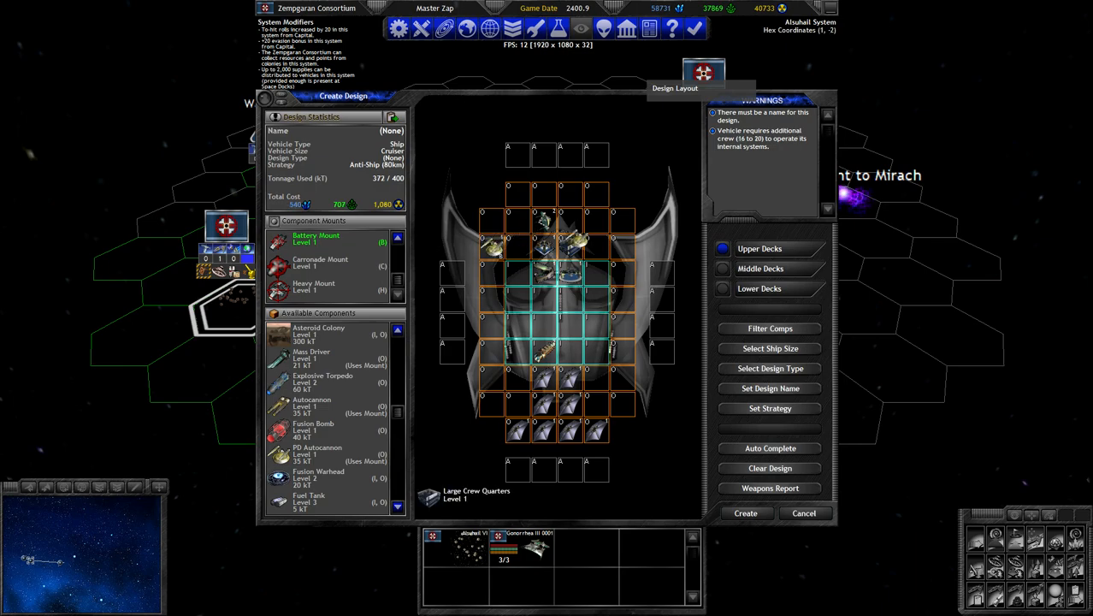
Add components and Light Titanium Armor to the outer slots until the design reaches 400 of 400 kT.
click(616, 248)
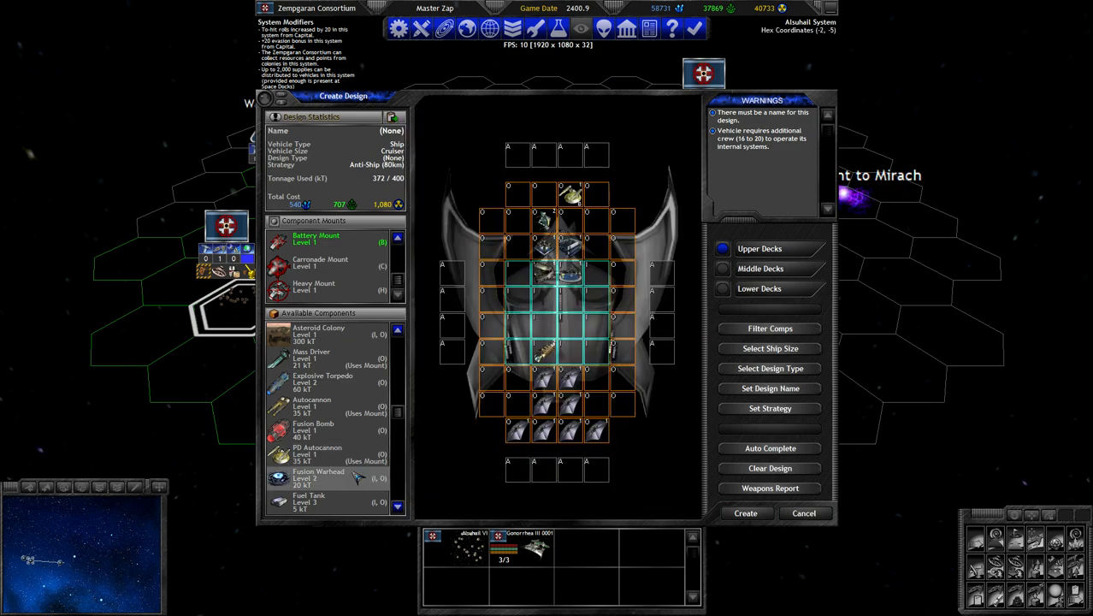
scroll(down, 3)
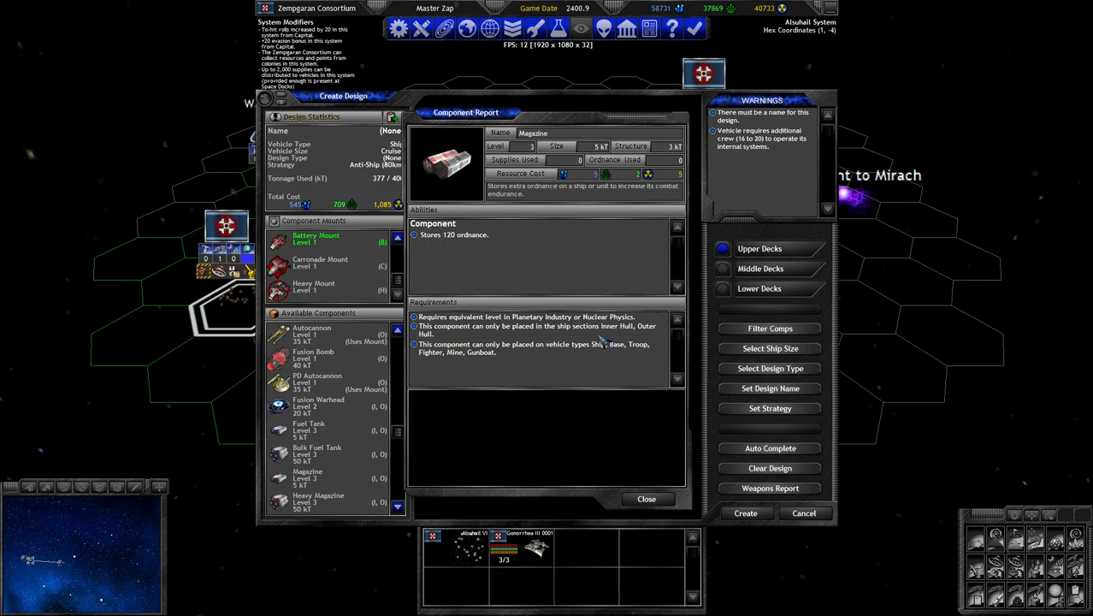
mouse_move(646, 500)
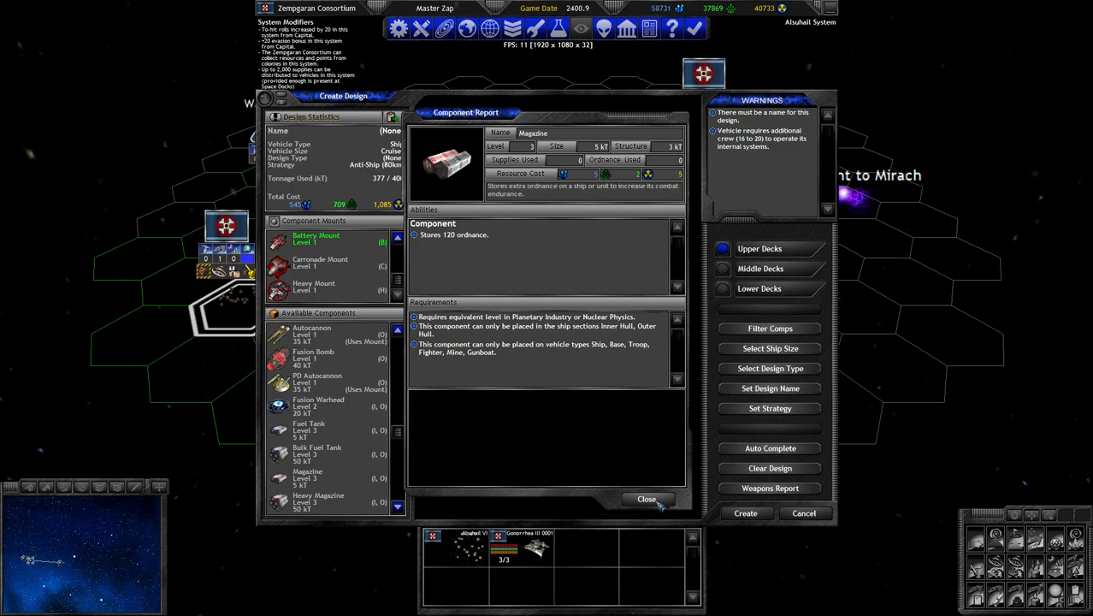
click(646, 499)
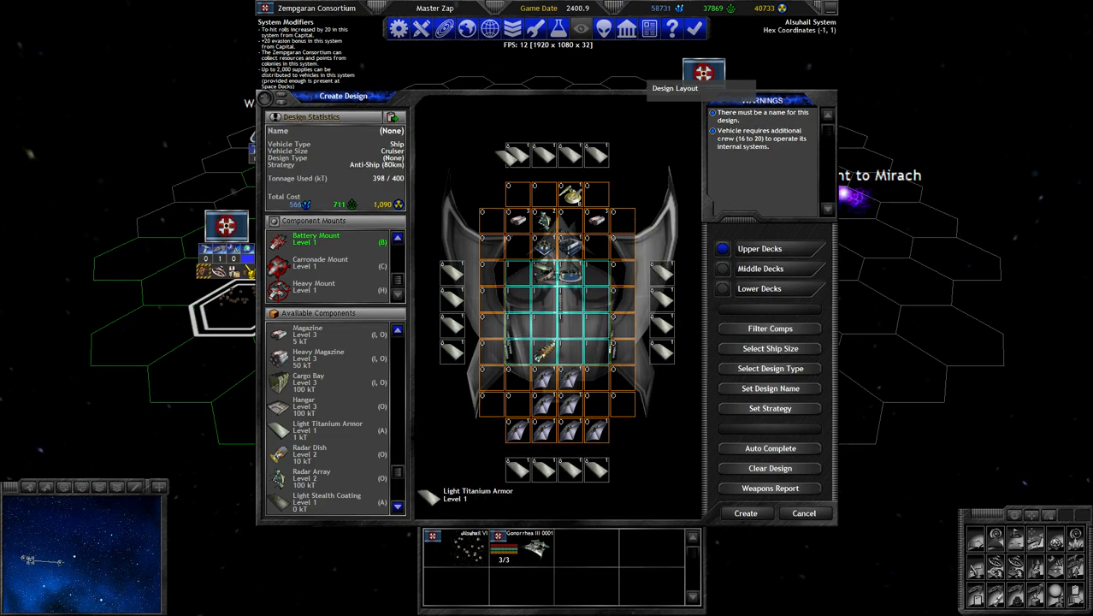
click(770, 469)
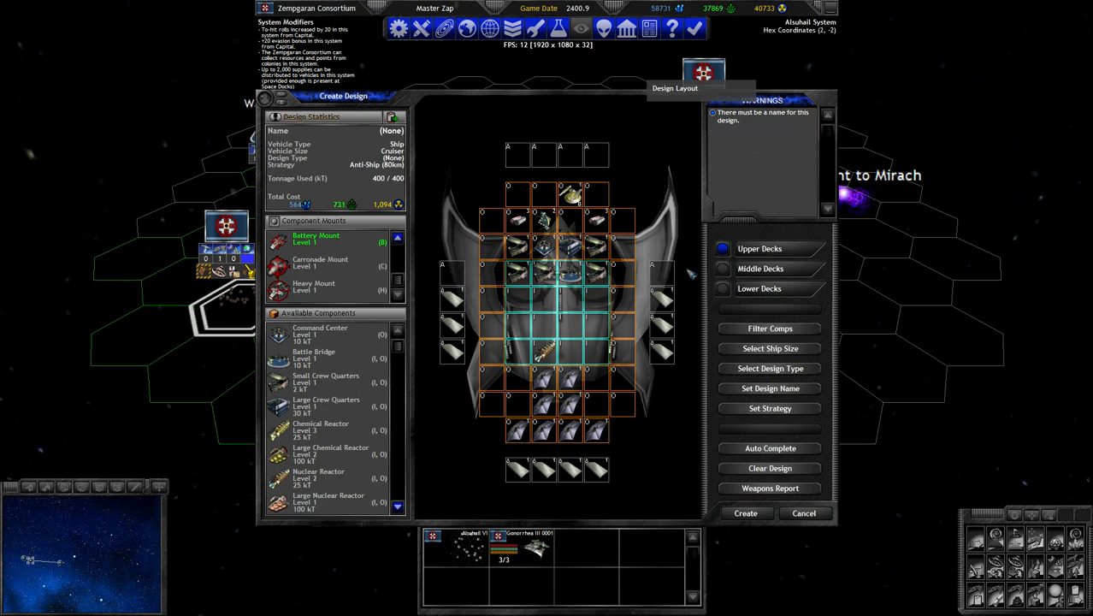
mouse_move(678, 383)
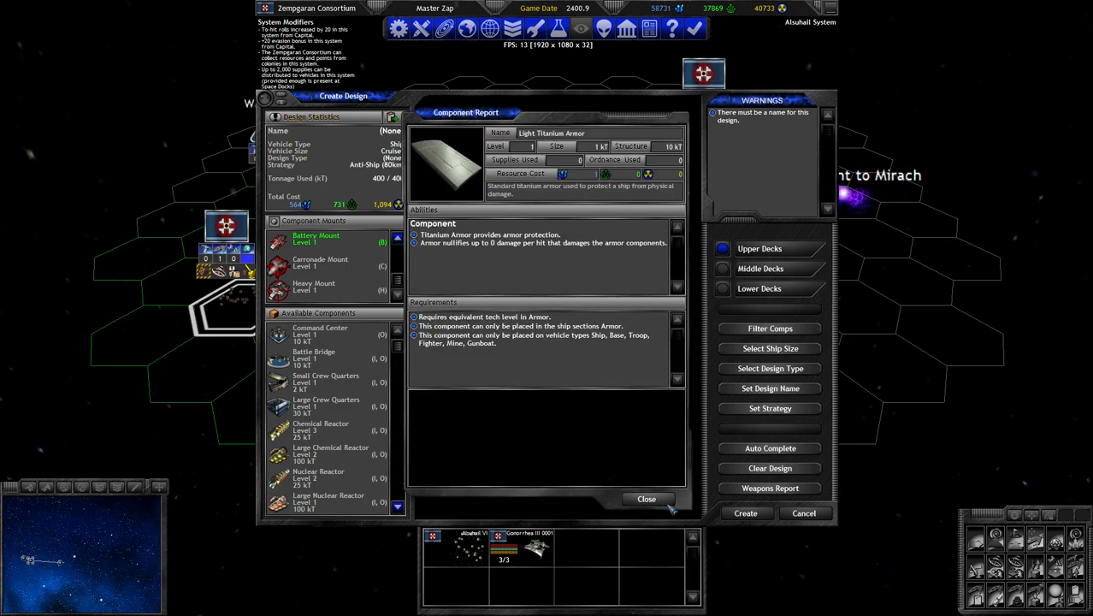
click(647, 499)
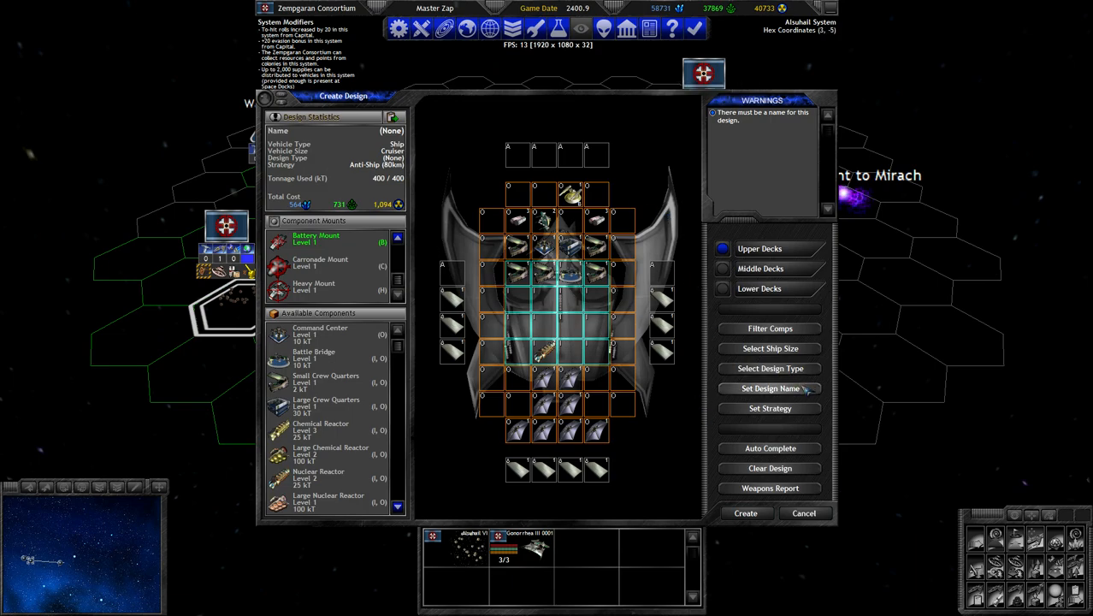
click(770, 388)
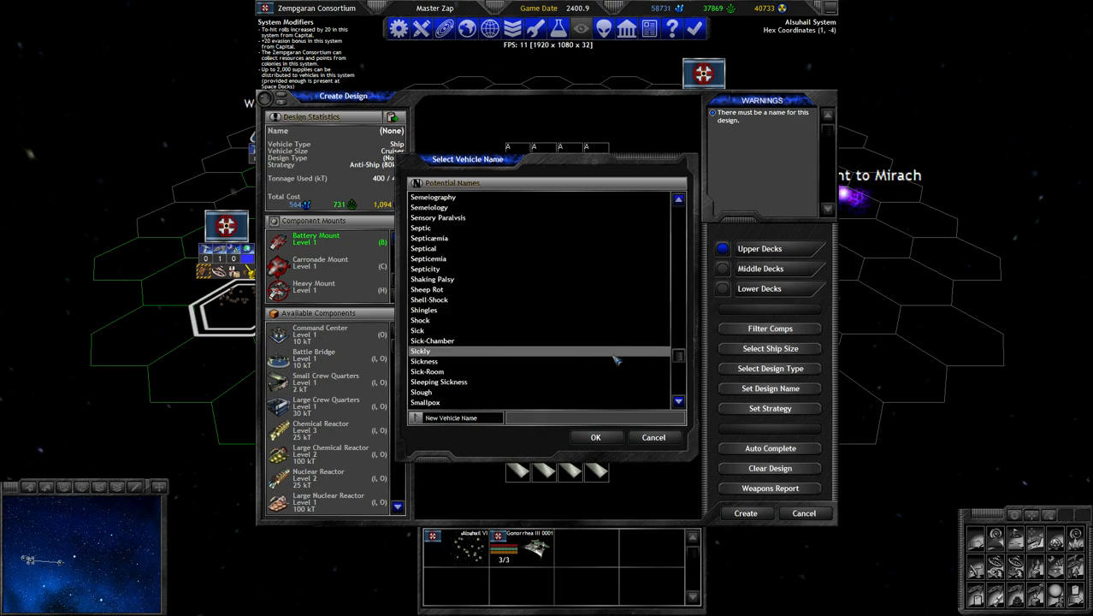
Name the cruiser design Sleeping Sickness from the potential names list.
click(421, 351)
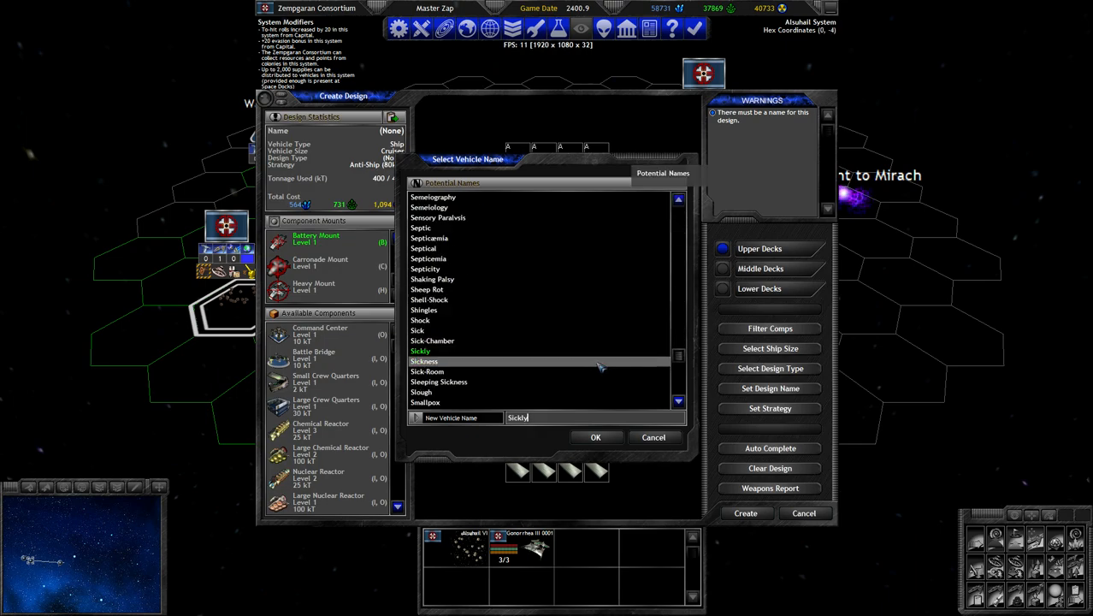
click(438, 382)
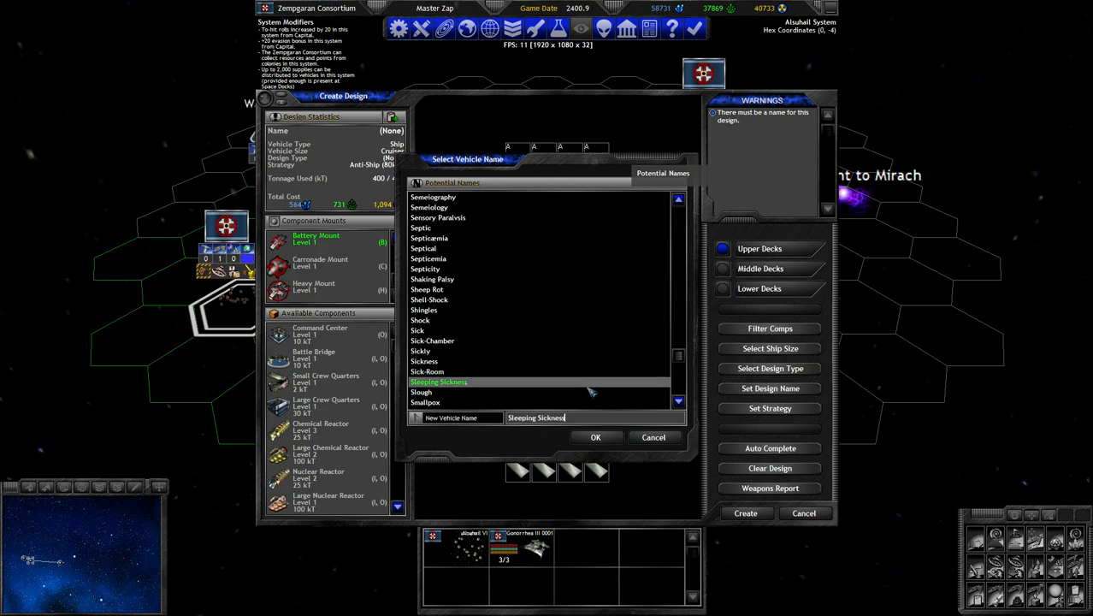
click(425, 402)
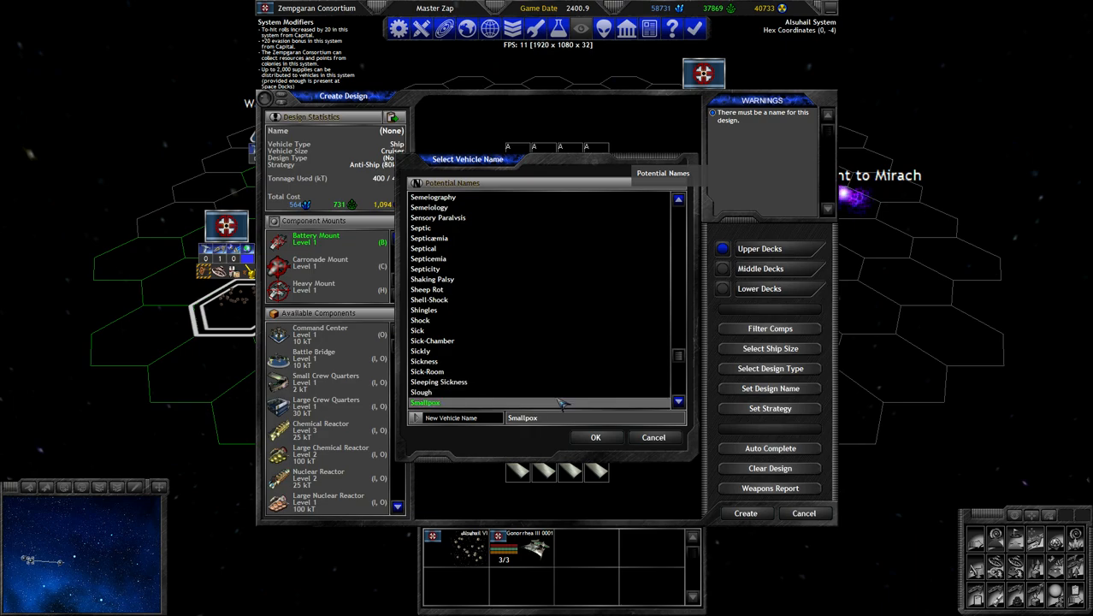
click(438, 381)
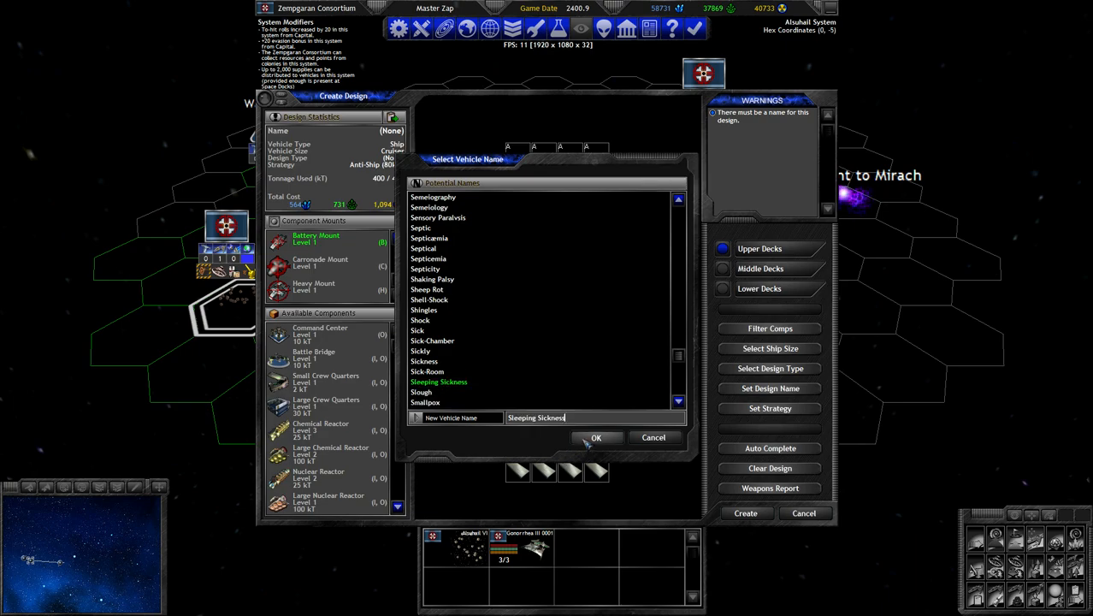
click(595, 438)
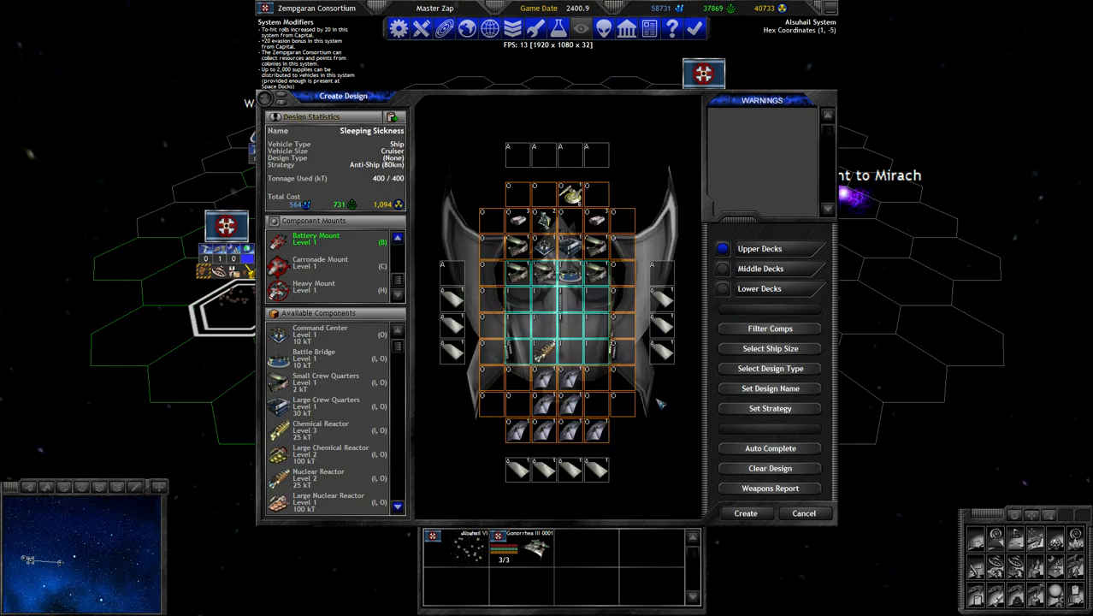
Set the Point Defense (20km) strategy and review the design type list.
click(770, 407)
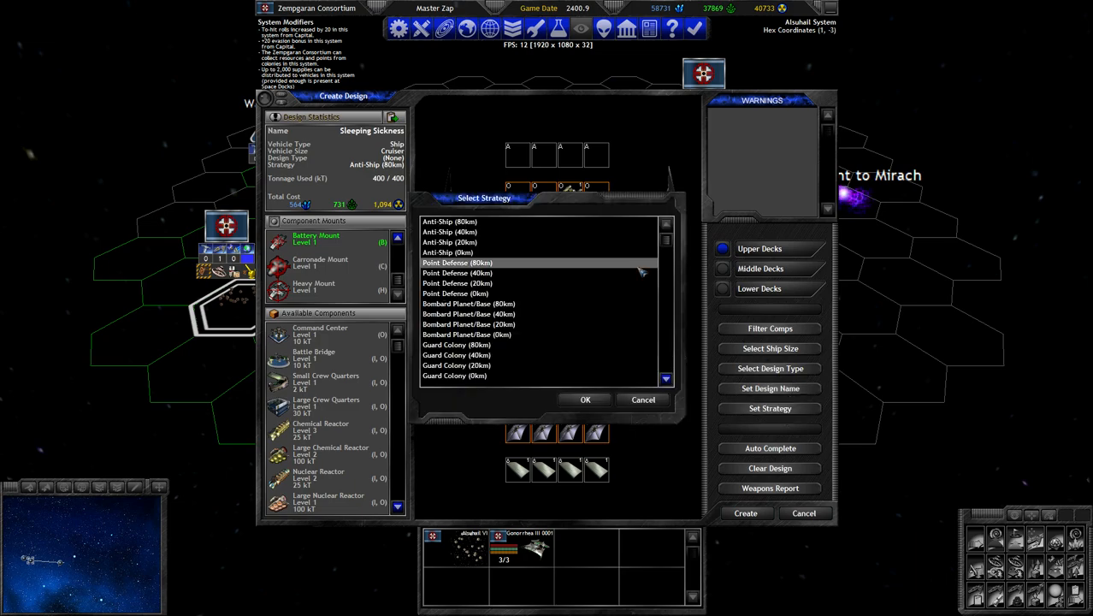
click(459, 284)
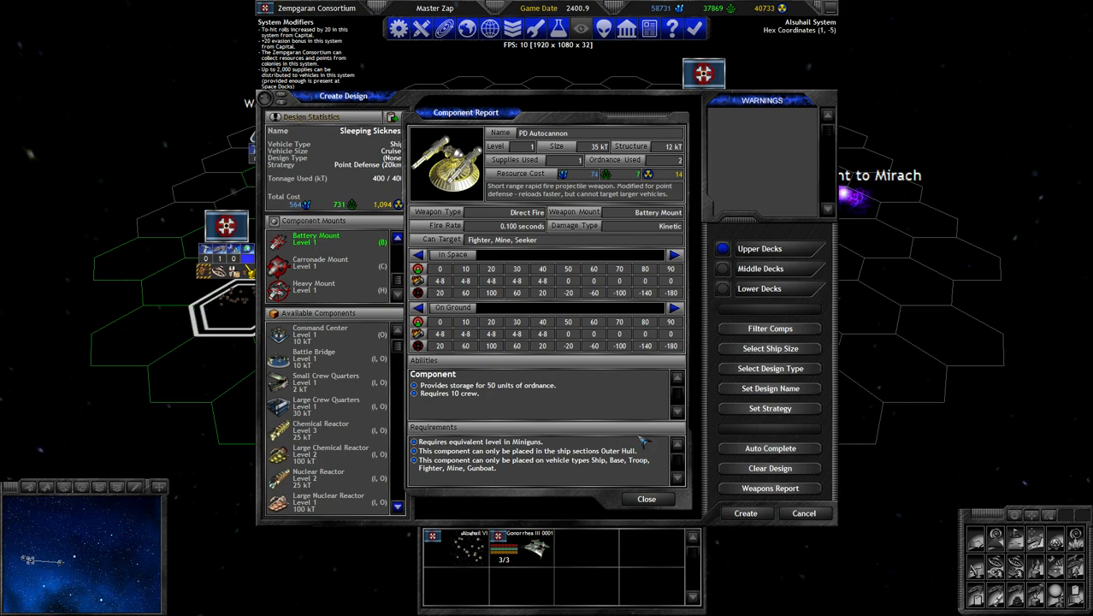
mouse_move(616, 486)
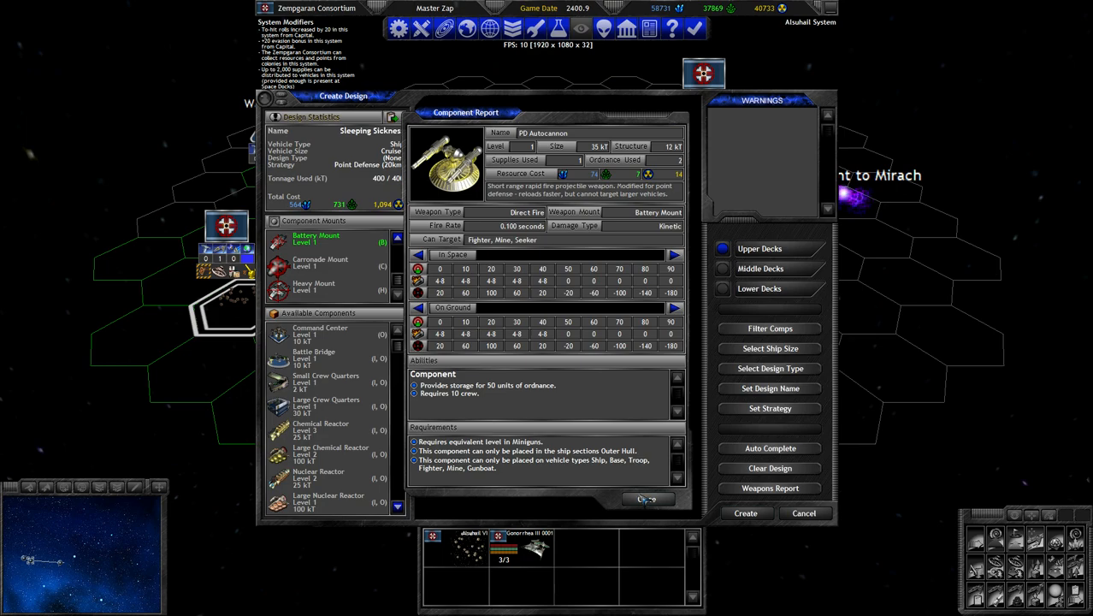
click(647, 500)
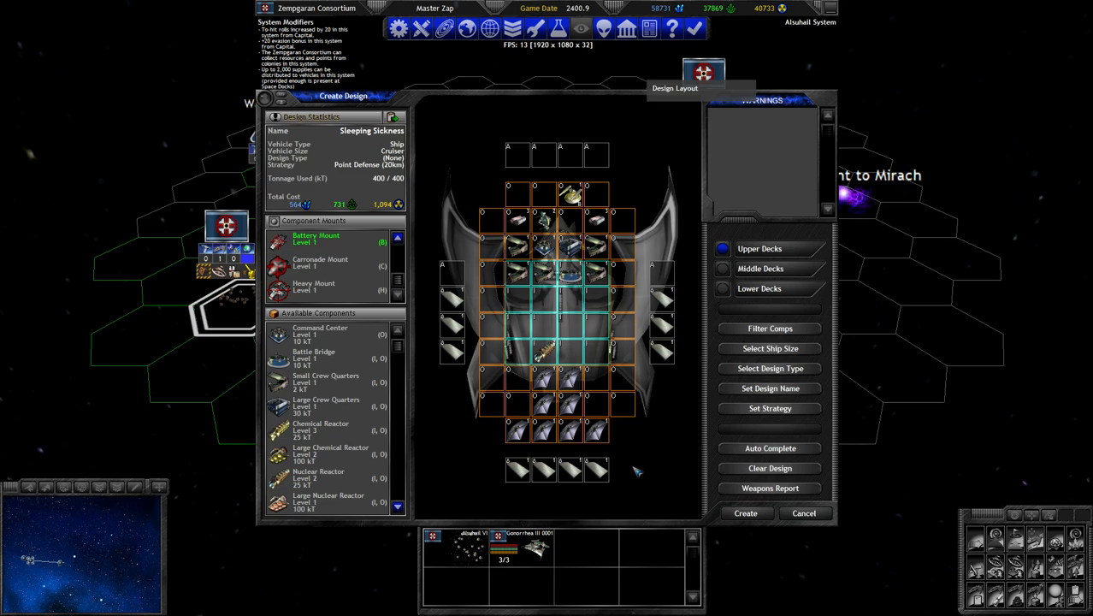
mouse_move(650, 431)
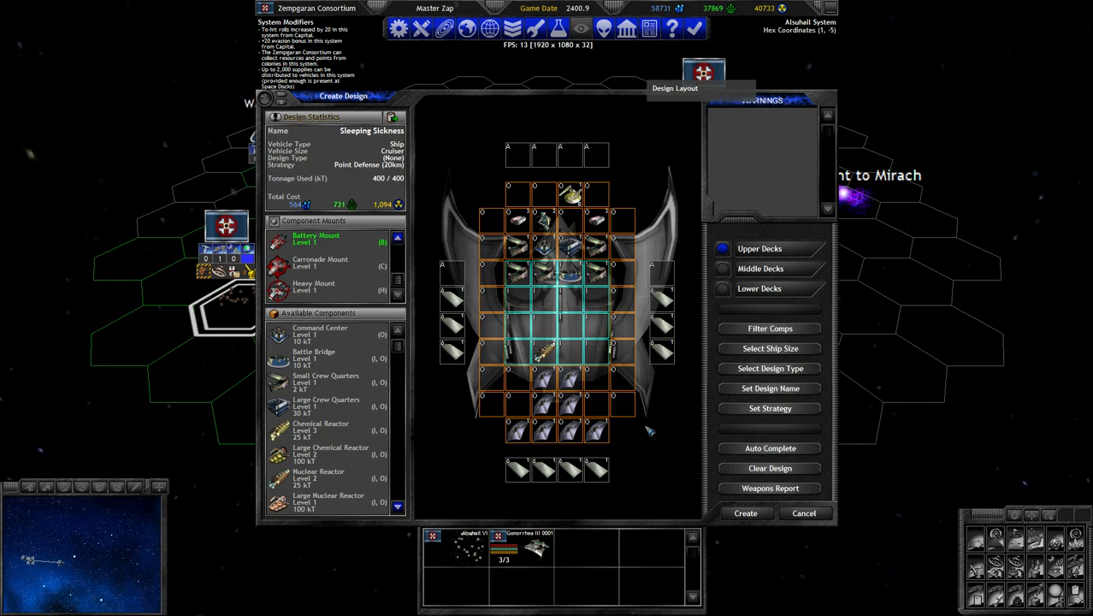
click(770, 367)
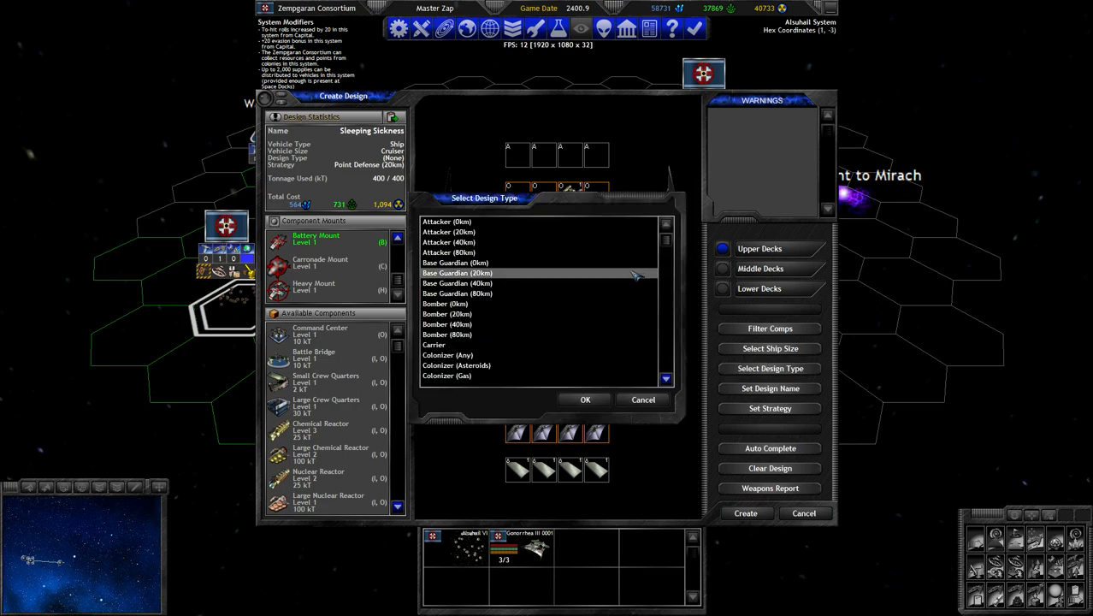
scroll(down, 3)
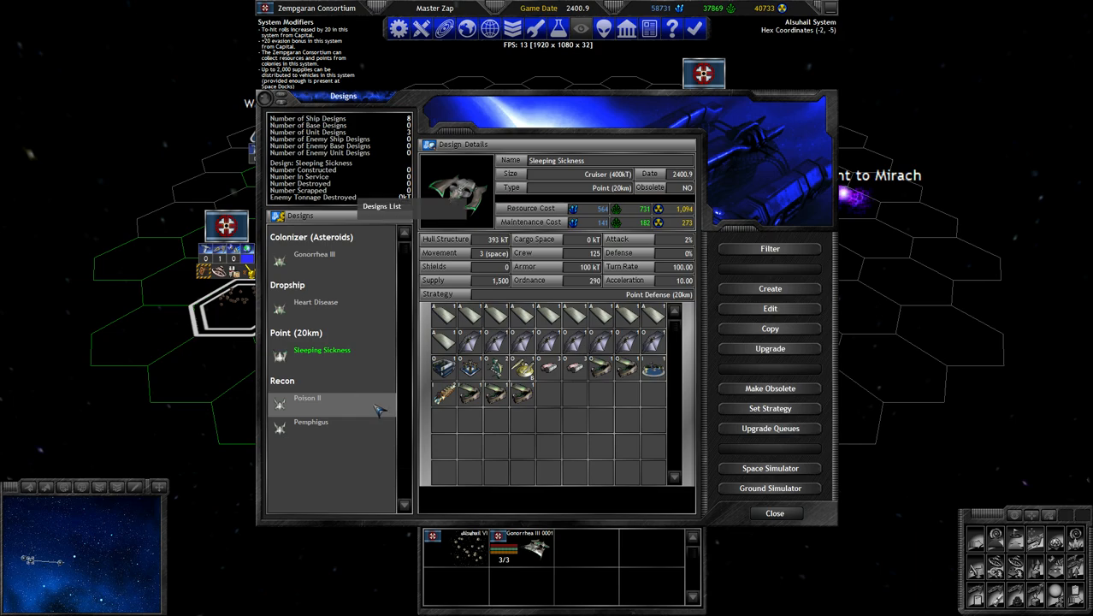
Review the Heart Disease, Malady and Gonorrhea III designs, then copy Sleeping Sickness.
click(315, 301)
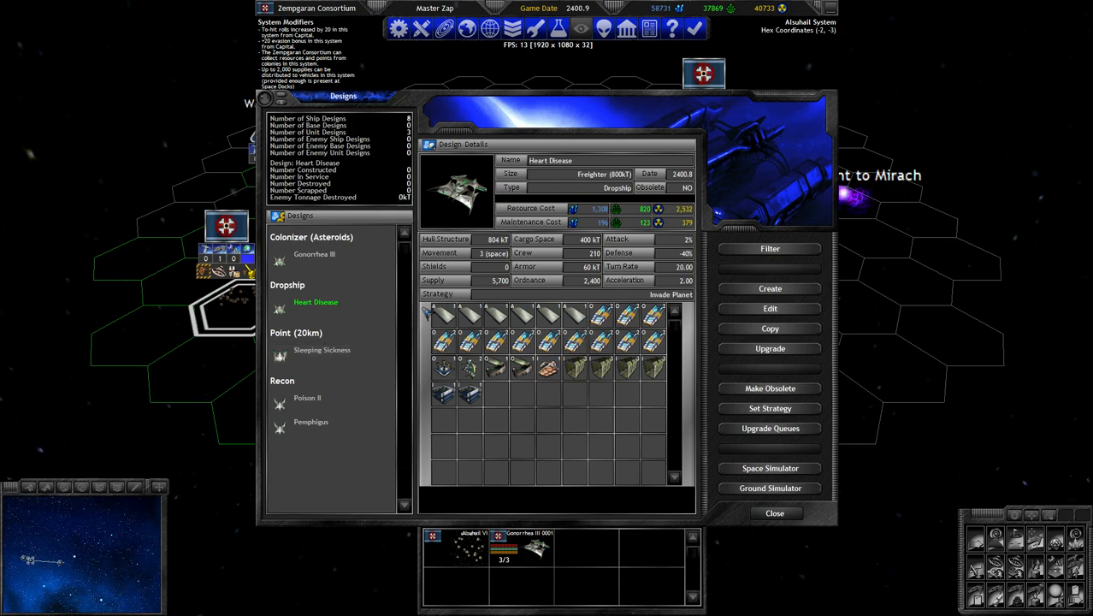
mouse_move(737, 284)
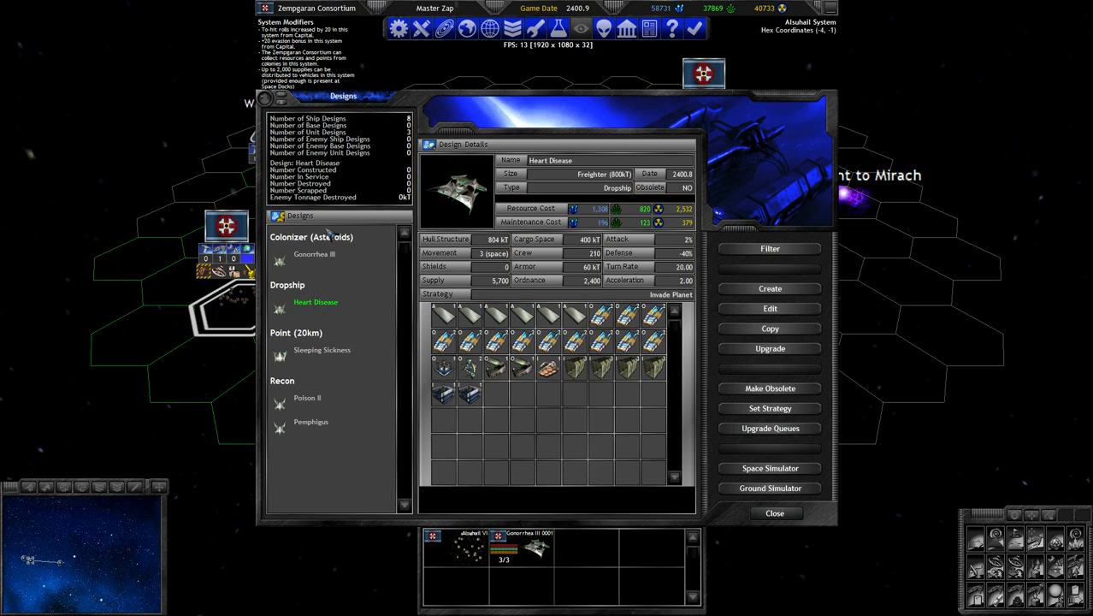
click(304, 253)
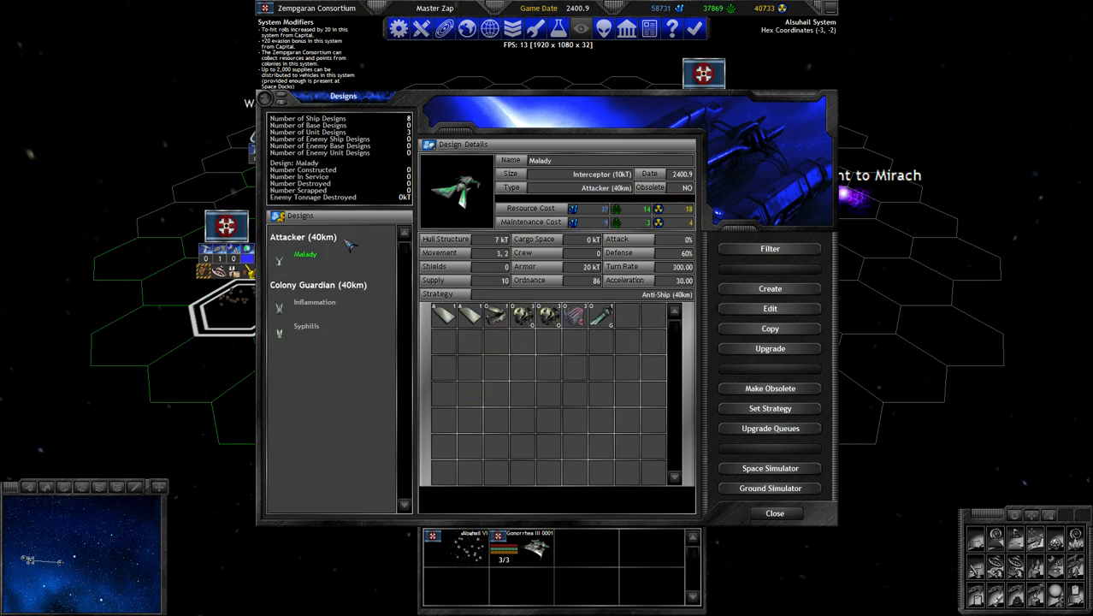
click(770, 248)
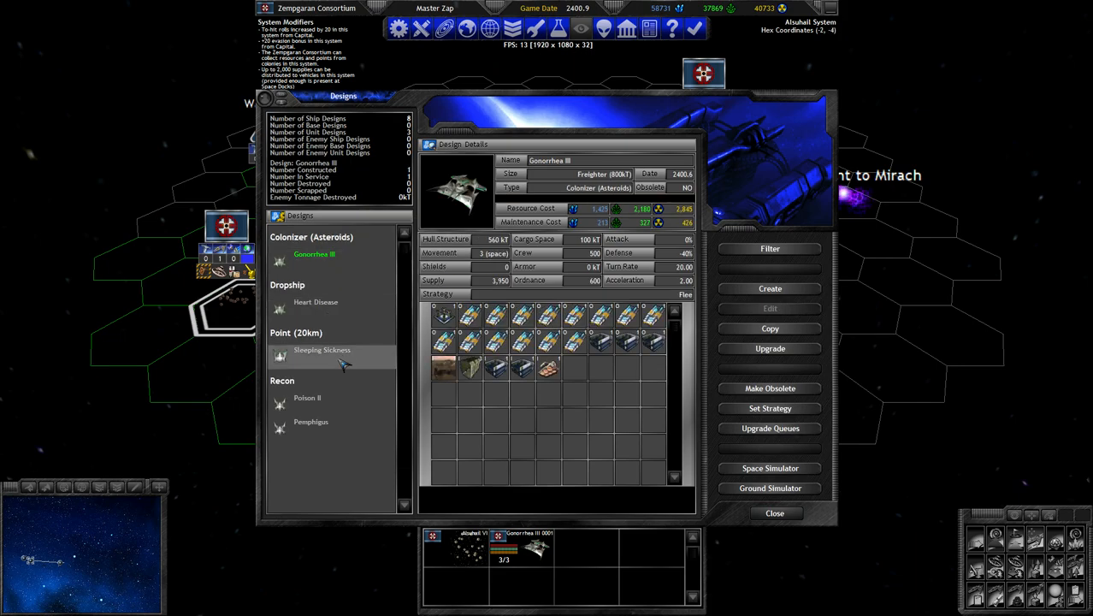
click(322, 349)
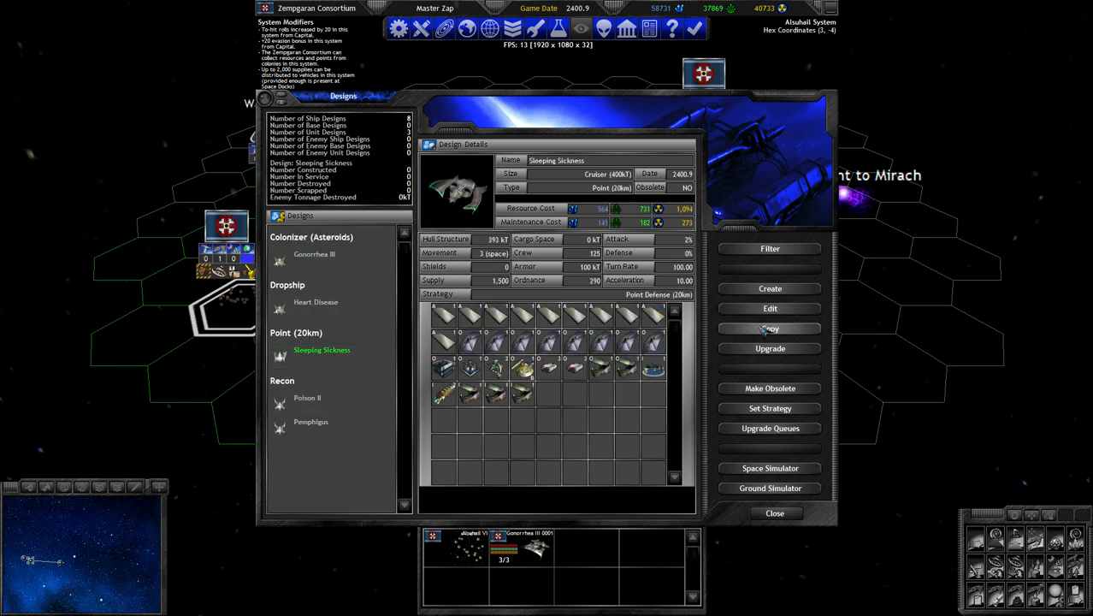
click(770, 308)
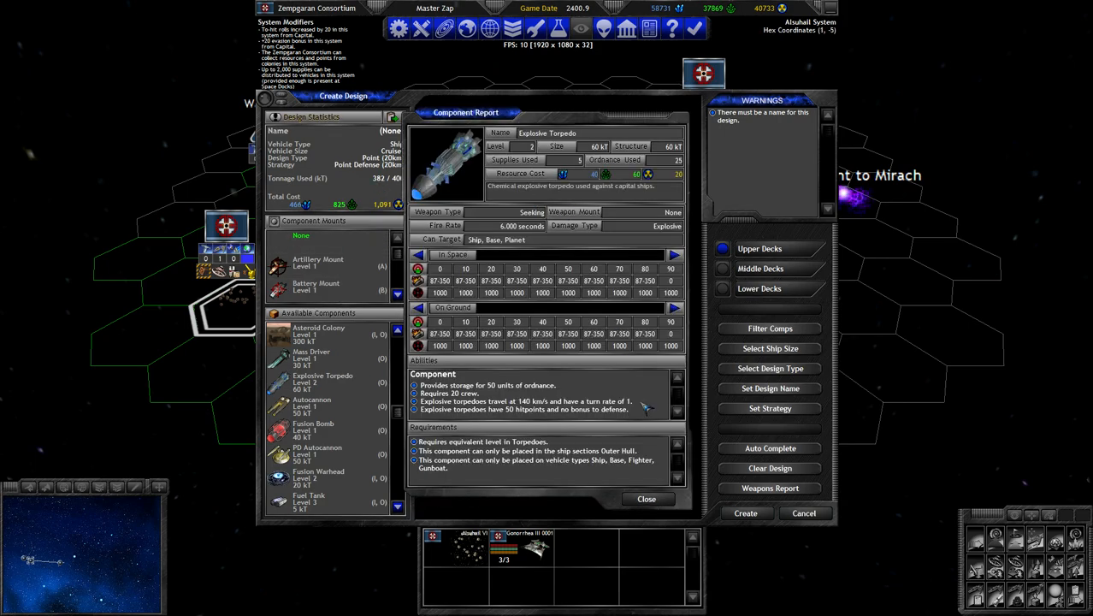
Fit Explosive Torpedoes across the upper and middle decks to fill the copy to 400 kT.
click(646, 499)
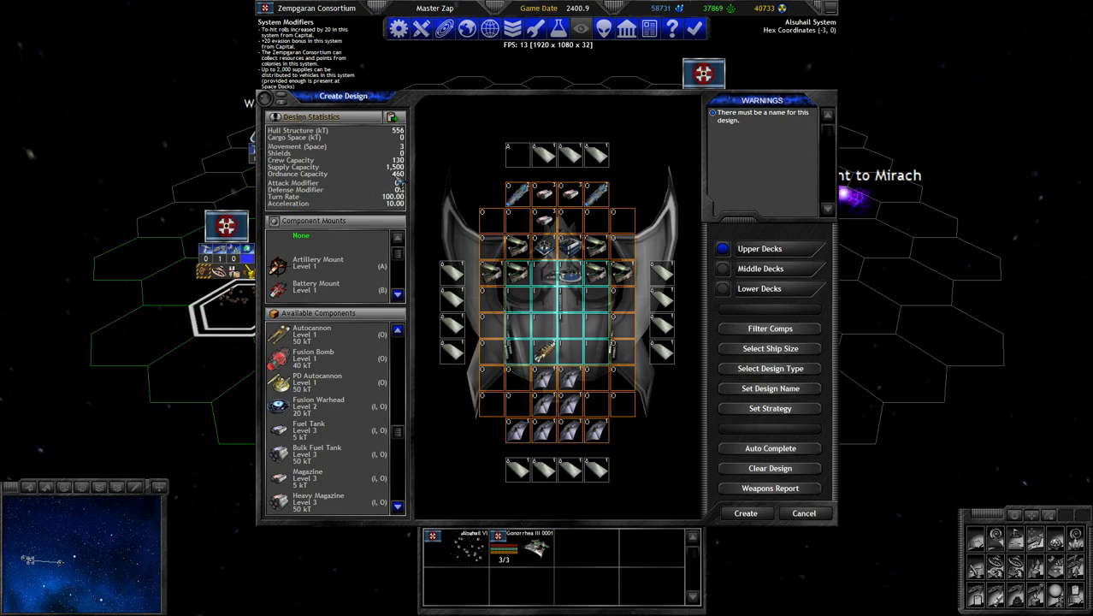
mouse_move(402, 182)
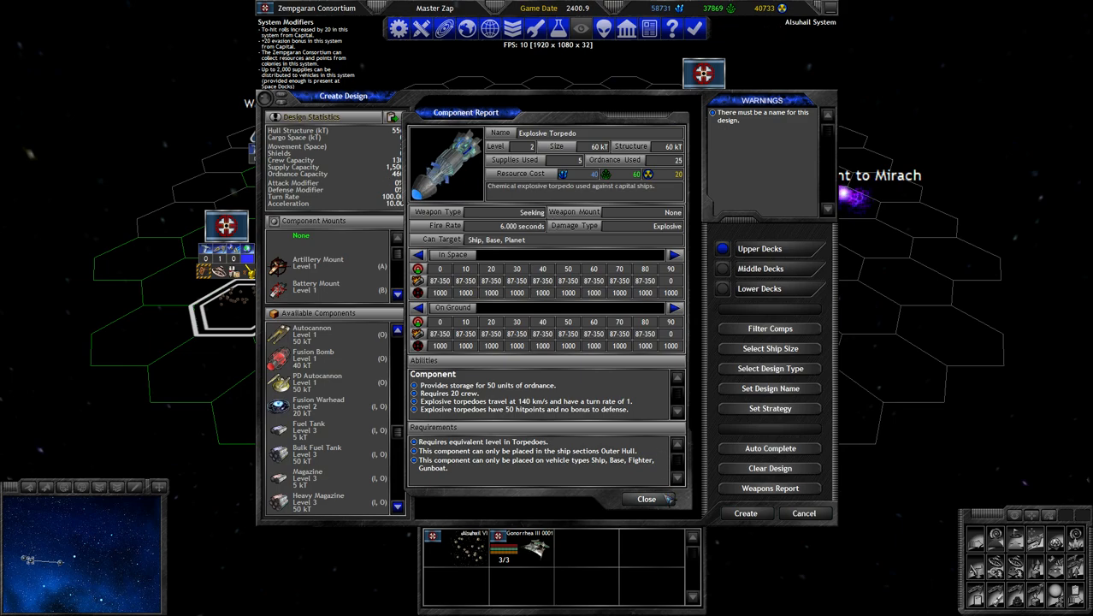
click(647, 499)
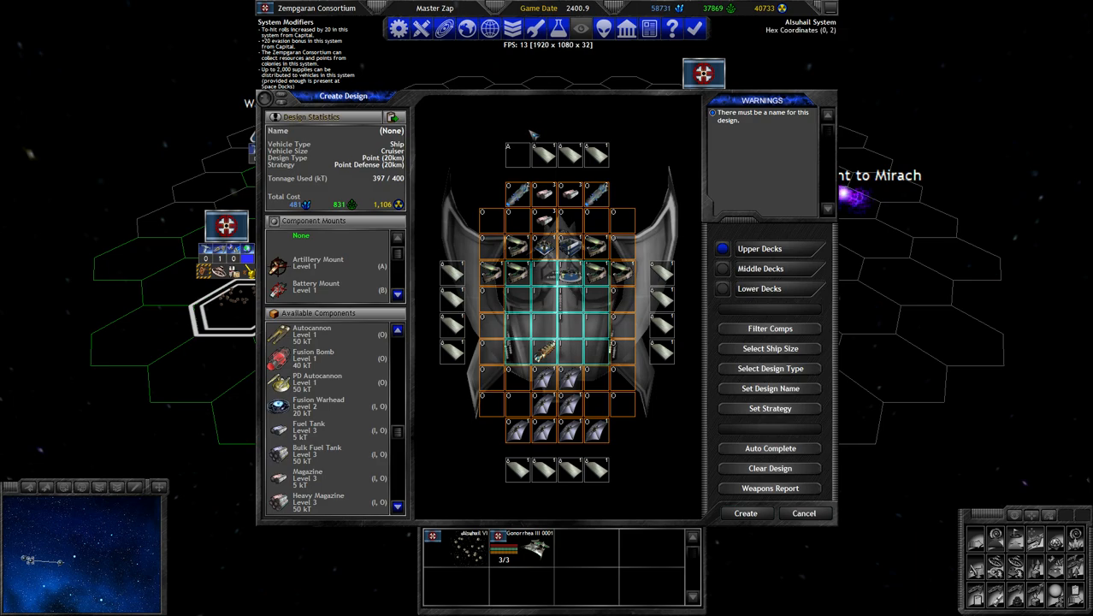
click(722, 269)
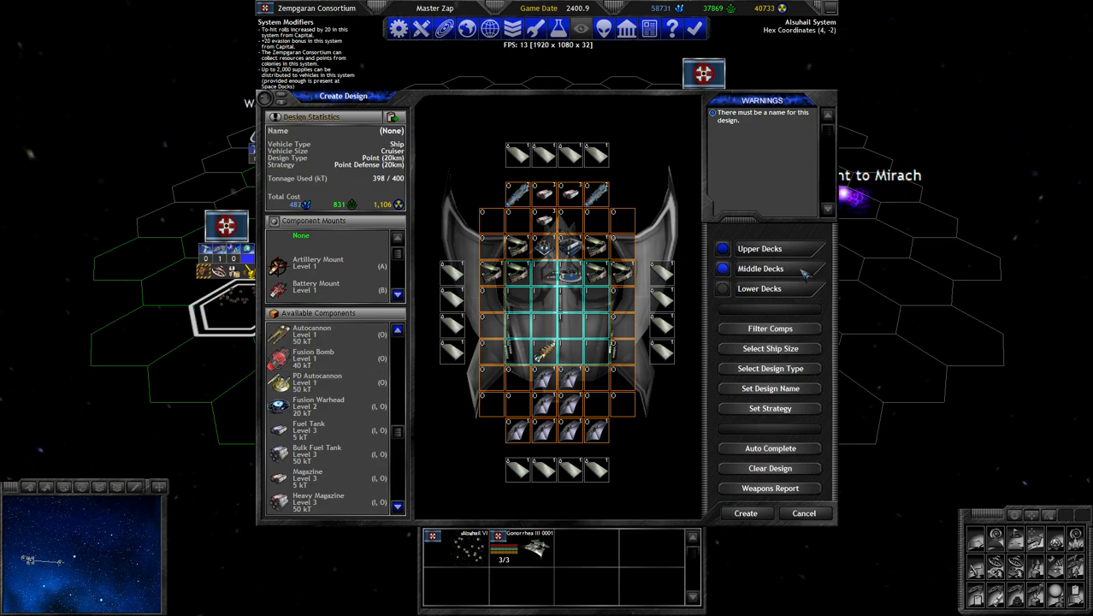
click(722, 267)
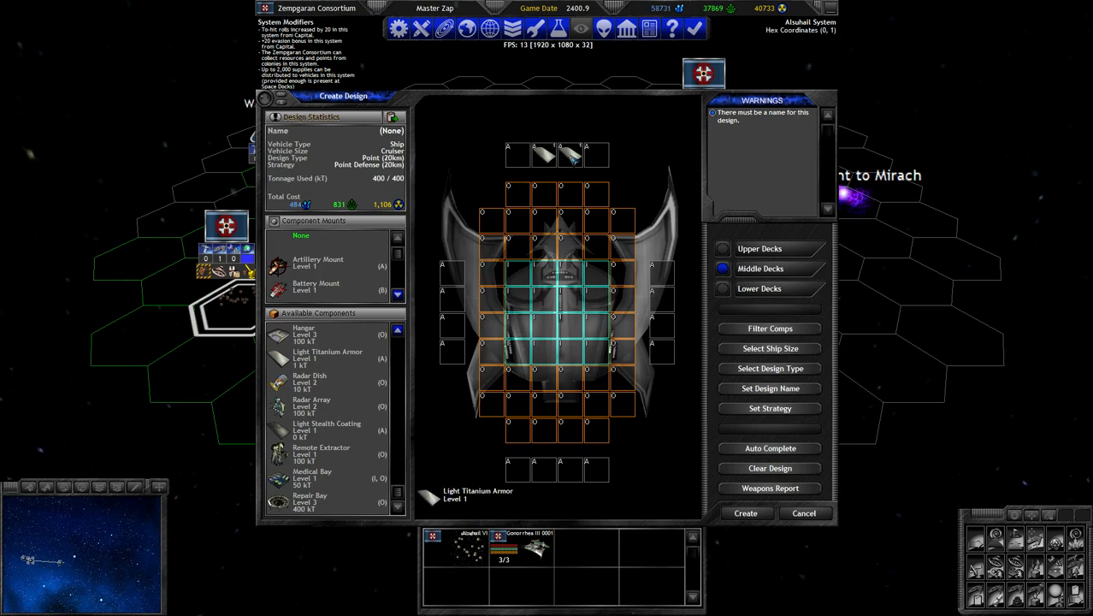
click(722, 248)
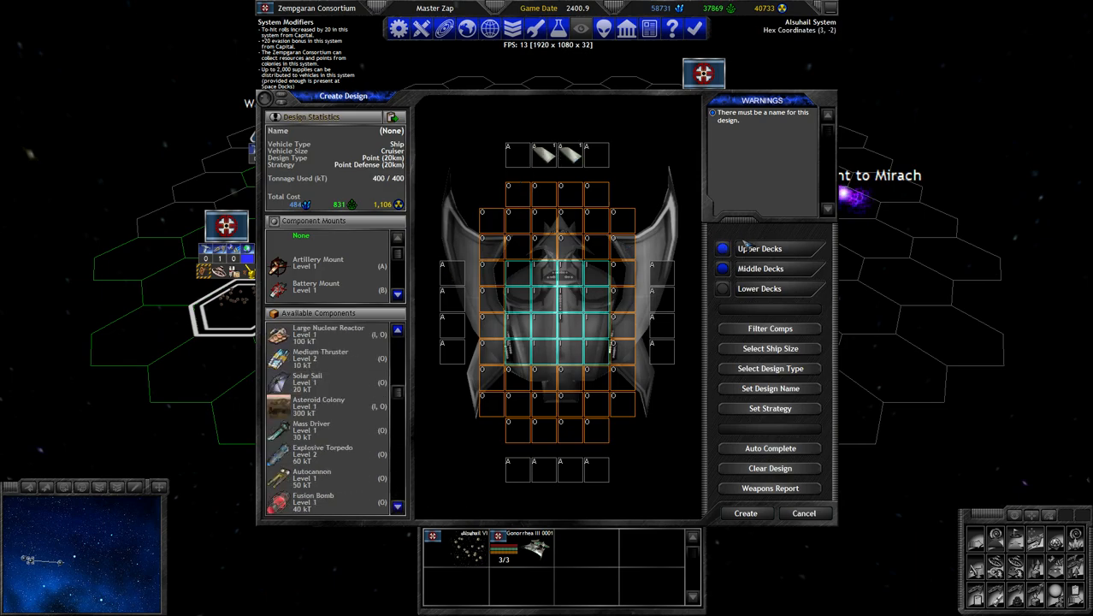
click(770, 407)
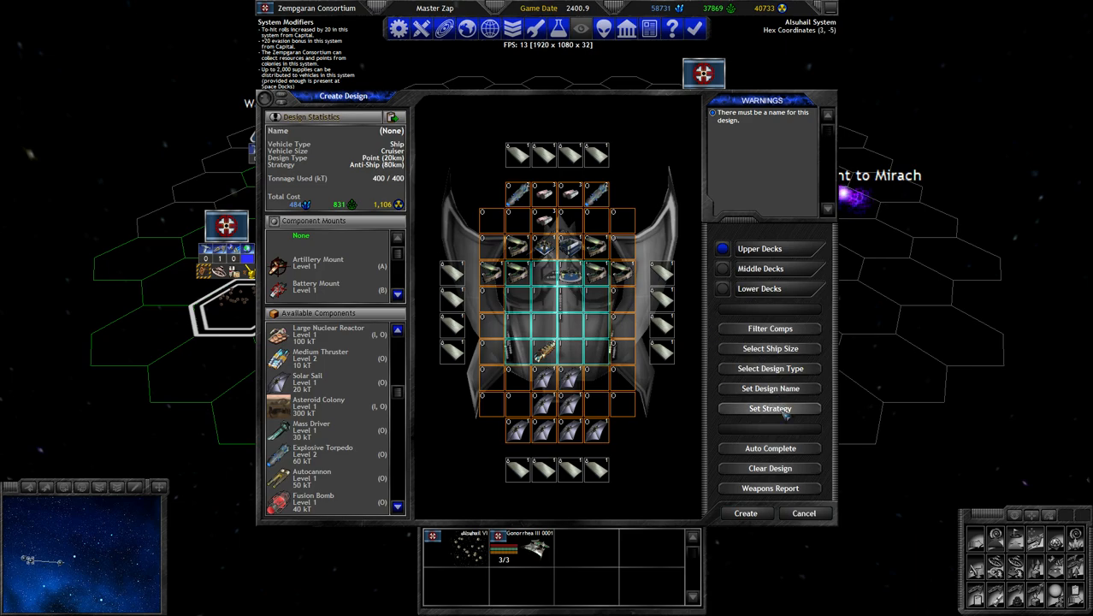
mouse_move(780, 388)
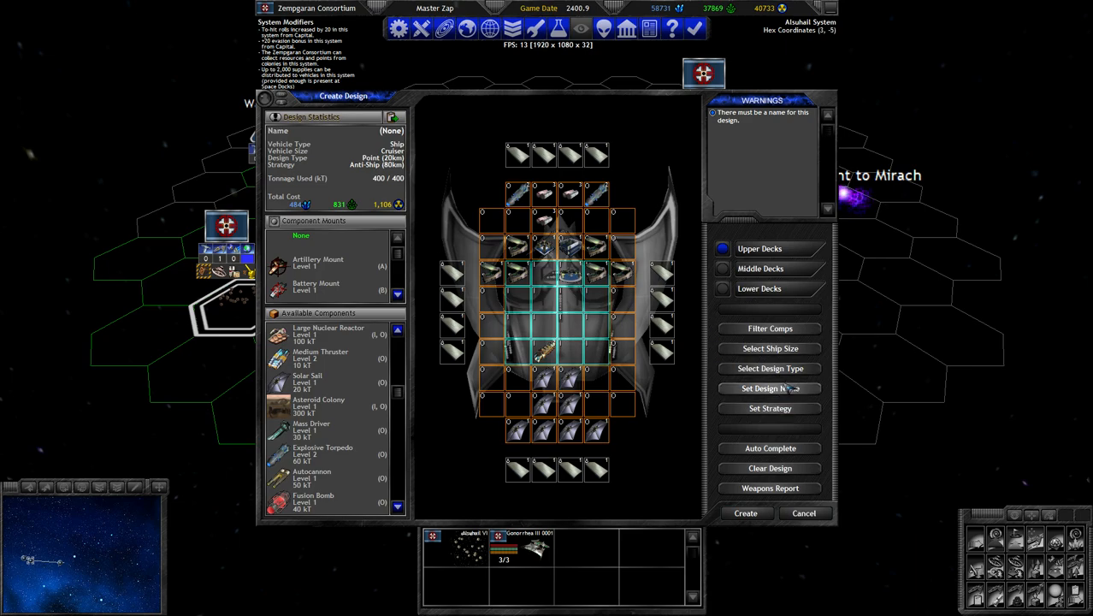
Name the torpedo cruiser design Smallpox from the potential names list.
click(769, 387)
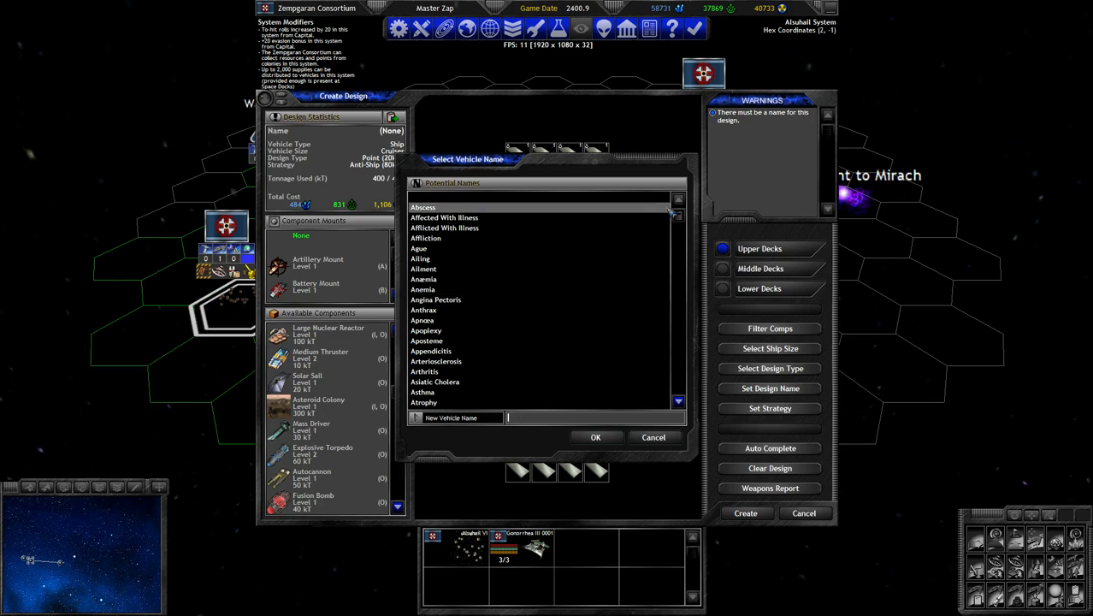
scroll(down, 3)
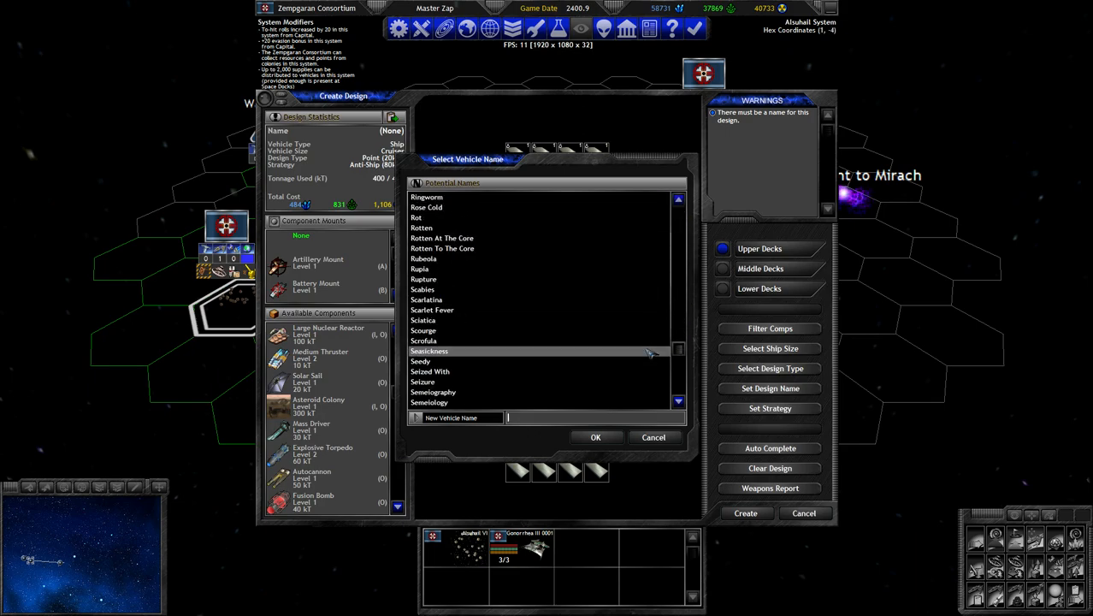
scroll(down, 3)
text(Sporadic)
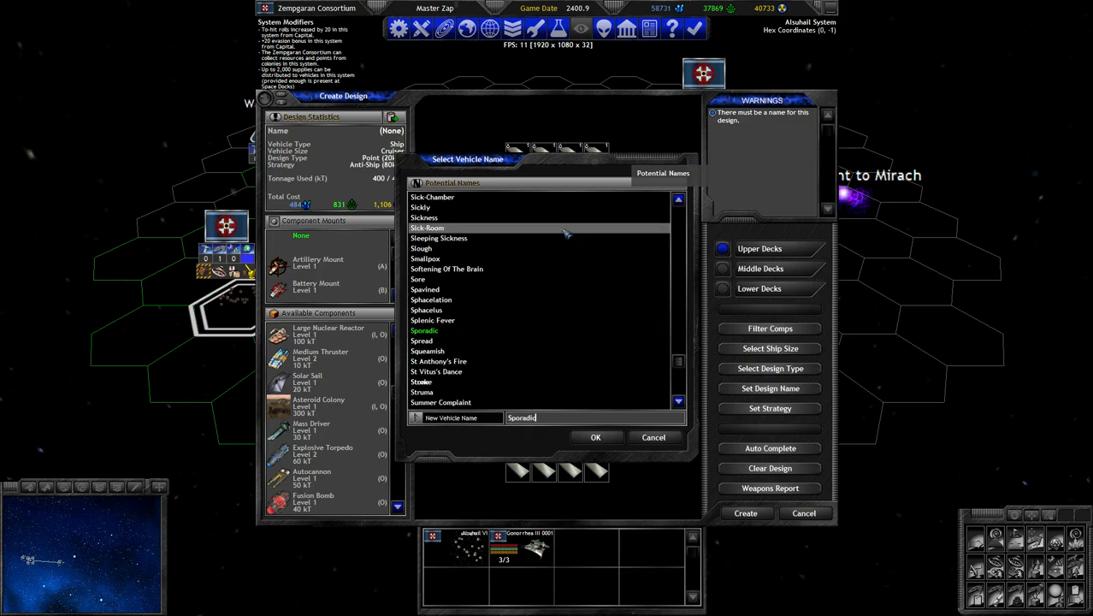
scroll(down, 3)
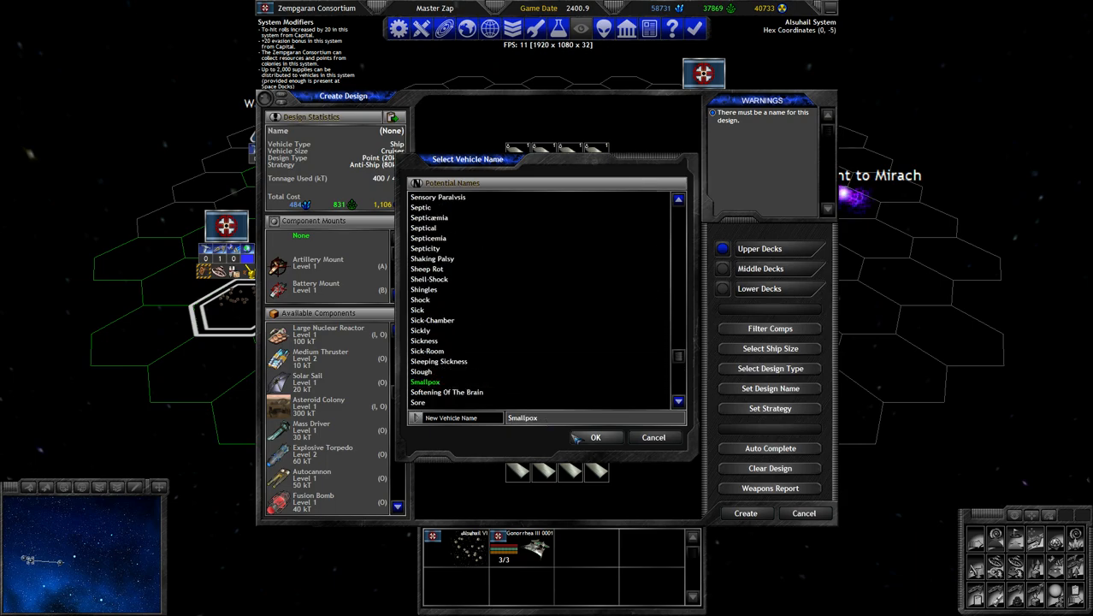
click(595, 438)
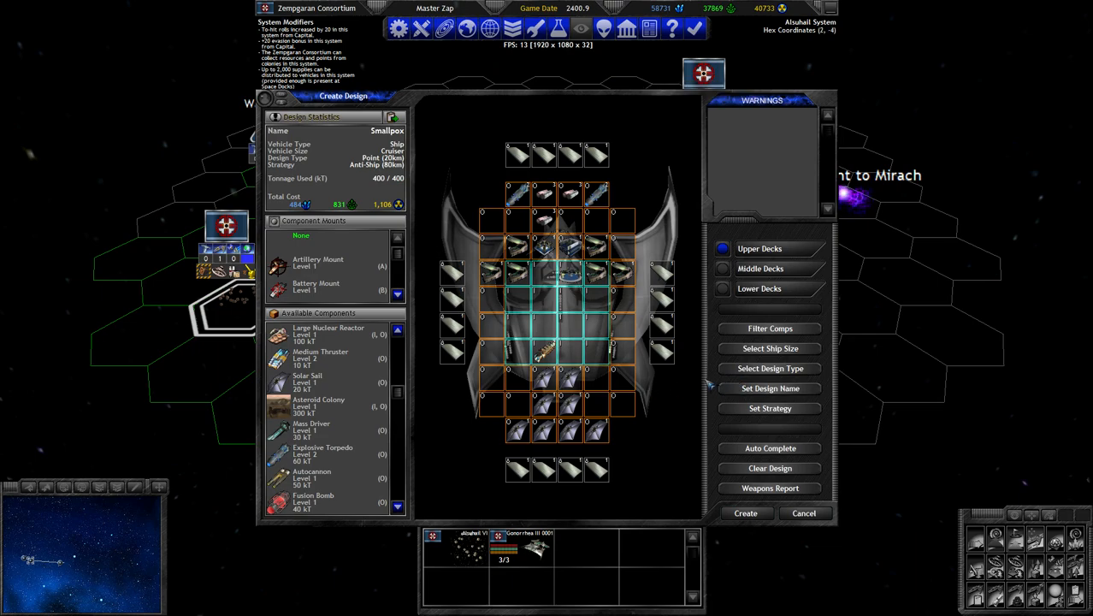
Set Smallpox's design type to Attacker, create it and leave the Designs window.
click(770, 368)
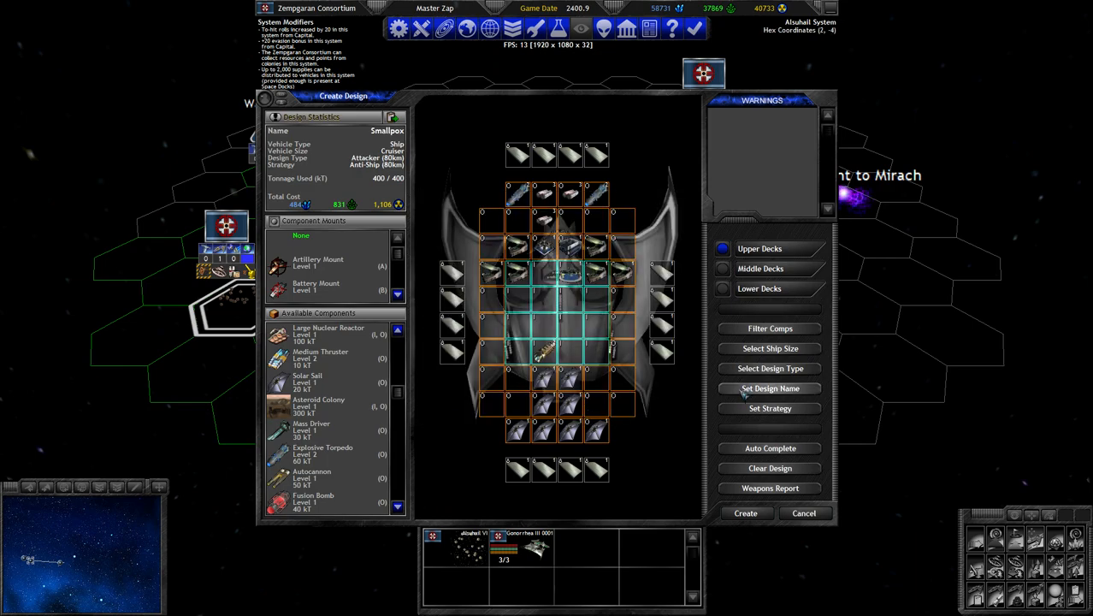
click(770, 368)
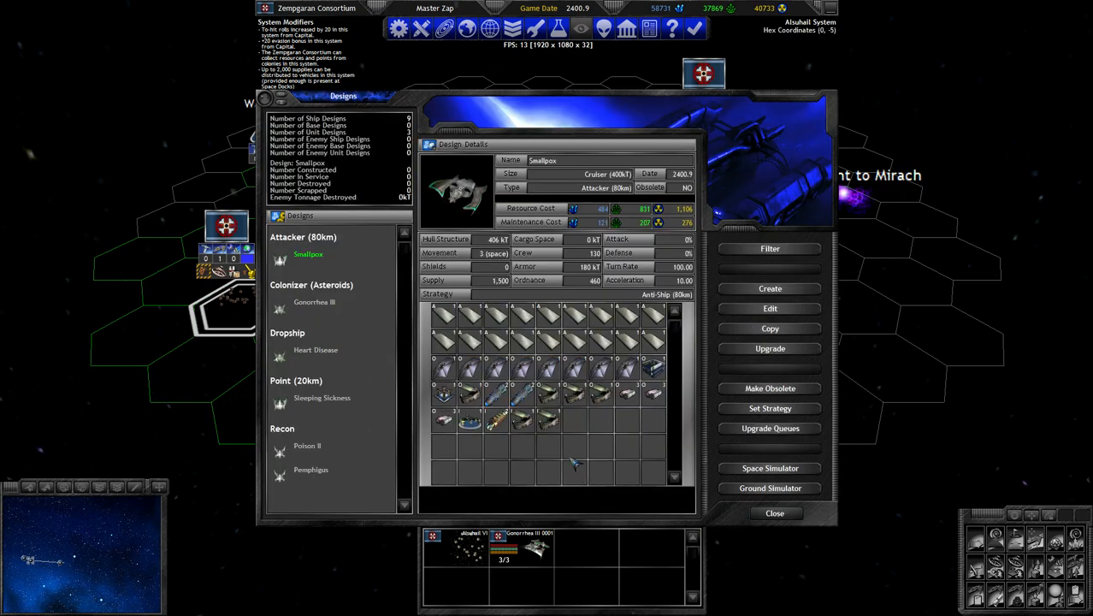
mouse_move(585, 465)
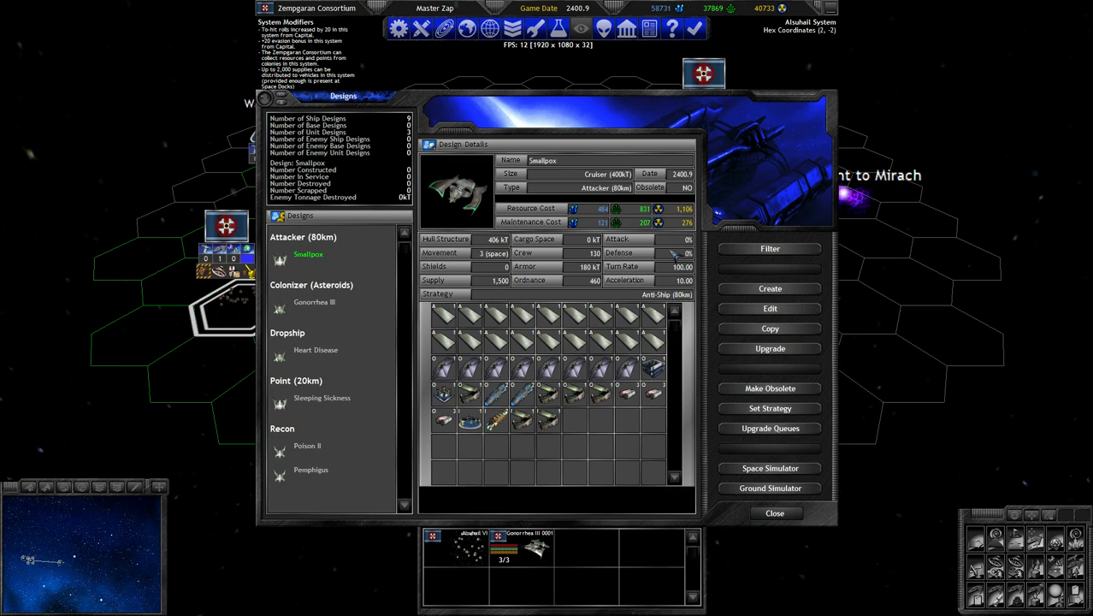
click(773, 514)
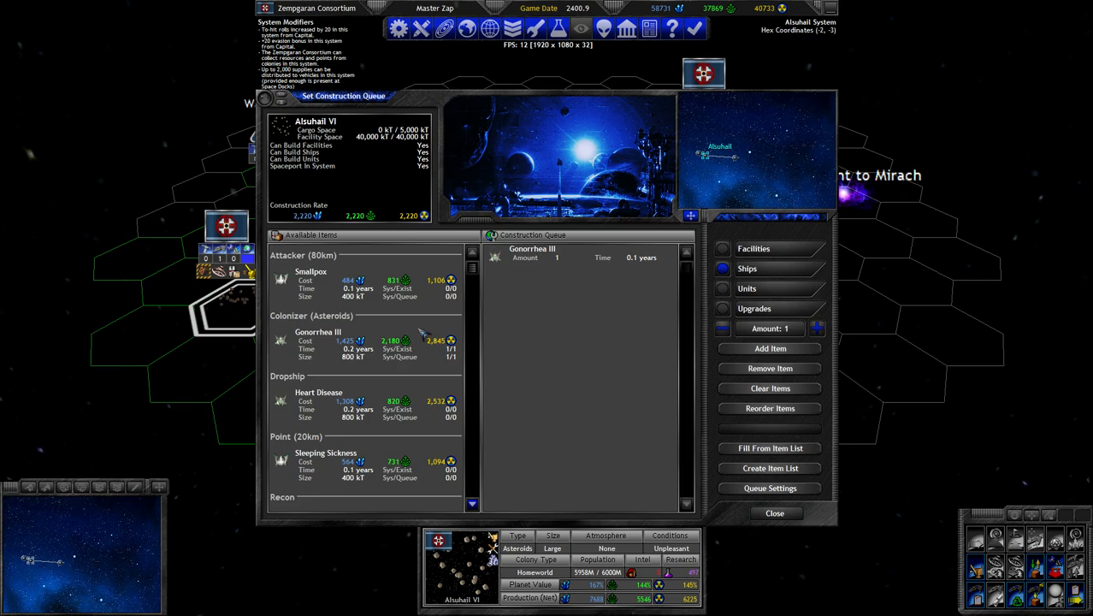
Queue Heart Disease, Sleeping Sickness and two Smallpox cruisers at Alsuhail VI.
double_click(318, 392)
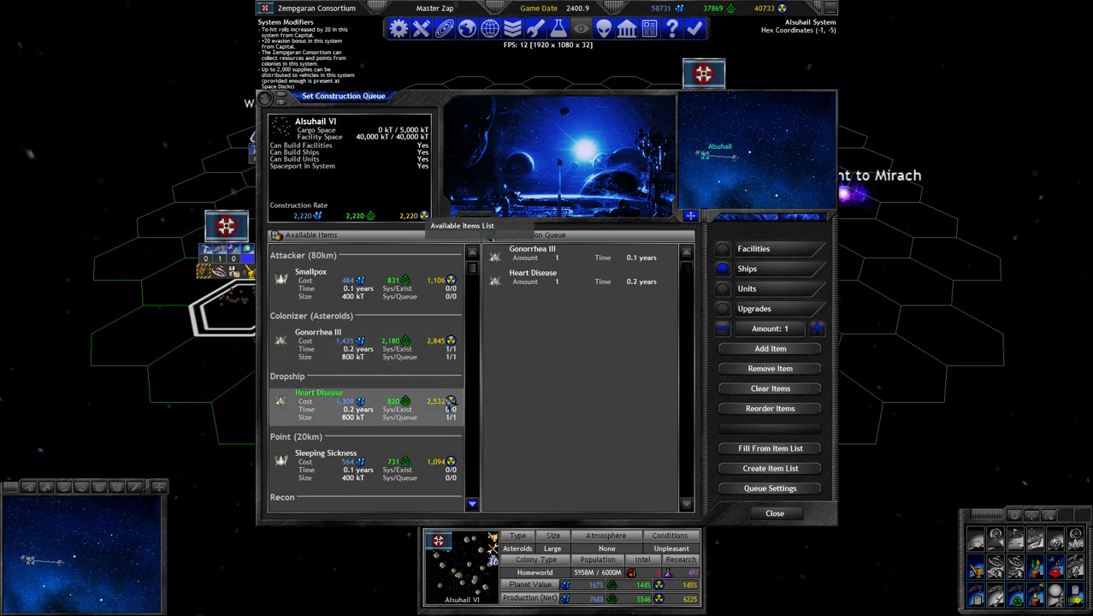
scroll(down, 3)
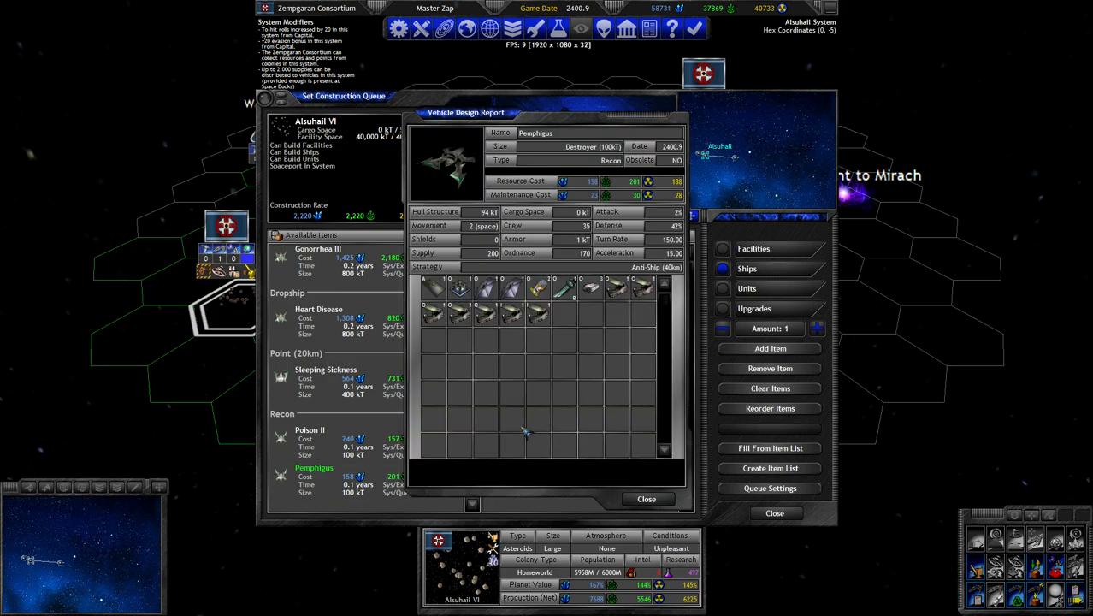
mouse_move(578, 425)
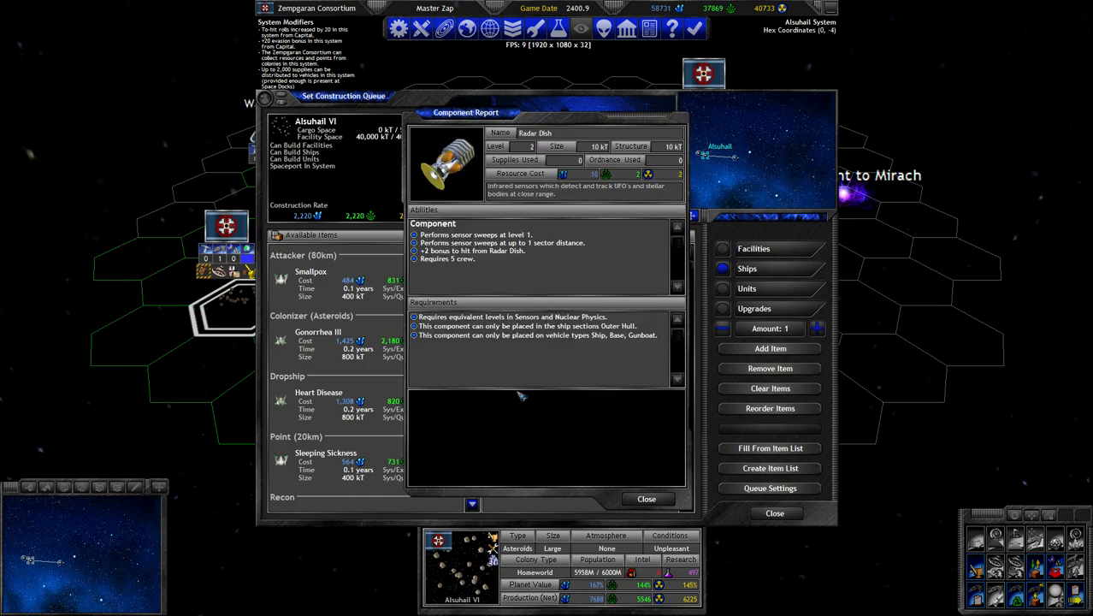
click(646, 499)
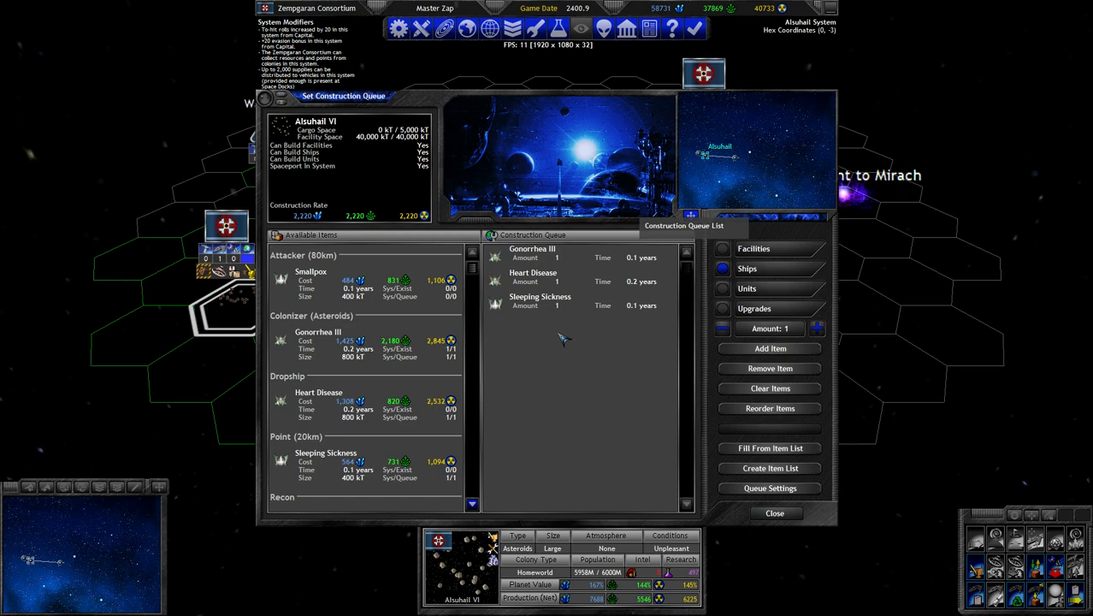
double_click(311, 270)
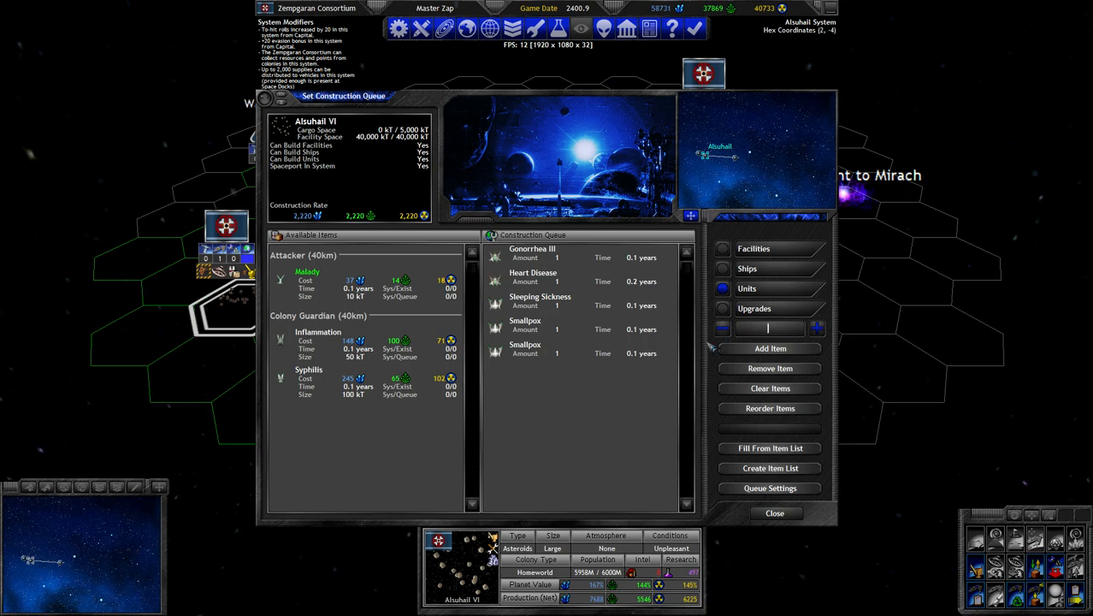
mouse_move(632, 385)
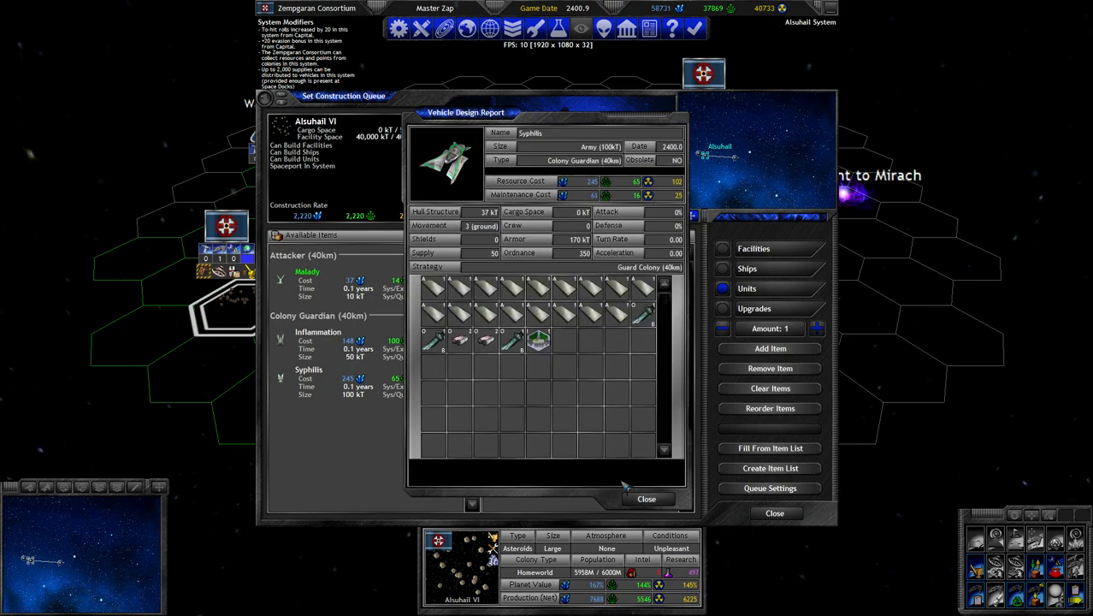
Queue two Syphilis and twenty Malady fighters and move Sleeping Sickness to the end.
click(308, 271)
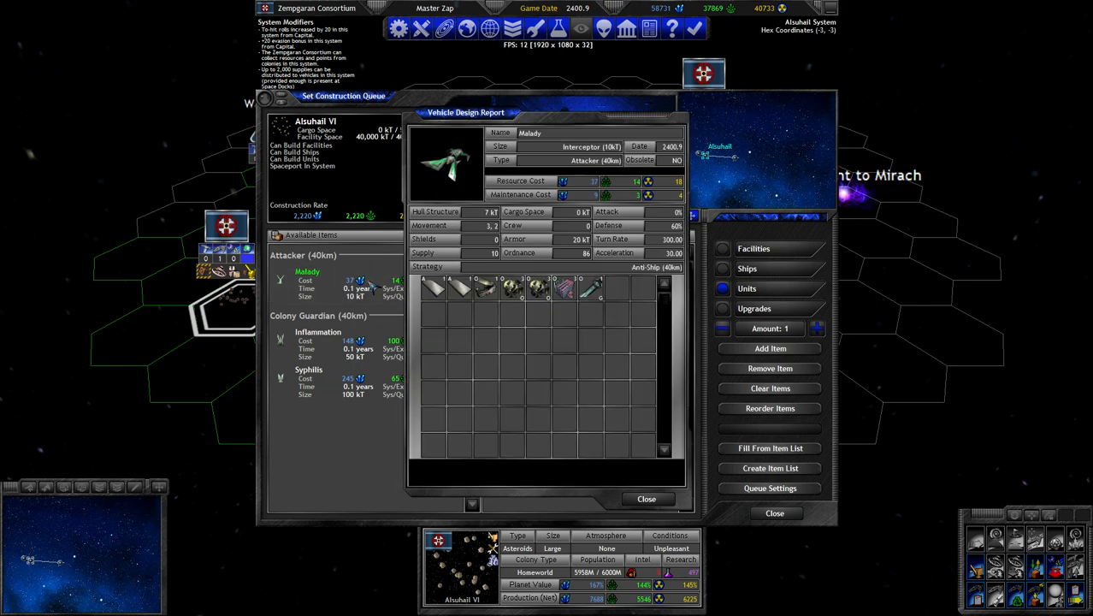
mouse_move(592, 431)
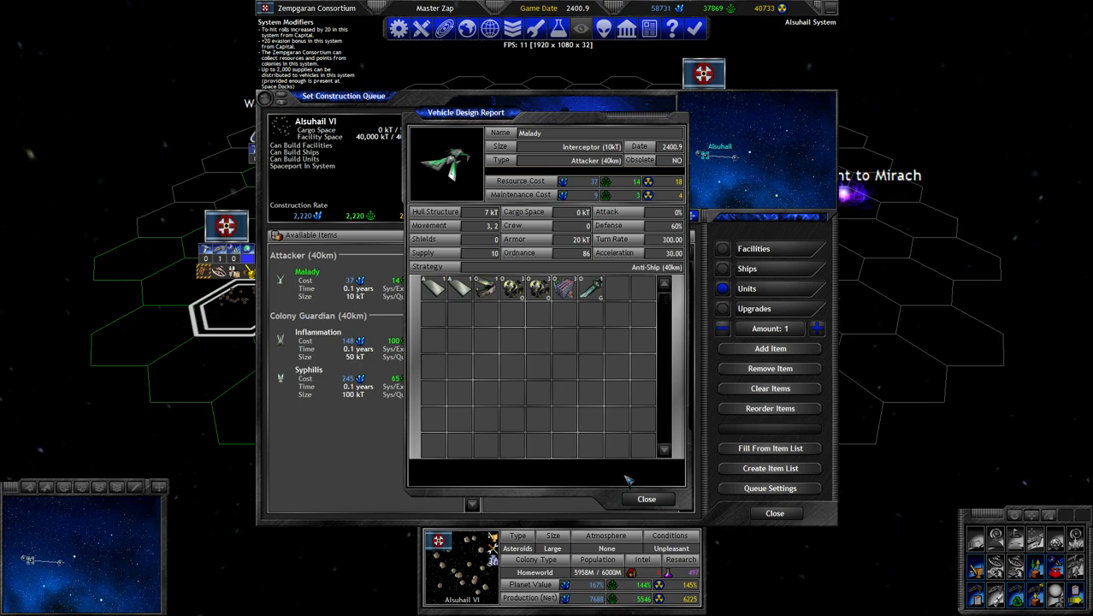
mouse_move(633, 486)
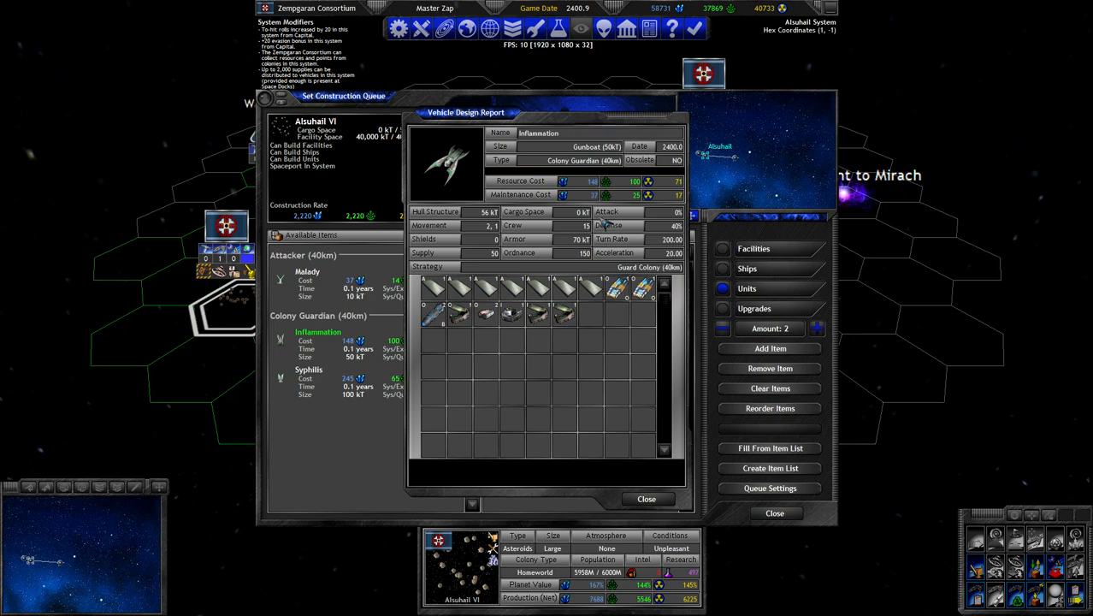
mouse_move(619, 441)
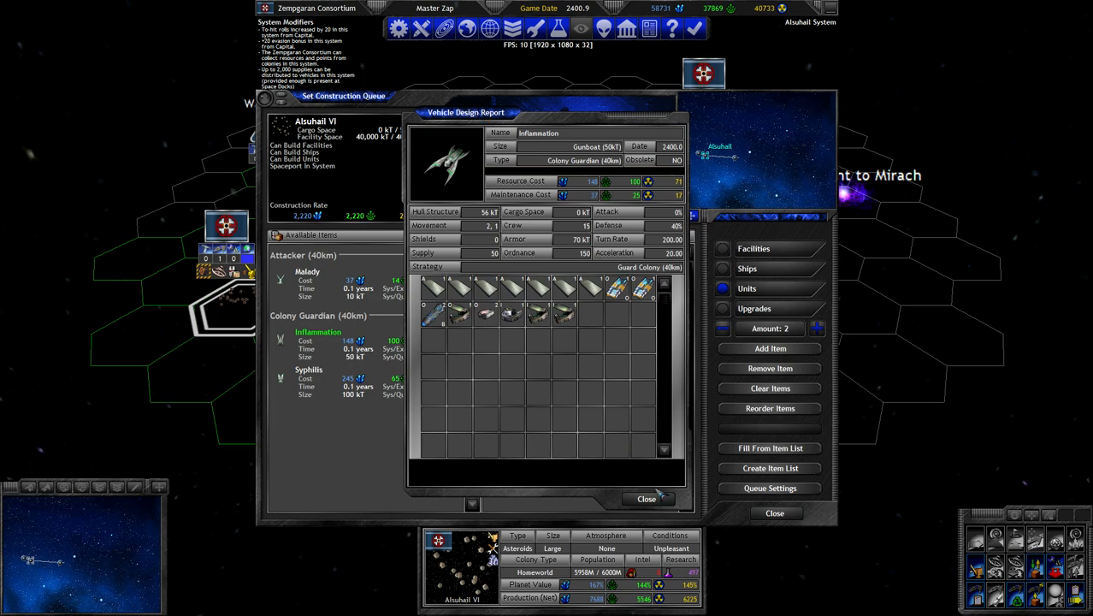
click(647, 499)
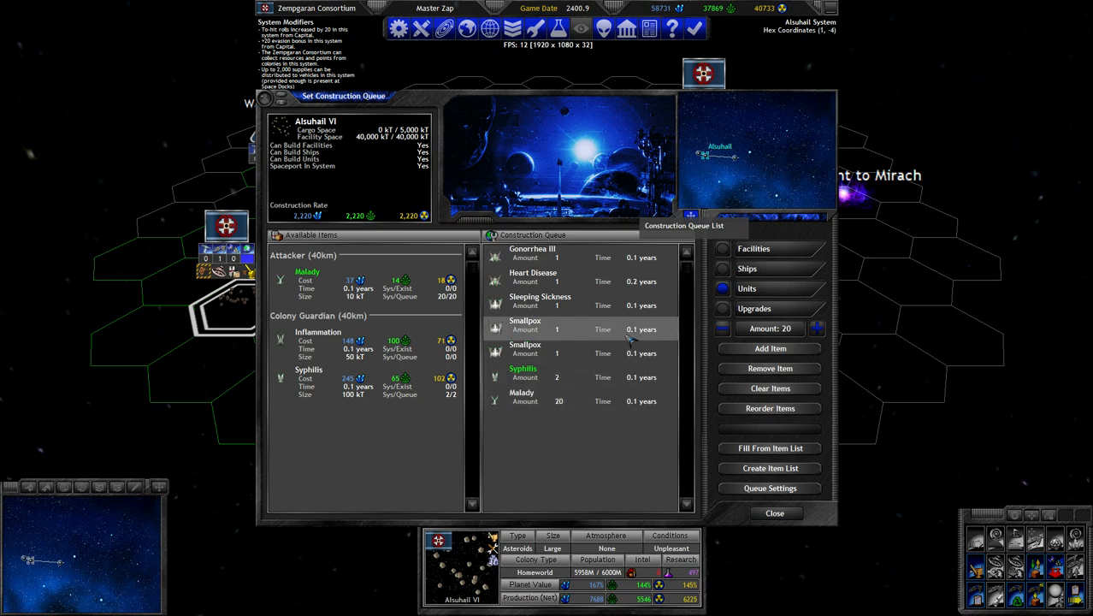
double_click(541, 301)
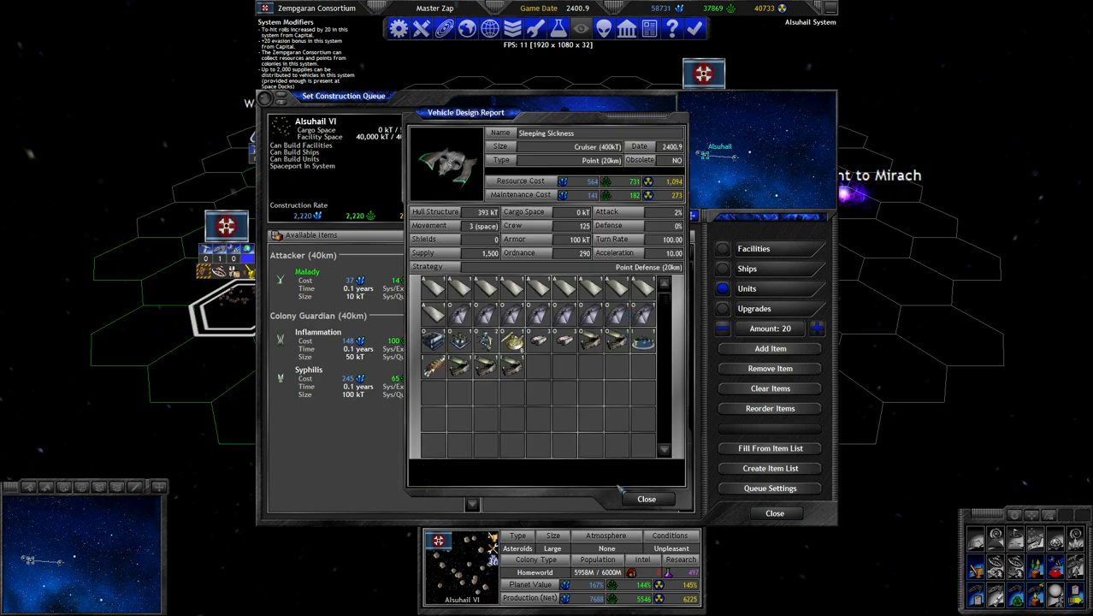
mouse_move(647, 482)
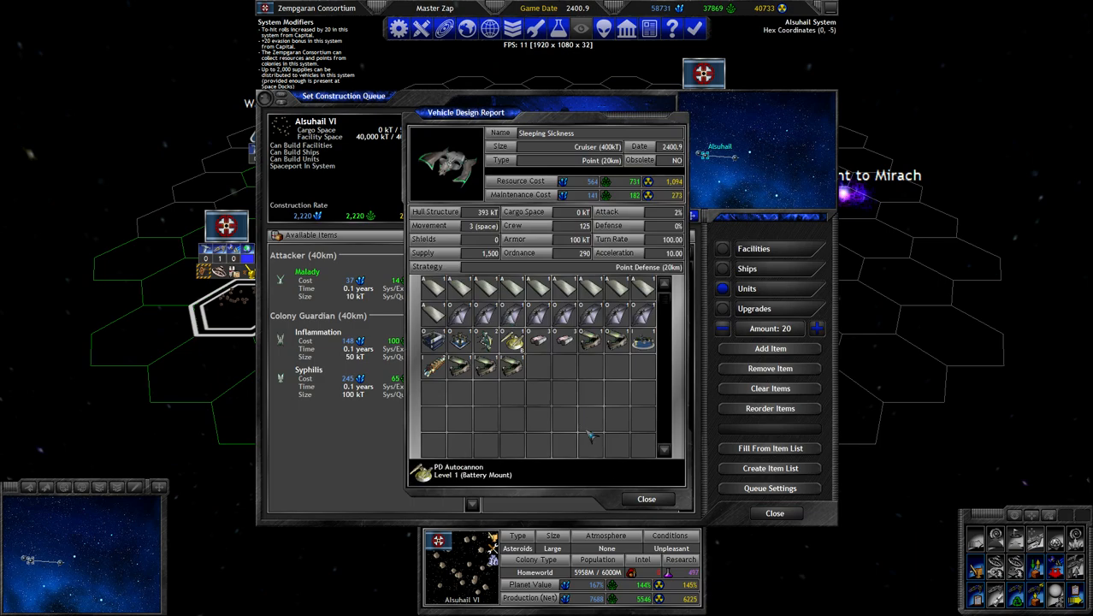
click(647, 500)
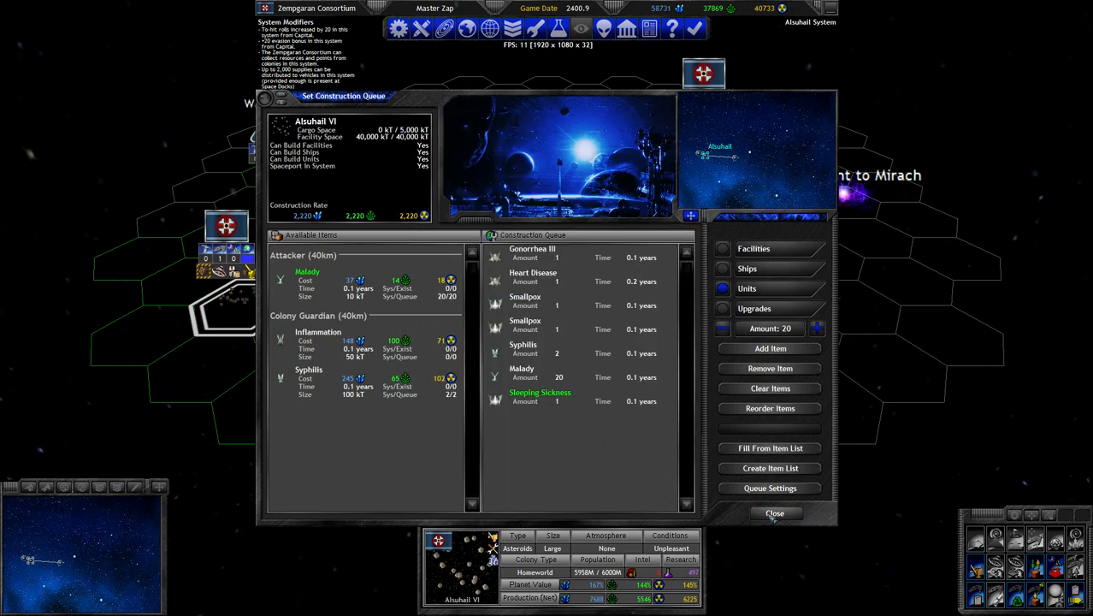
Close the queue, check the fleet in Aldebaran and return to Alsuhail VI.
click(773, 513)
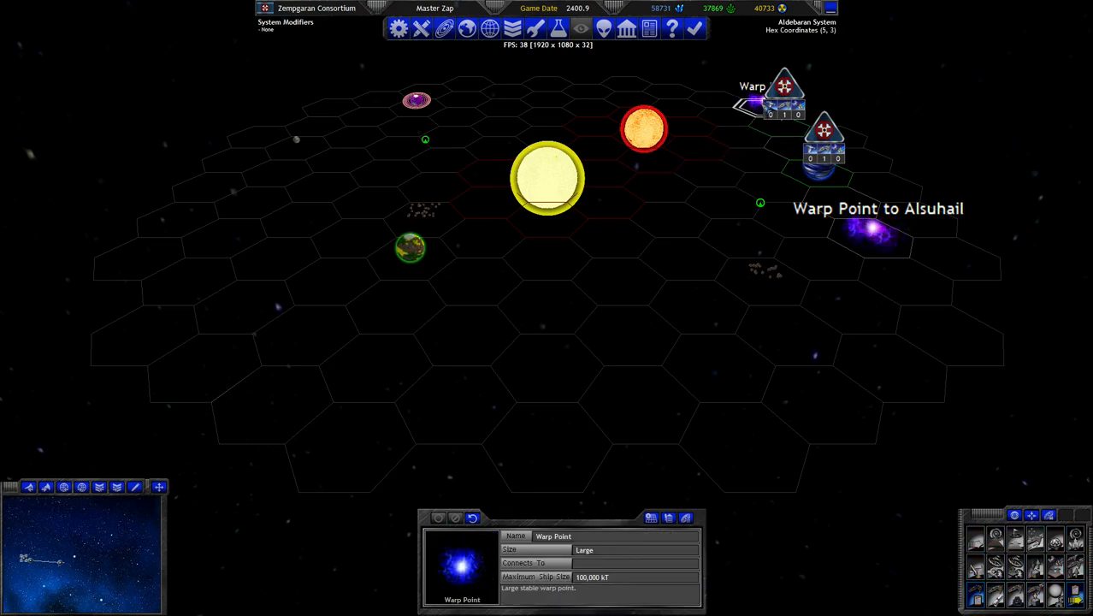
click(385, 175)
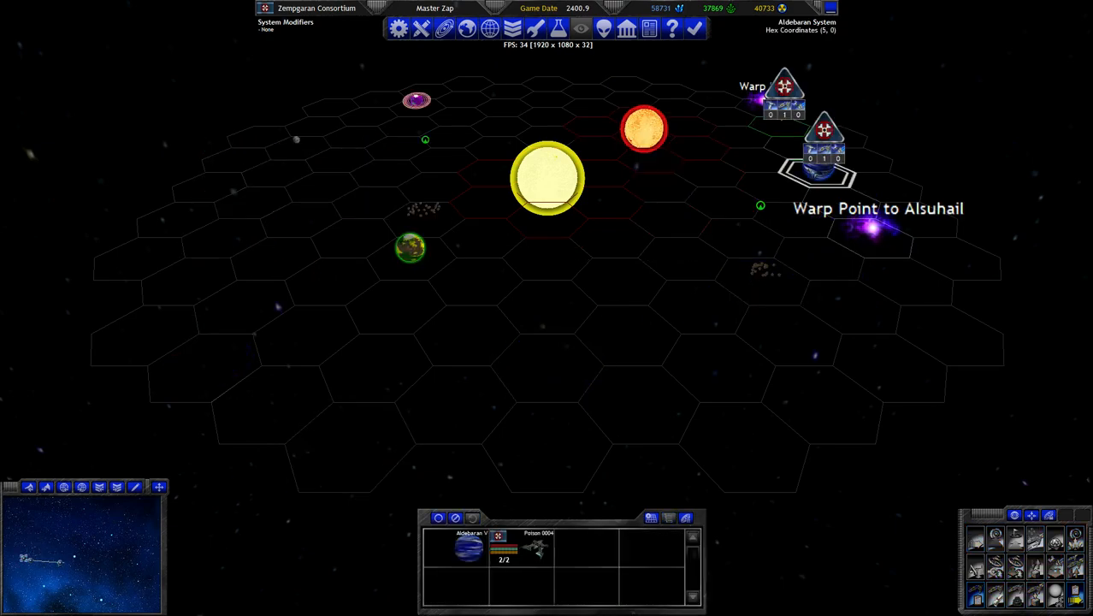
click(642, 403)
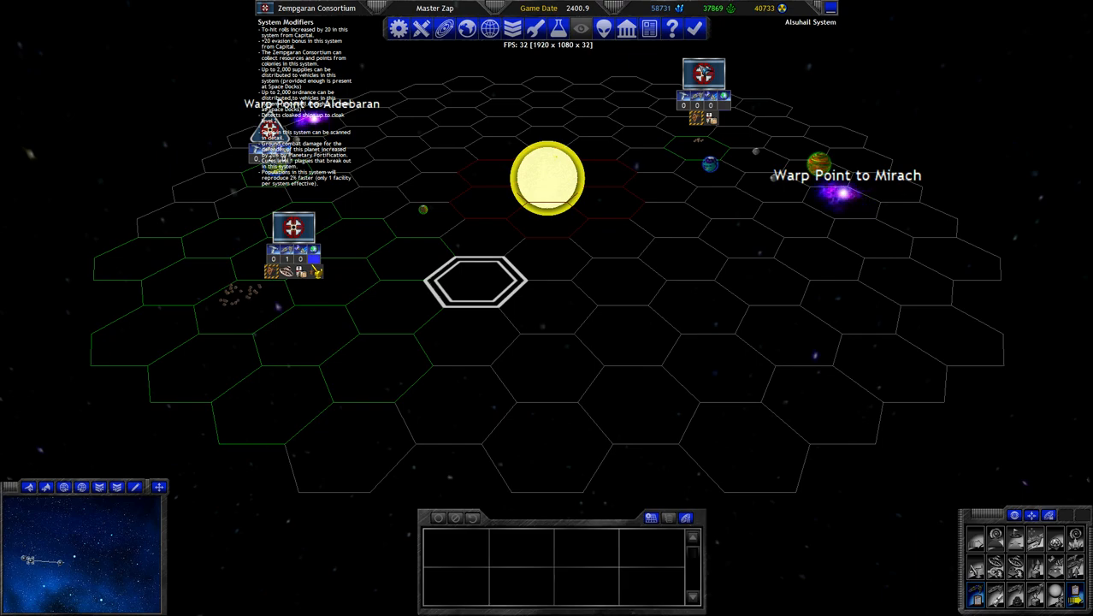
mouse_move(411, 260)
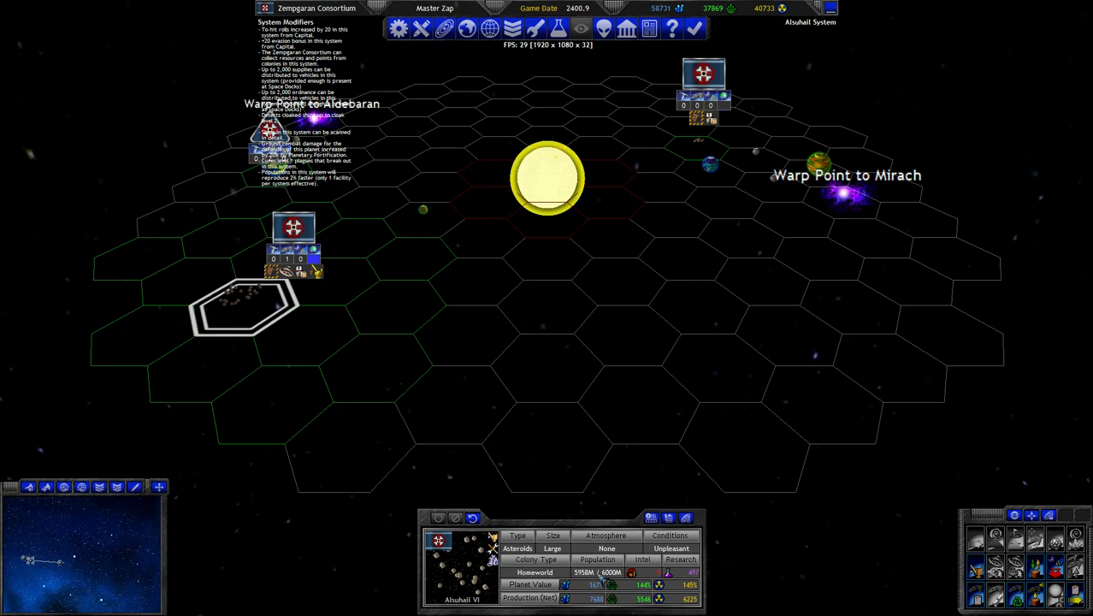
Review the Radar Station and Heart Disease components, then select Gonorrhea III in Mirach.
click(460, 565)
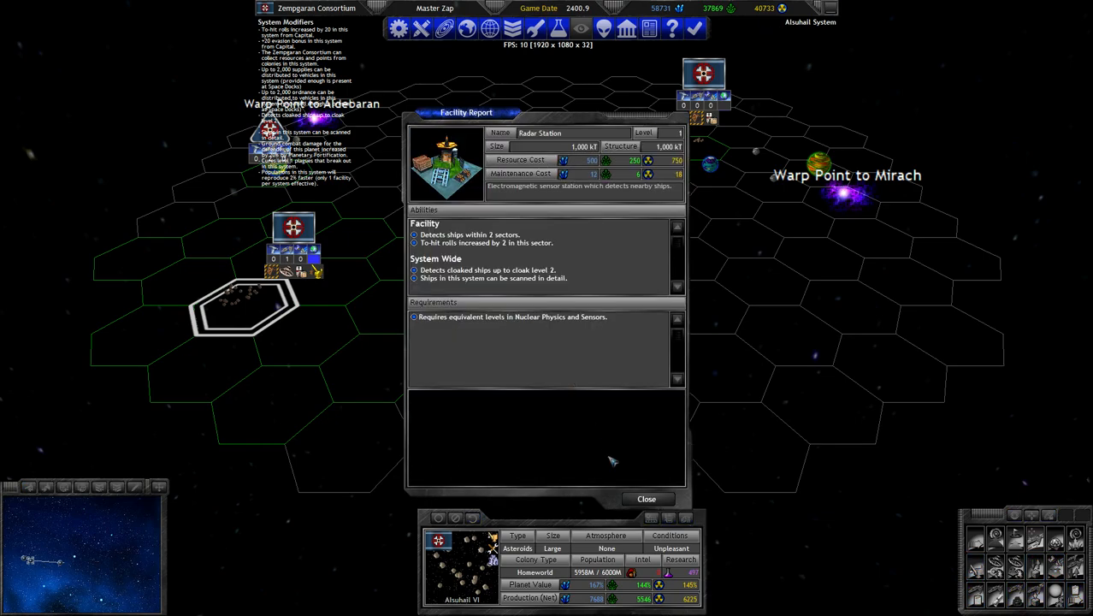
click(647, 500)
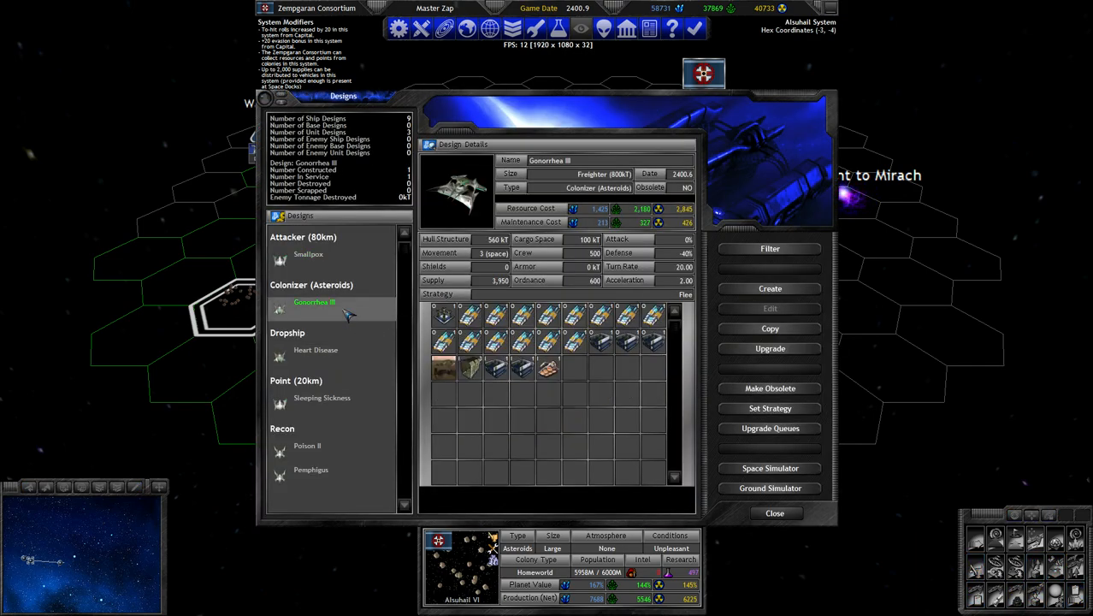
click(315, 349)
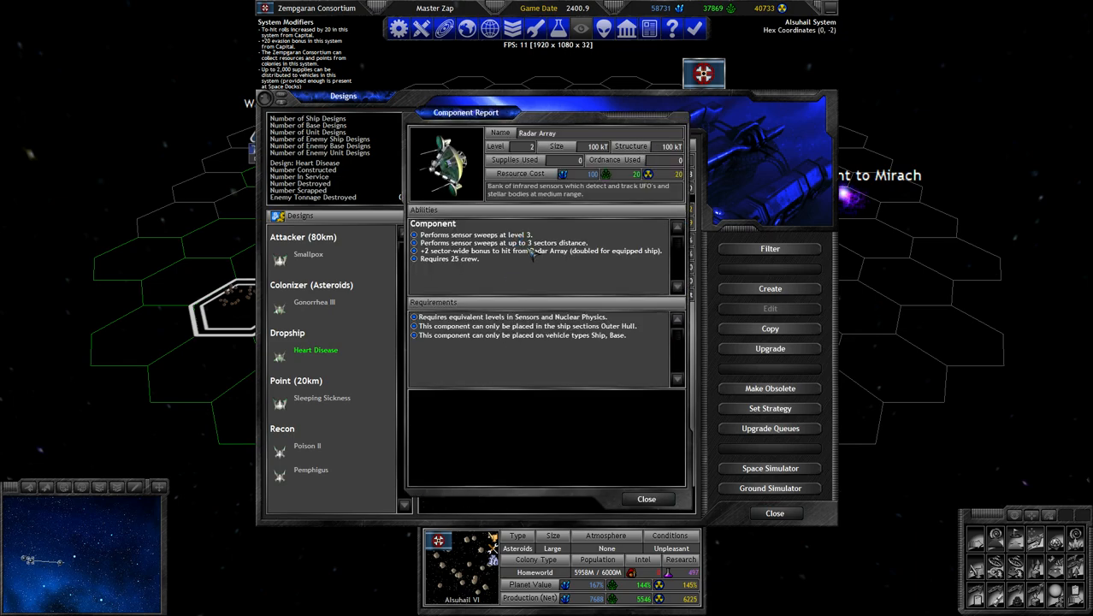
click(773, 513)
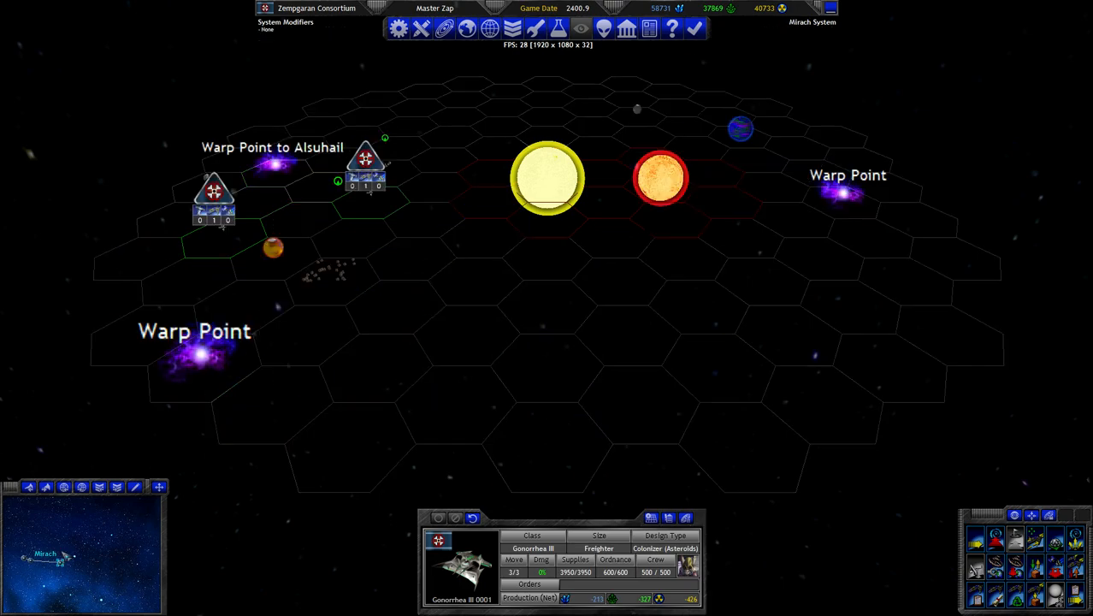
Clear the Mirach map selection and end the turn, raising the confirmation prompt.
click(332, 280)
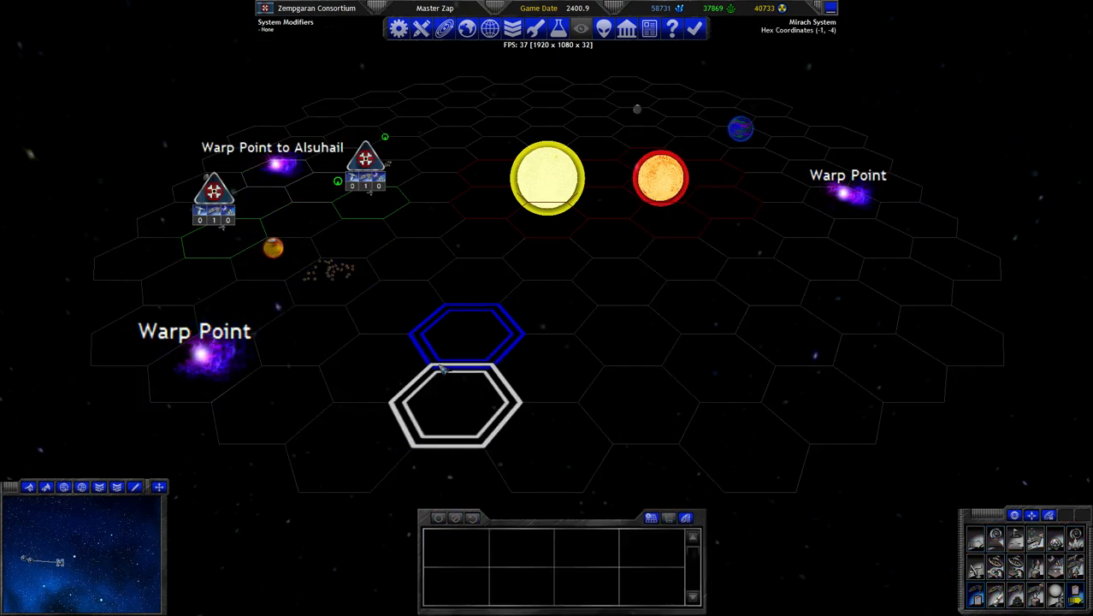
click(695, 27)
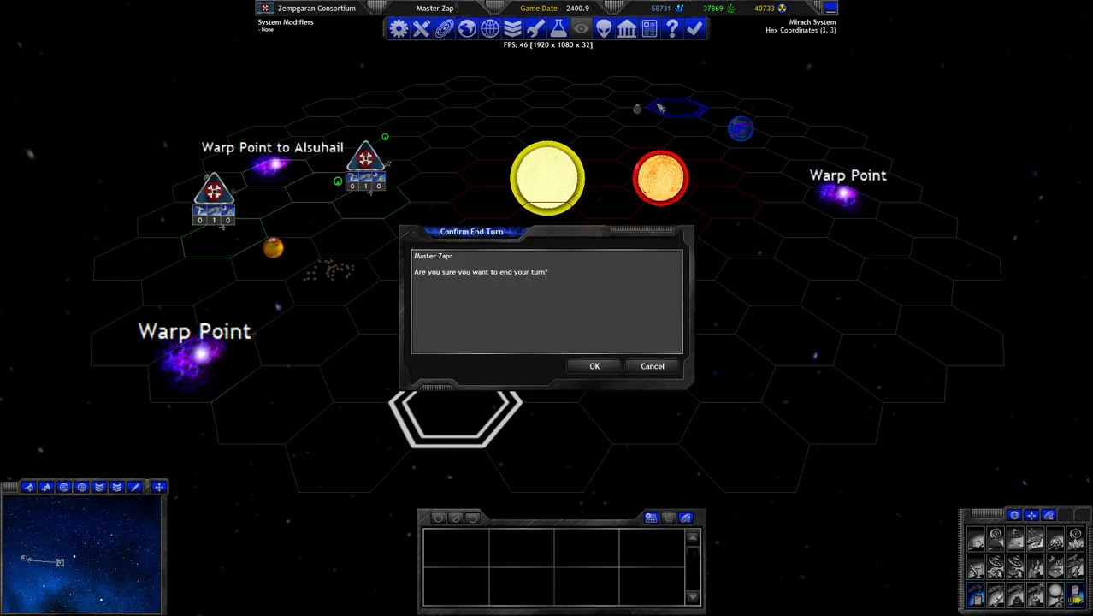